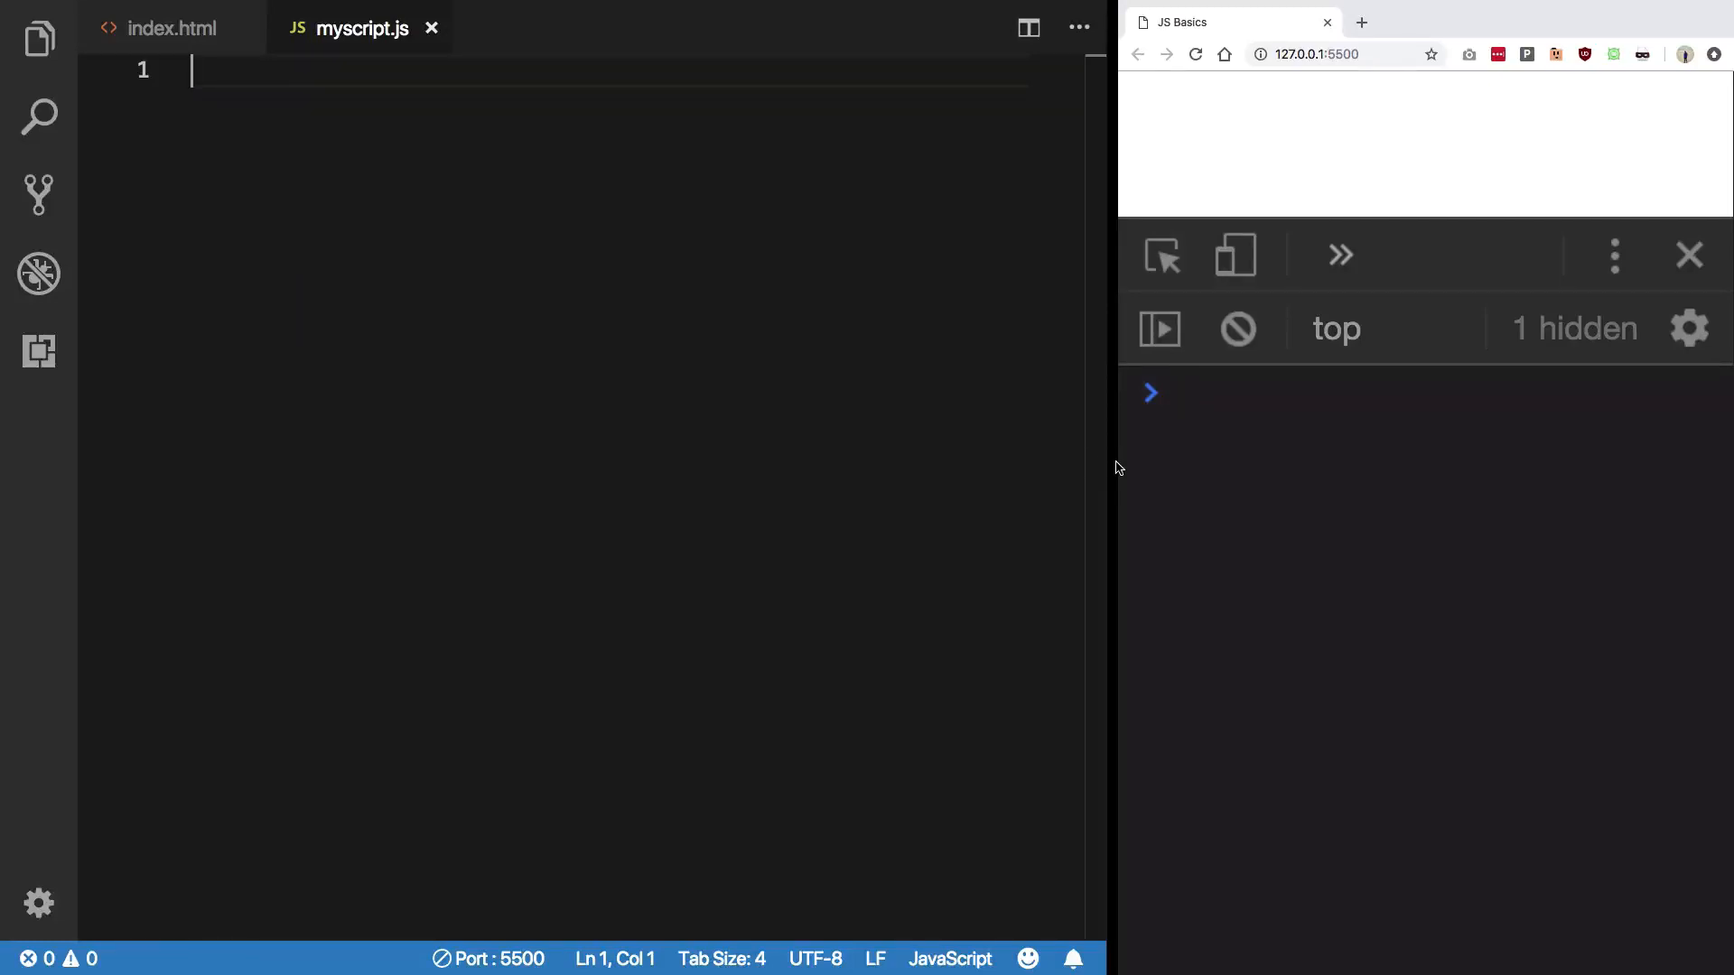
Step: Add the comment '// OR AND NOT' at the top of myscript.js
{"action": "left_click", "coordinate": [1216, 393]}
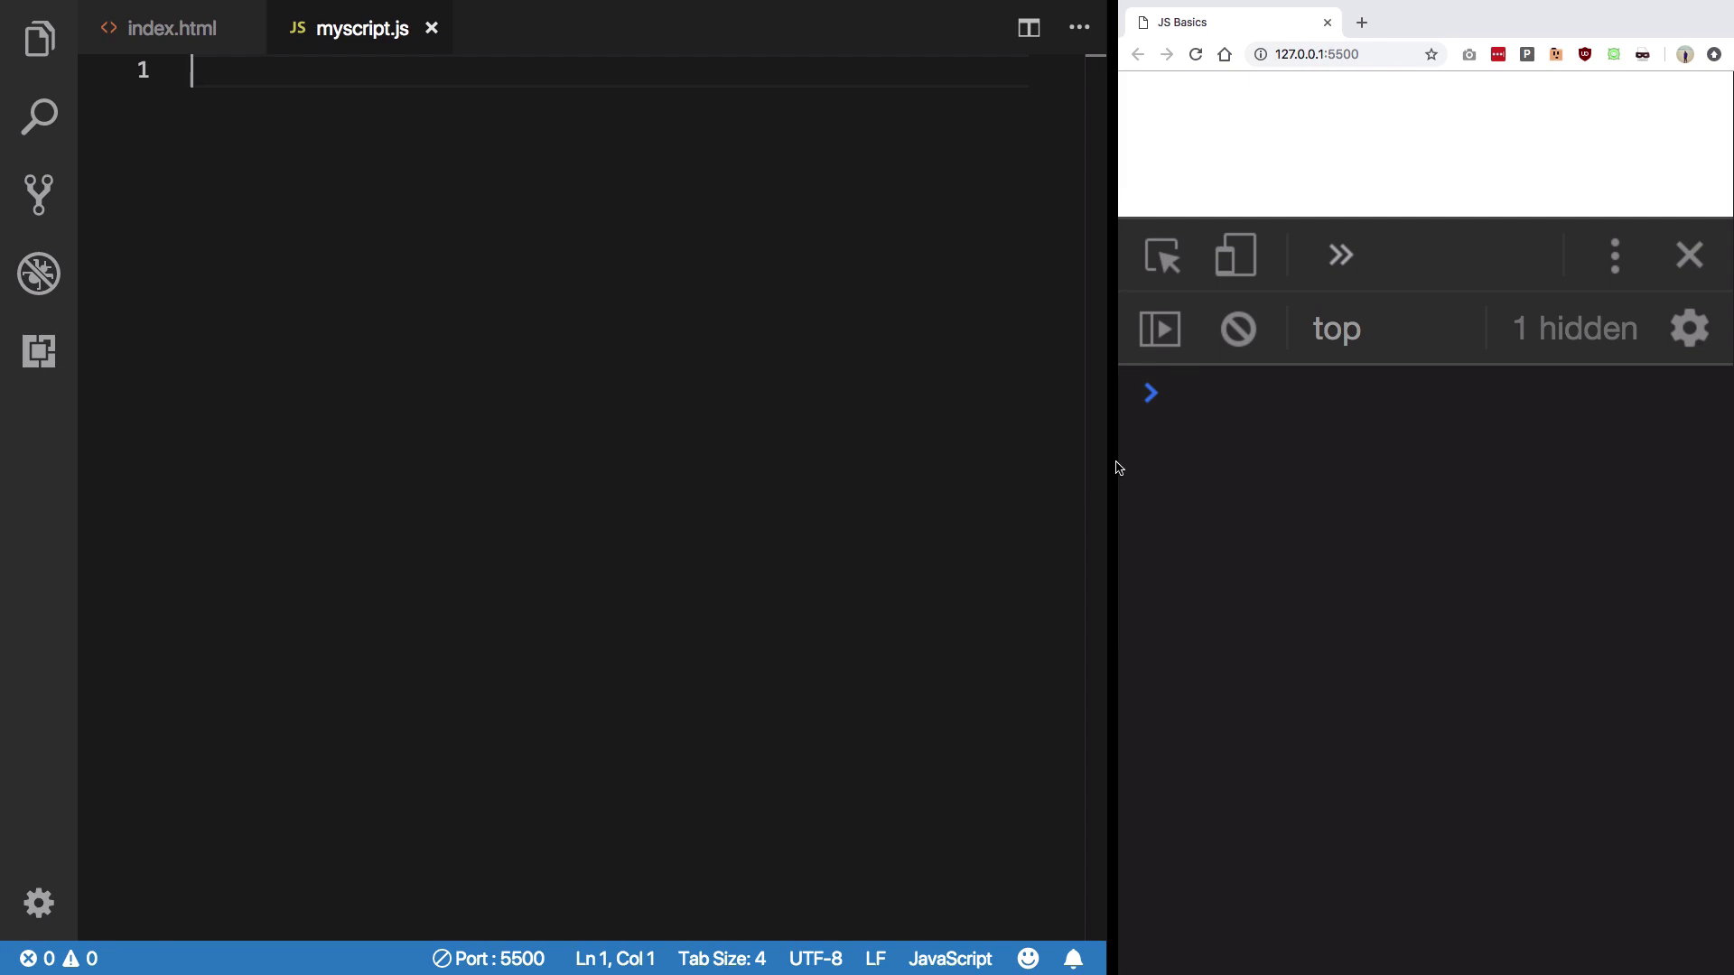
{"action": "mouse_move", "coordinate": [838, 355]}
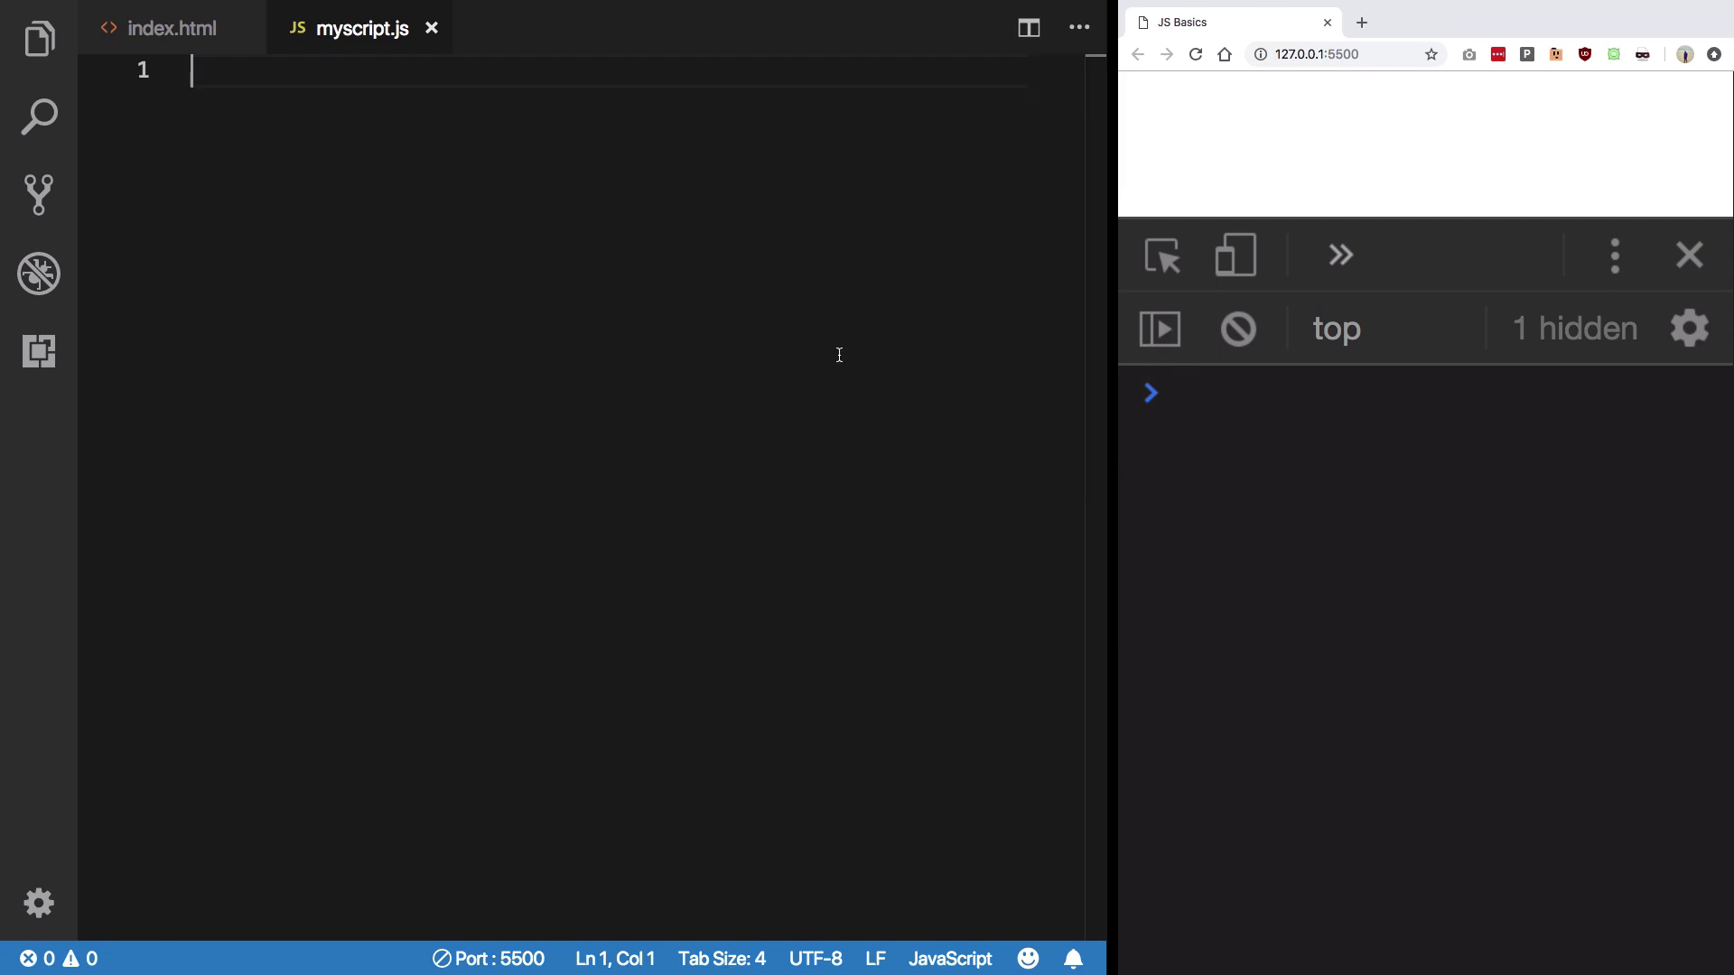
{"action": "mouse_move", "coordinate": [665, 428]}
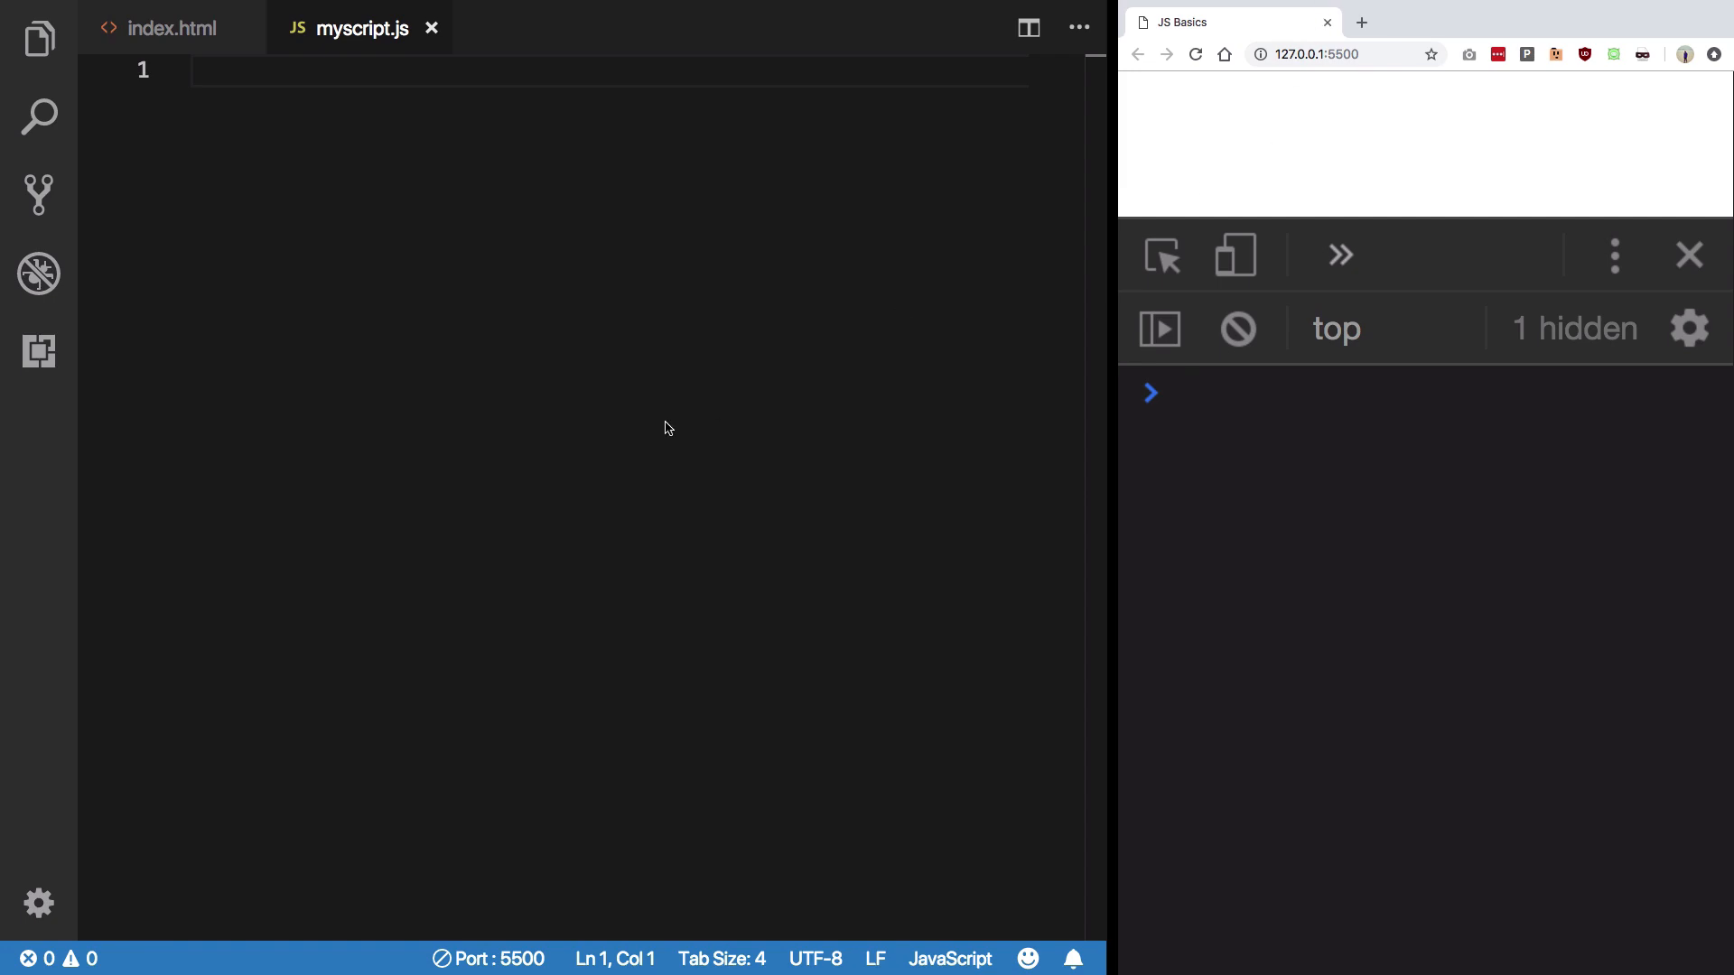
{"action": "type", "text": "//"}
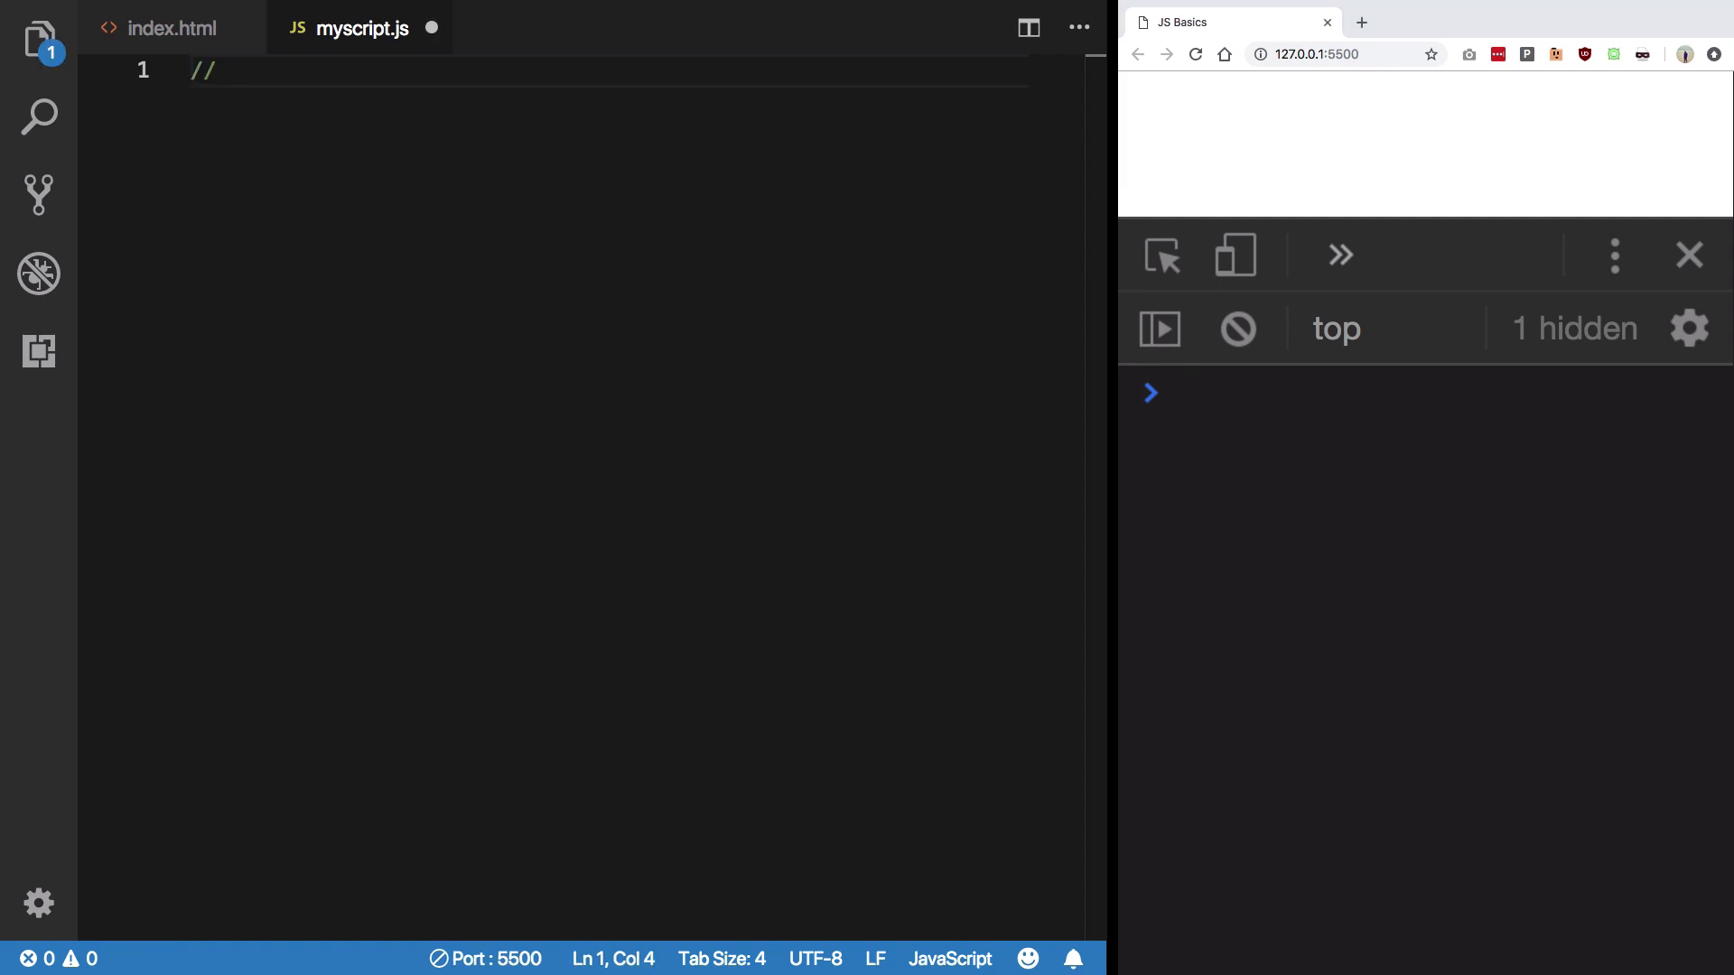
{"action": "type", "text": "OR AND"}
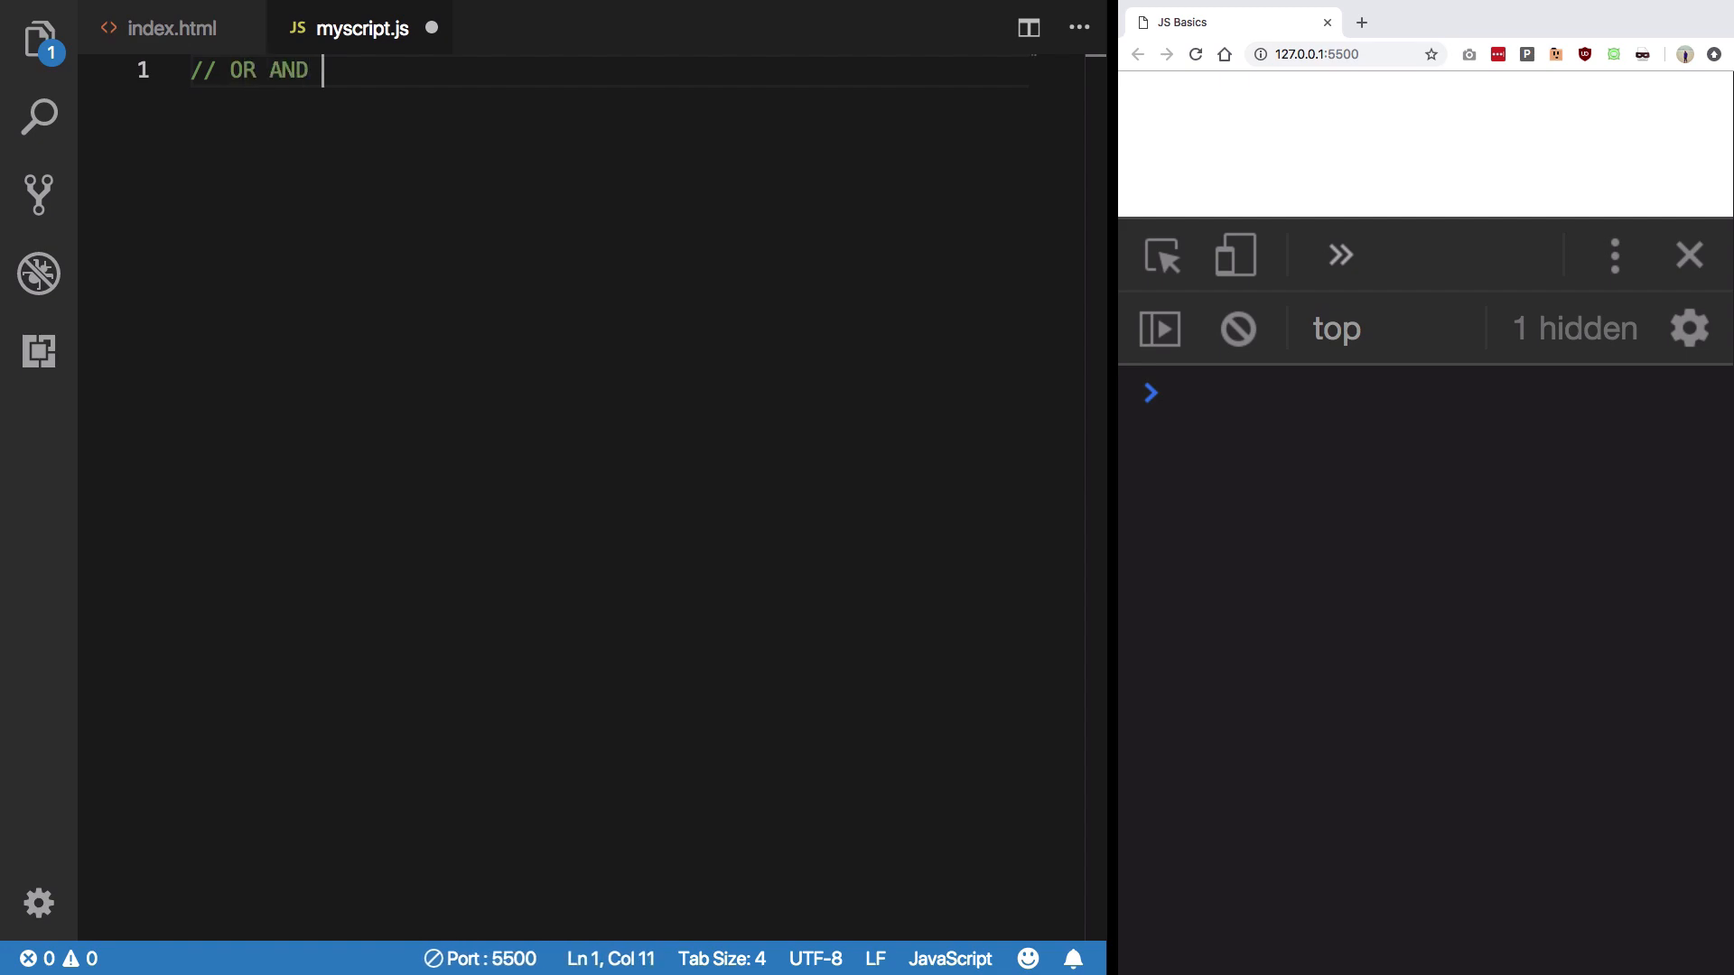
{"action": "type", "text": "NOT"}
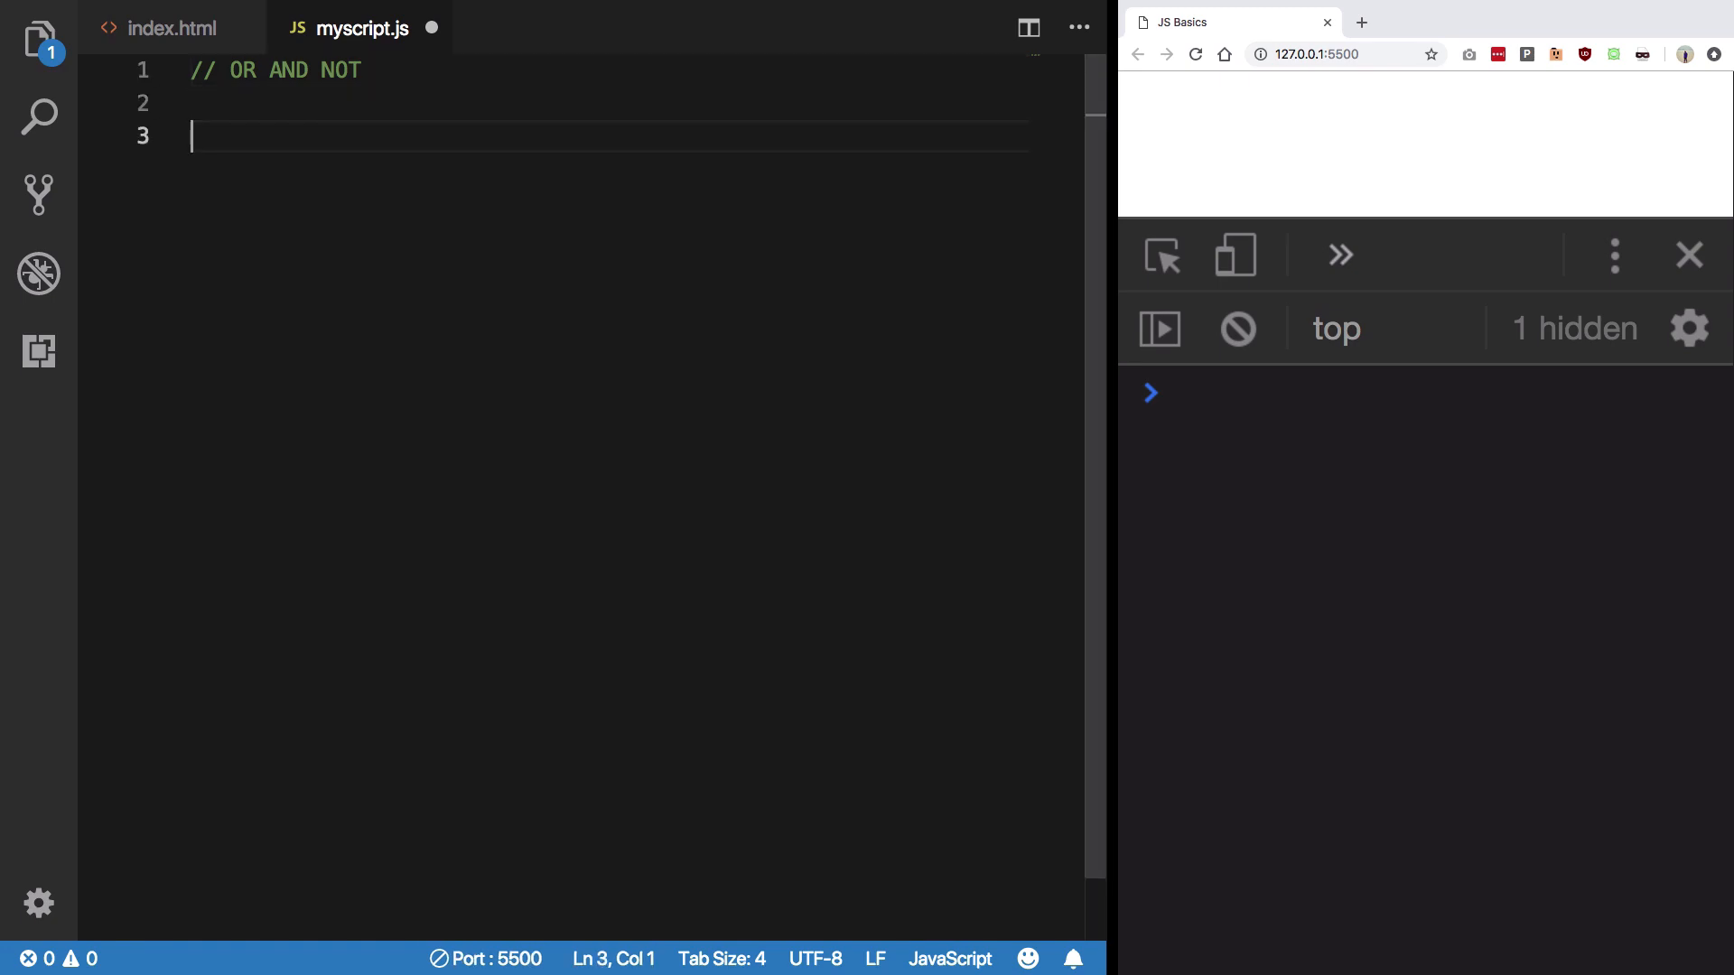
Step: Write the condition if (myAge > 10 && myAge < 20)
{"action": "type", "text": "if("}
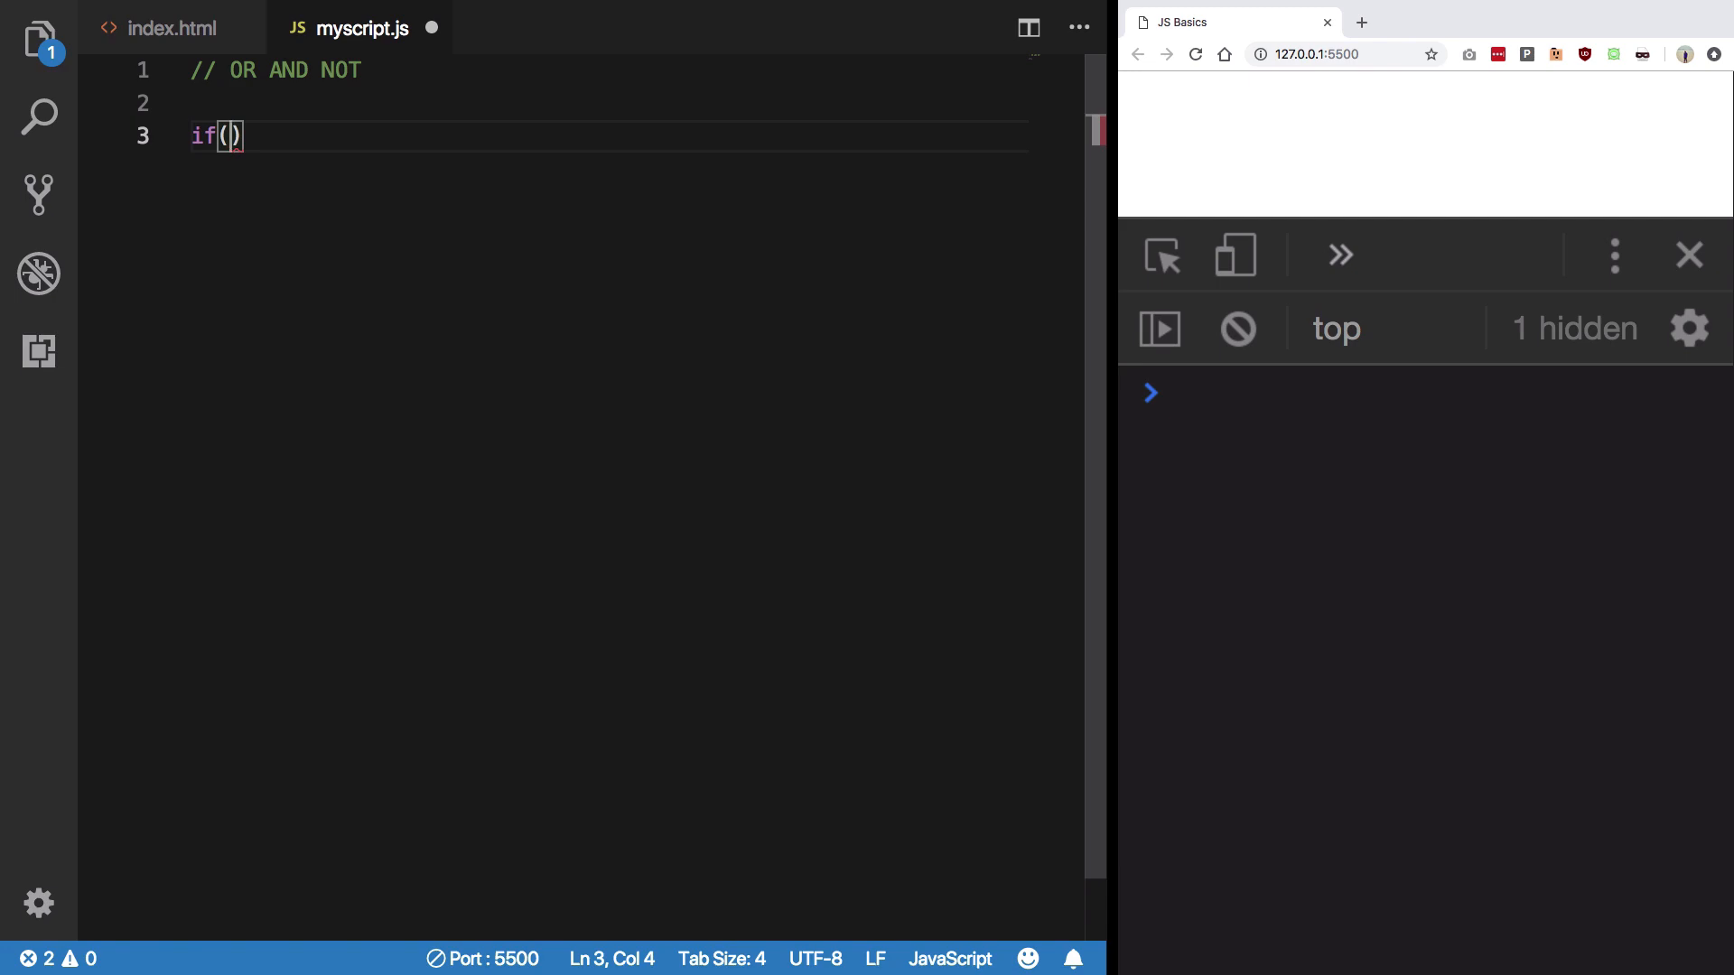
{"action": "type", "text": "myAge"}
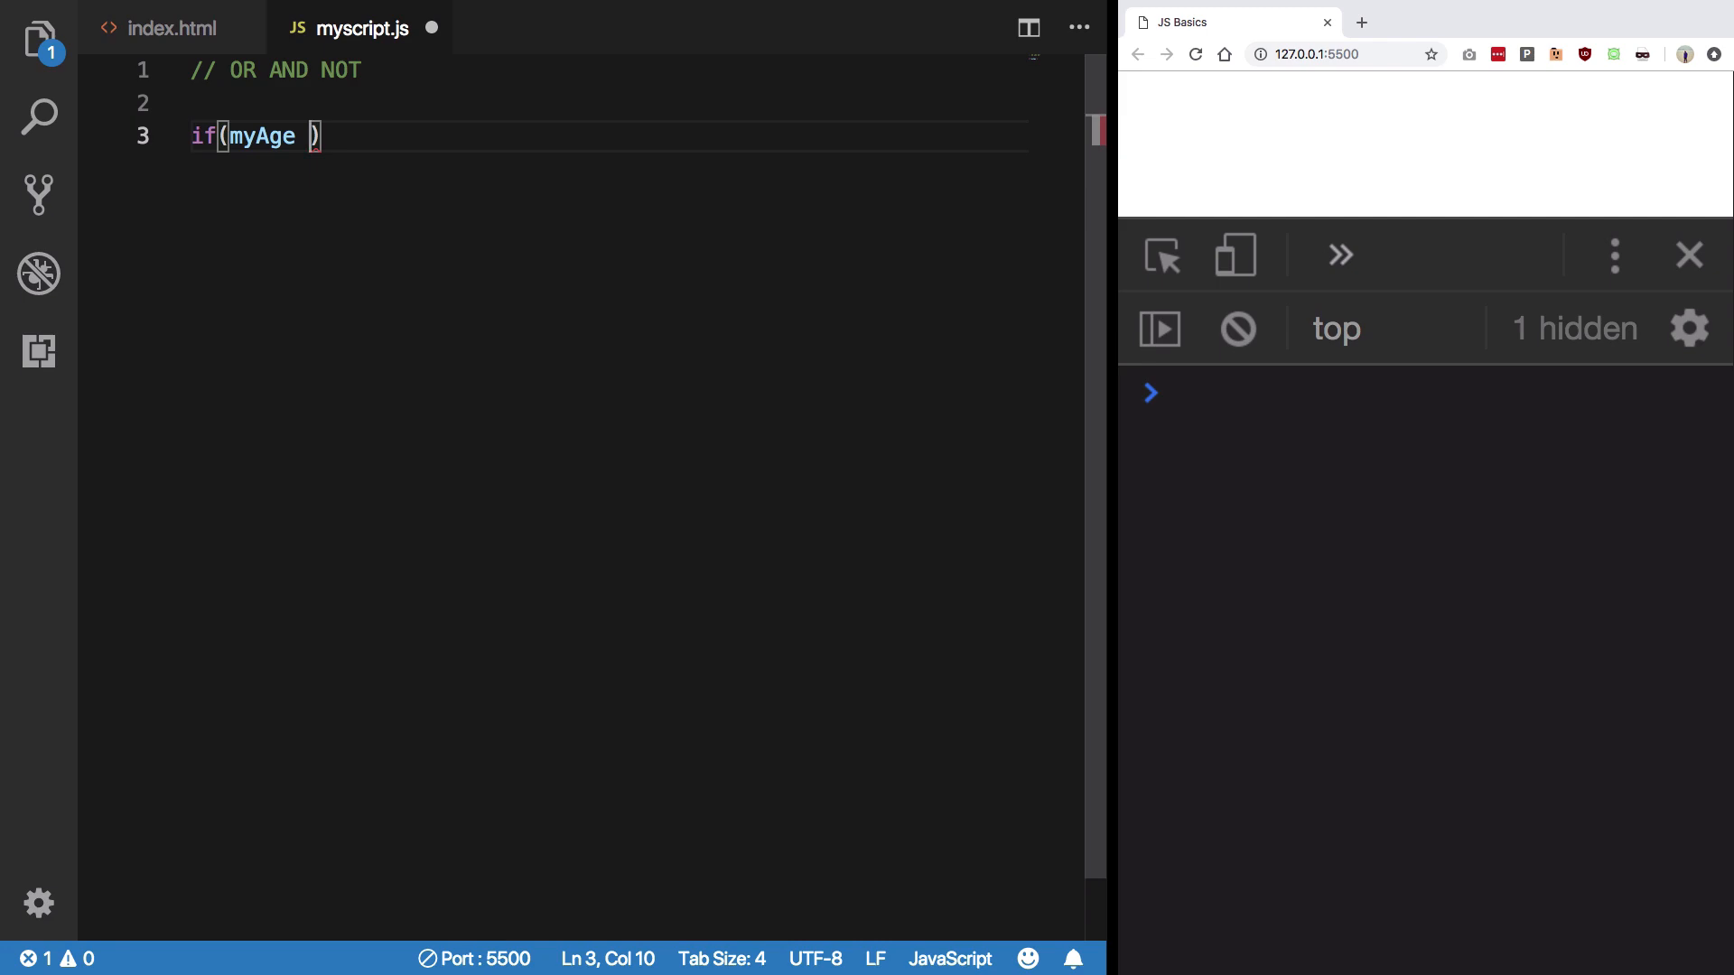
{"action": "type", "text": "> 10"}
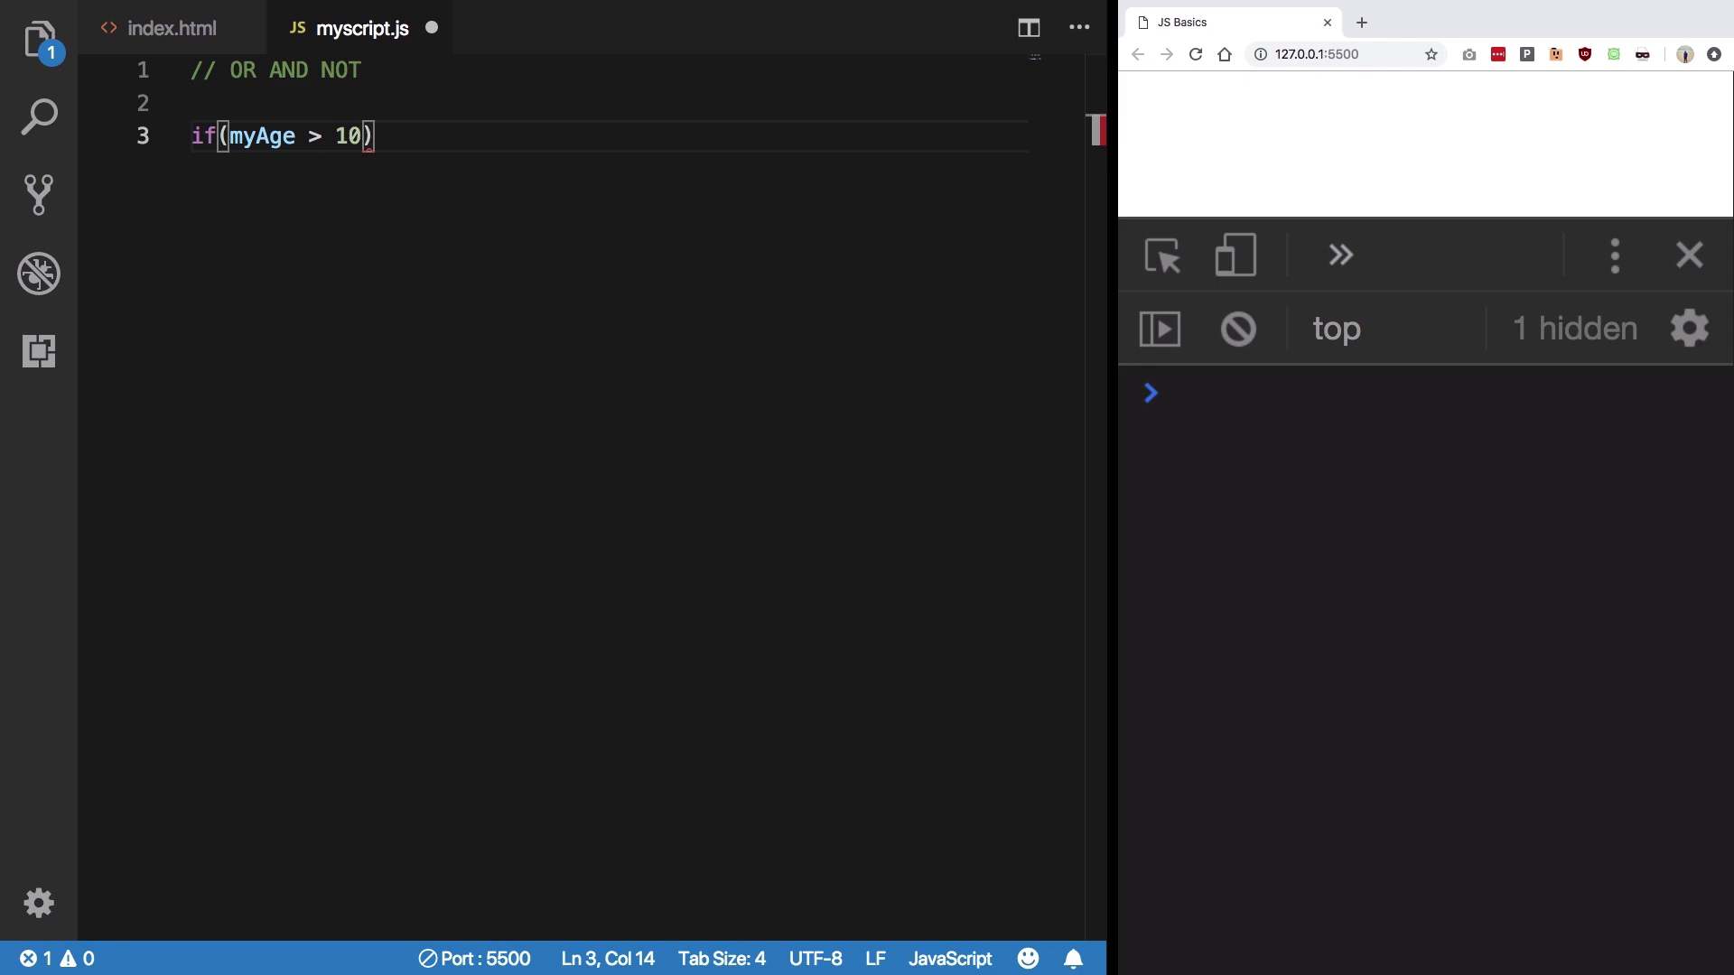
{"action": "mouse_move", "coordinate": [635, 360]}
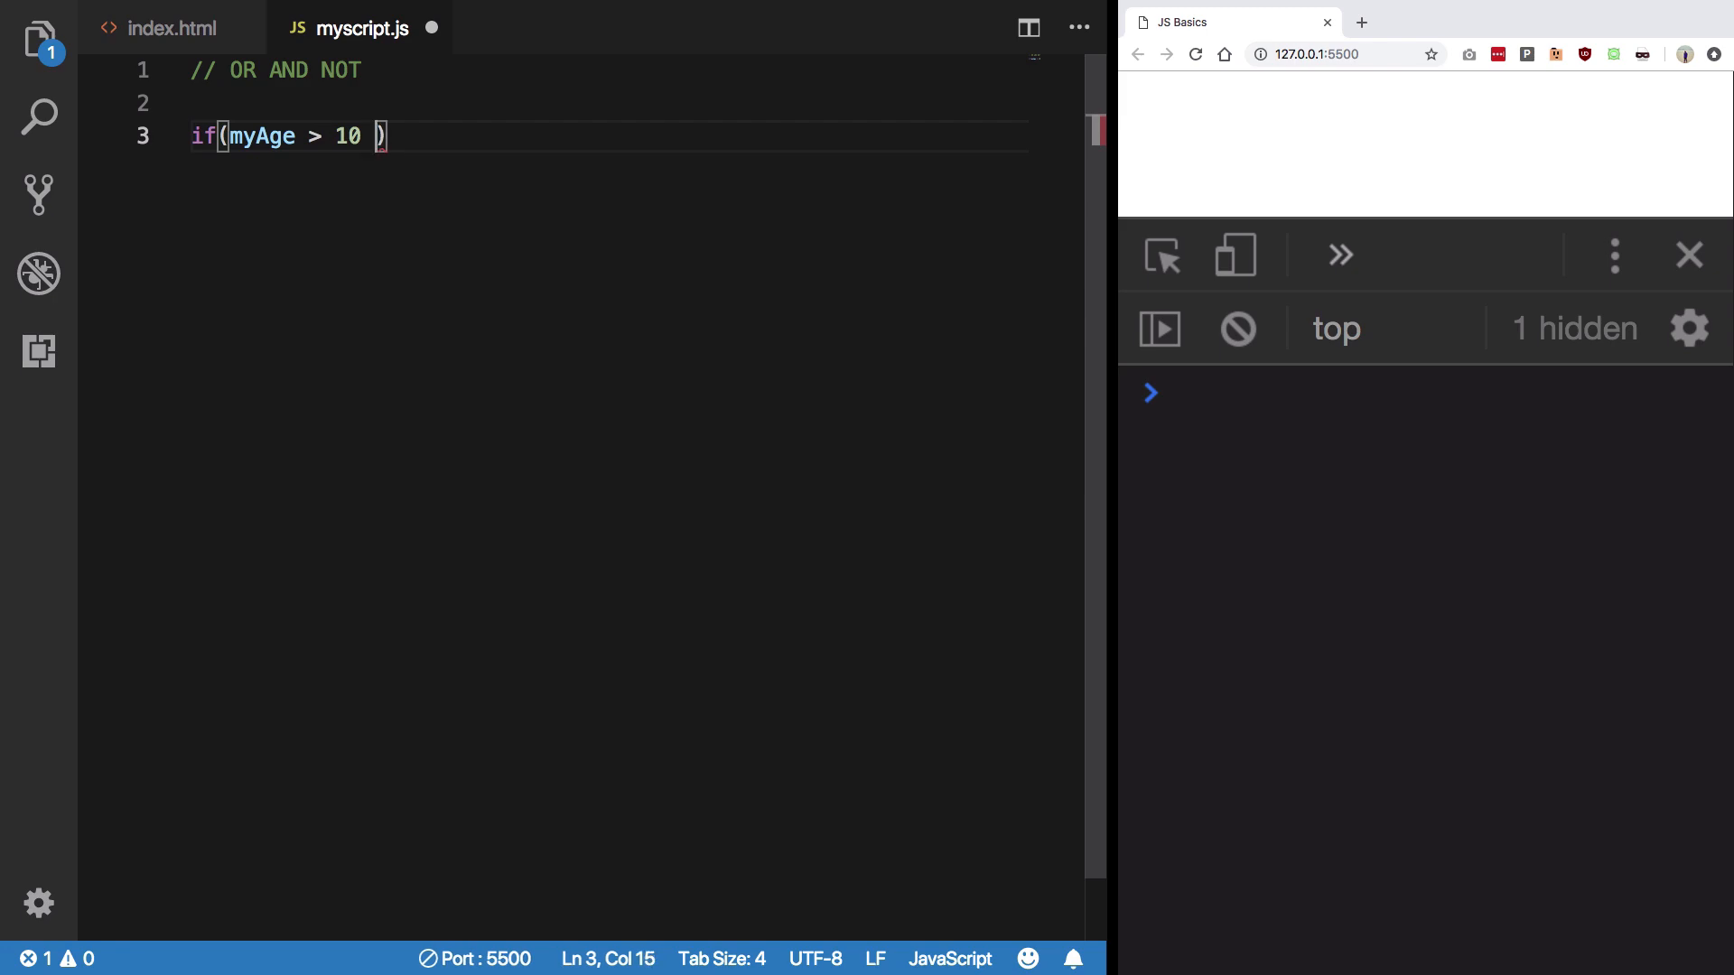
{"action": "type", "text": "|| myAge"}
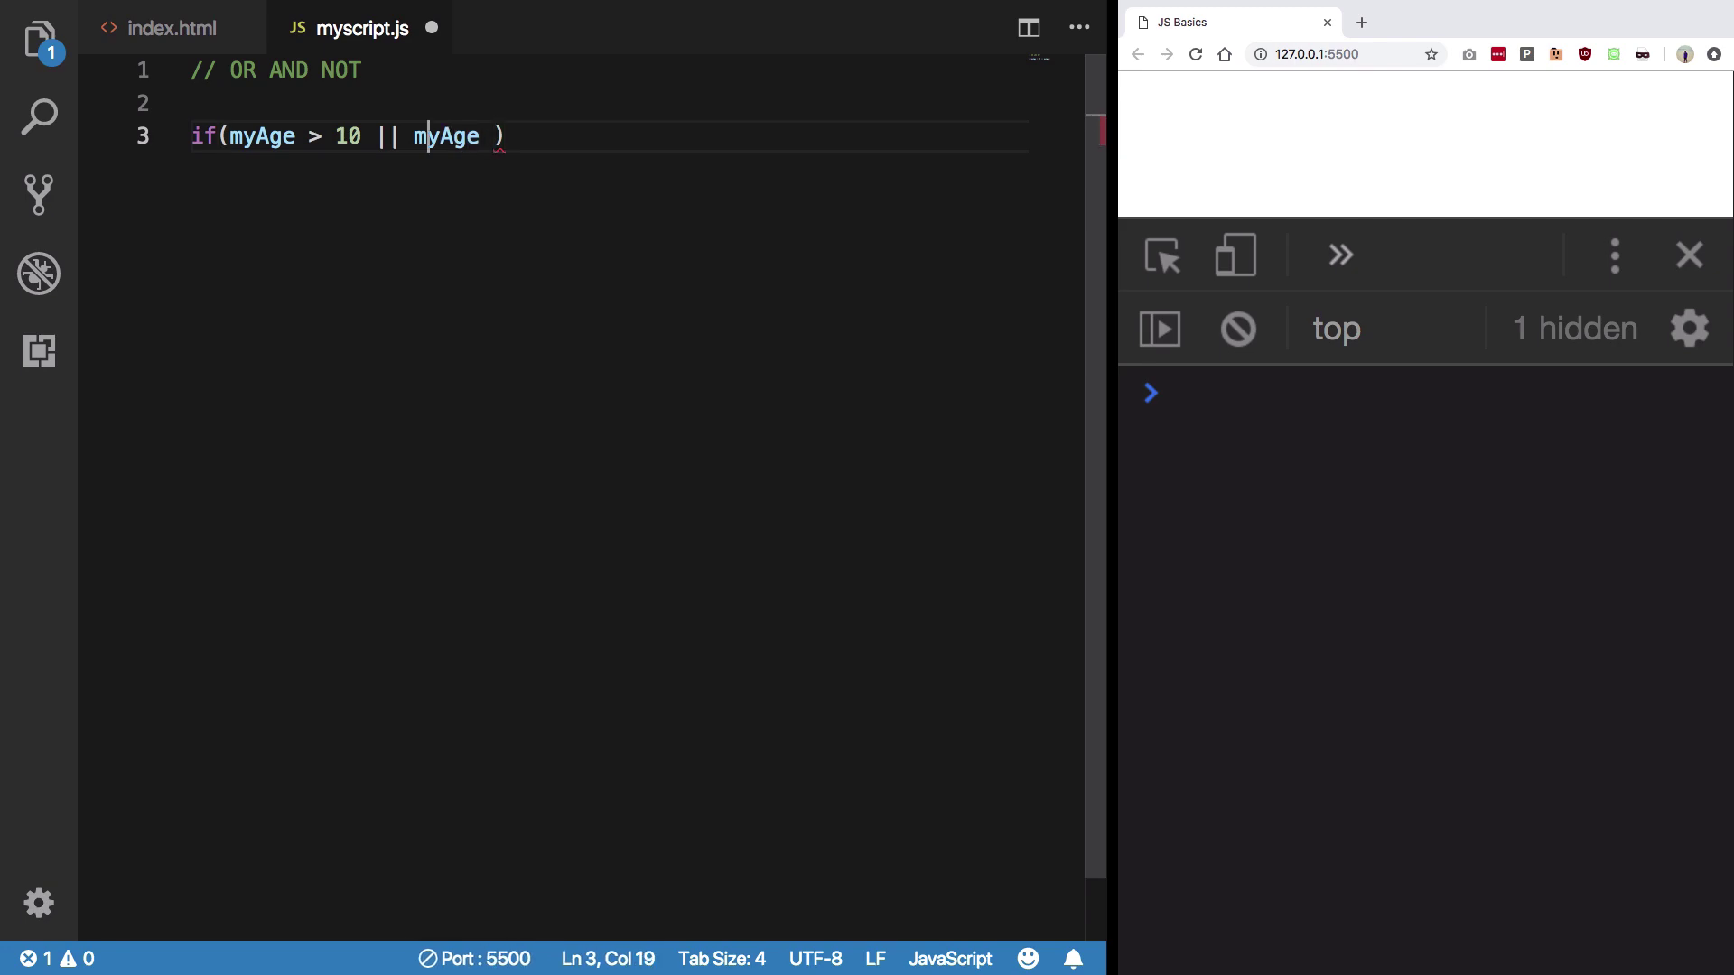
{"action": "type", "text": "&&"}
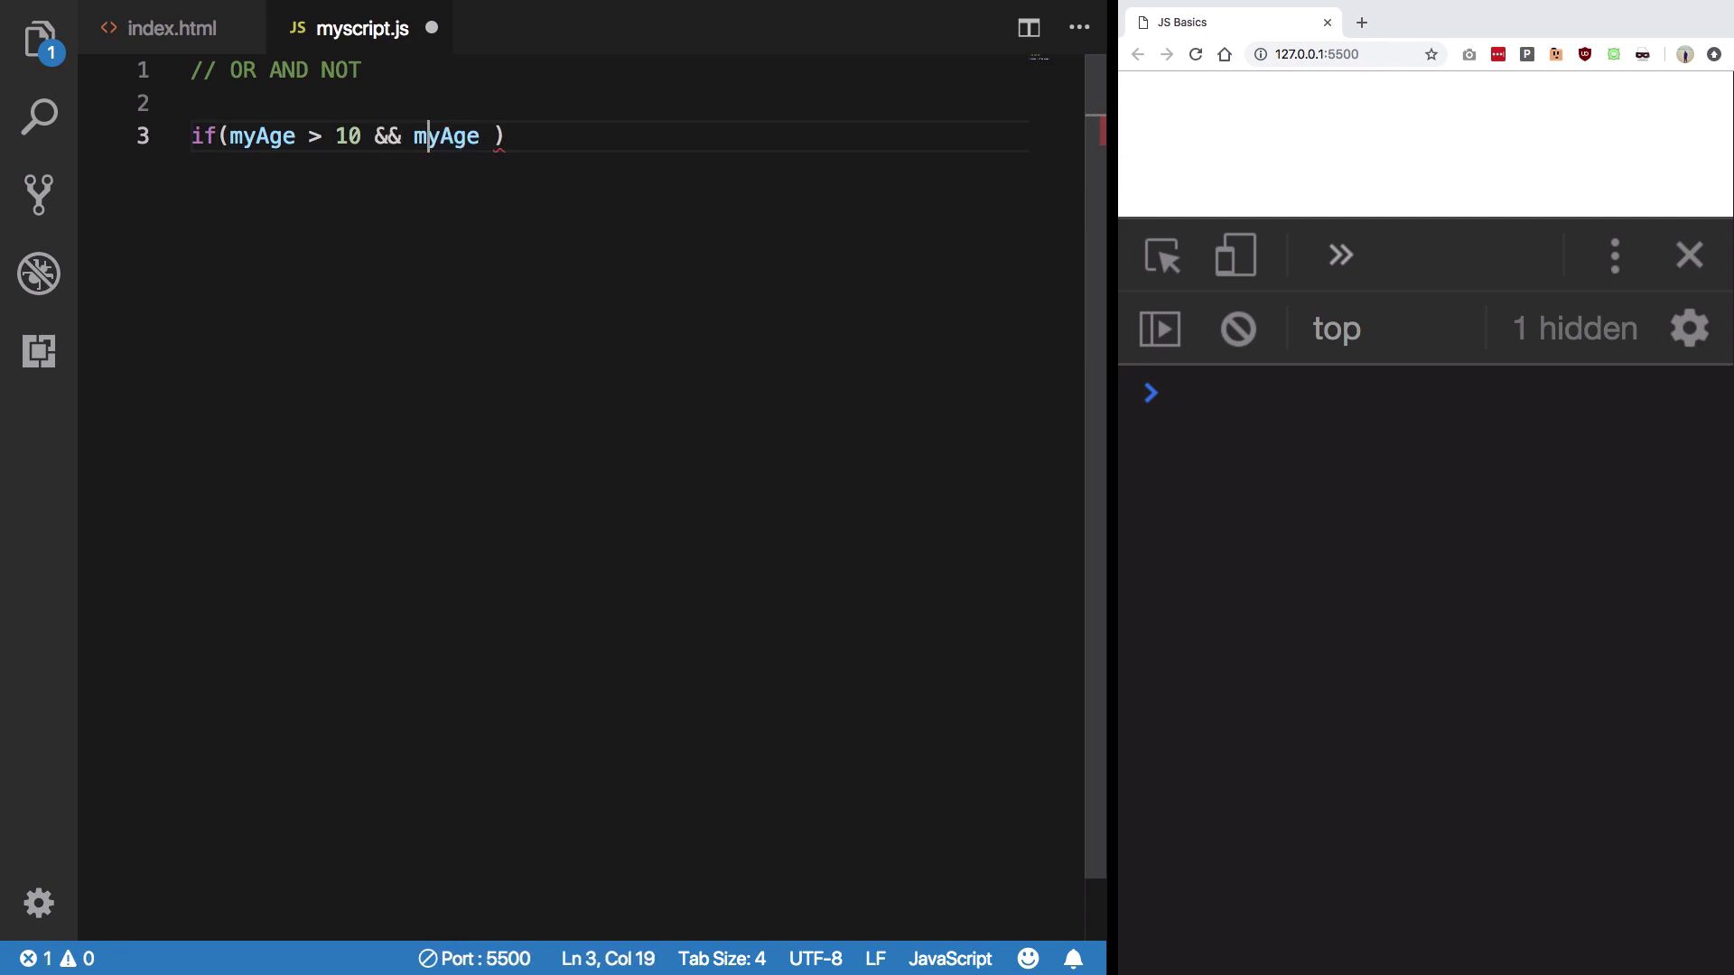
{"action": "type", "text": "< 20"}
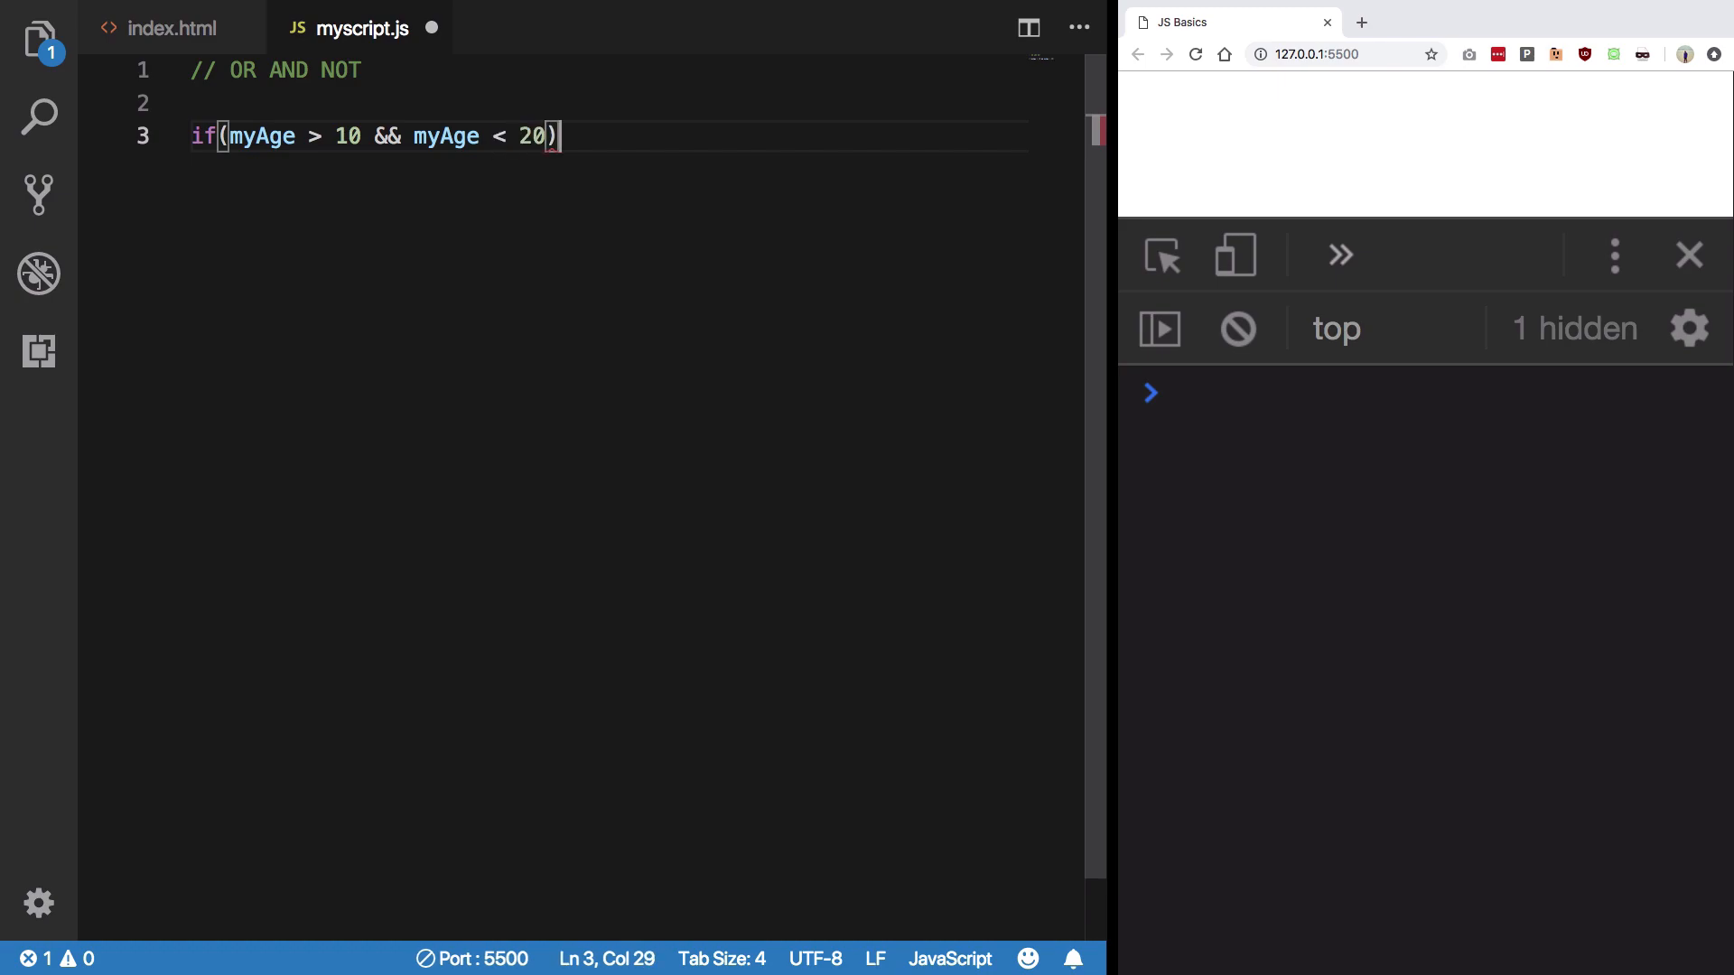
Step: Make the if block log 'You are eligible' and declare let myAge = 15;
{"action": "type", "text": "{"}
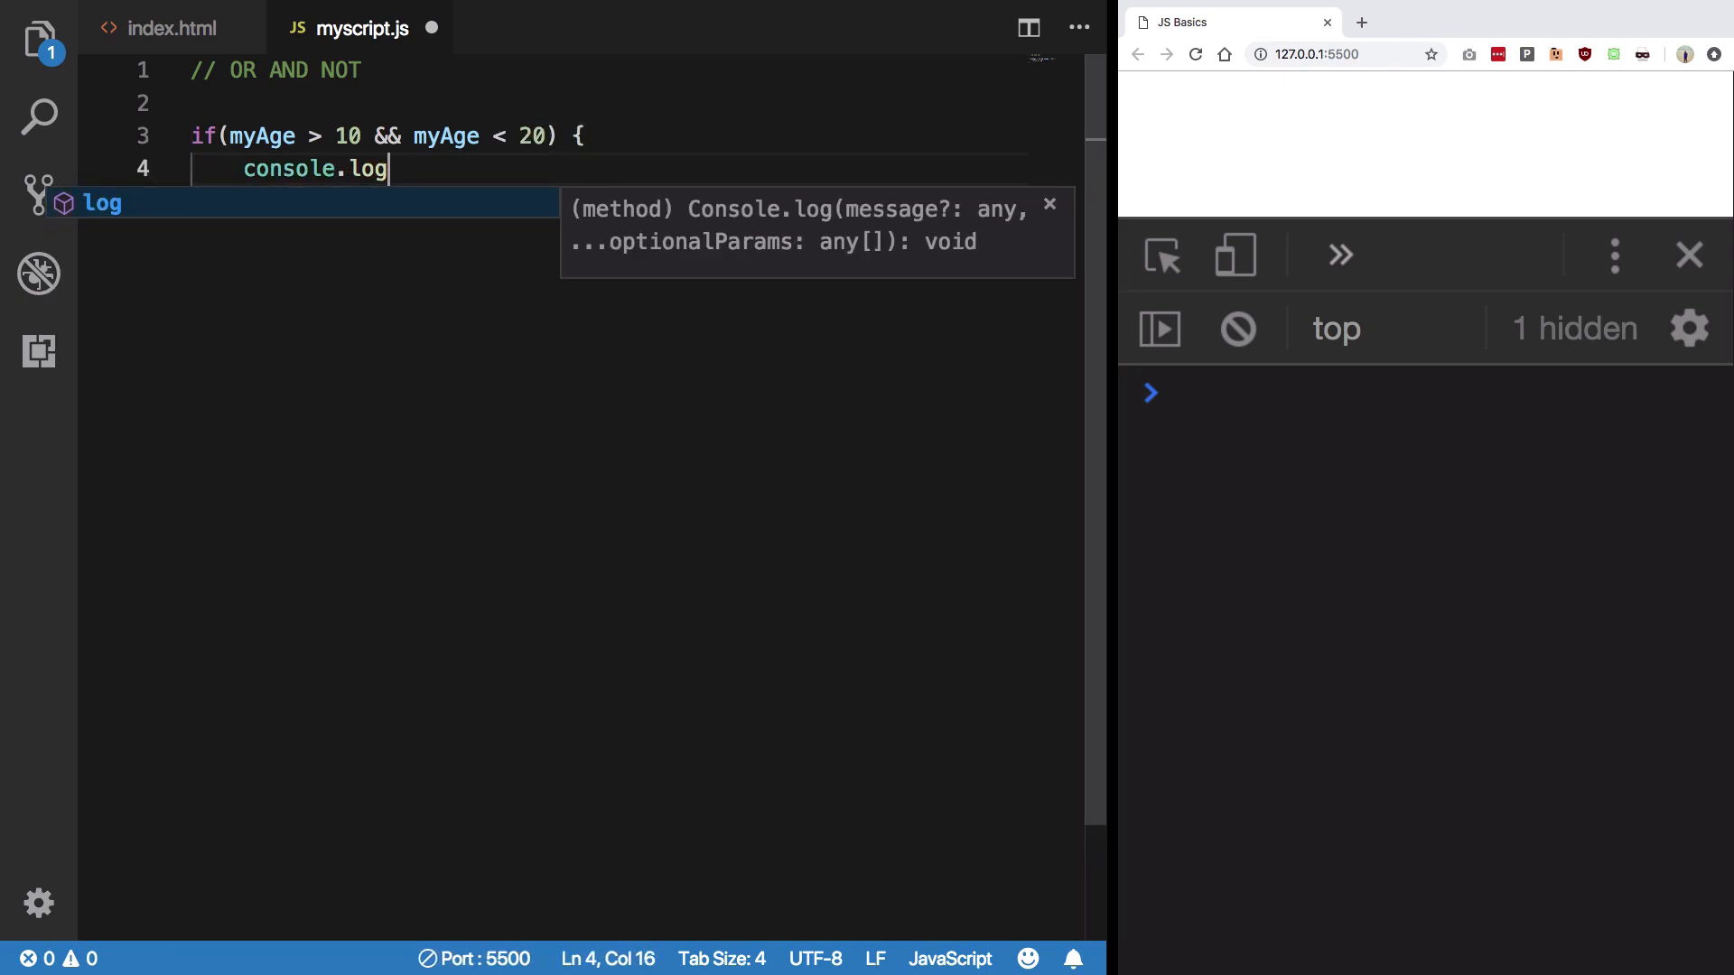
{"action": "type", "text": "('You a"}
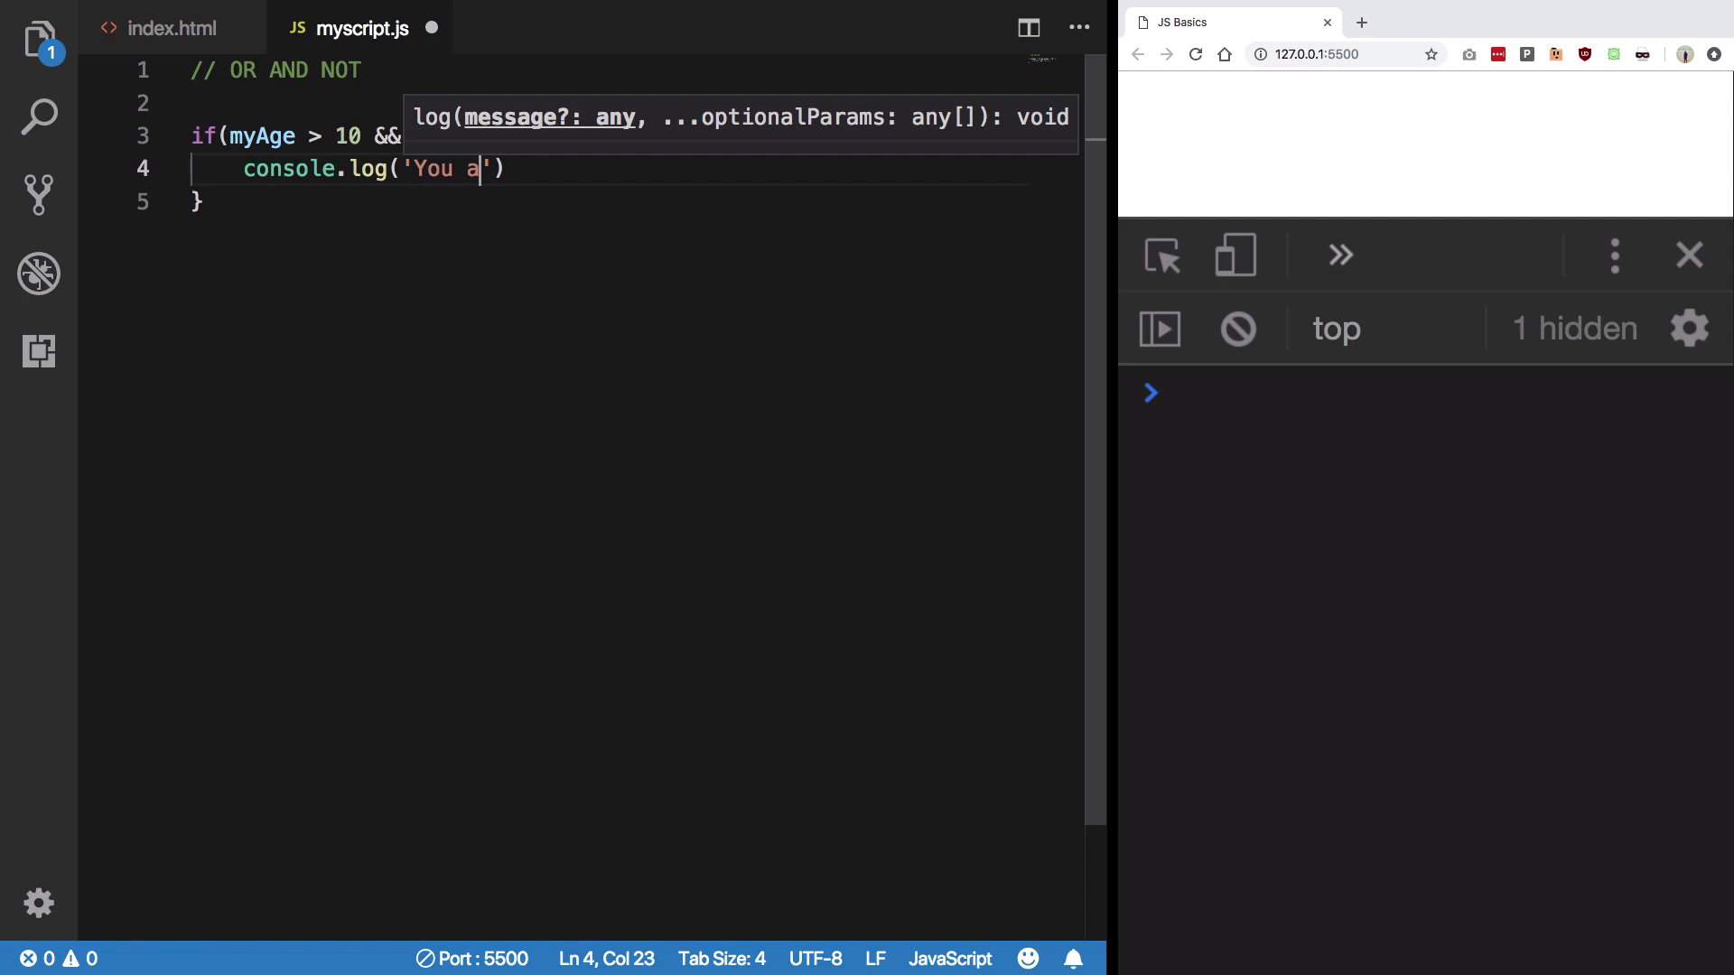
{"action": "type", "text": "re eligible for something"}
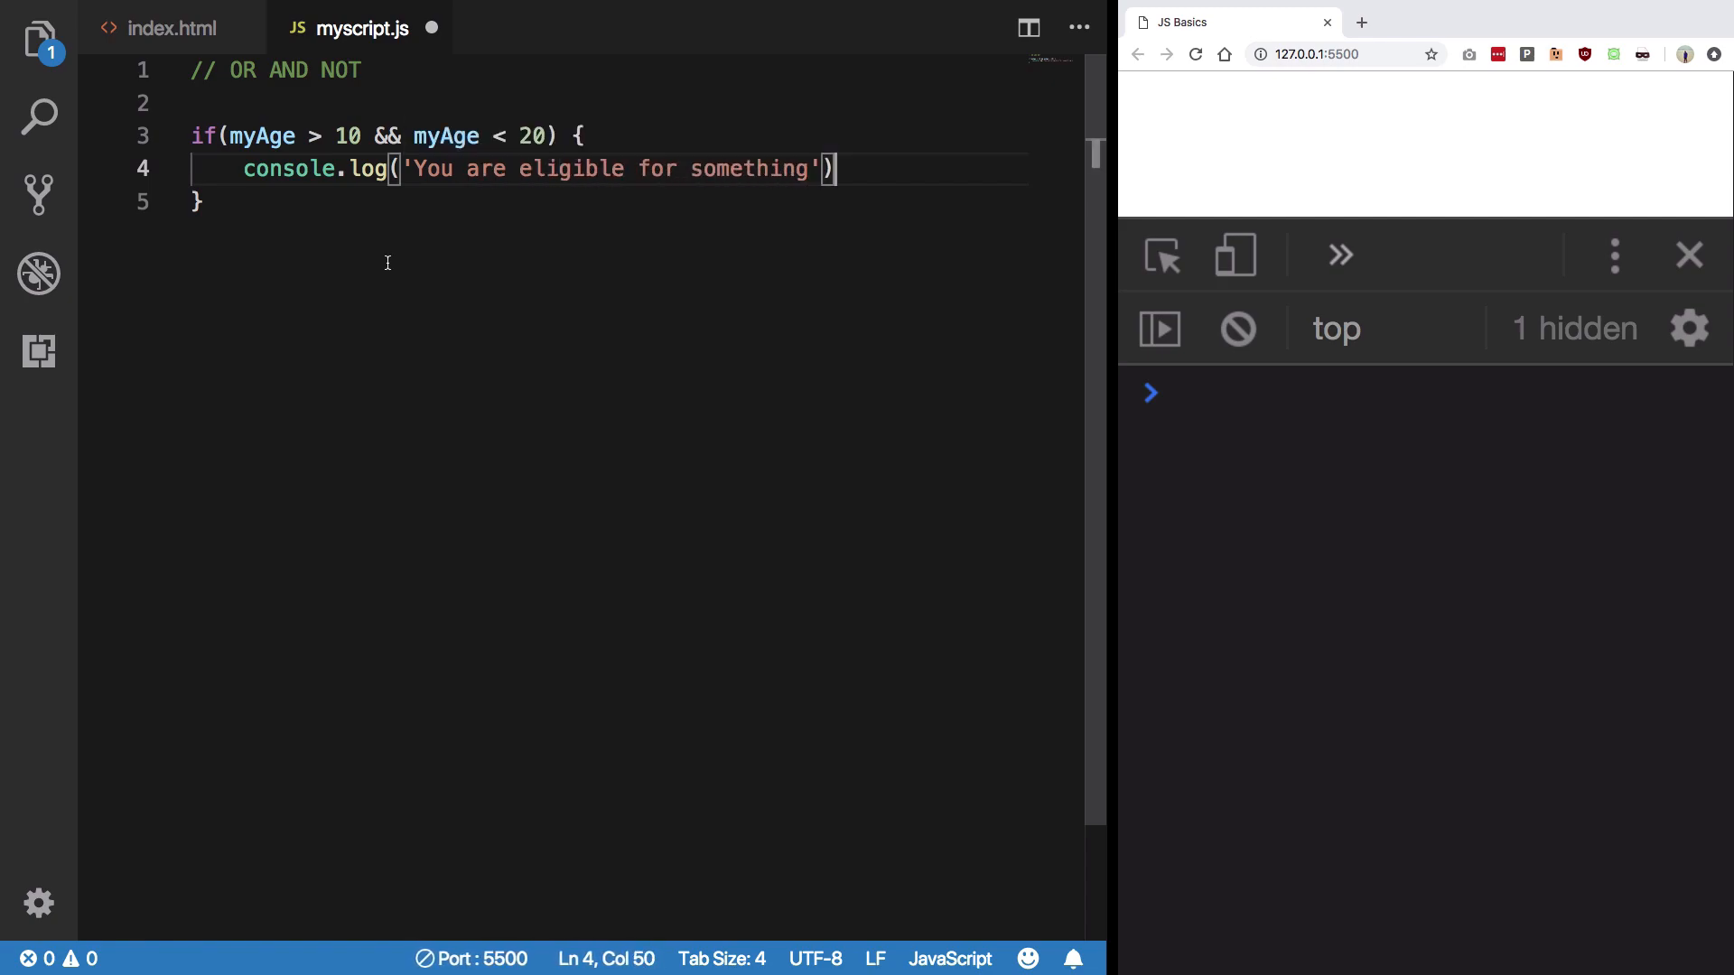
{"action": "type", "text": "let m"}
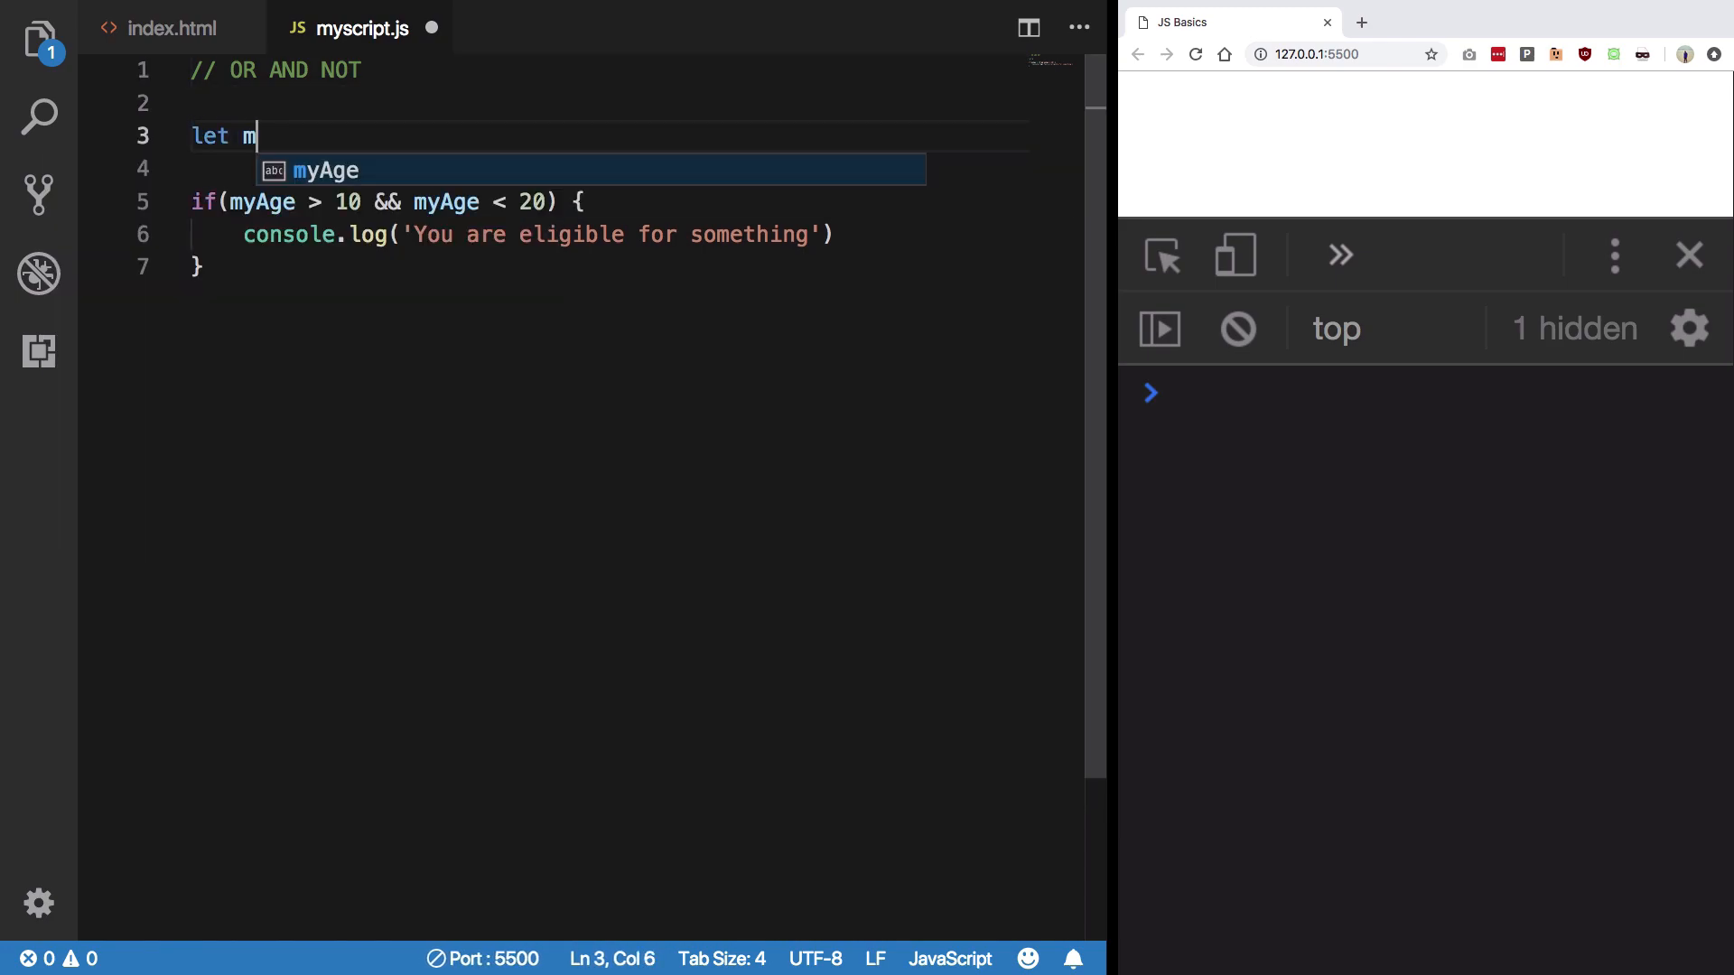
{"action": "type", "text": "yAge = 15"}
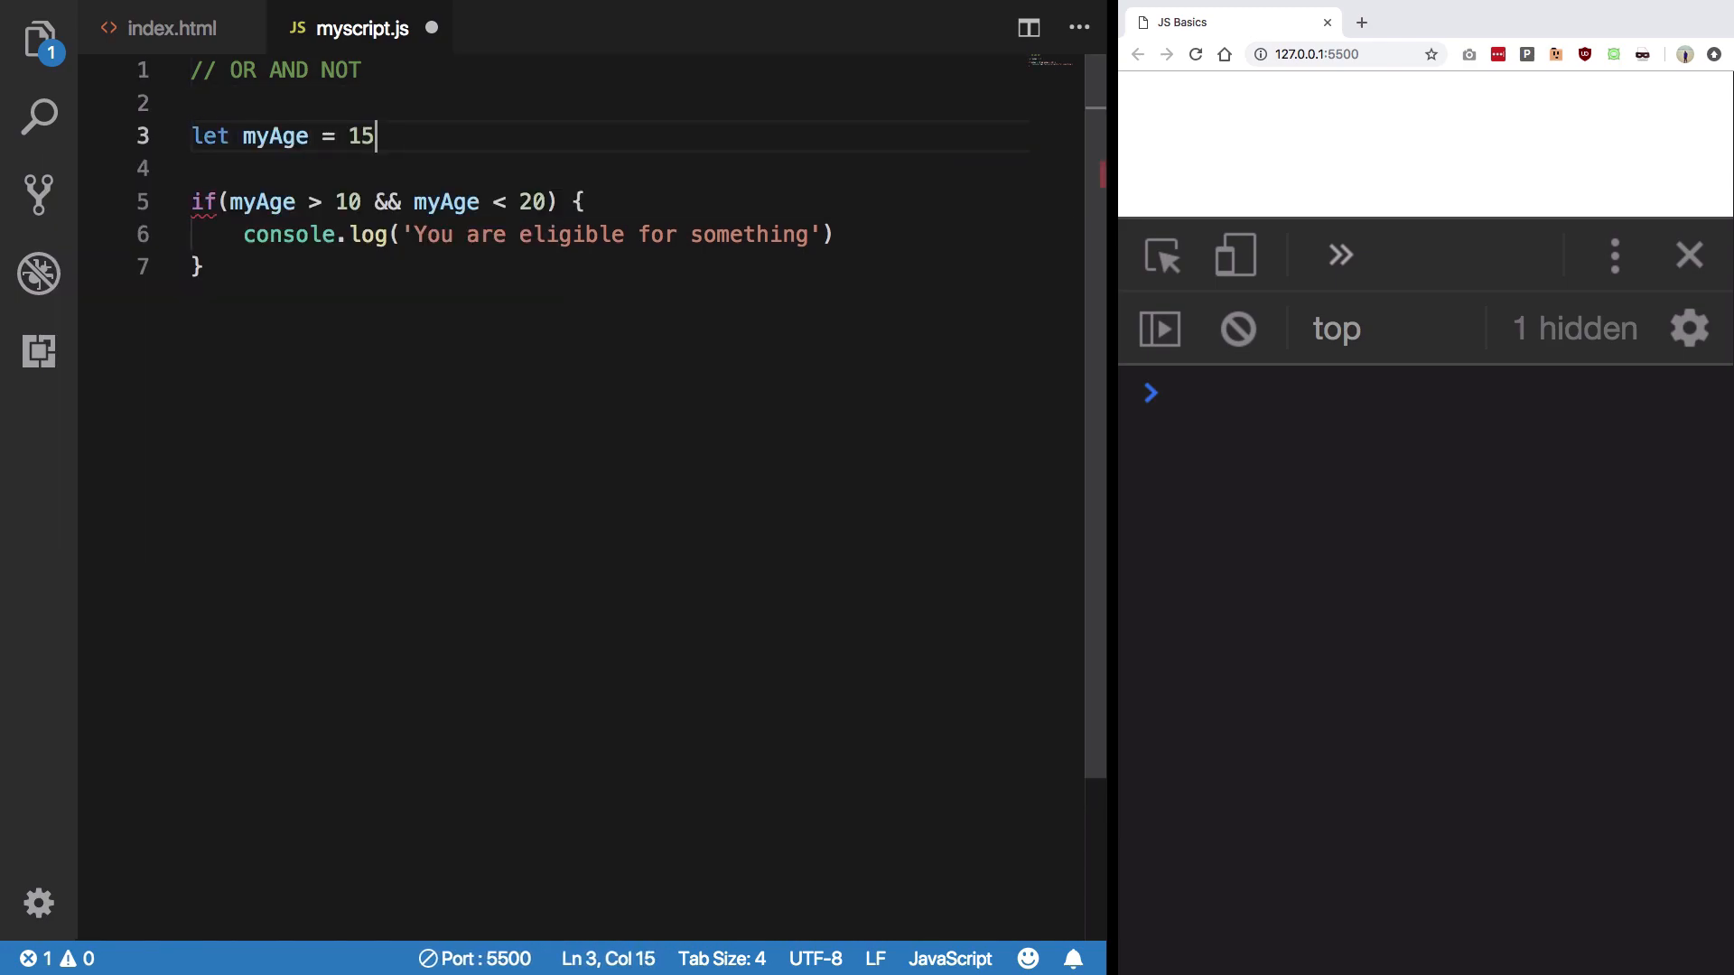
{"action": "type", "text": ";"}
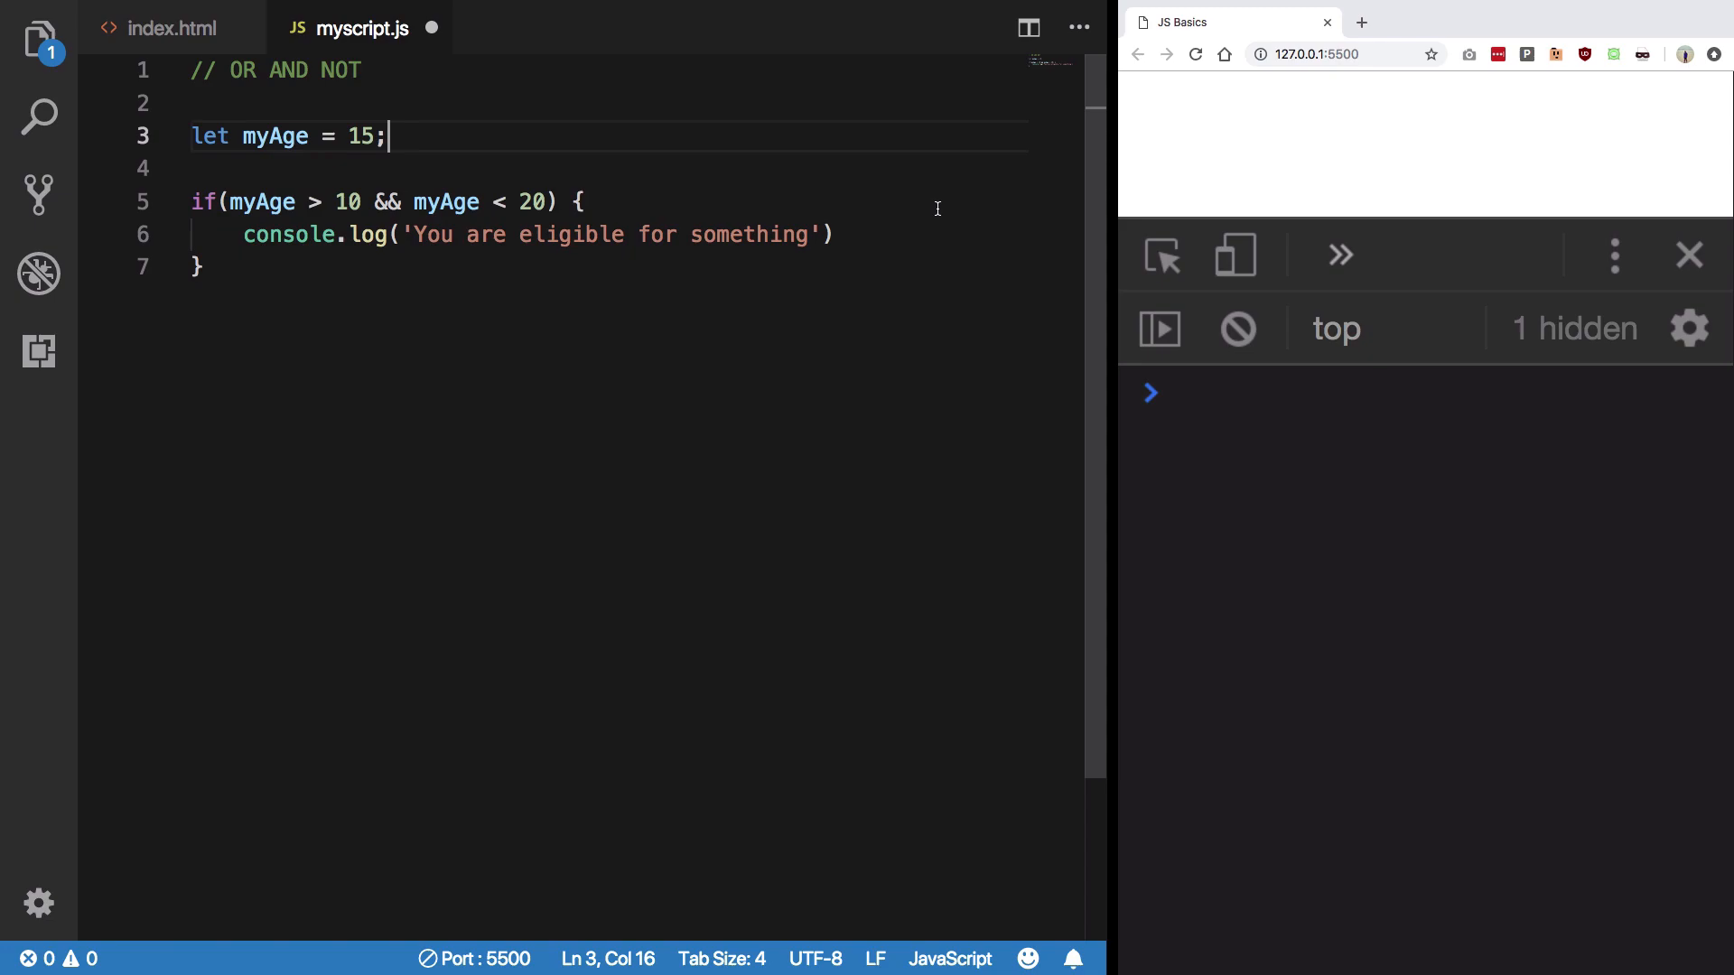
{"action": "type", "text": ";"}
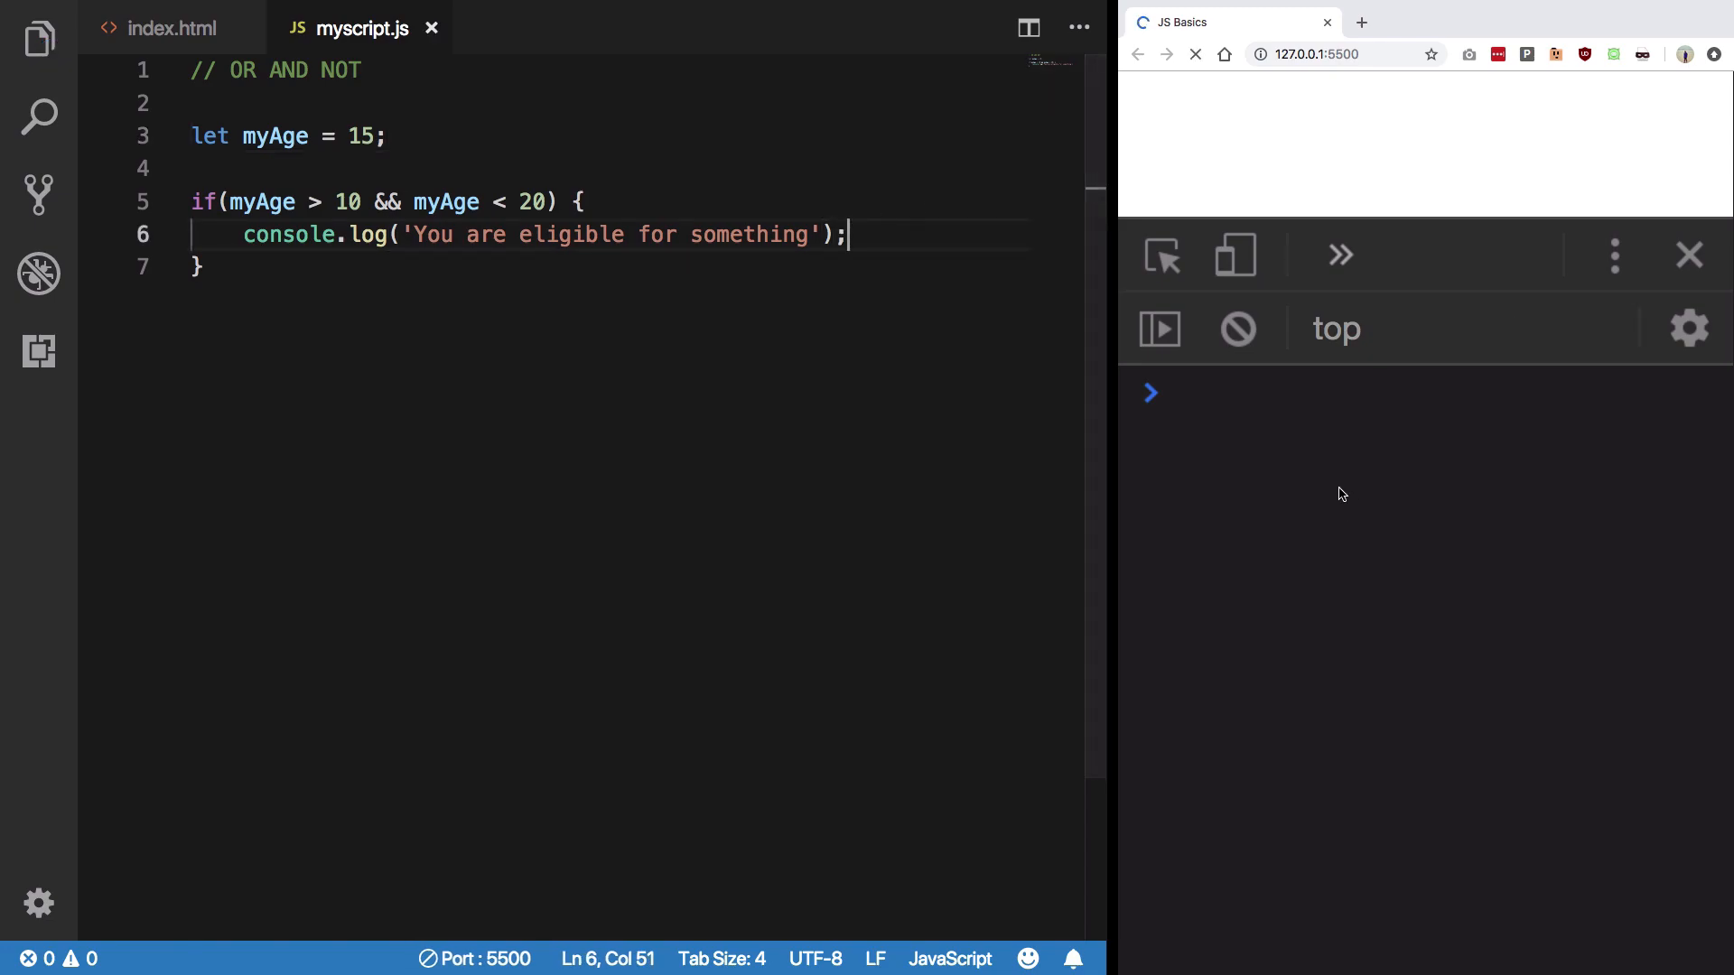
Step: Check the reloaded console shows 'You are eligible for something', then return to the editor
{"action": "left_click", "coordinate": [1196, 54]}
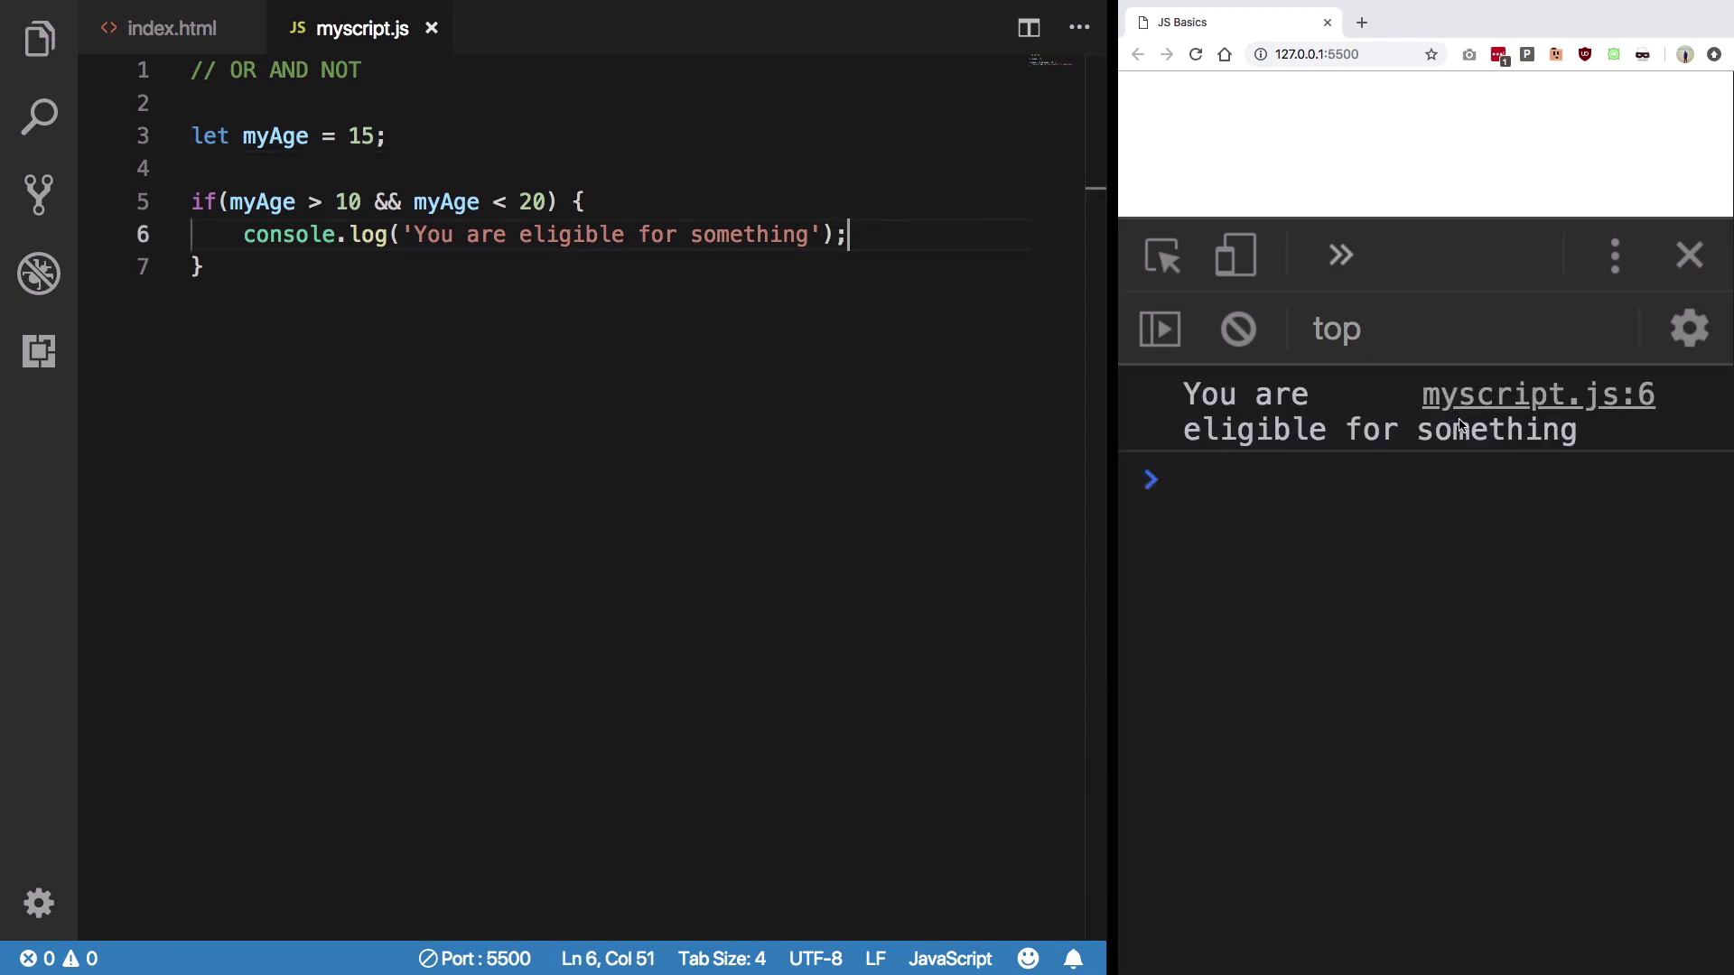
{"action": "left_click", "coordinate": [199, 267]}
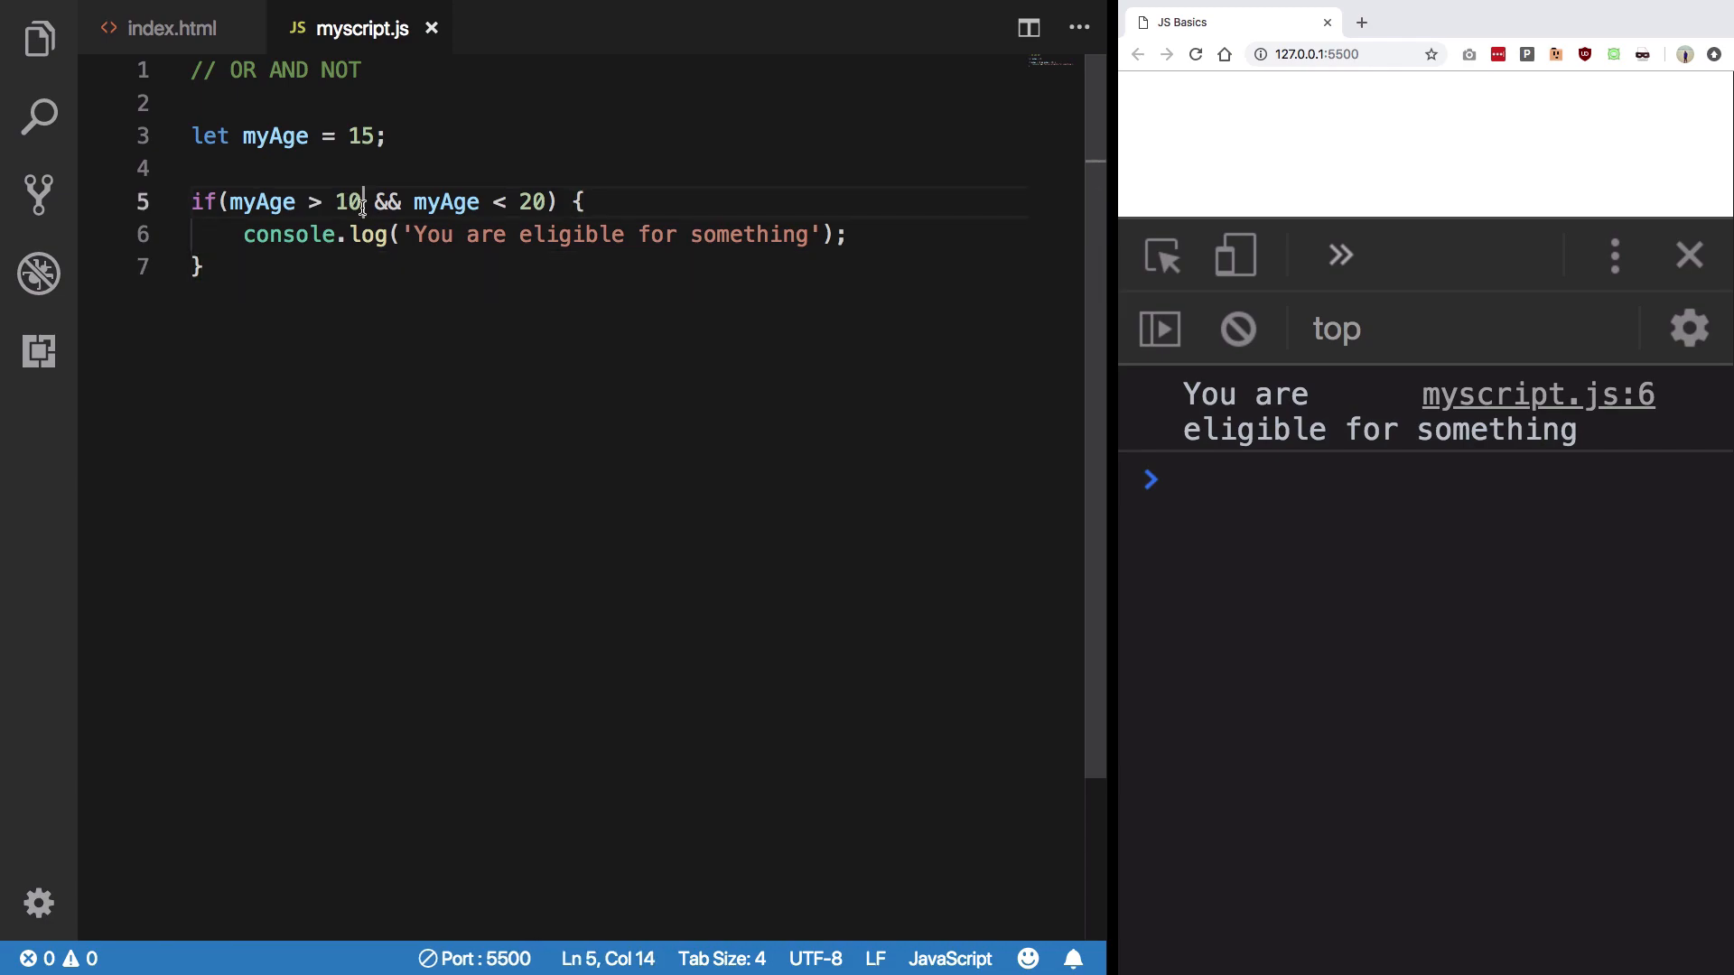
Step: Declare myHeight = 6 and add || myHeight > 5.5 to the if condition
{"action": "left_click", "coordinate": [343, 168]}
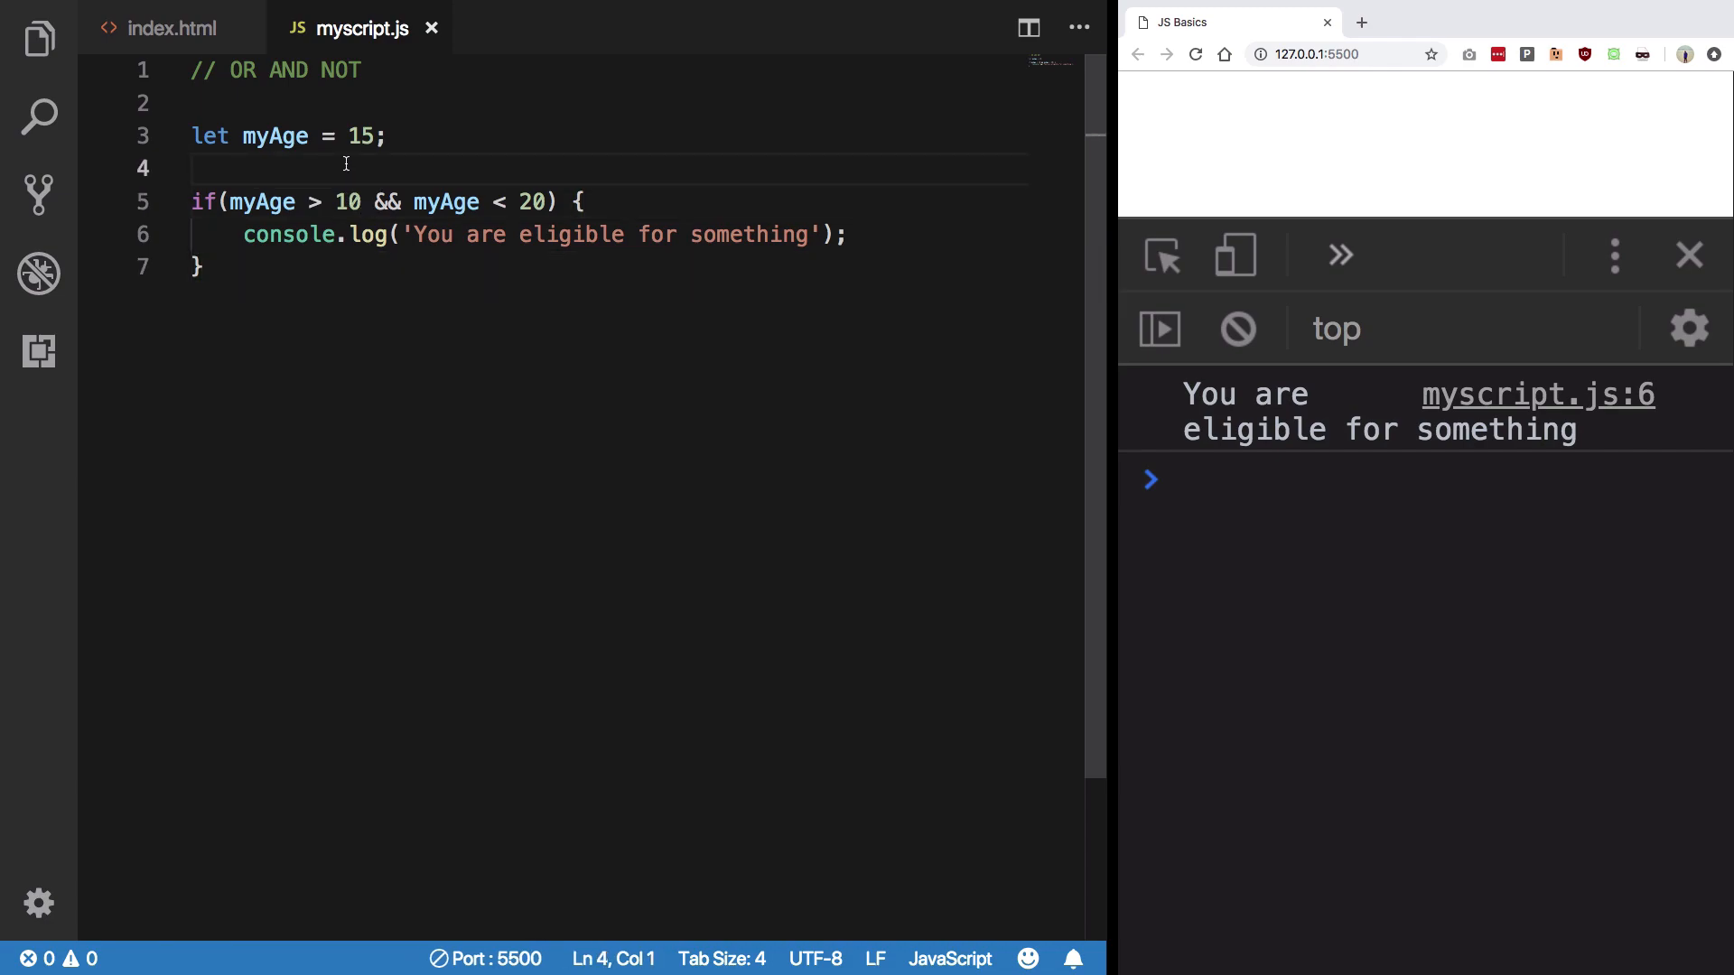
{"action": "type", "text": "let m"}
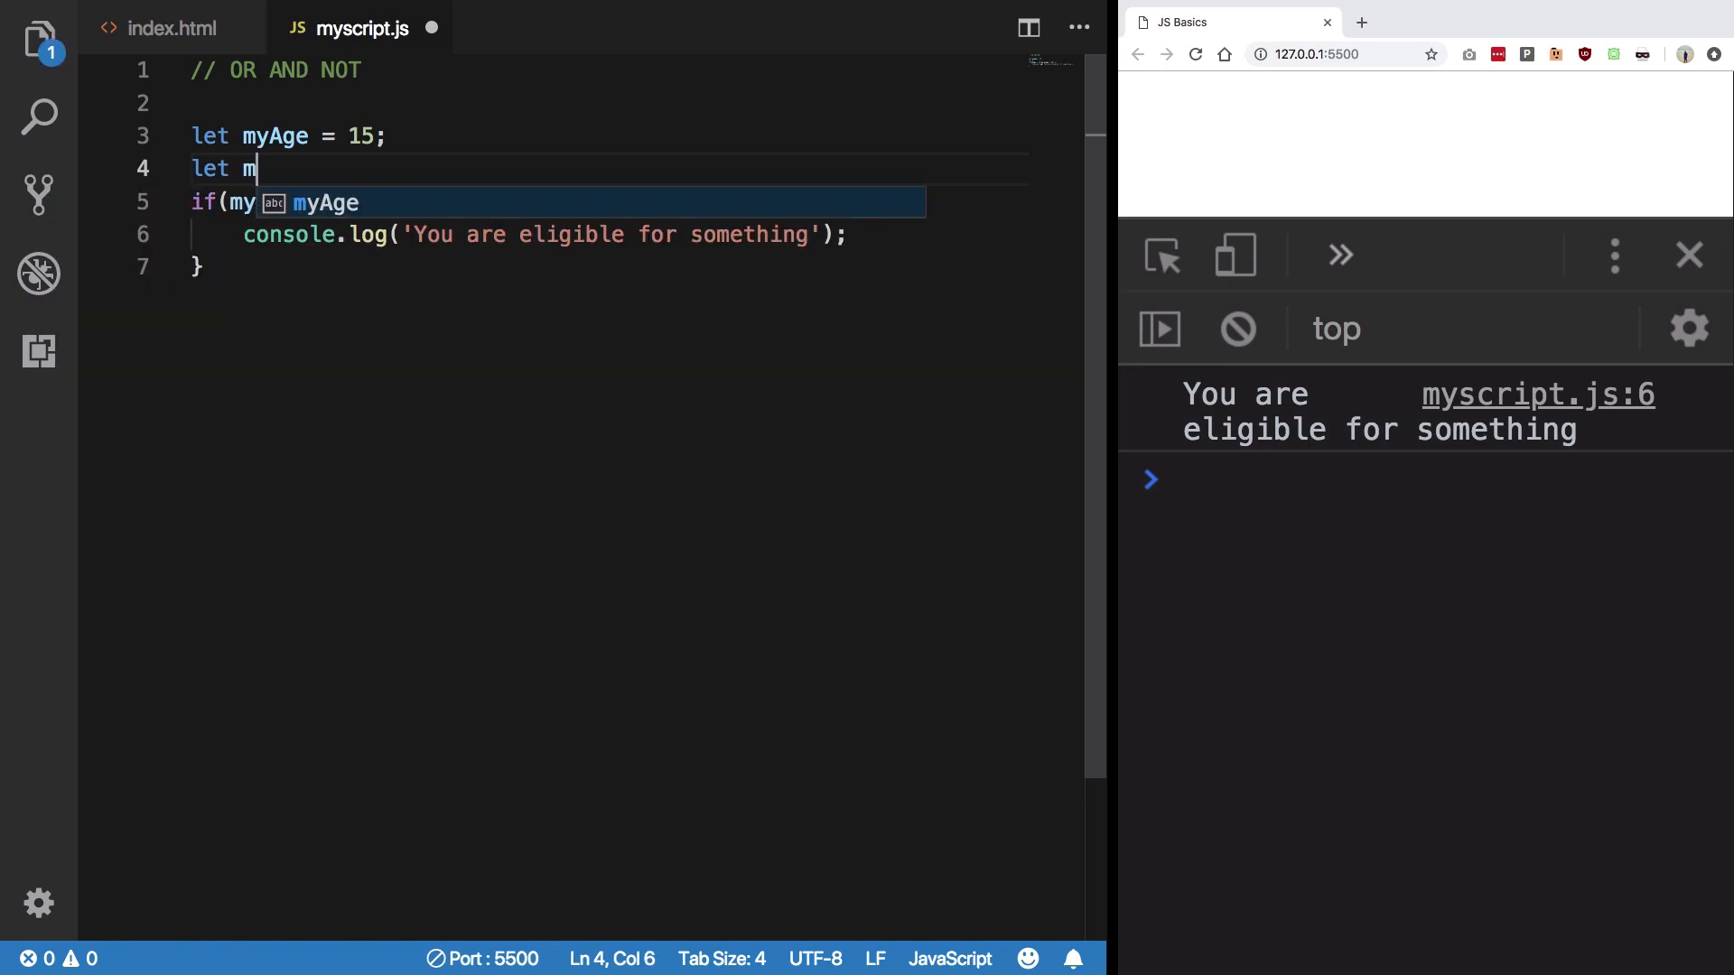
{"action": "type", "text": "yHeight = 6;"}
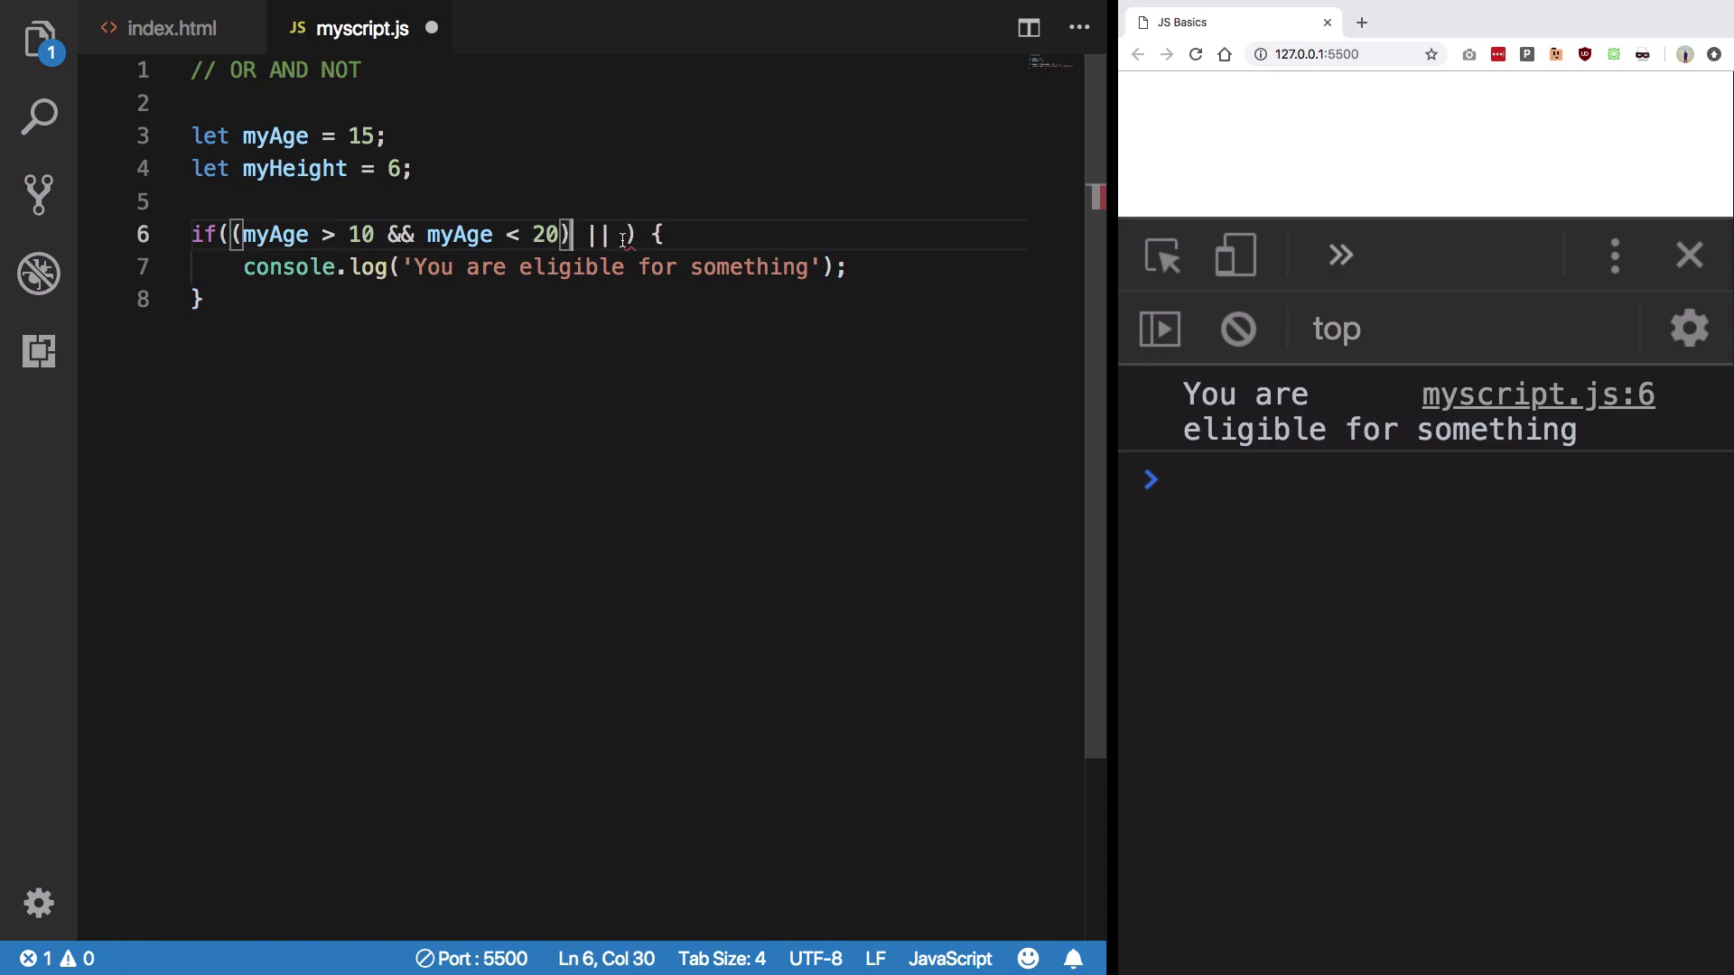
{"action": "type", "text": "myHeight"}
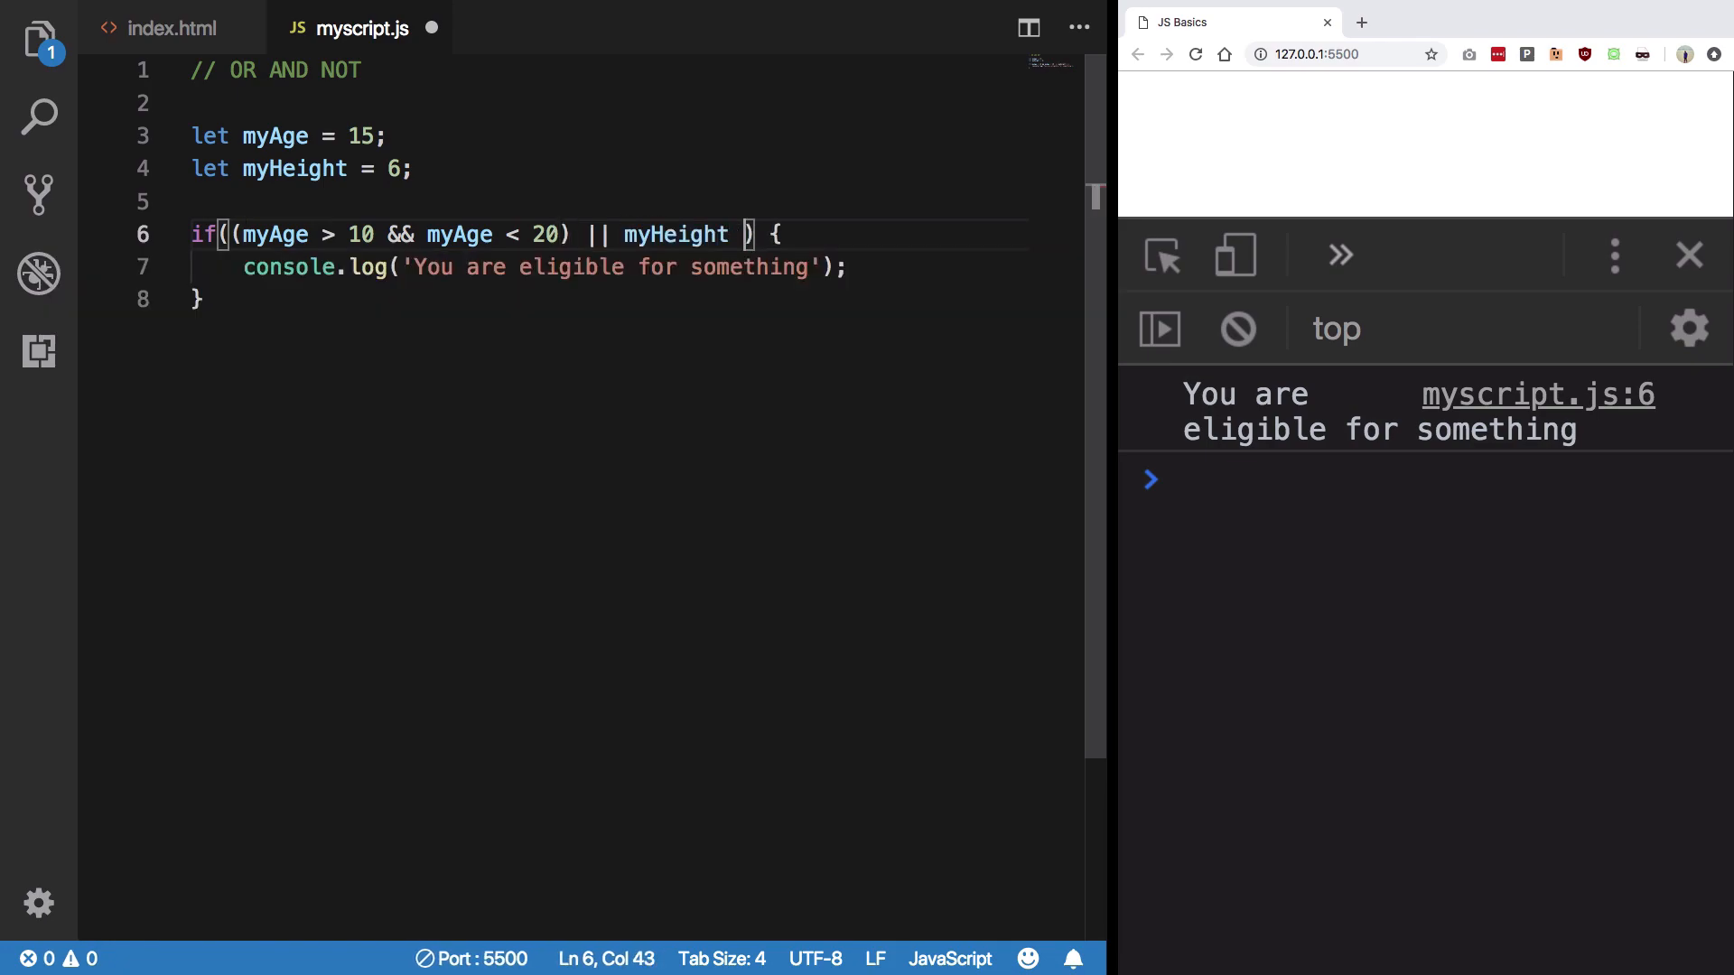
{"action": "type", "text": "> 5.5"}
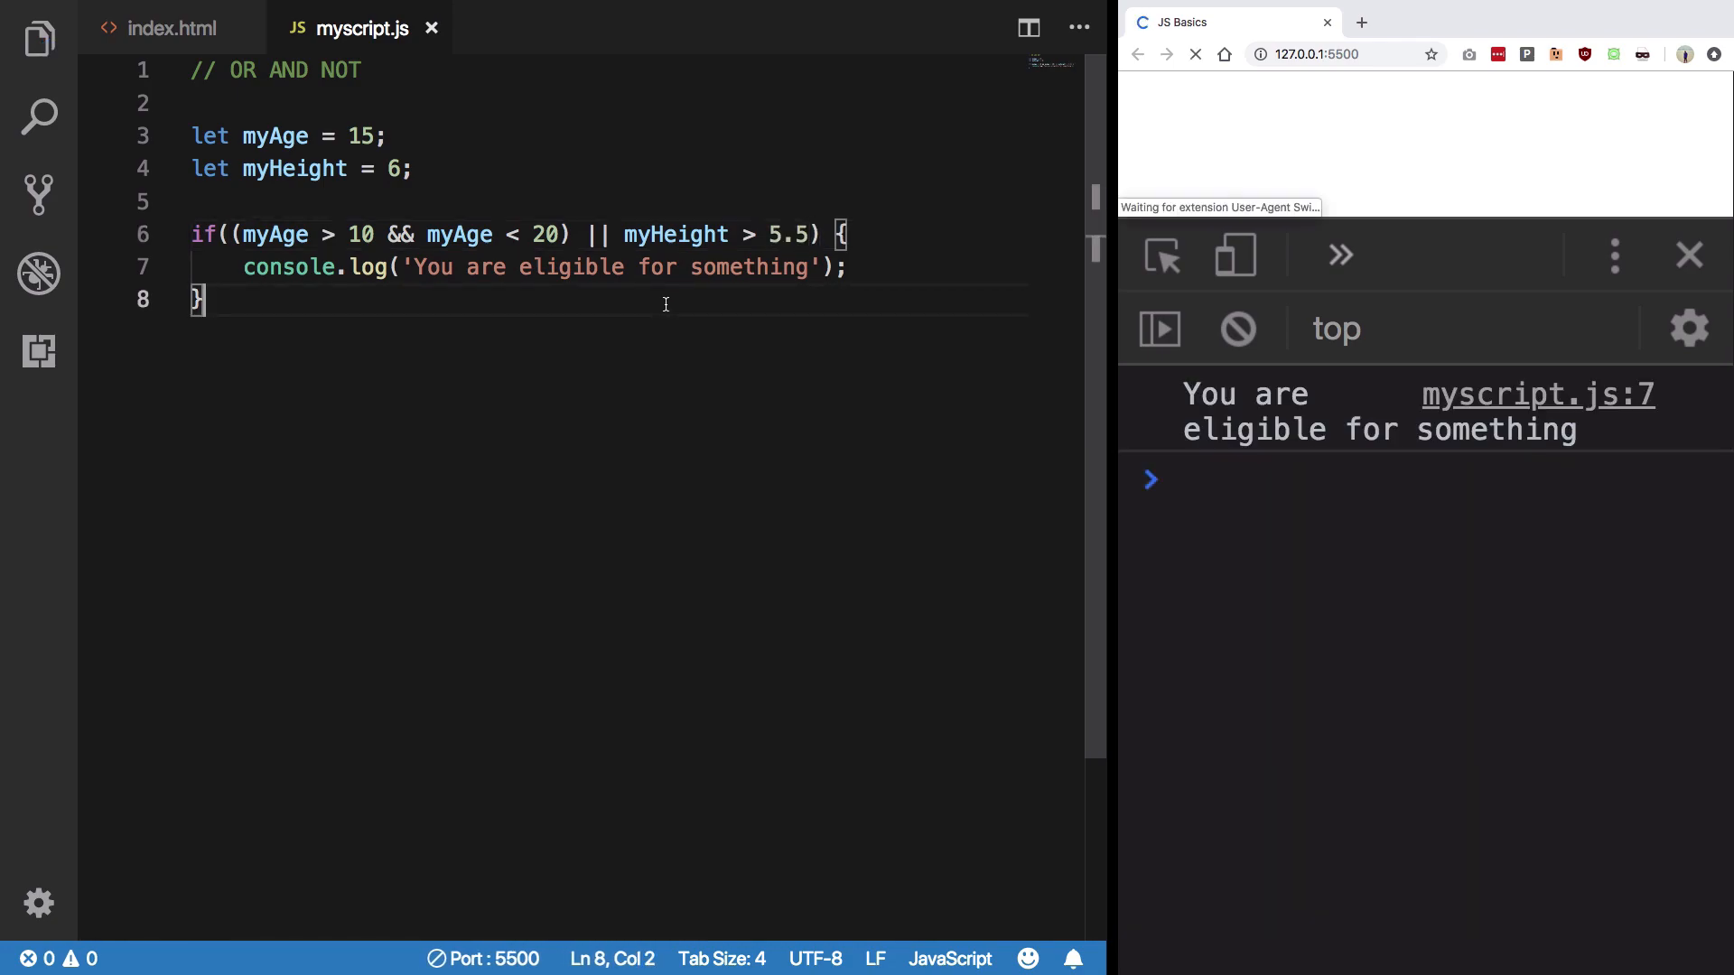
Step: Change myAge from 15 to 7
{"action": "left_click", "coordinate": [373, 135]}
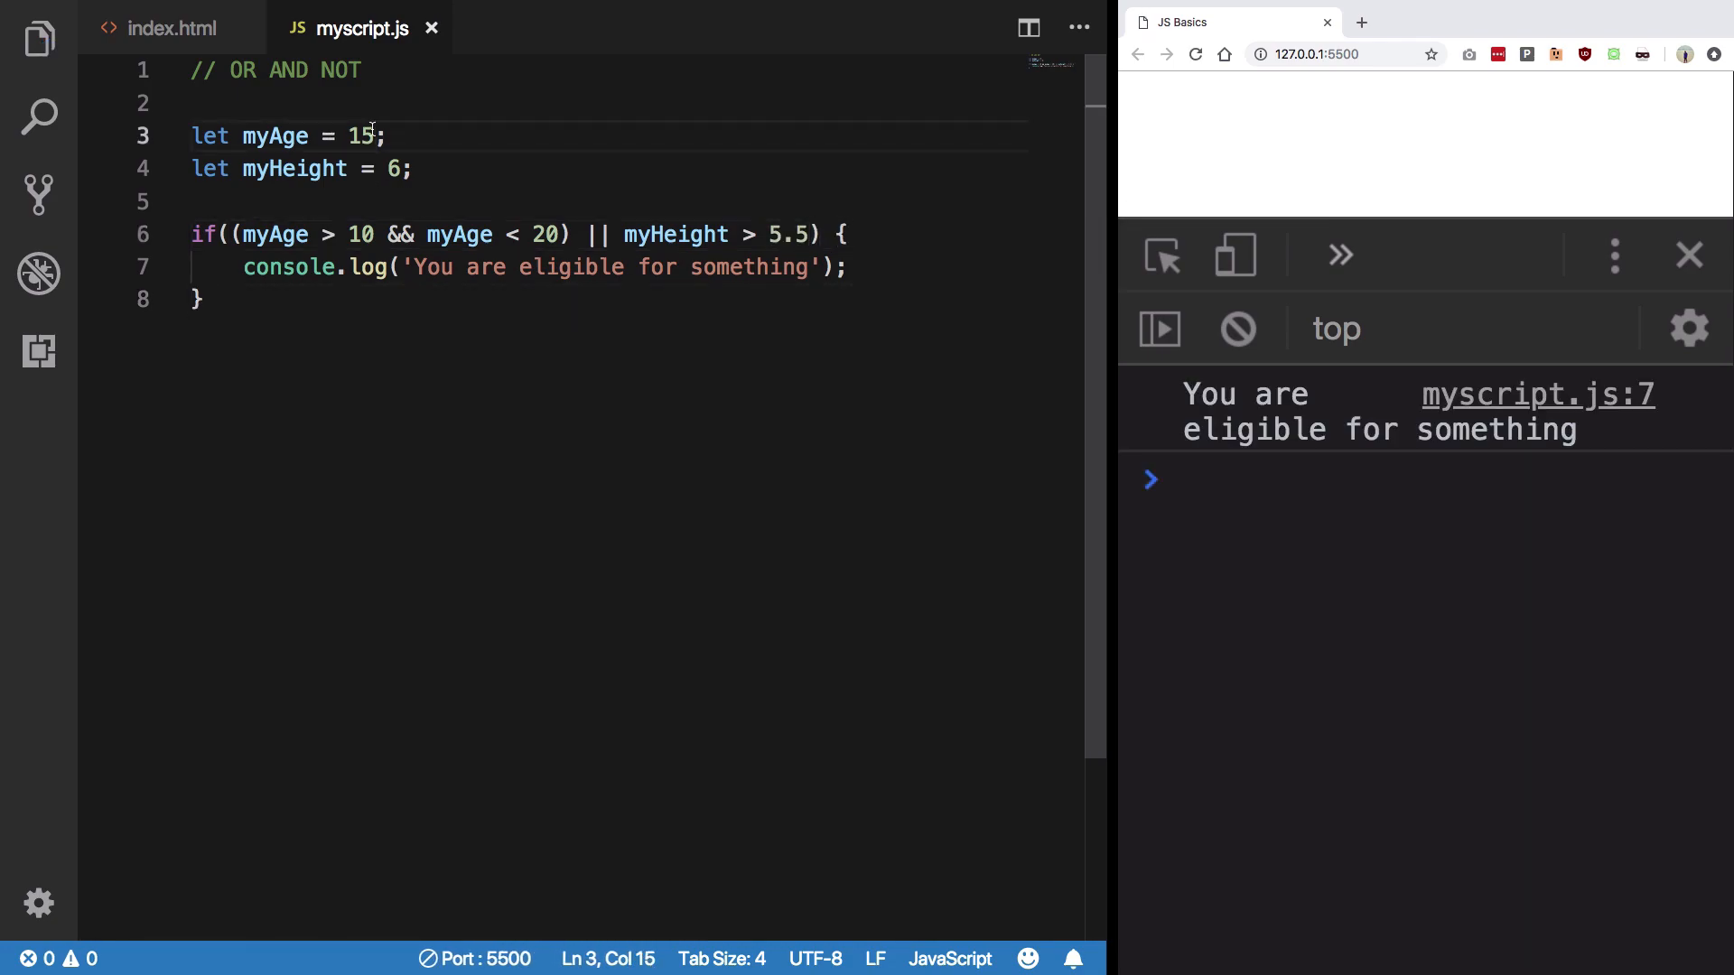
{"action": "type", "text": "7"}
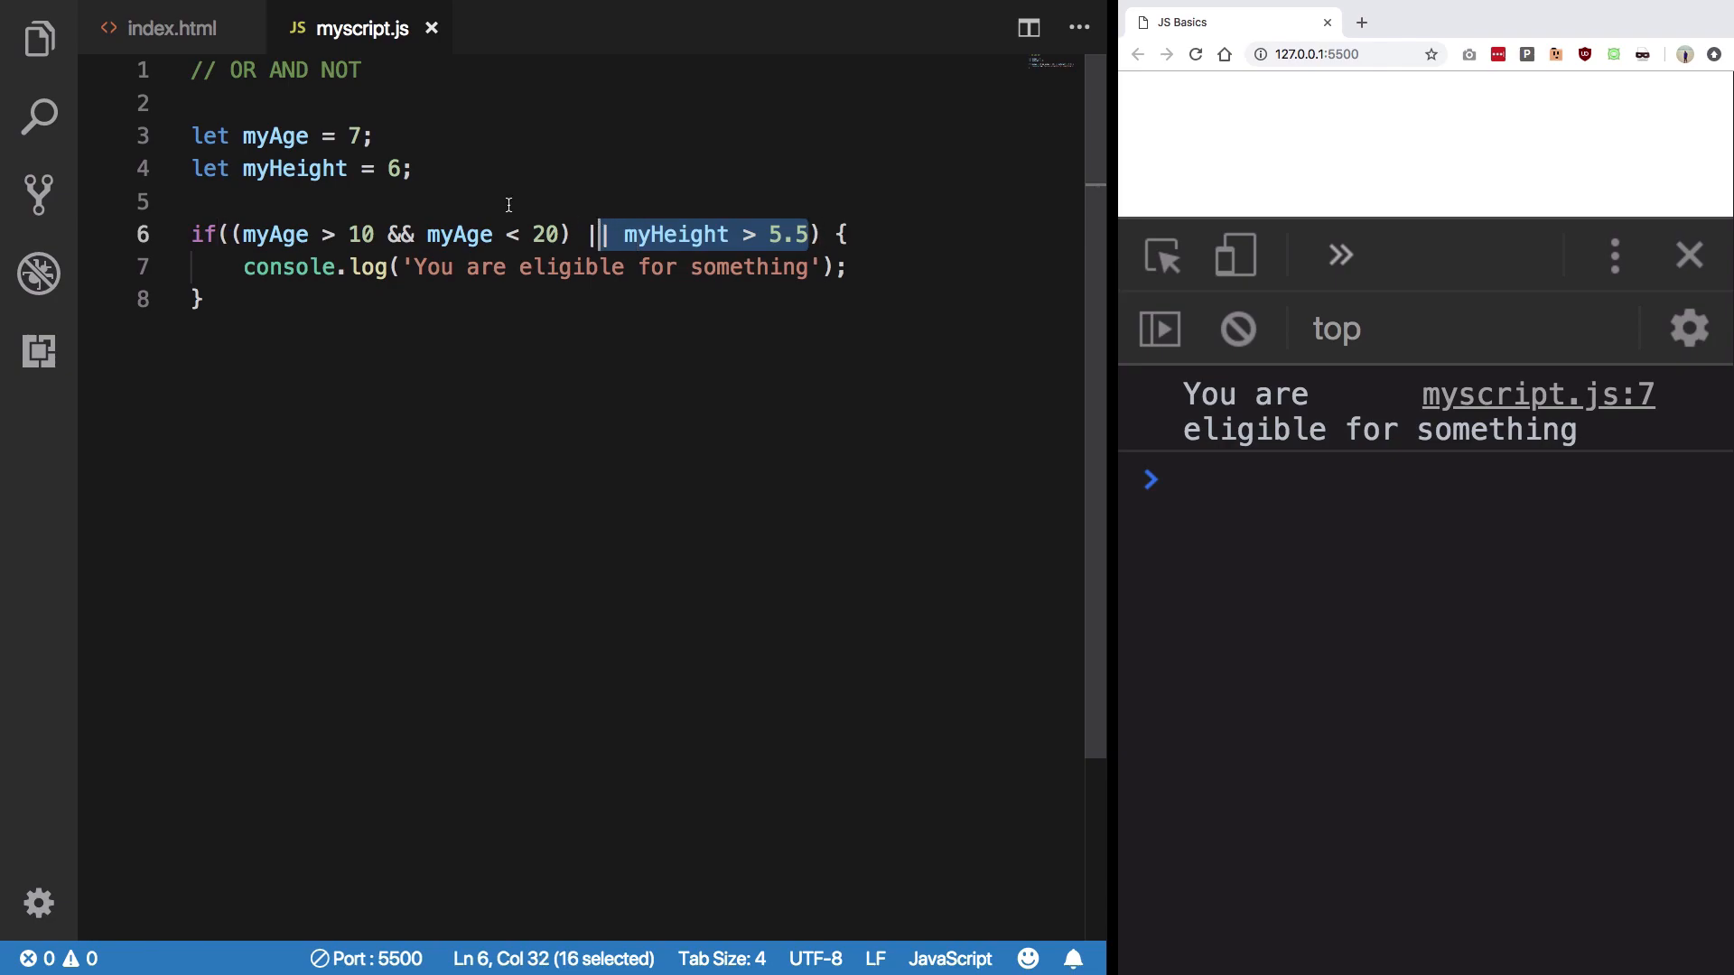
{"action": "left_click", "coordinate": [404, 168]}
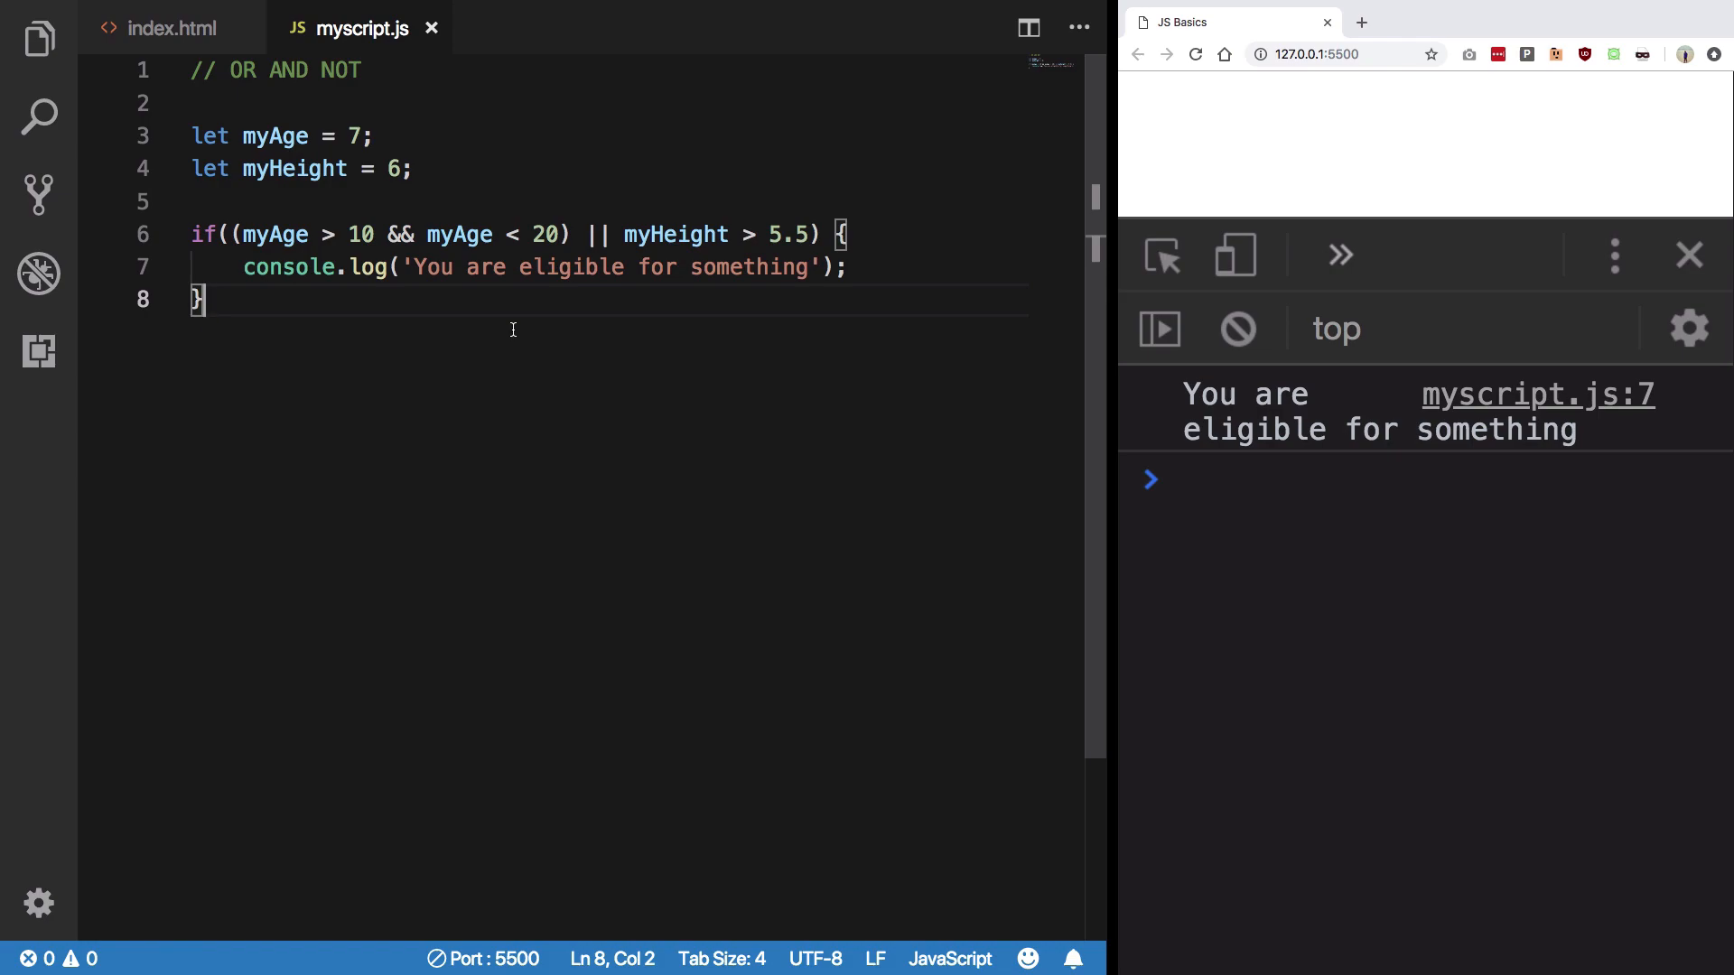
{"action": "mouse_move", "coordinate": [327, 301]}
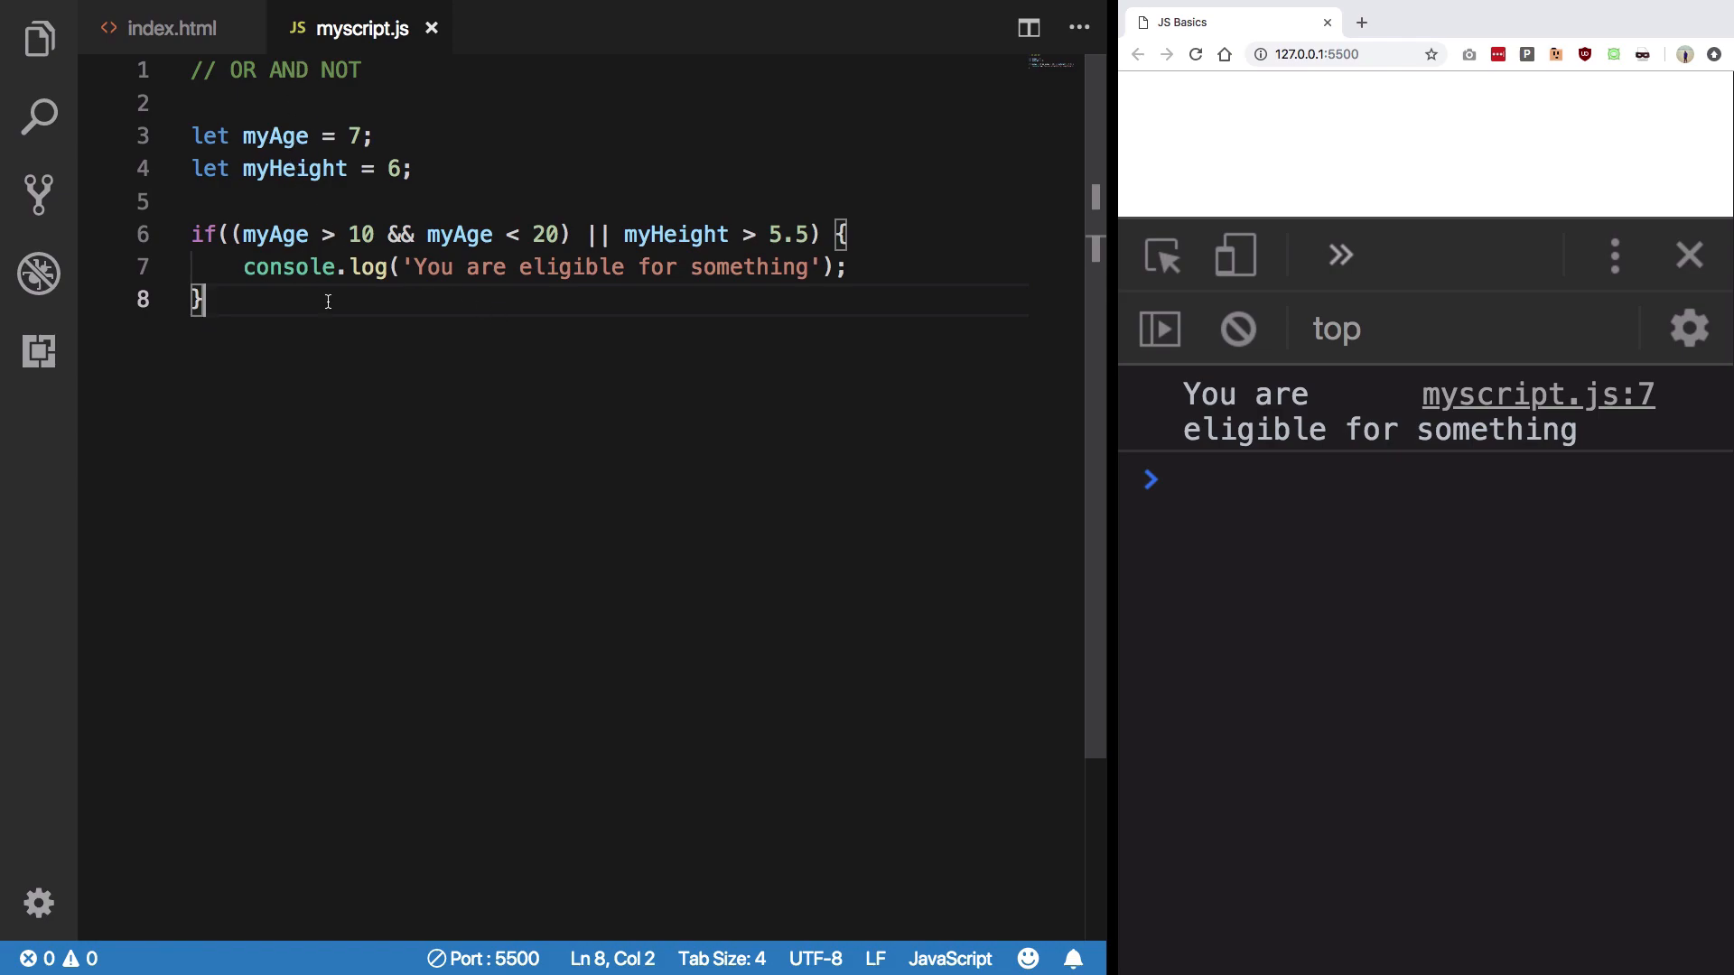
{"action": "mouse_move", "coordinate": [290, 266]}
{"action": "type", "text": "let"}
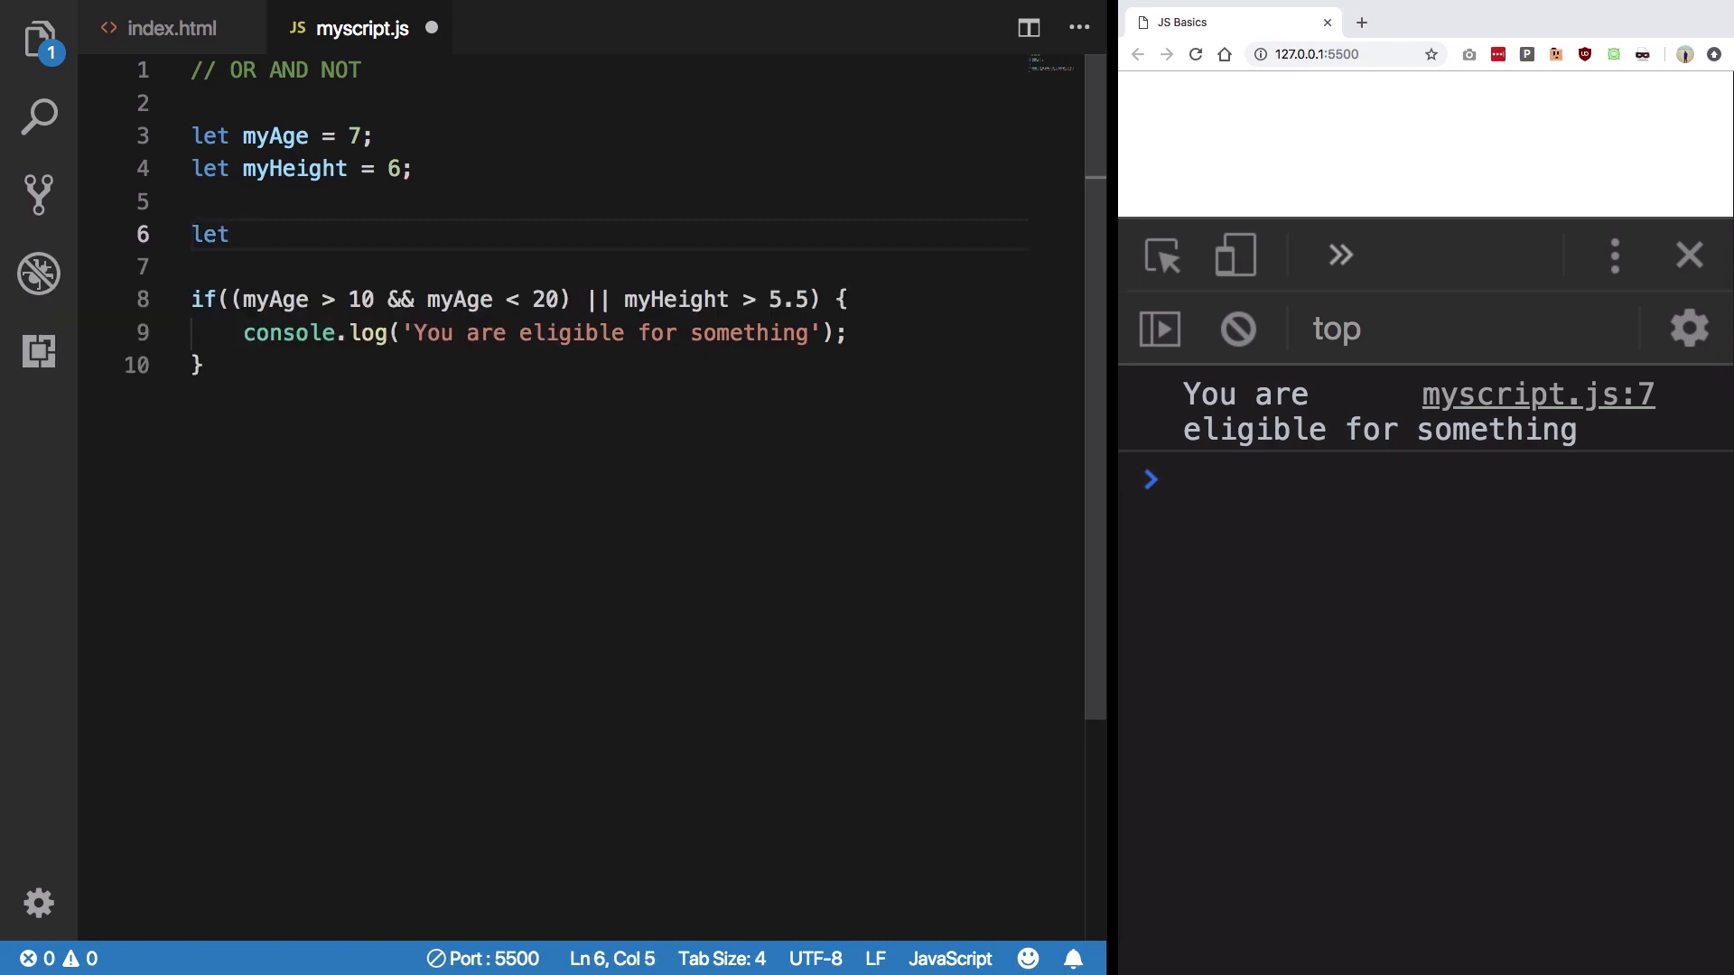
Step: Declare amIeligible = false and set it to true inside the if block
{"action": "type", "text": "am"}
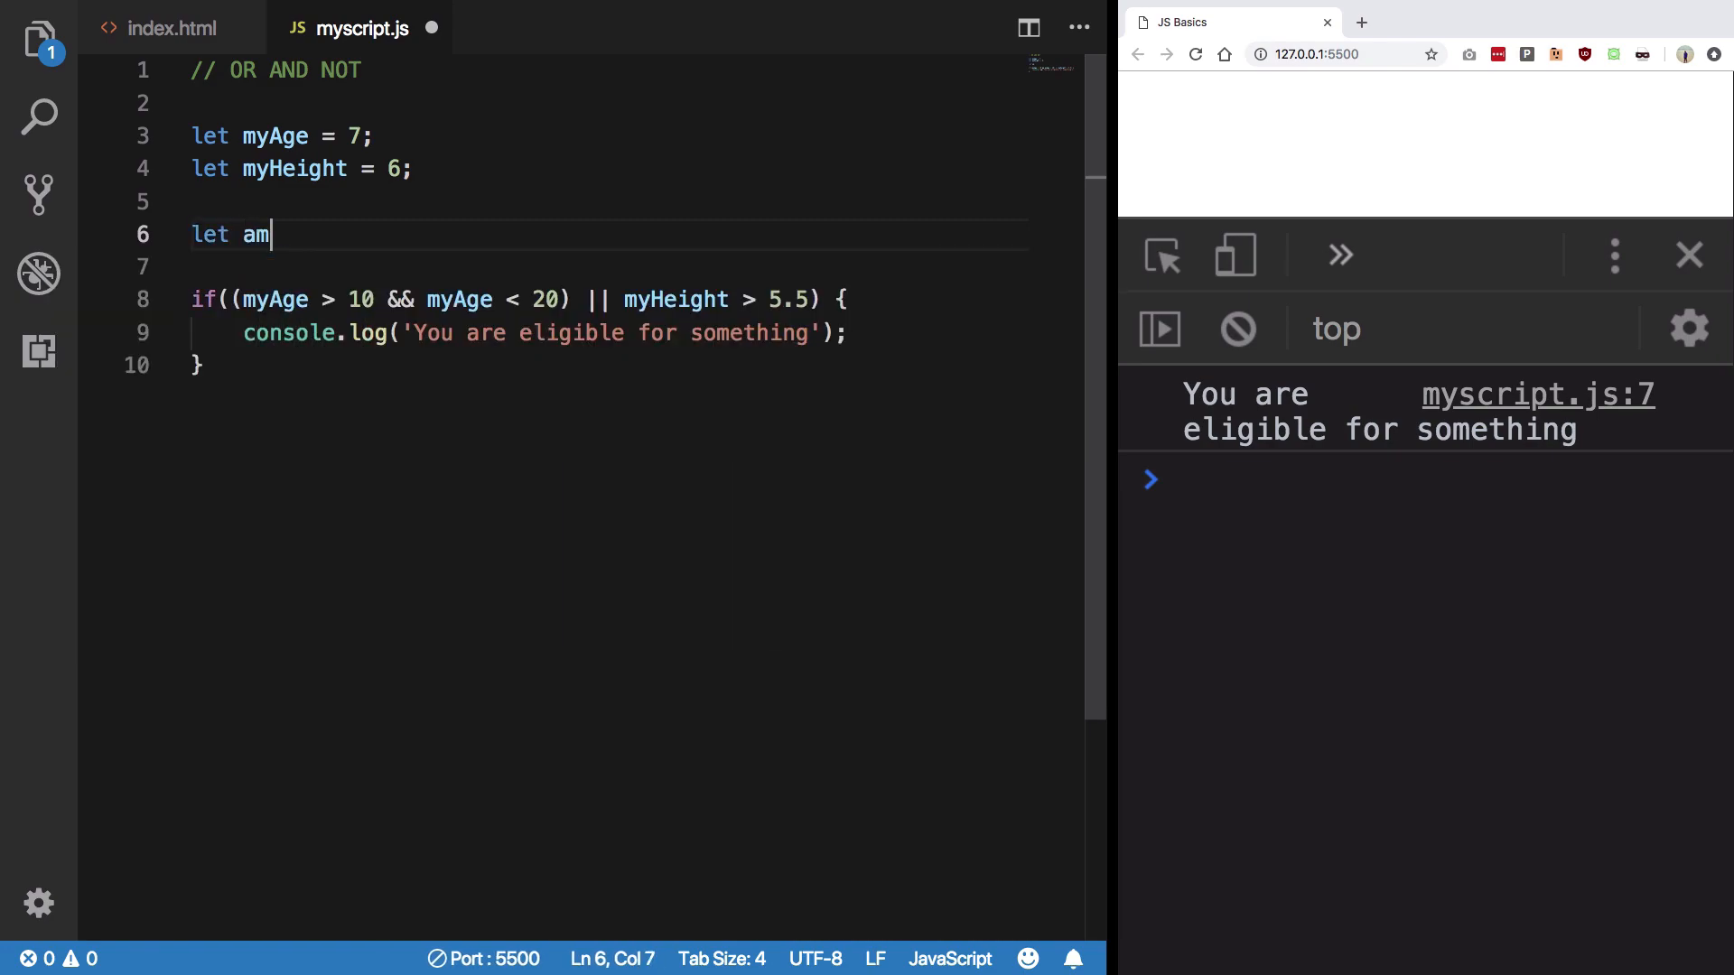
{"action": "type", "text": "Ieligible ="}
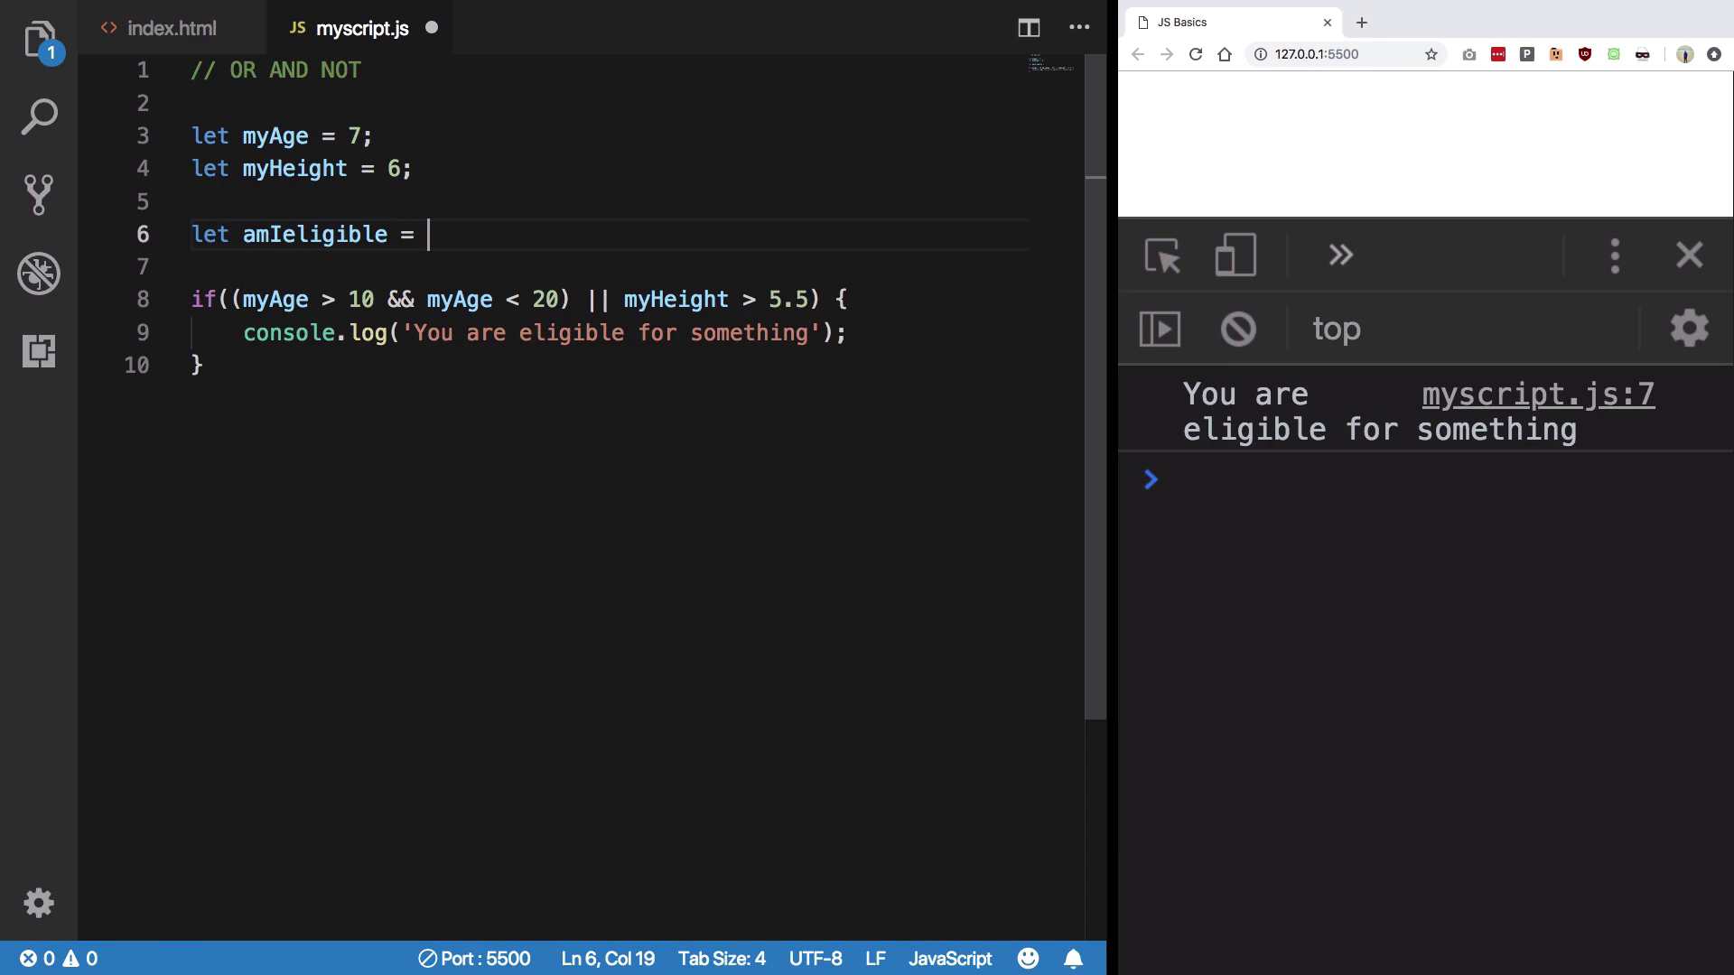
{"action": "type", "text": "false;"}
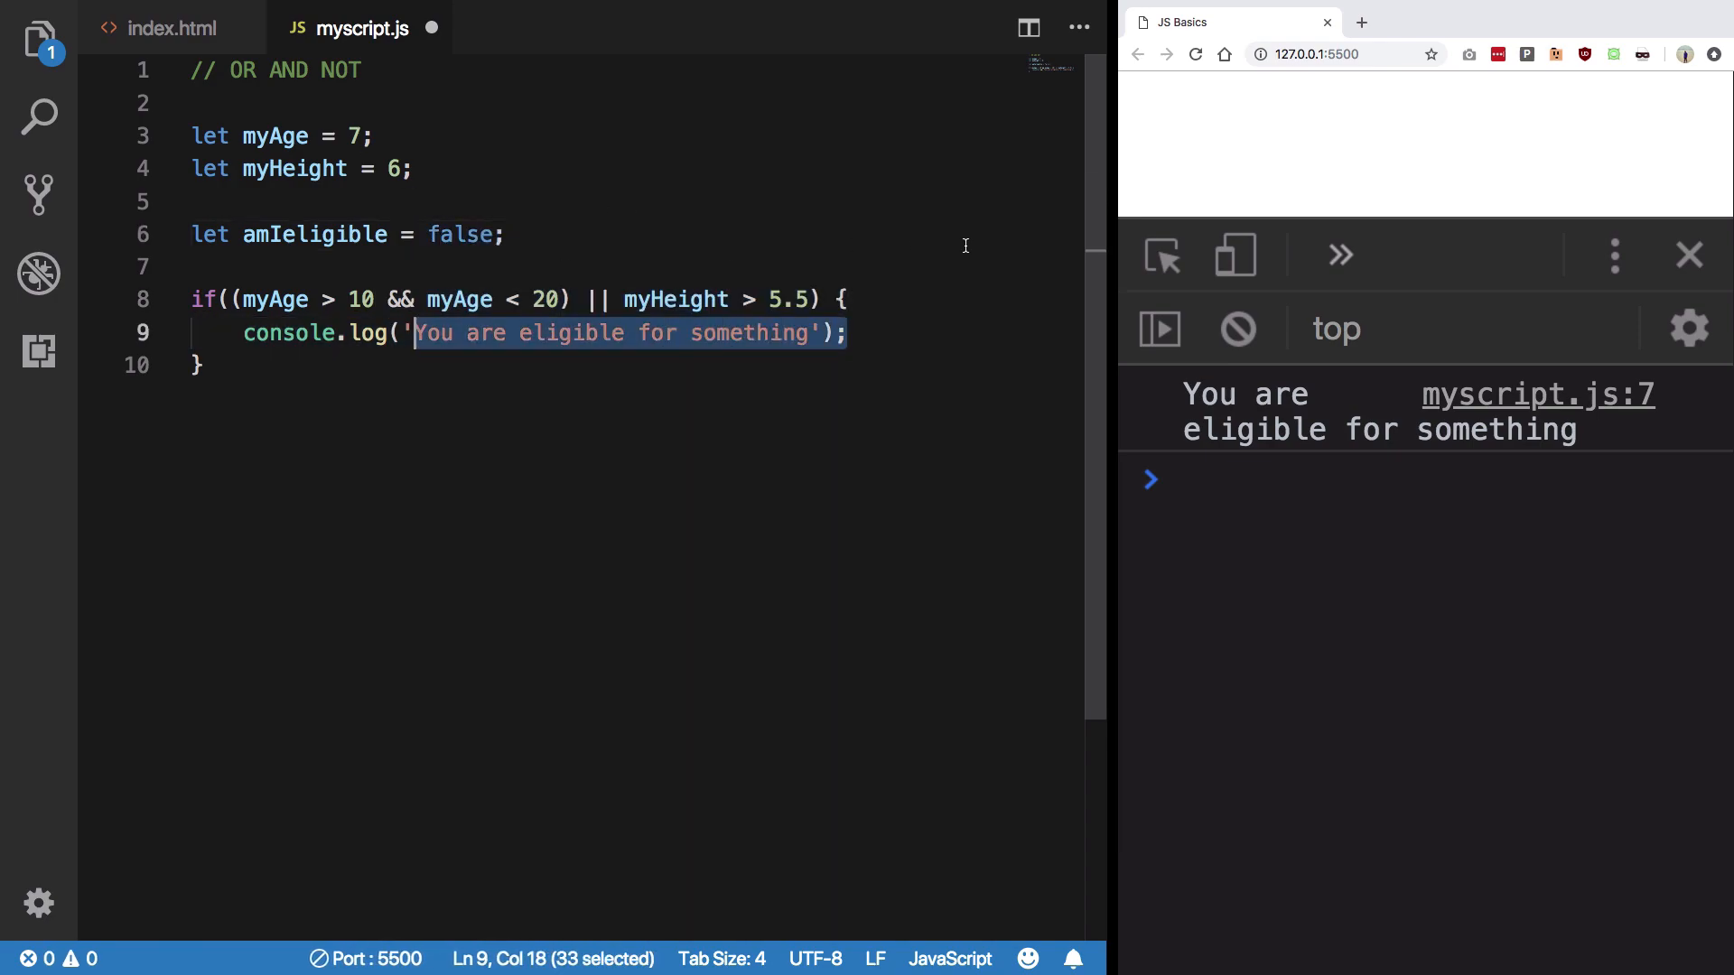
{"action": "type", "text": "amIeligible ="}
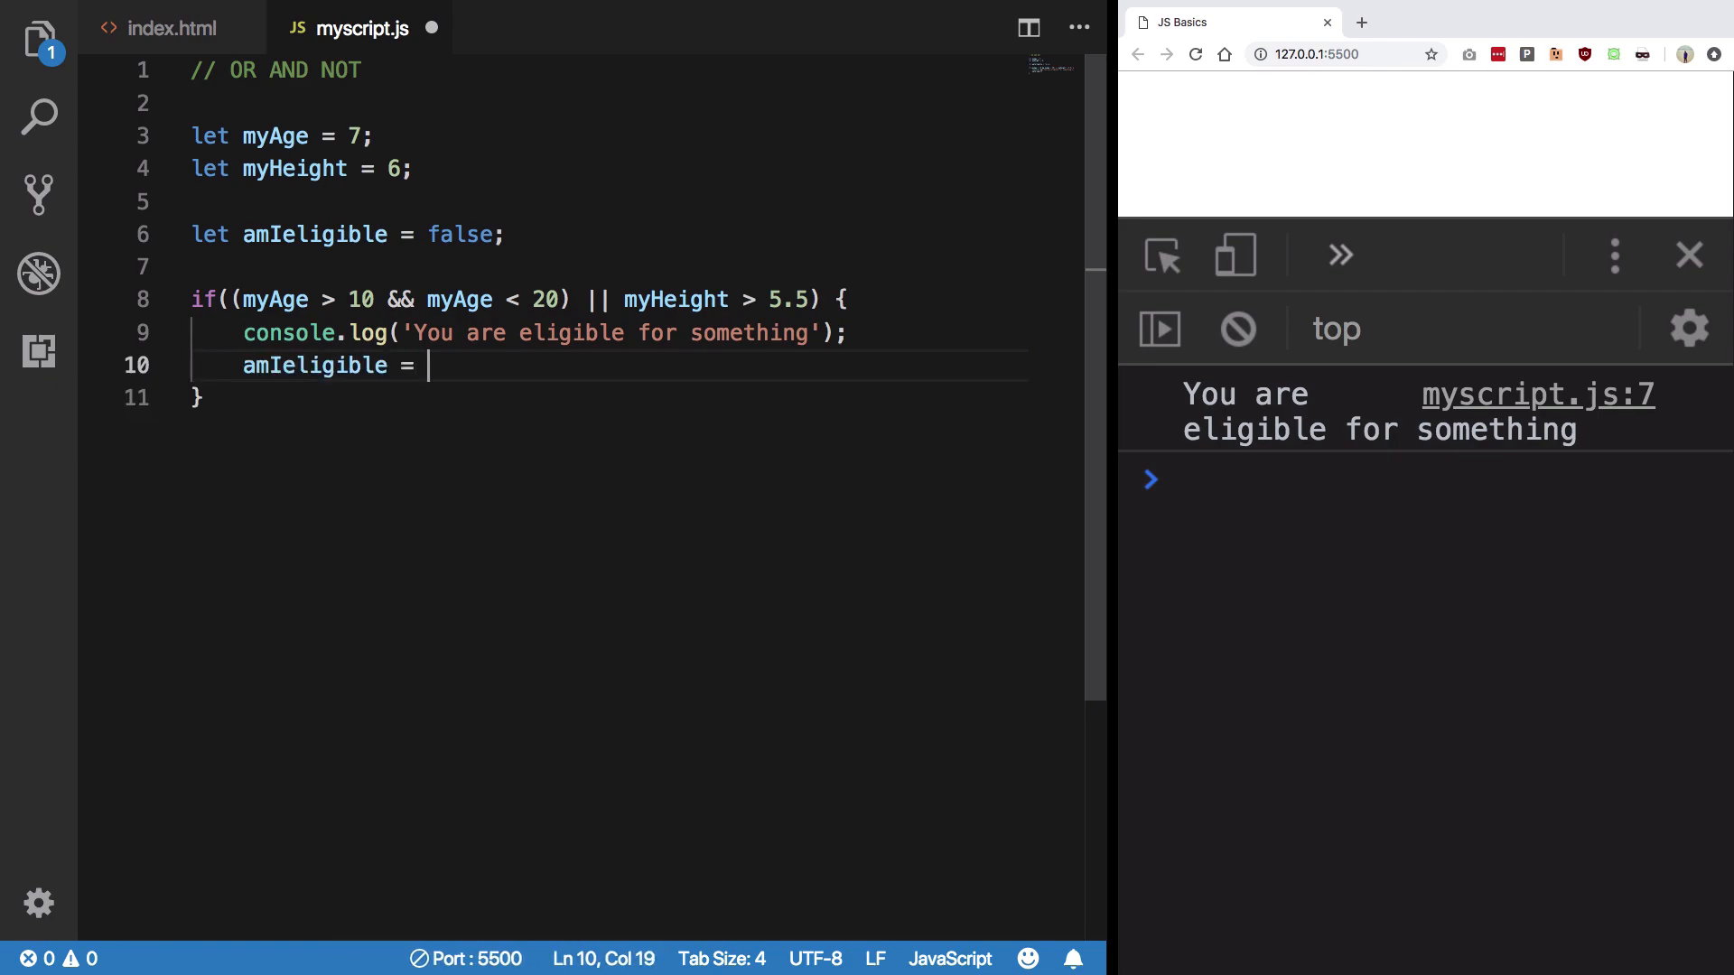
{"action": "type", "text": "t"}
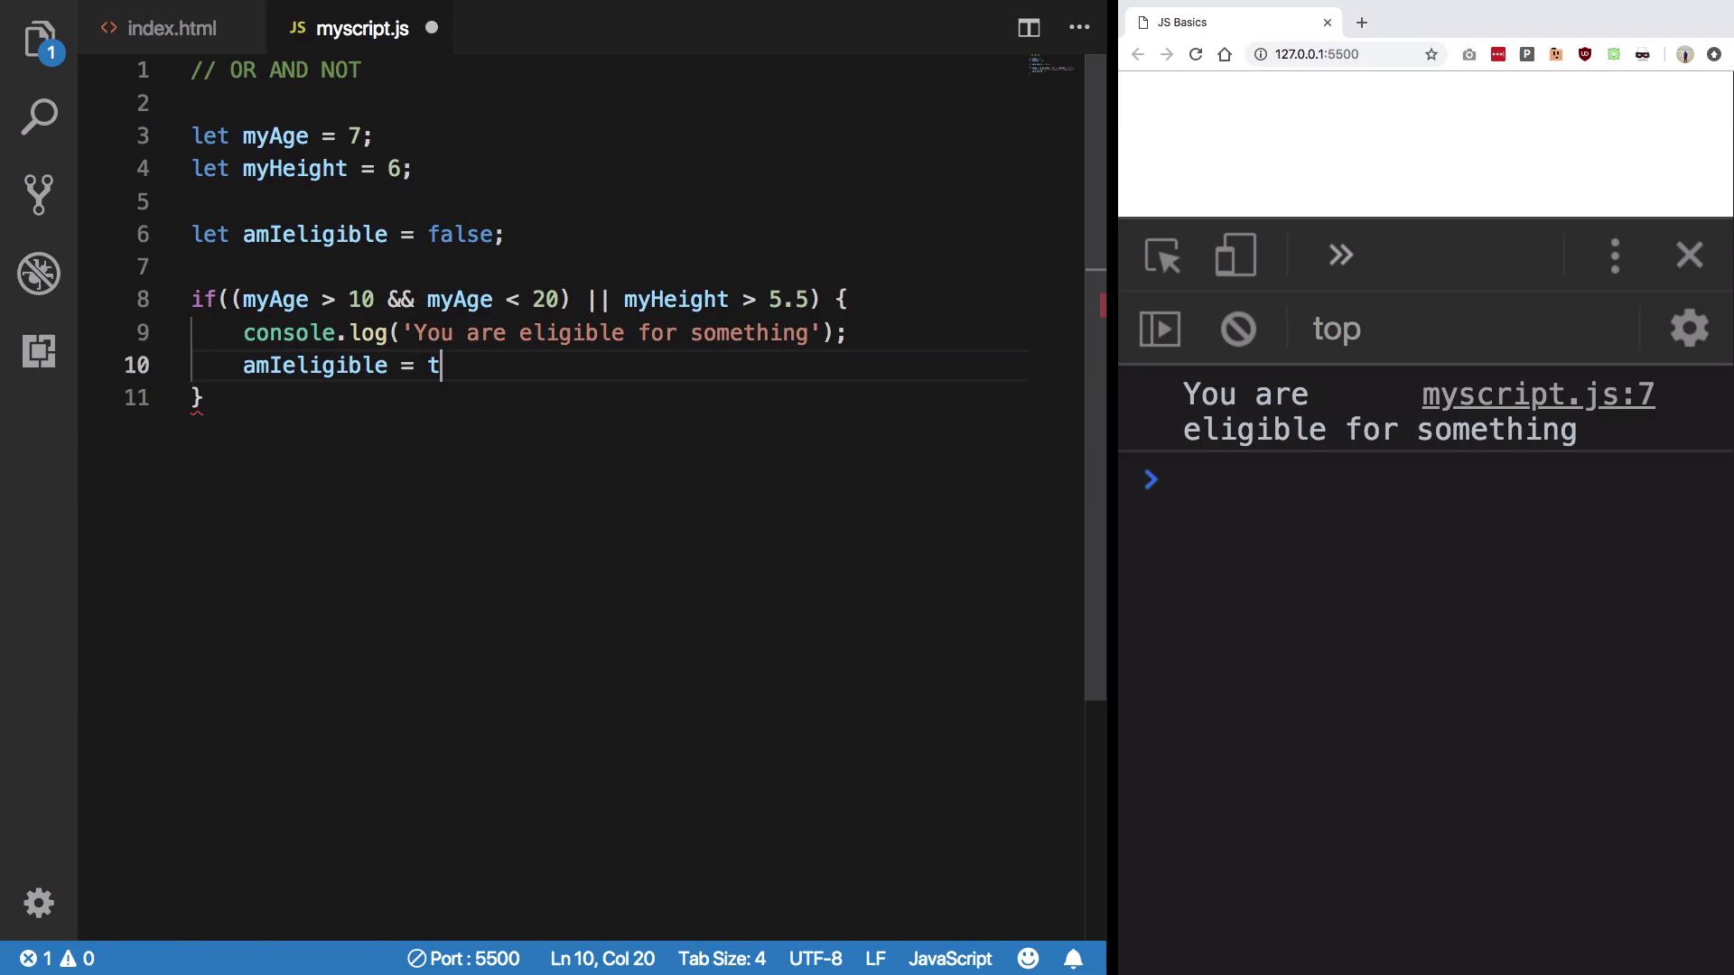
{"action": "type", "text": "rue;"}
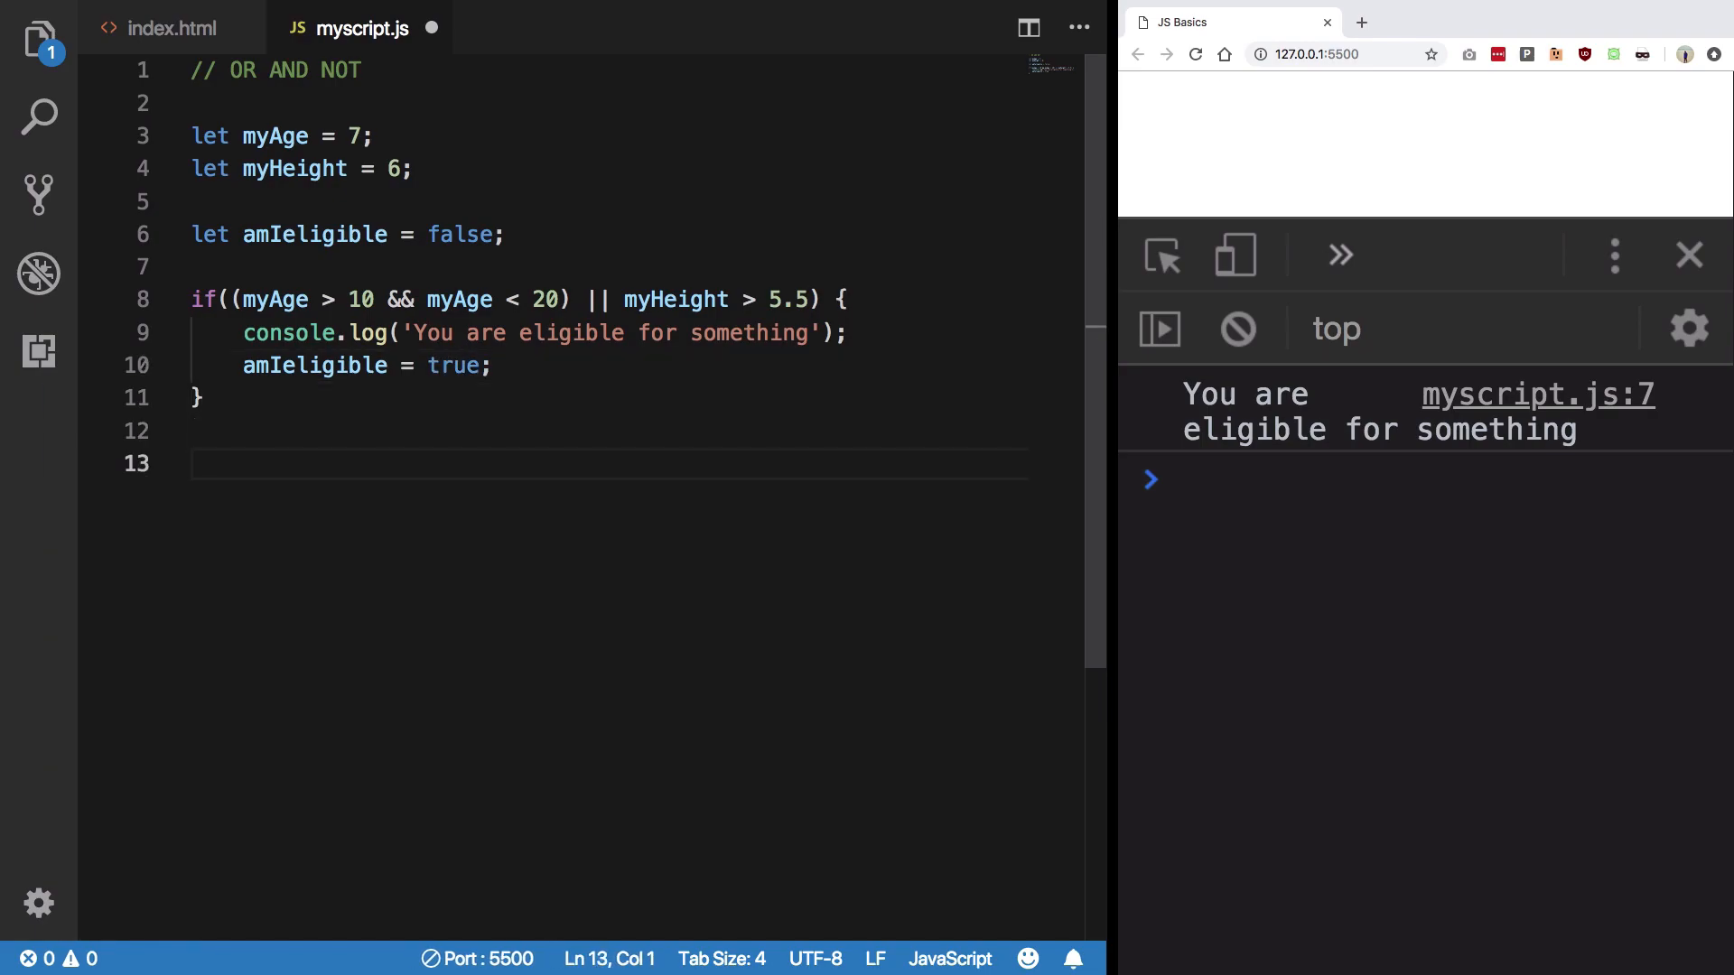
Step: Add if(!amIeligible) logging 'I am not eligible', else logging 'I am eligible'
{"action": "type", "text": "if("}
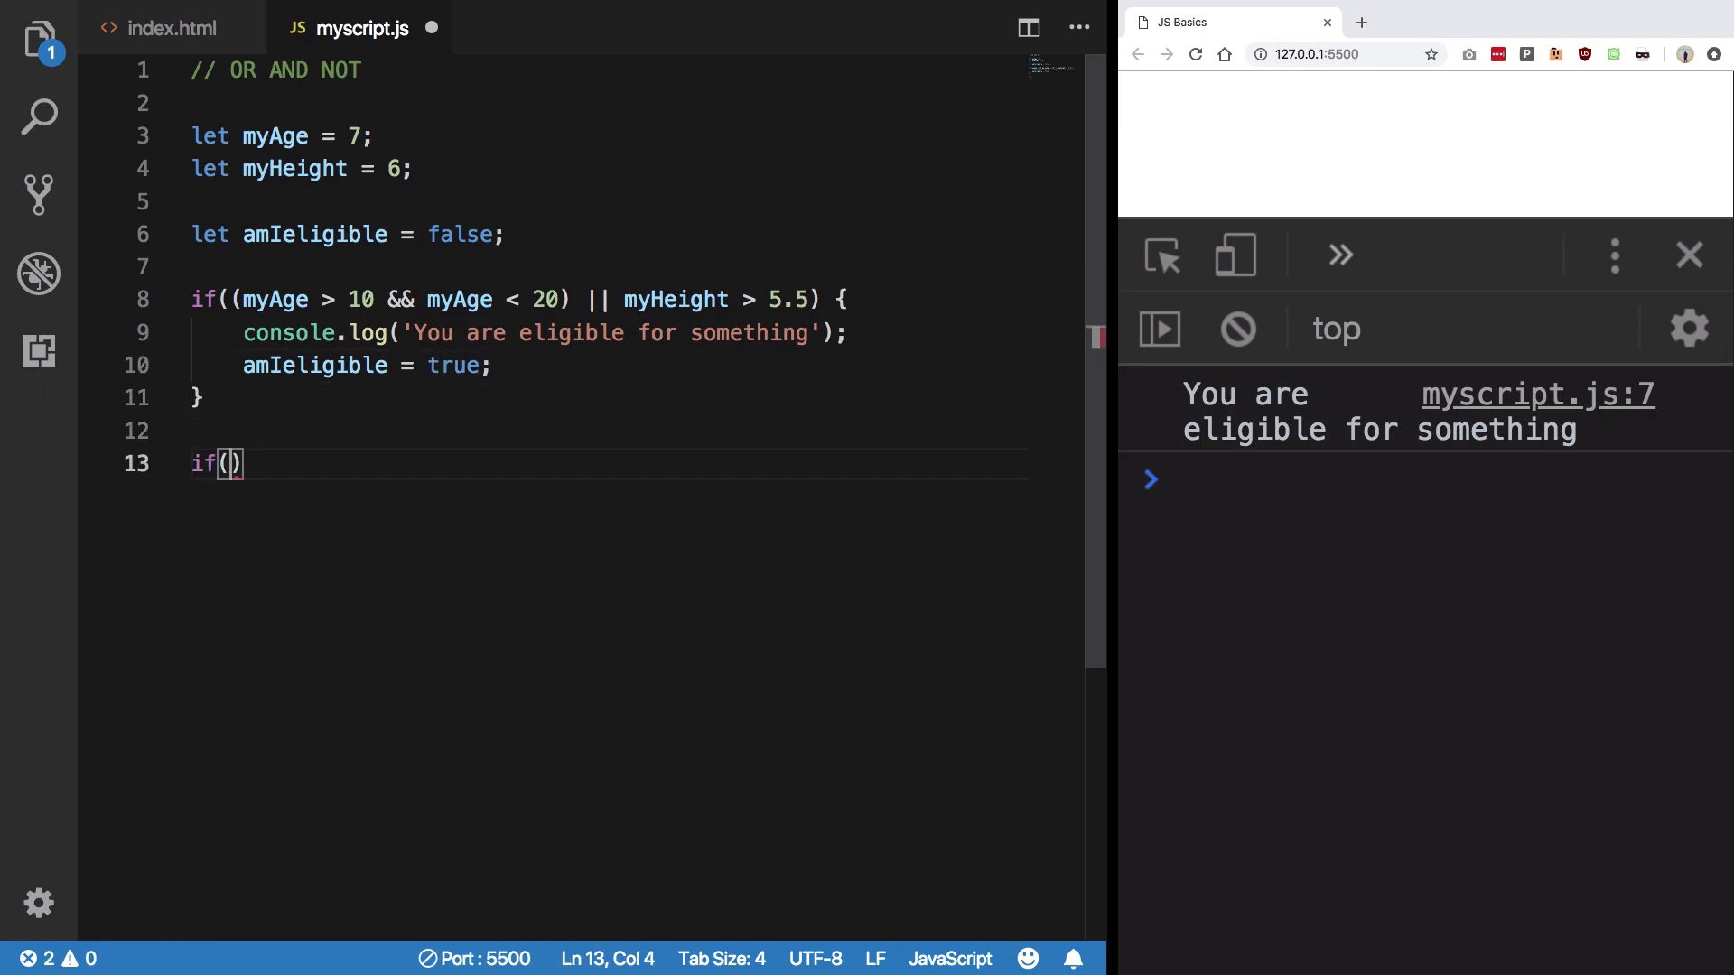
{"action": "type", "text": "!amIeligible"}
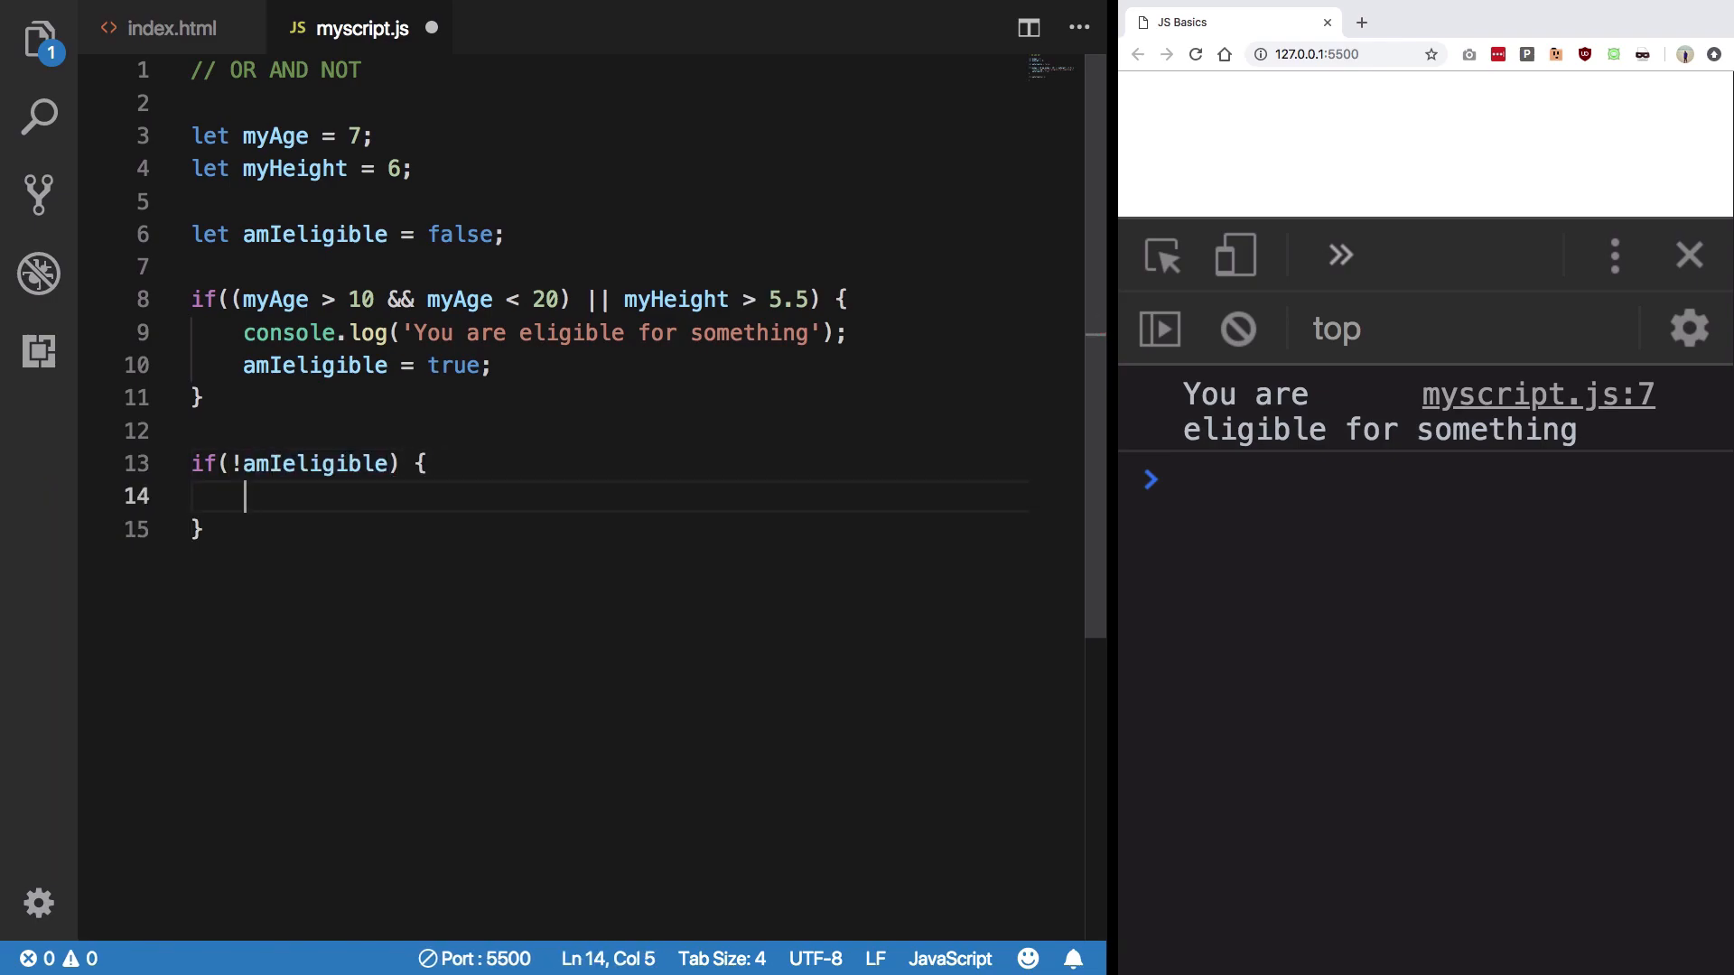
{"action": "type", "text": "console.log"}
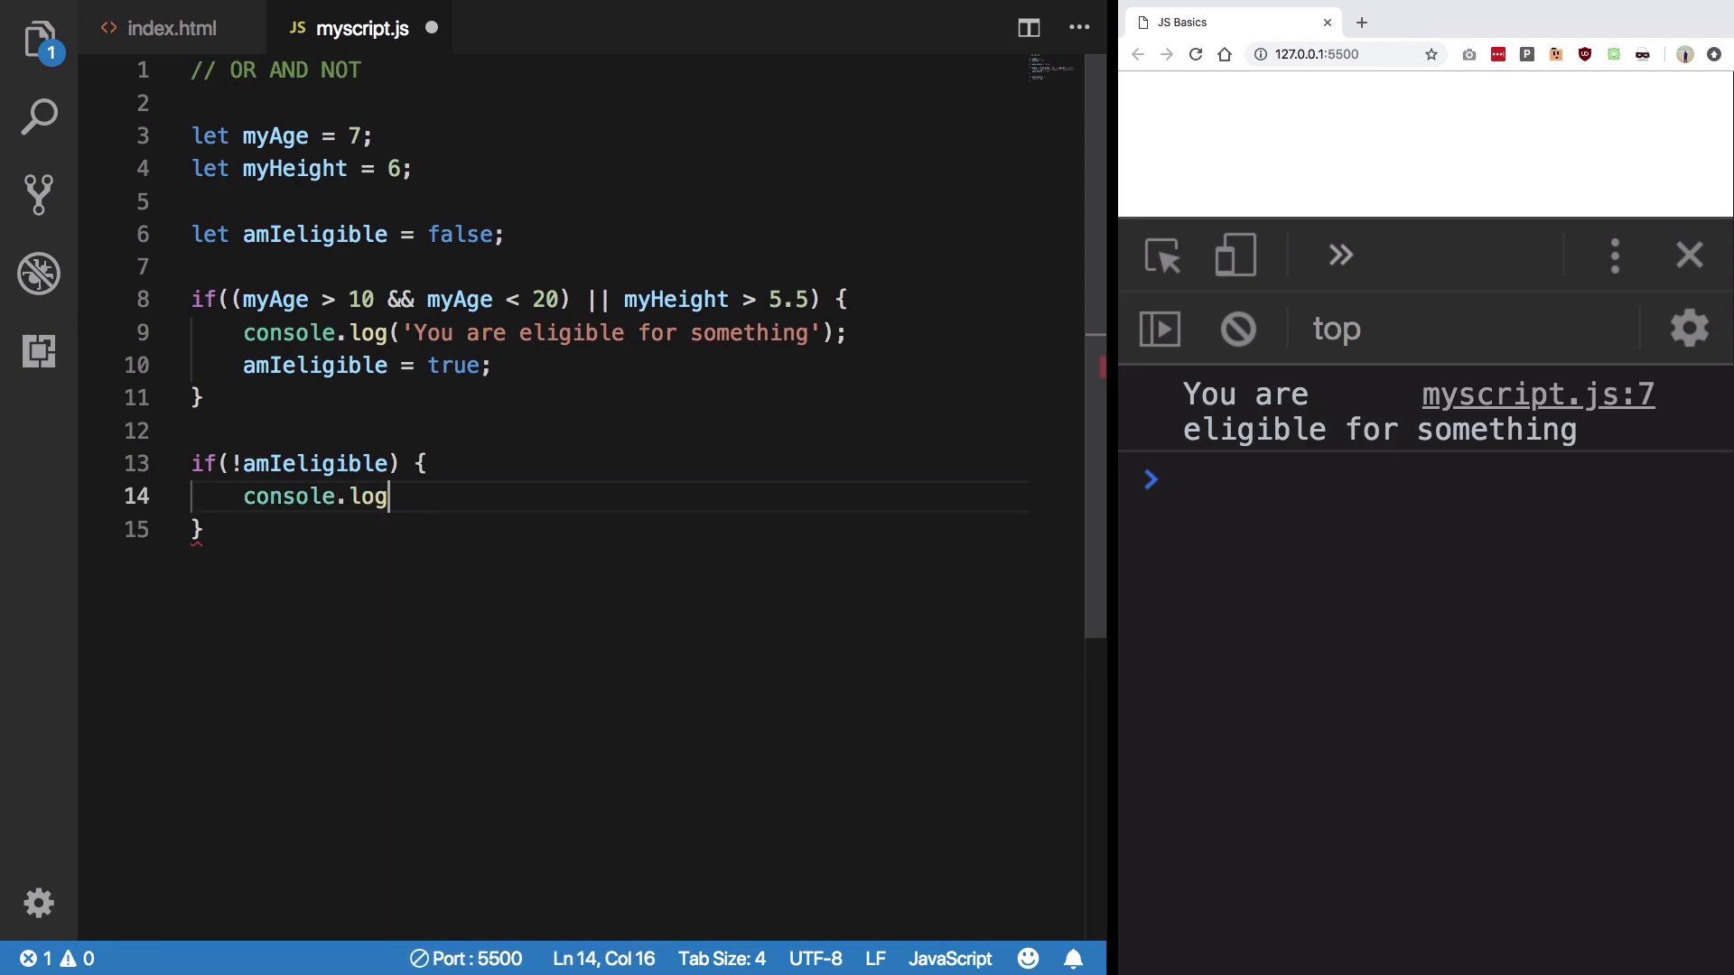
{"action": "type", "text": "('I am not eligible');"}
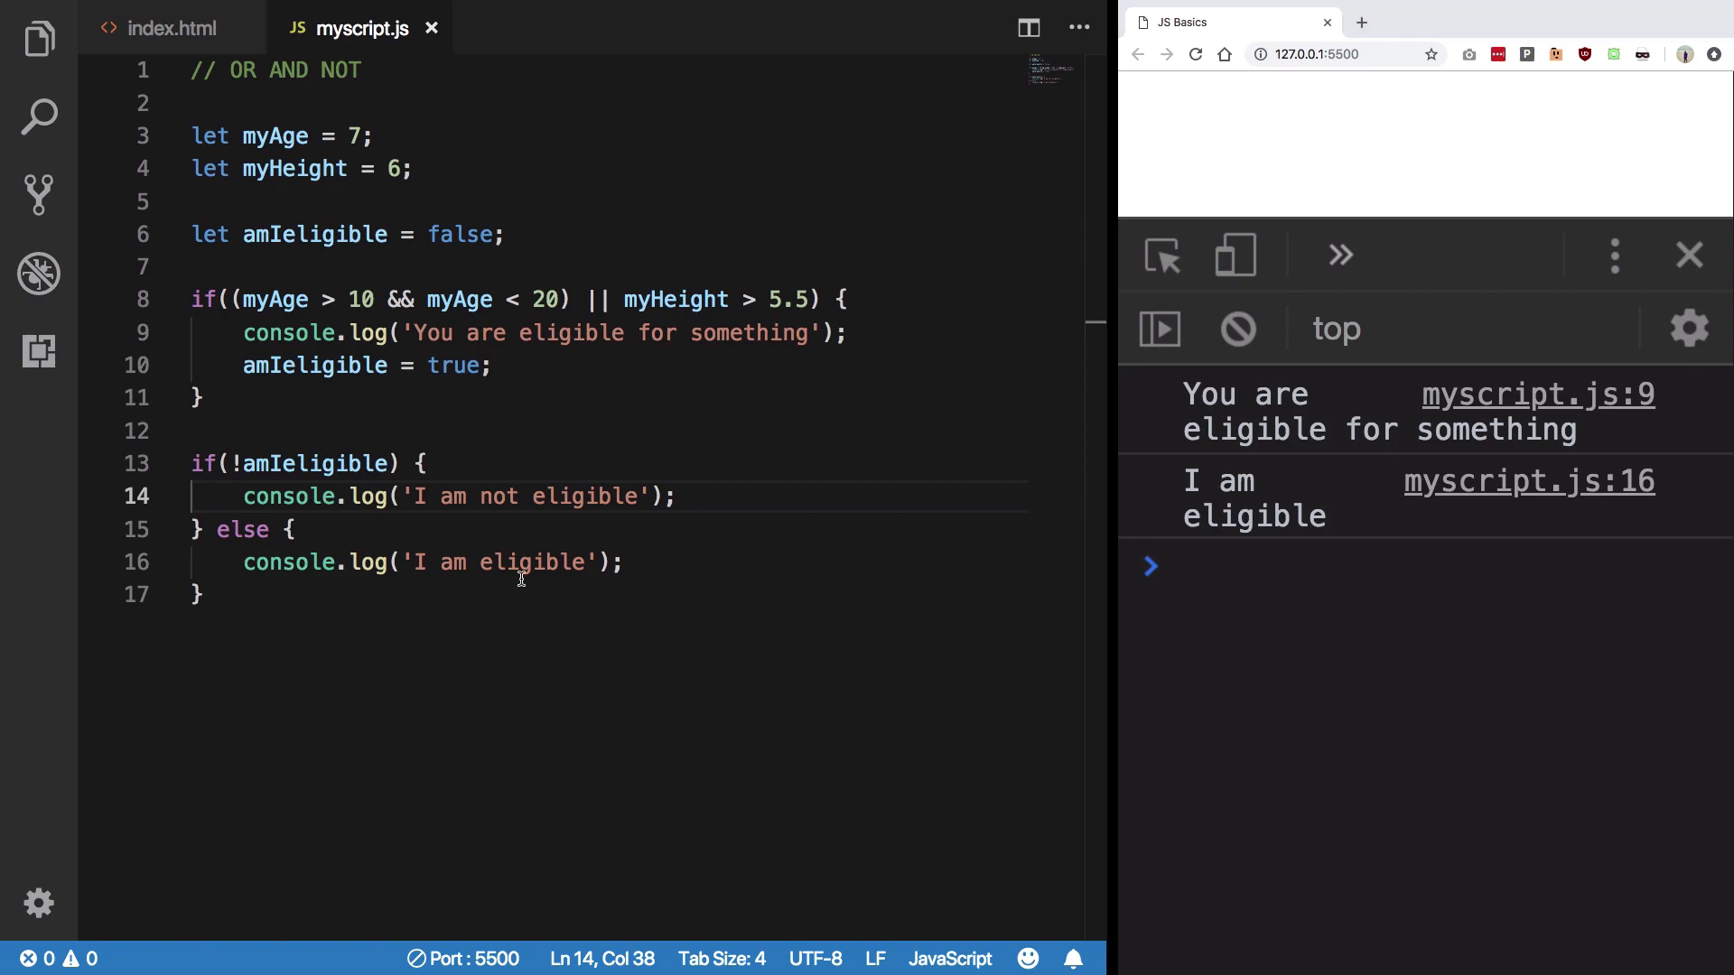
{"action": "double_click", "coordinate": [313, 365]}
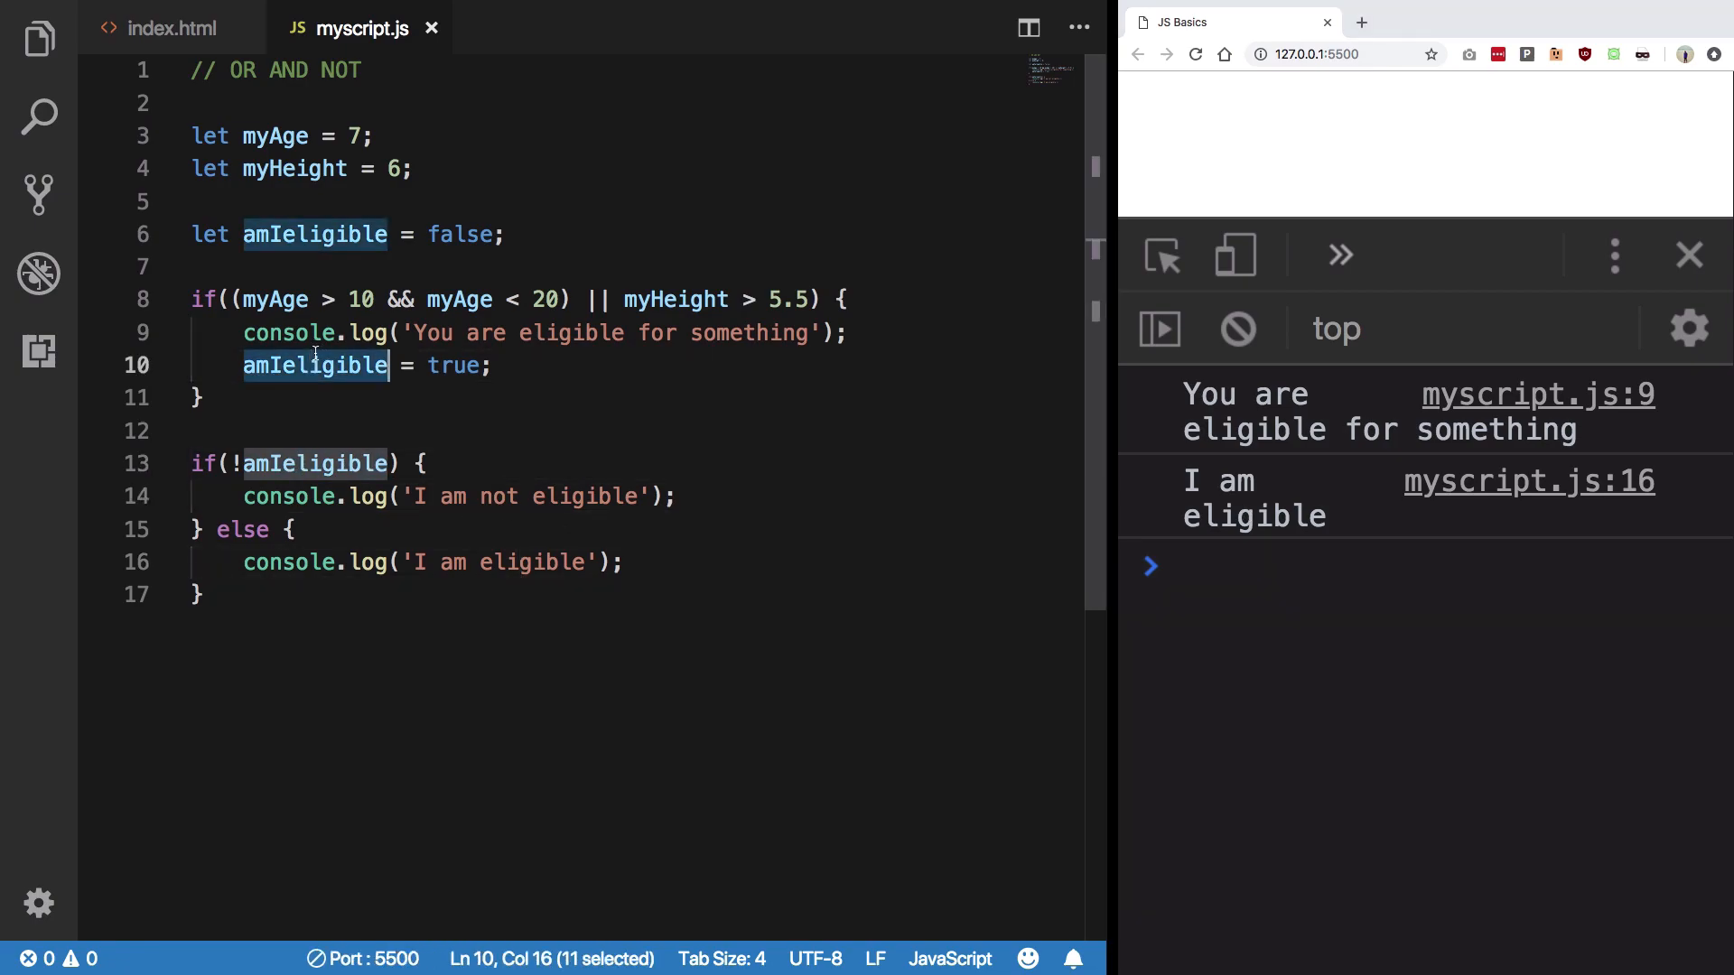
{"action": "double_click", "coordinate": [453, 365]}
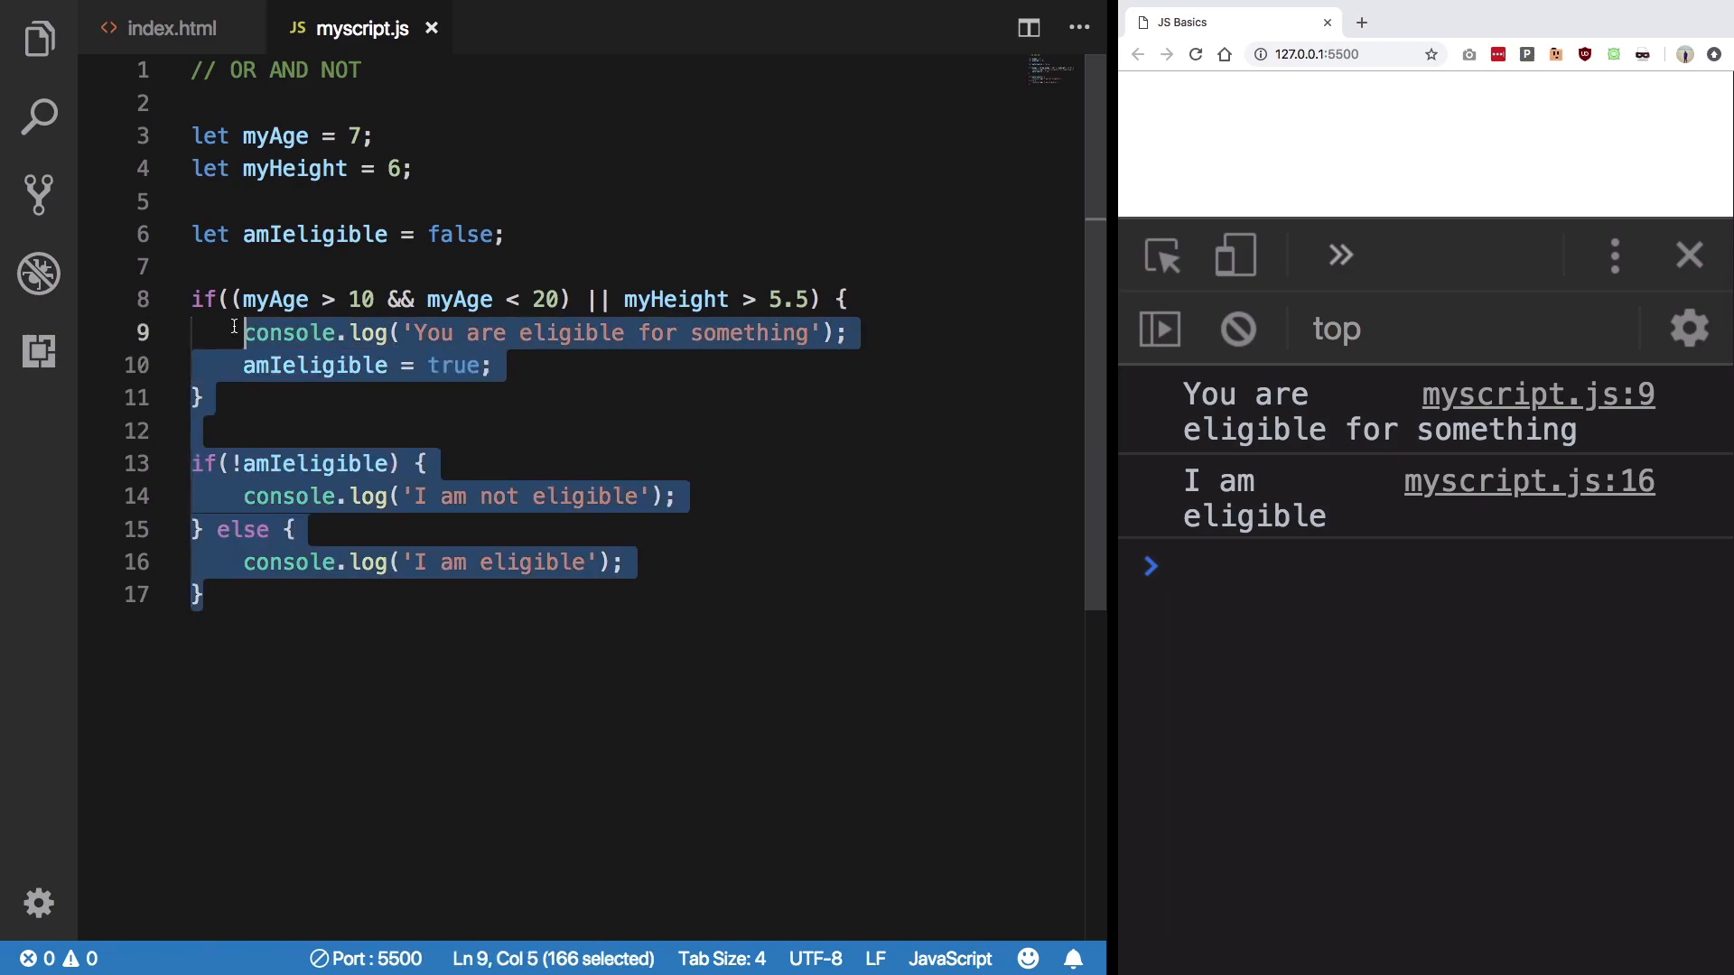
Step: Delete the amIeligible flag and both if/else blocks
{"action": "key", "text": "Delete"}
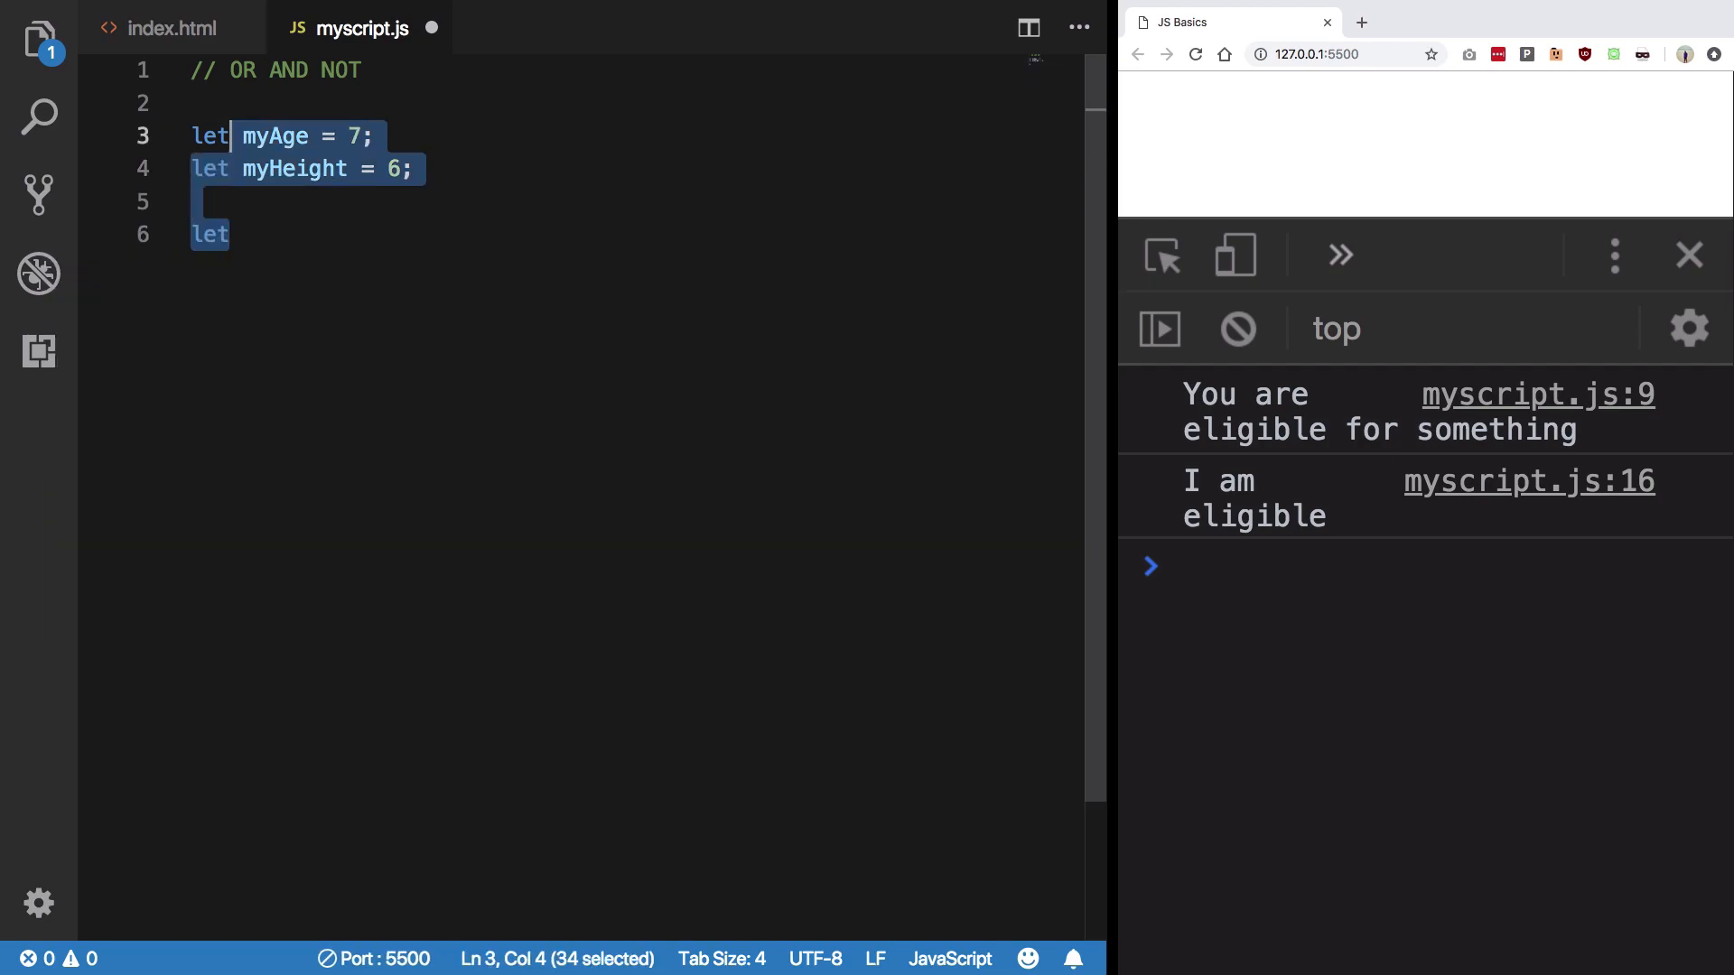
Step: Declare let myMagicVariable = 2 || 3; on a new line
{"action": "type", "text": "my"}
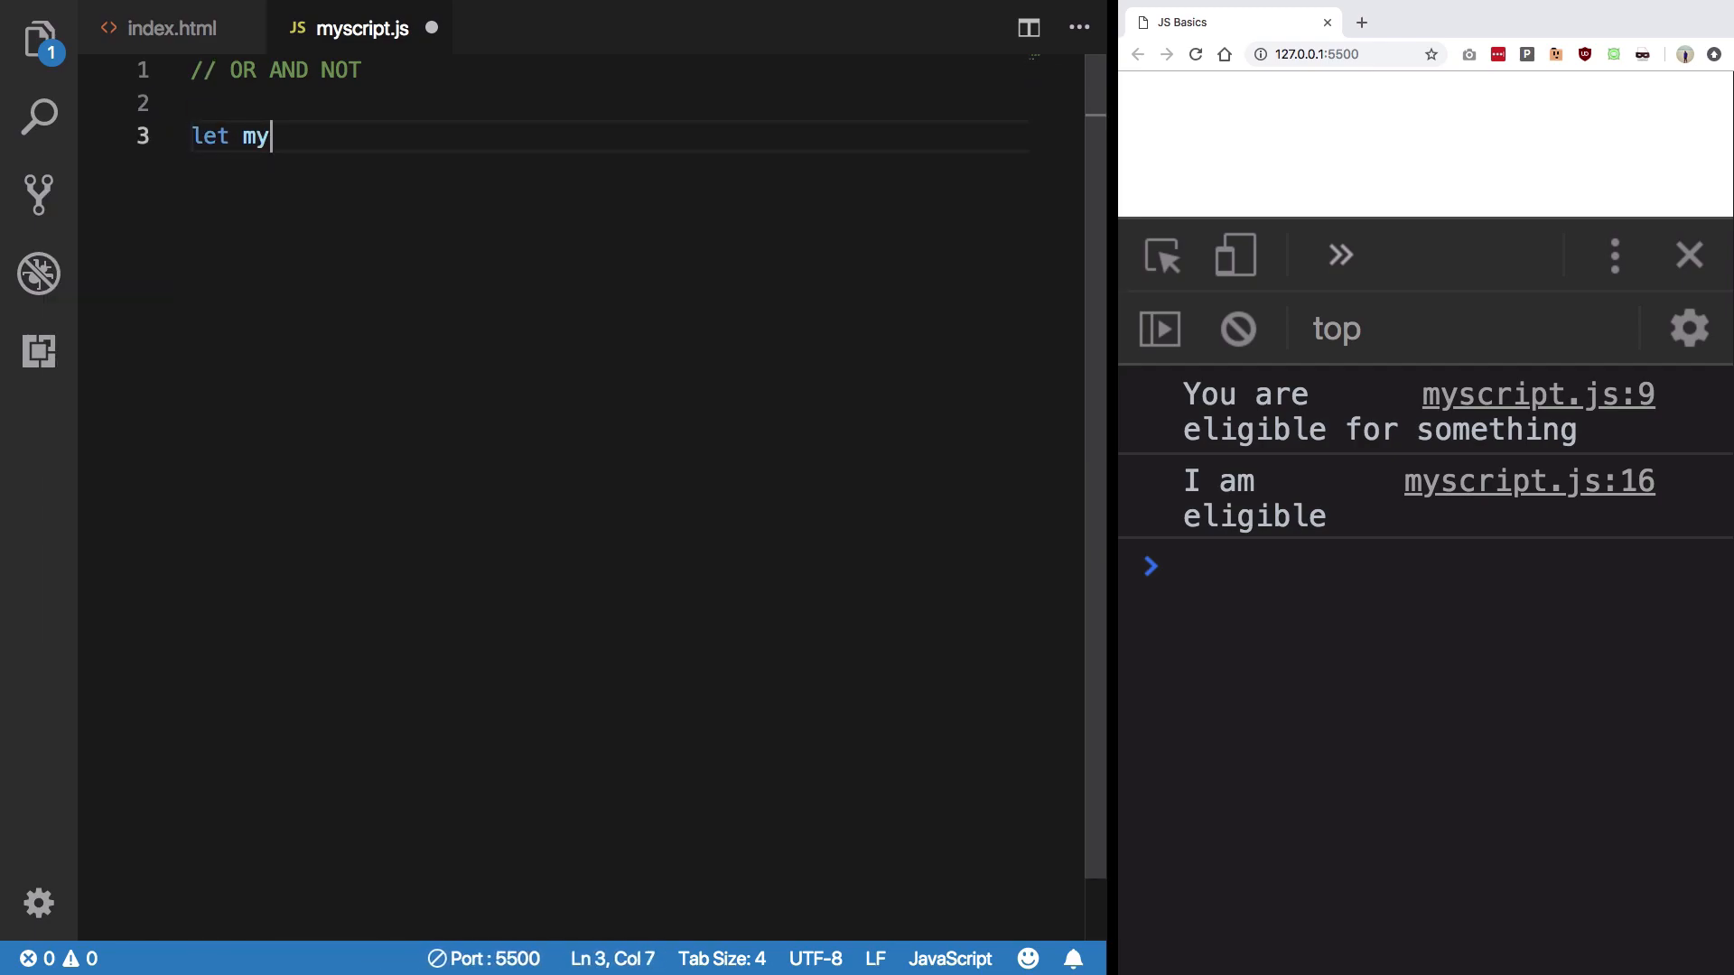
{"action": "type", "text": "MagicVar"}
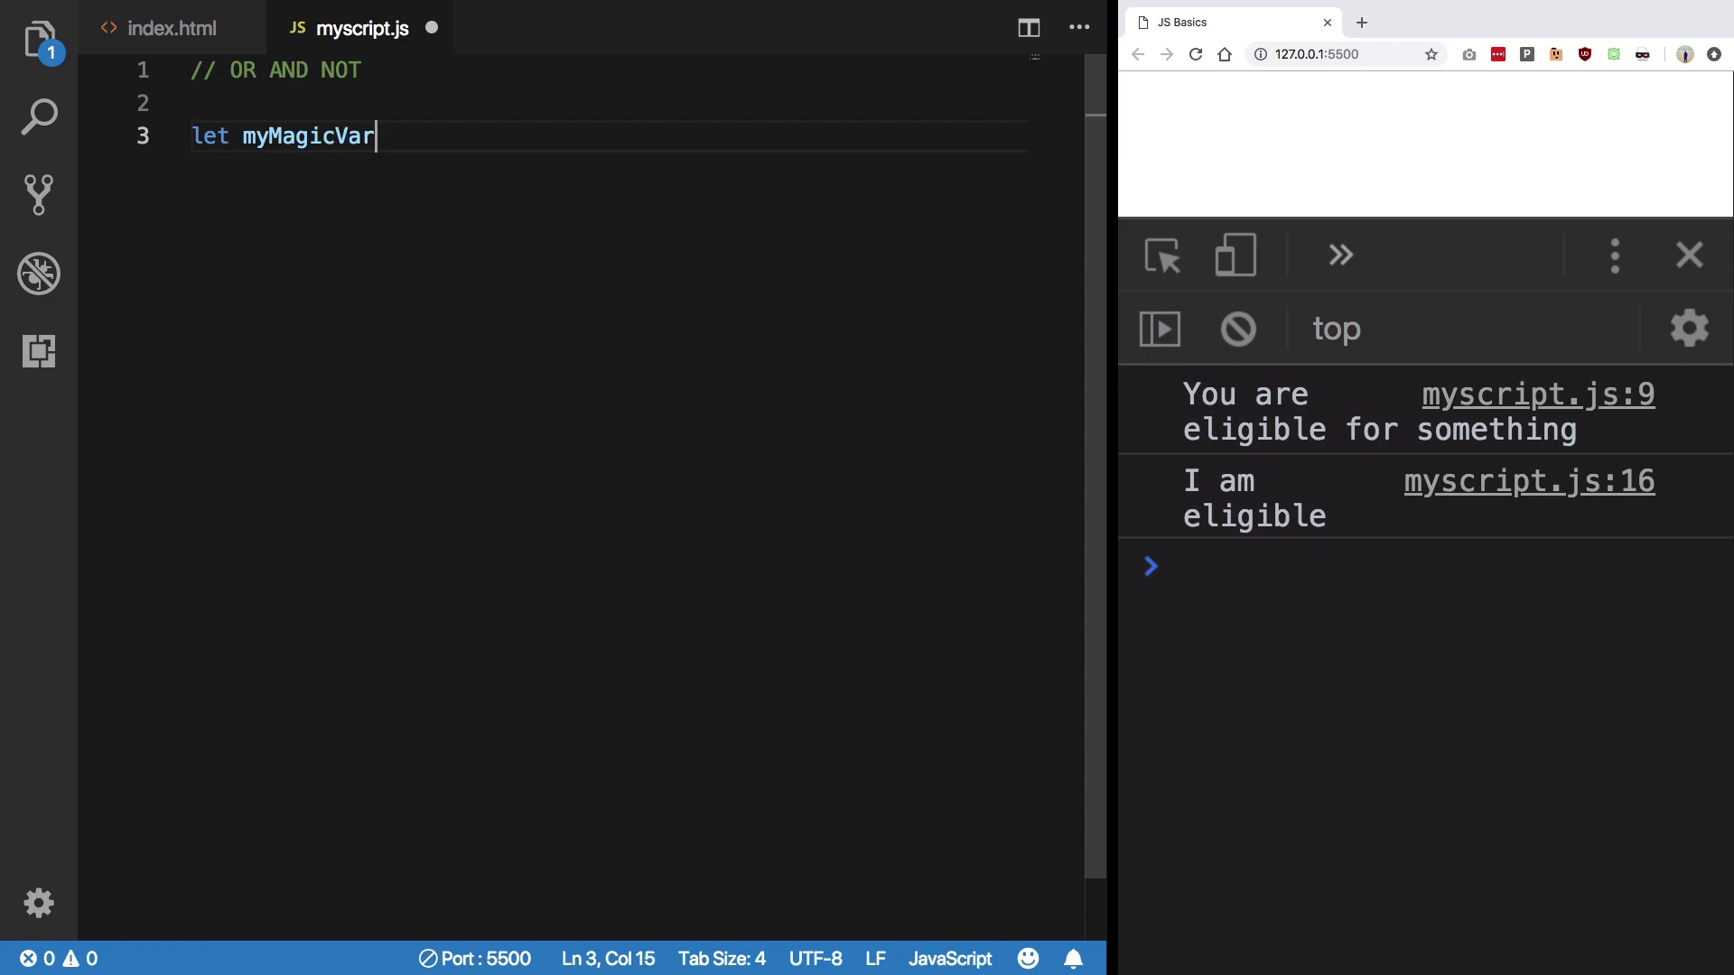
{"action": "type", "text": "iable ="}
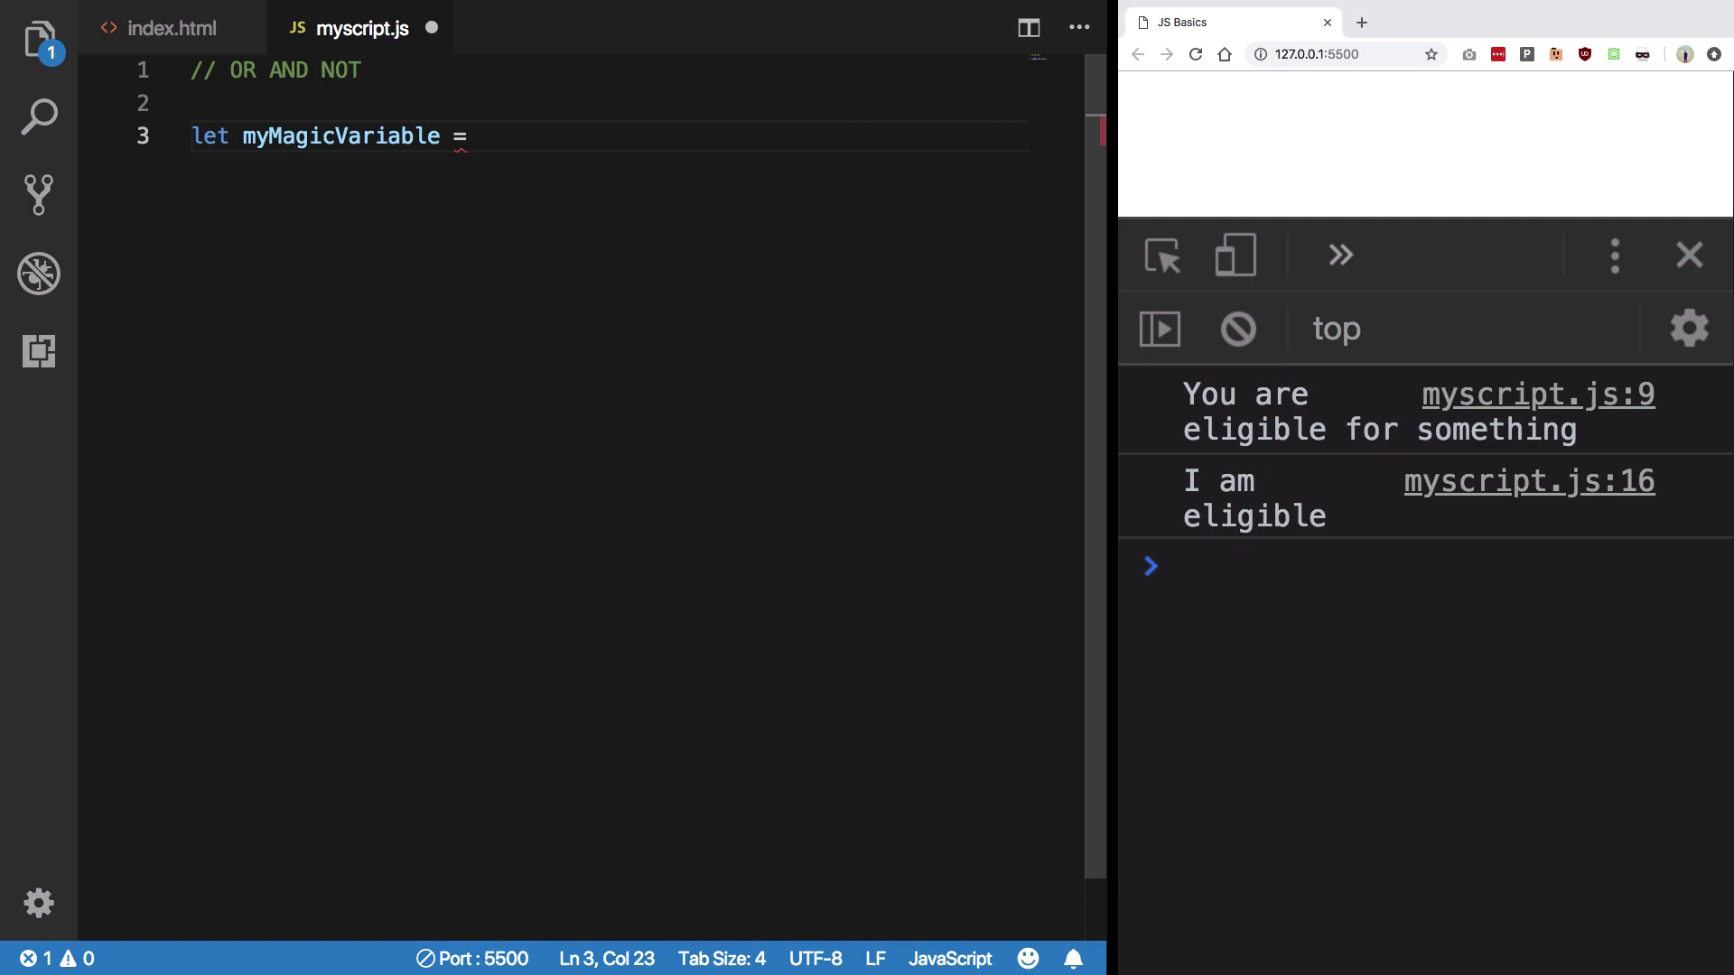
{"action": "type", "text": "2"}
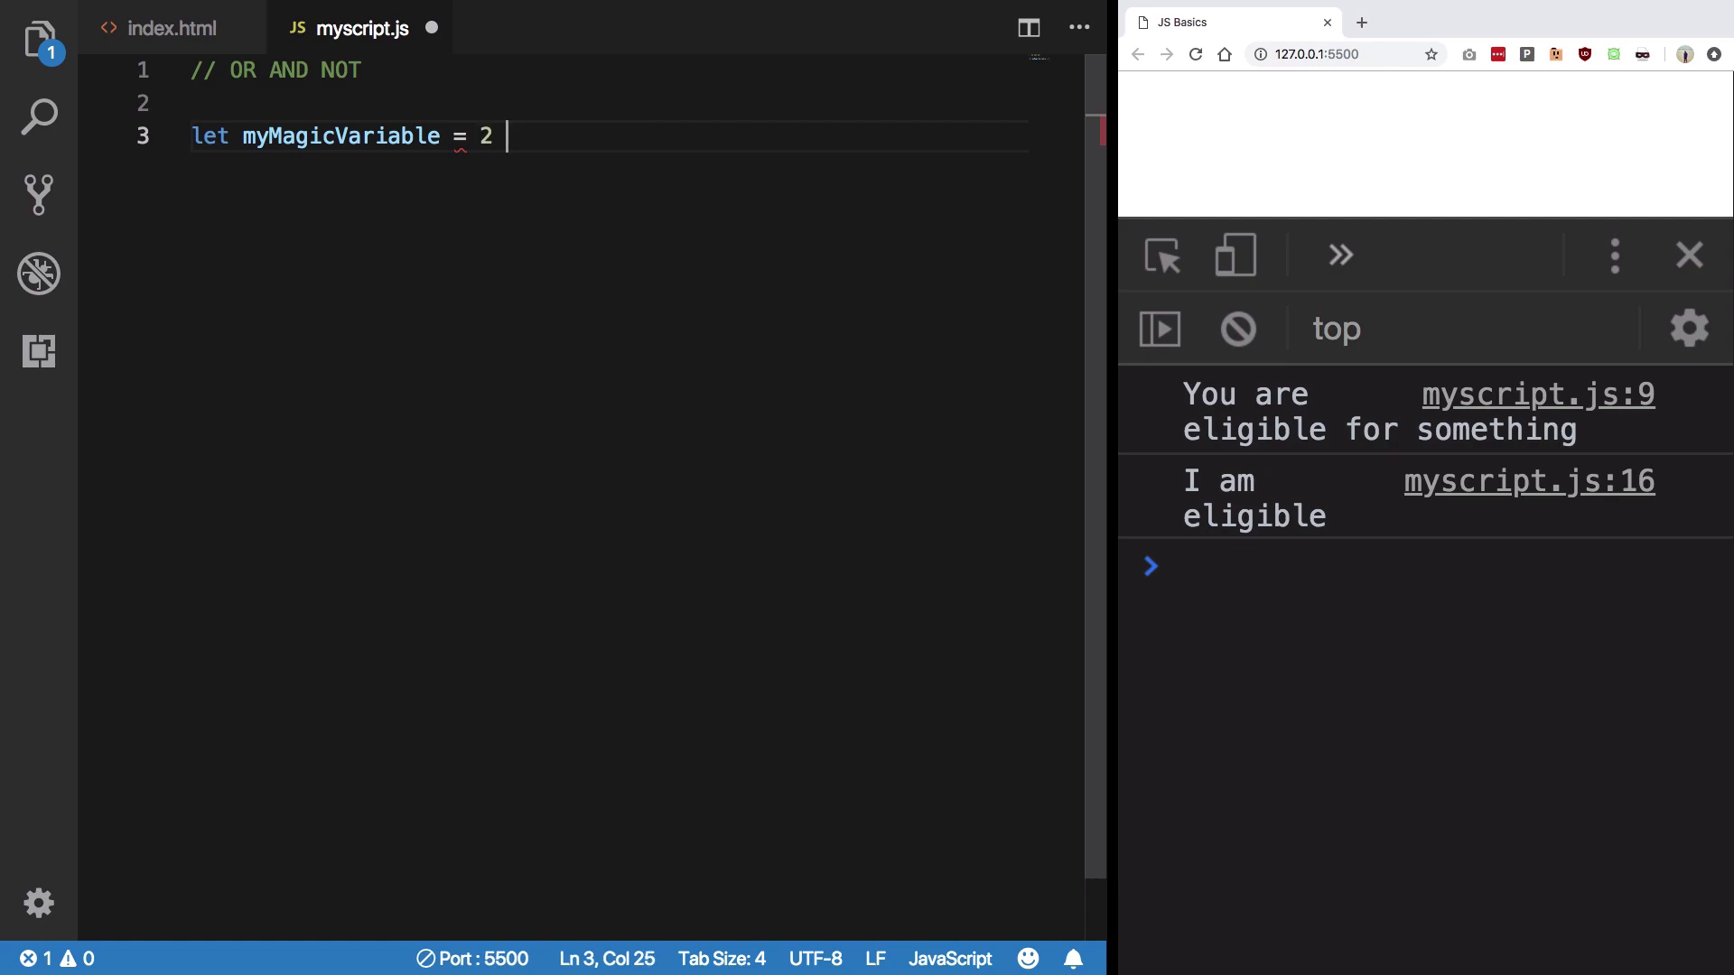
{"action": "type", "text": "|| 3;"}
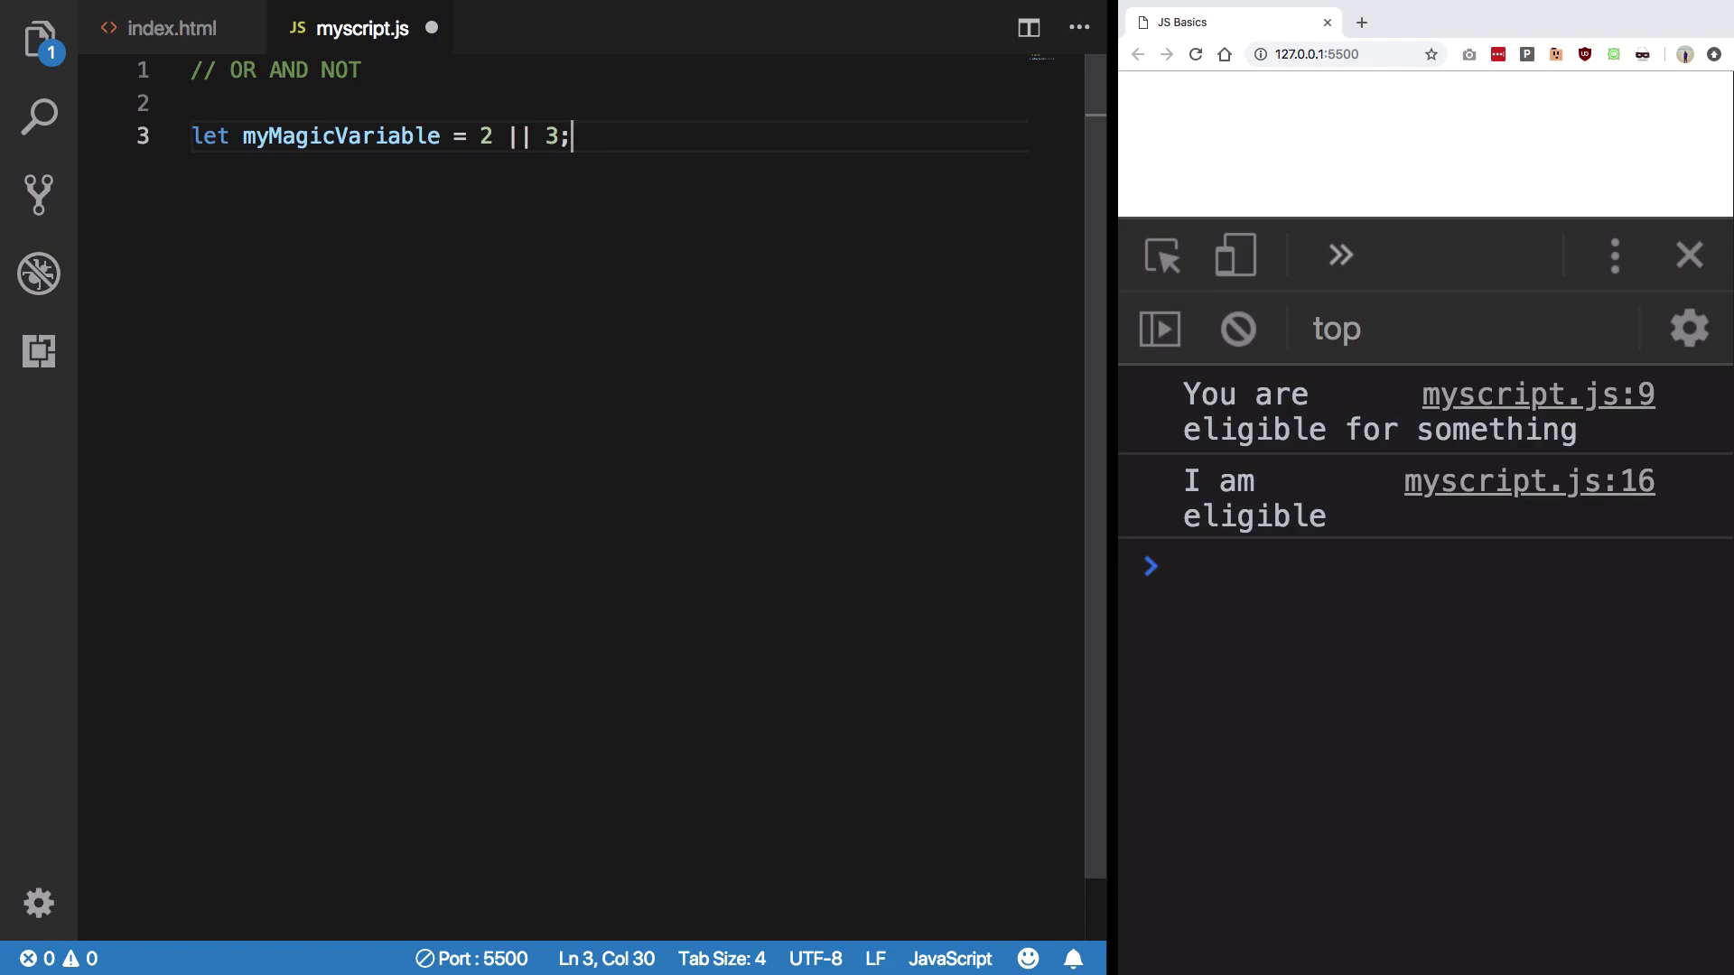
{"action": "key", "text": "enter"}
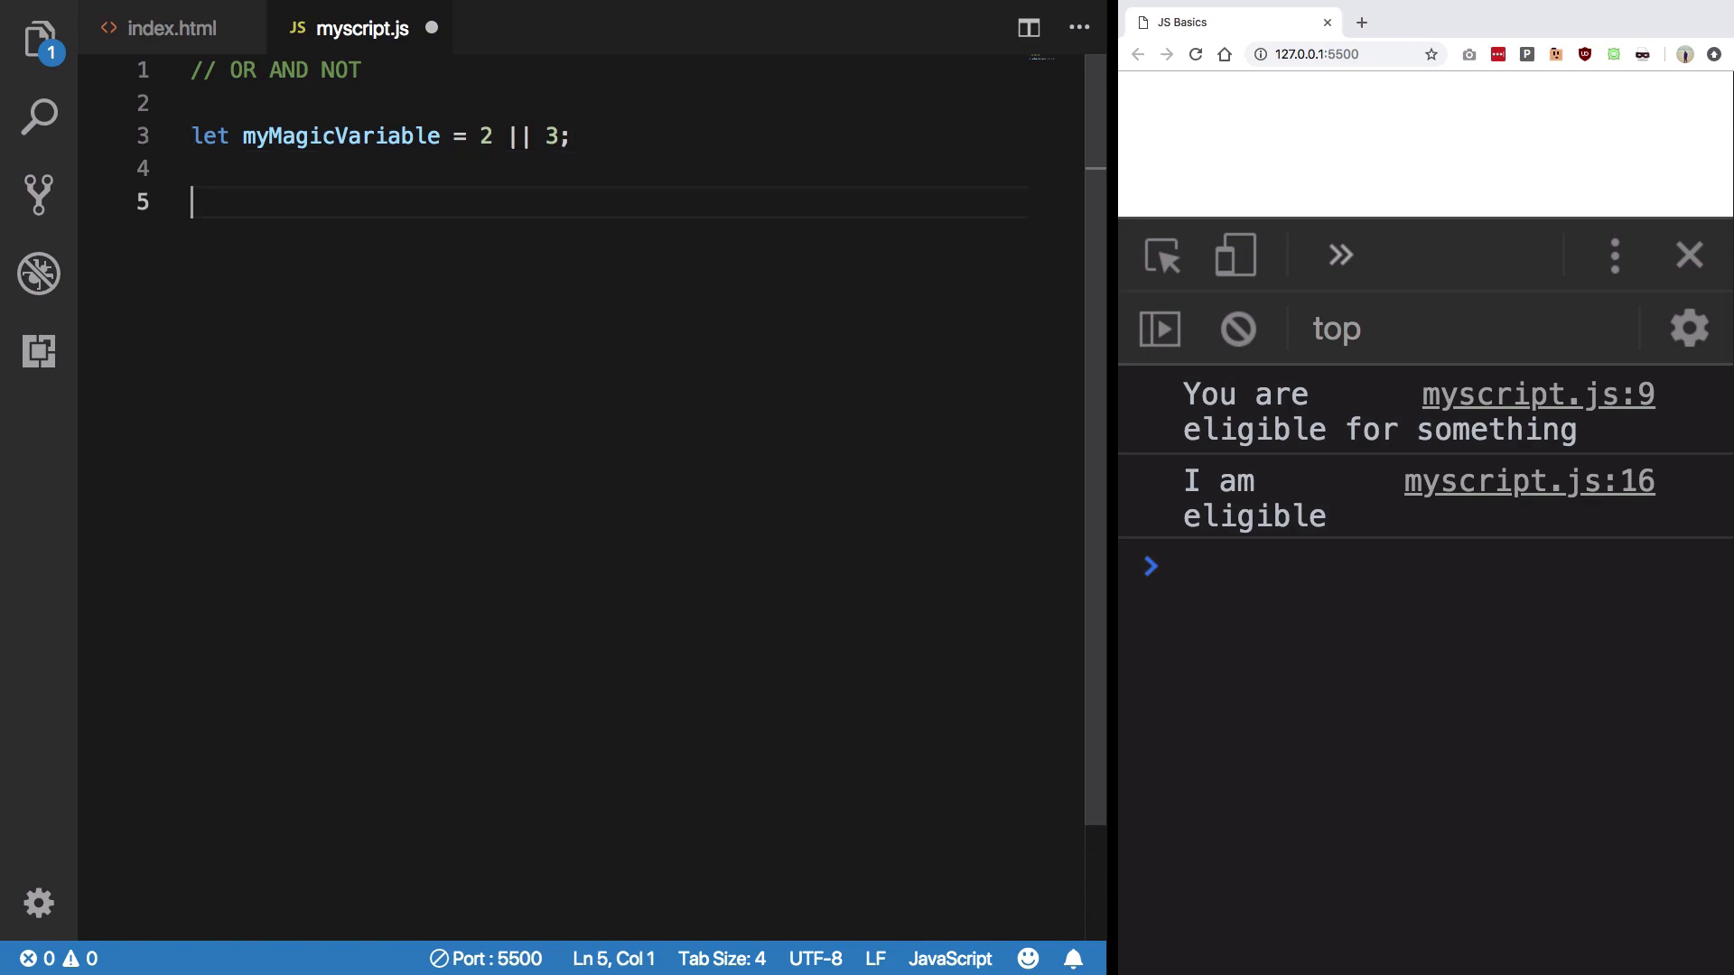
Step: Log myMagicVariable with console.log so the console prints 2
{"action": "type", "text": "console.log(m"}
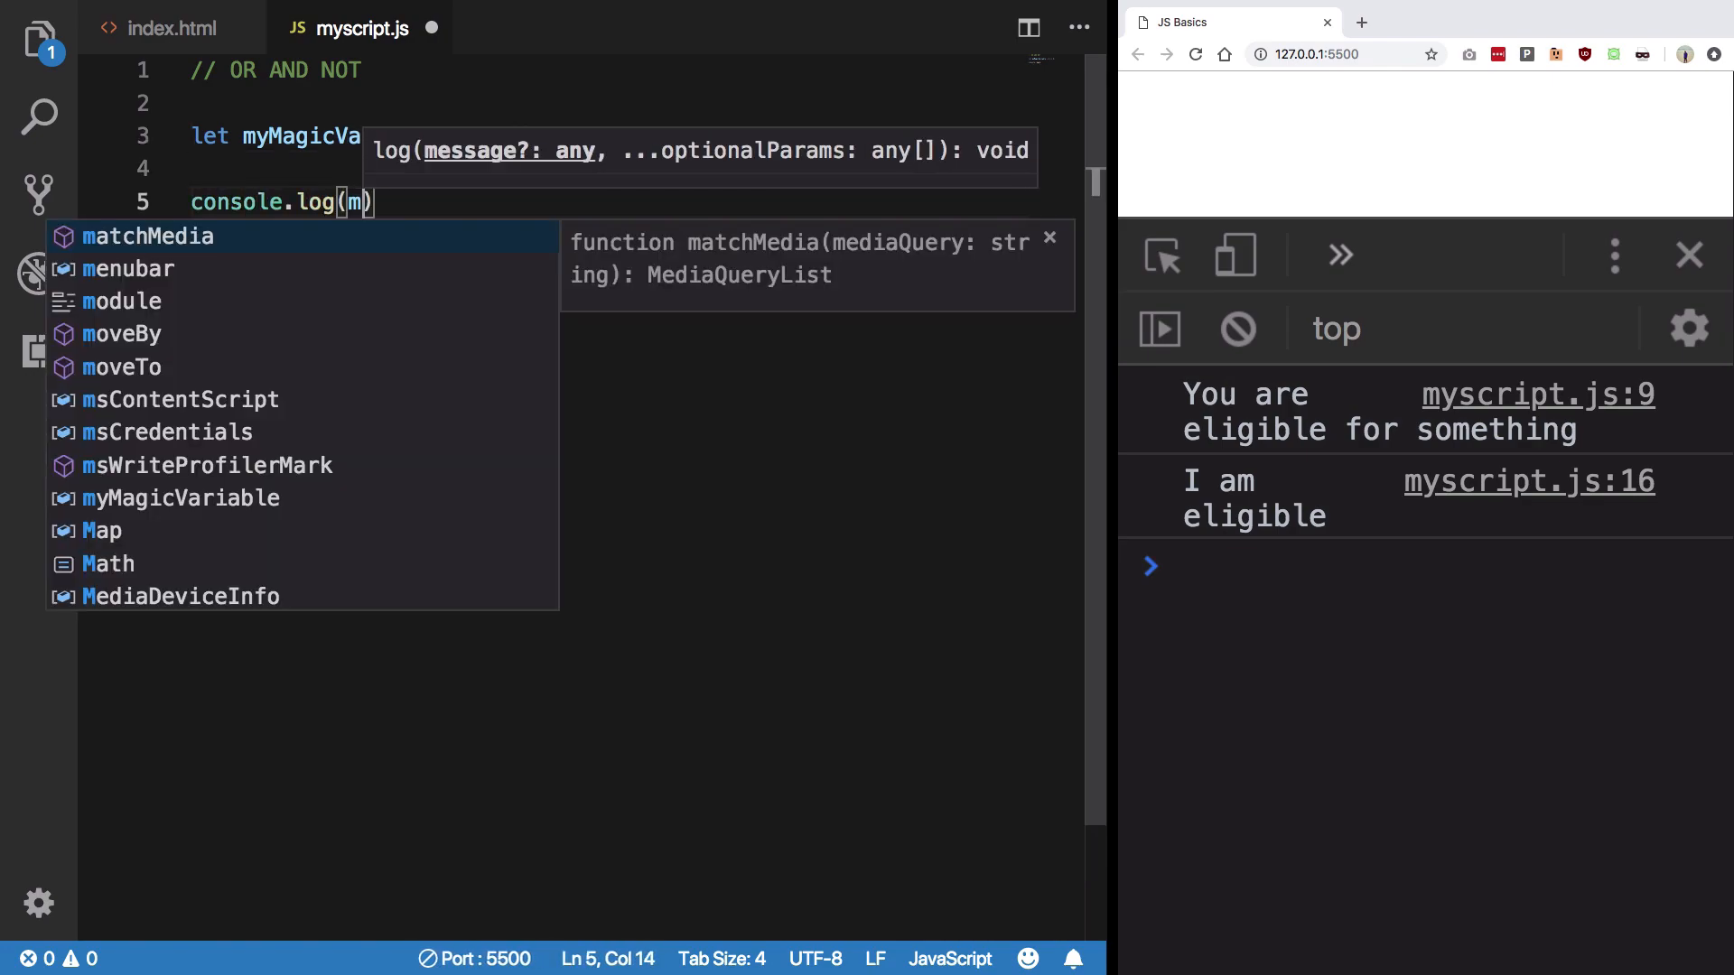
{"action": "left_click", "coordinate": [182, 498]}
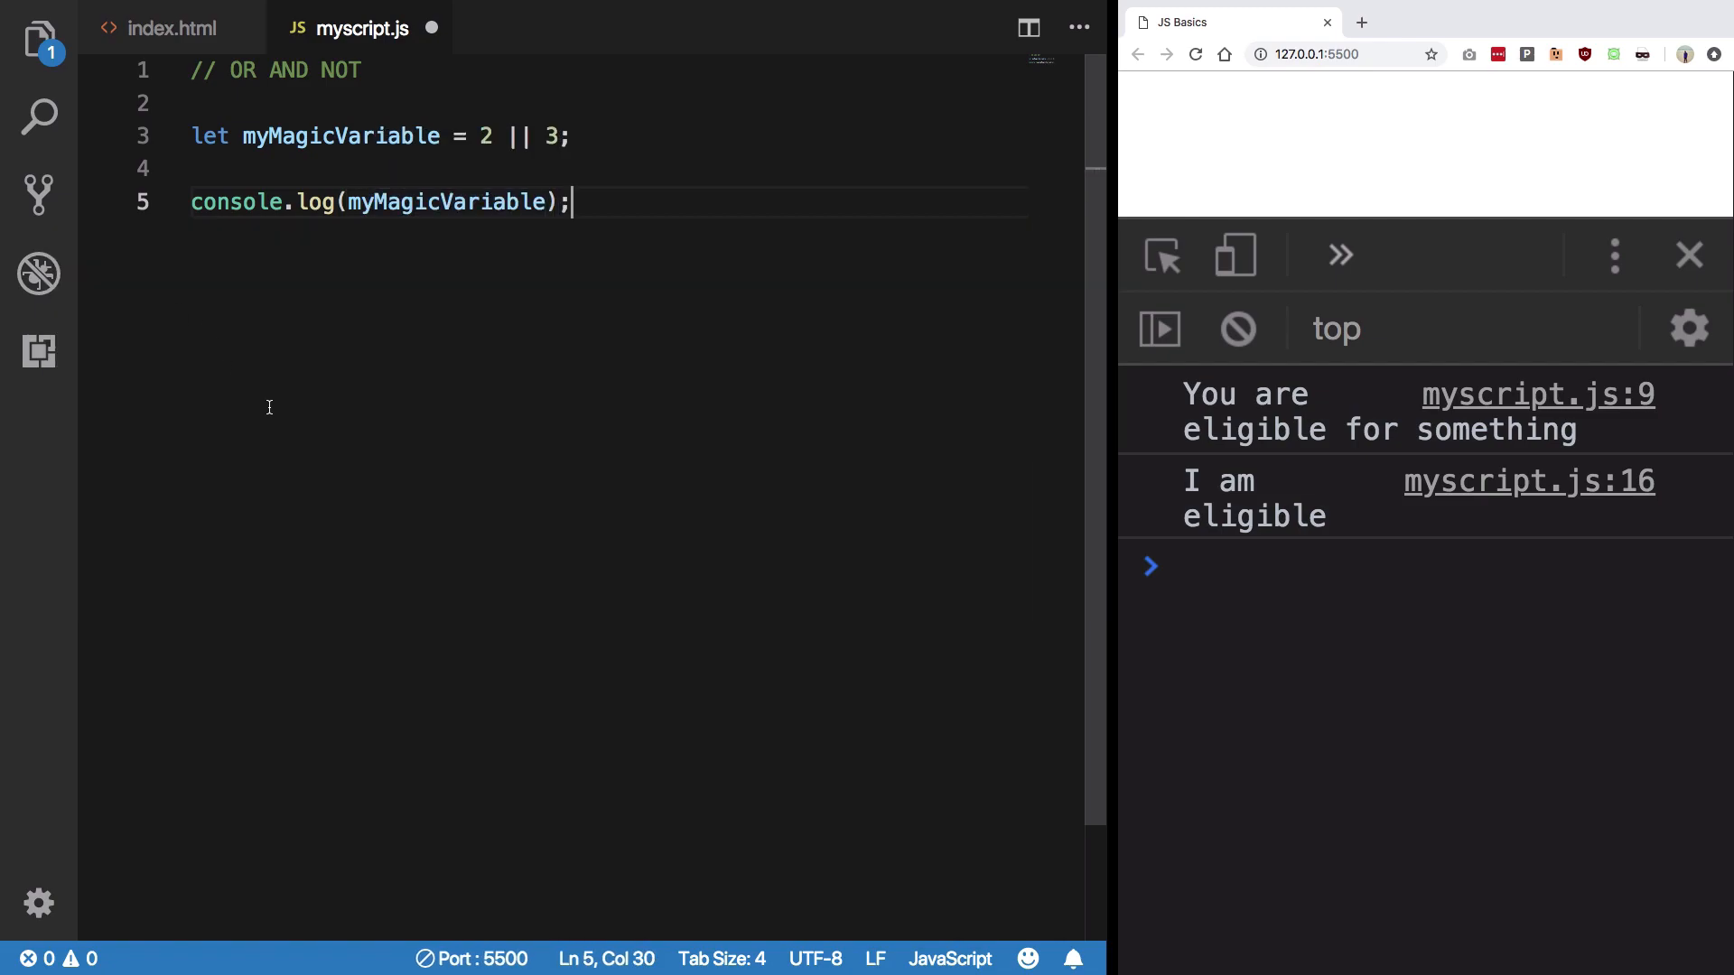
{"action": "mouse_move", "coordinate": [721, 133]}
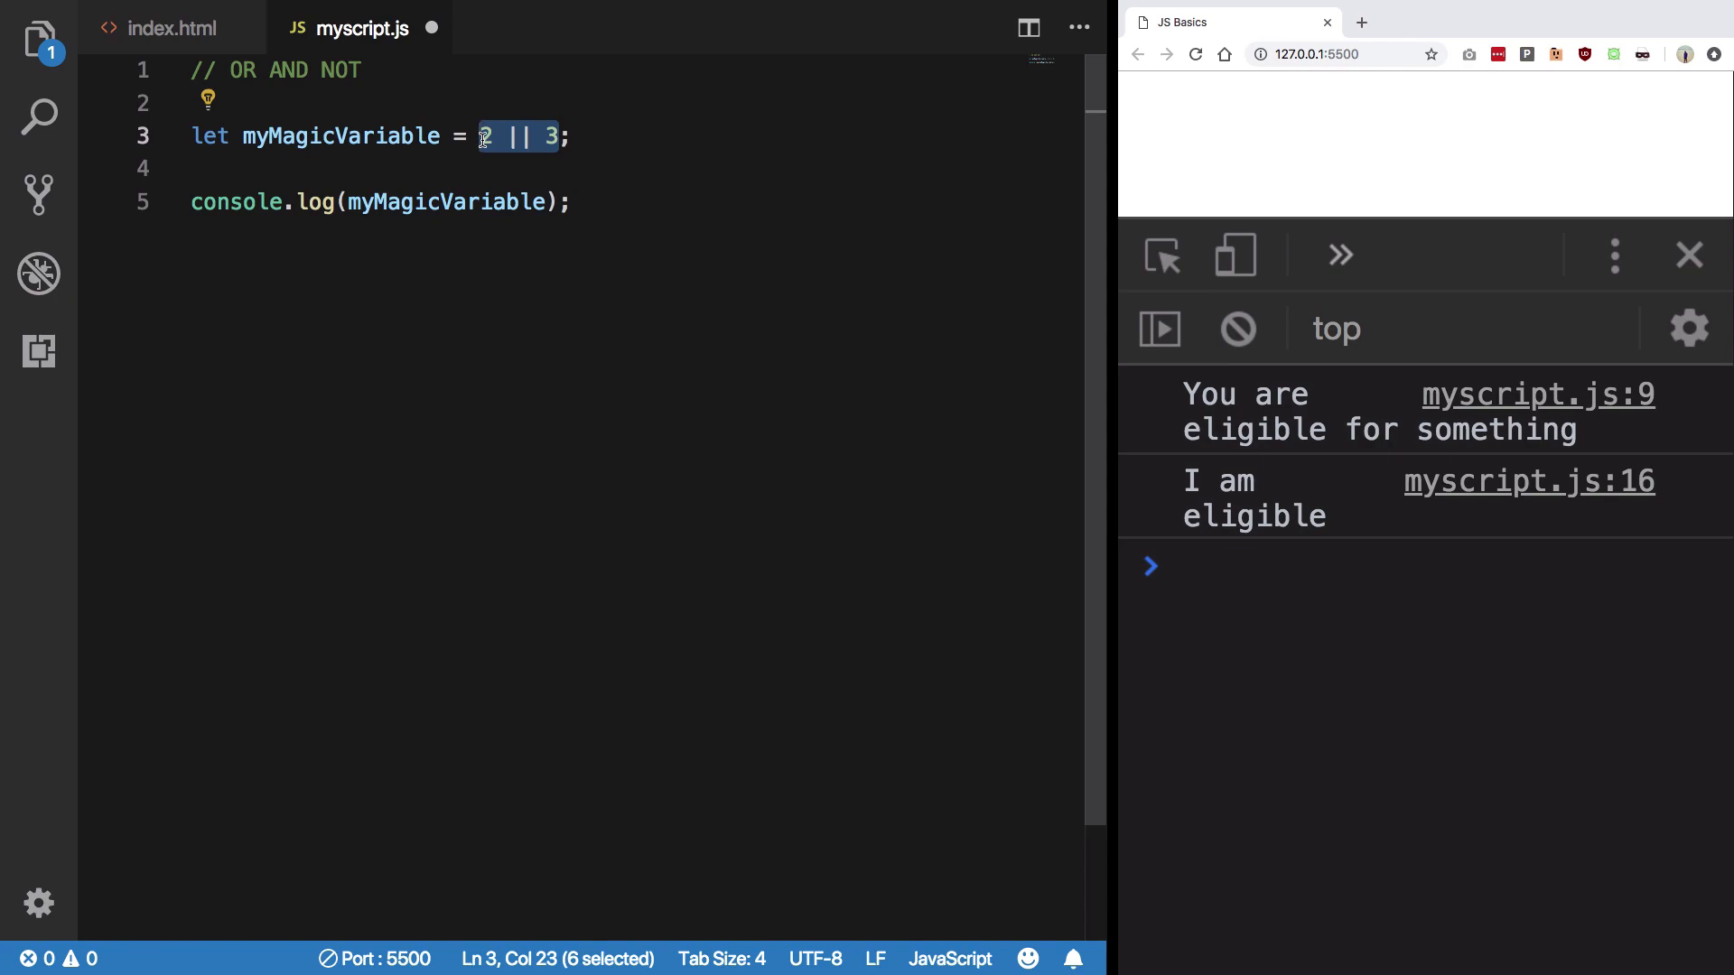
{"action": "left_click", "coordinate": [530, 136]}
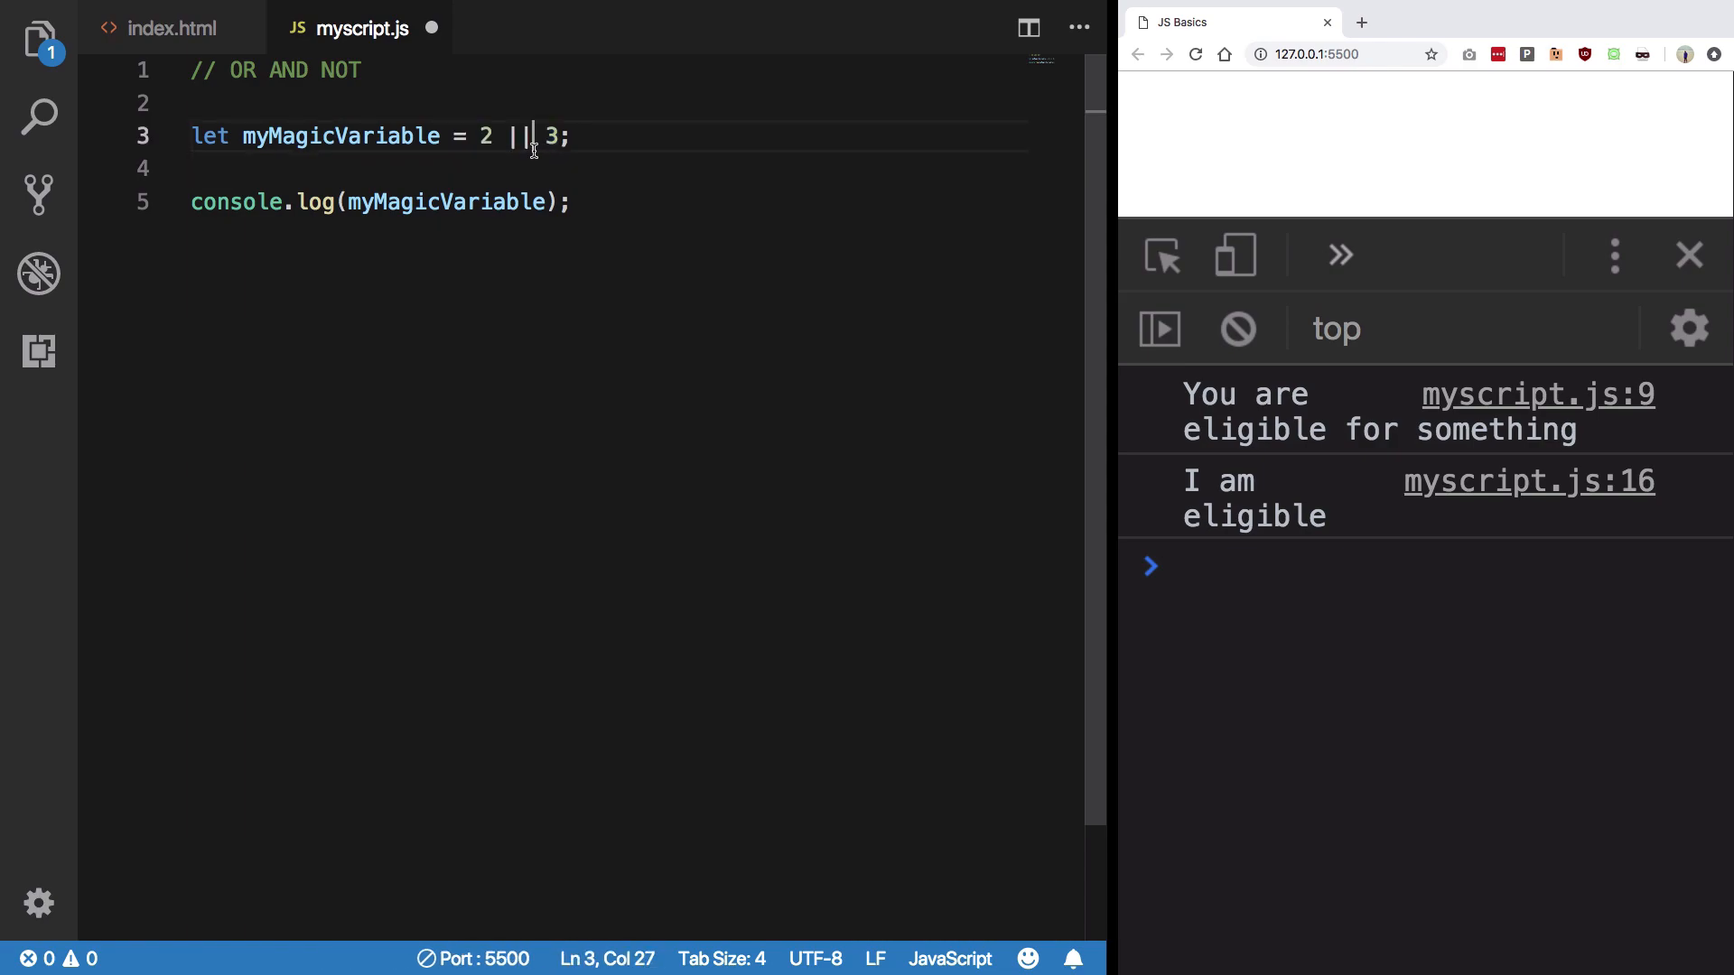
{"action": "left_click", "coordinate": [572, 201]}
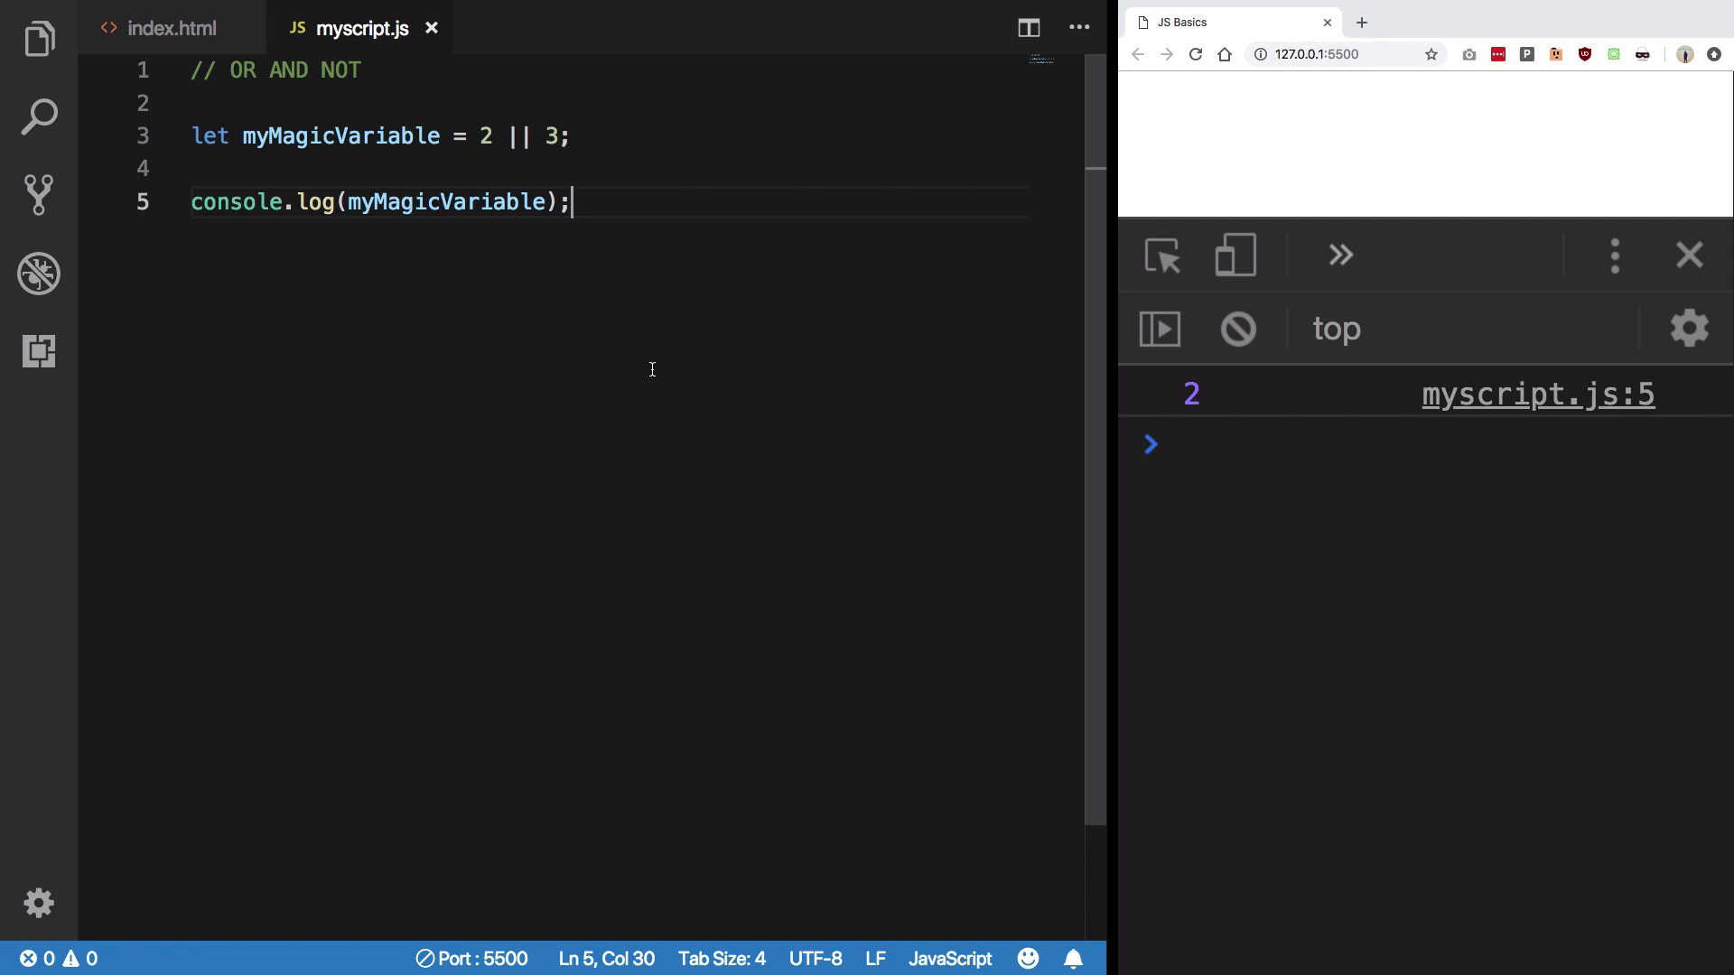
Step: Change the OR chain to 0 || "sdfdsf" || 3, making the console print sdfdsf
{"action": "double_click", "coordinate": [517, 136]}
{"action": "type", "text": "null || "}
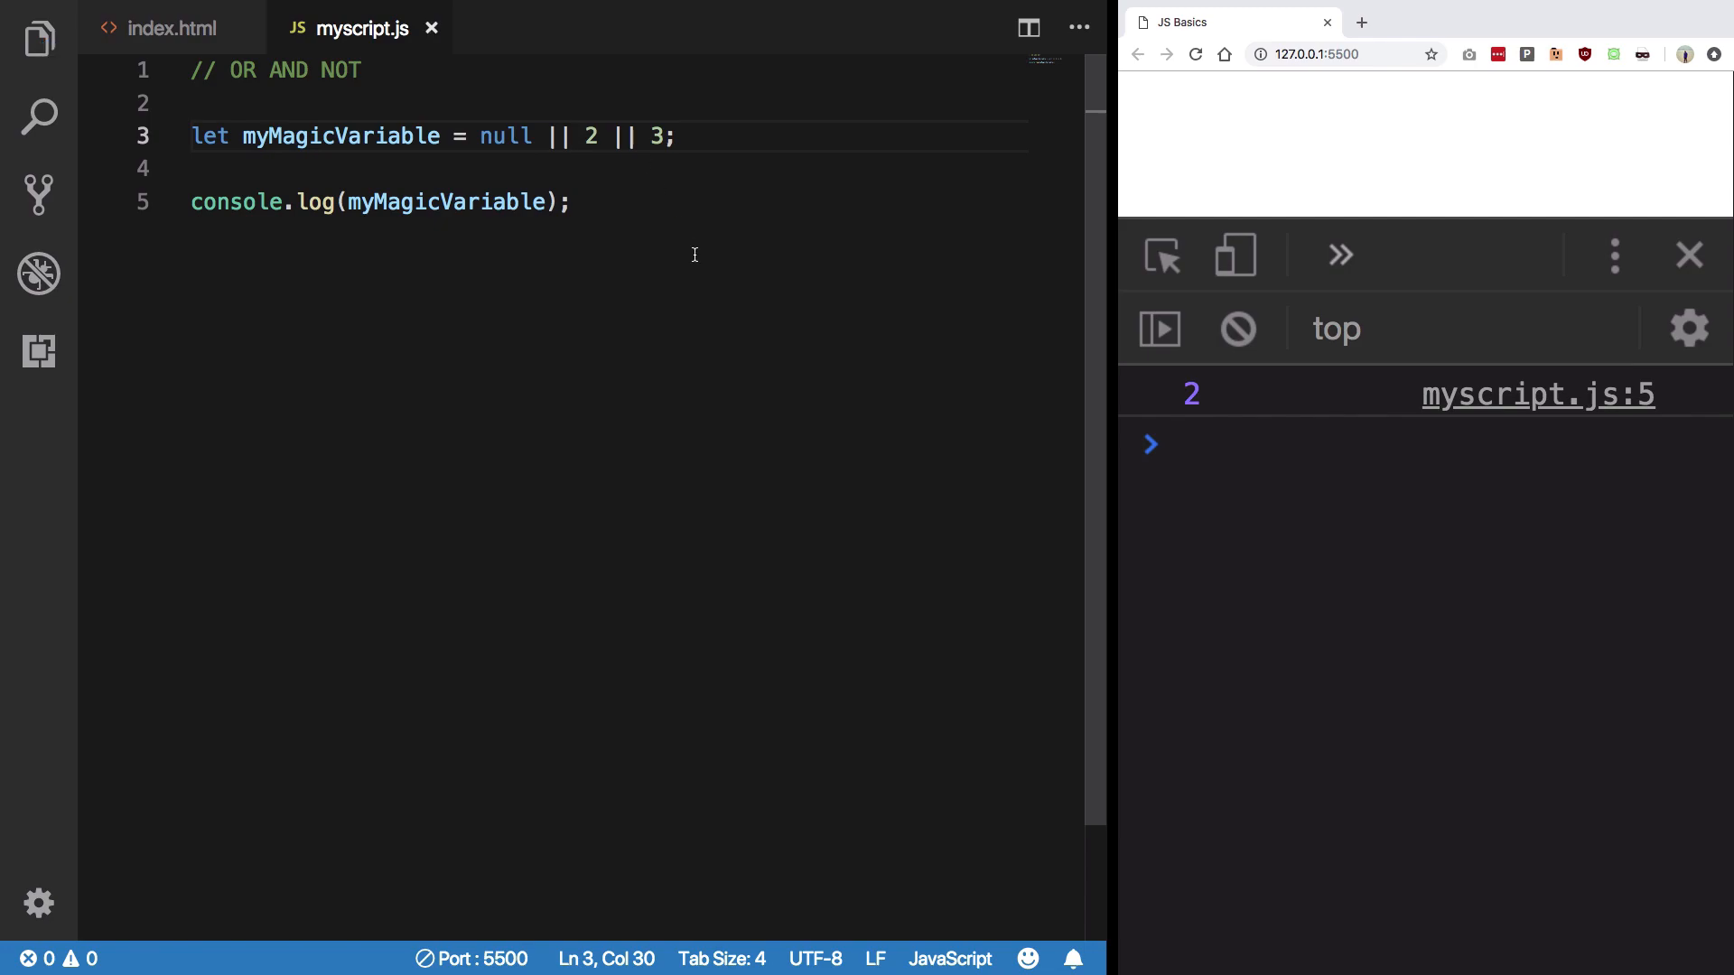
{"action": "double_click", "coordinate": [504, 137]}
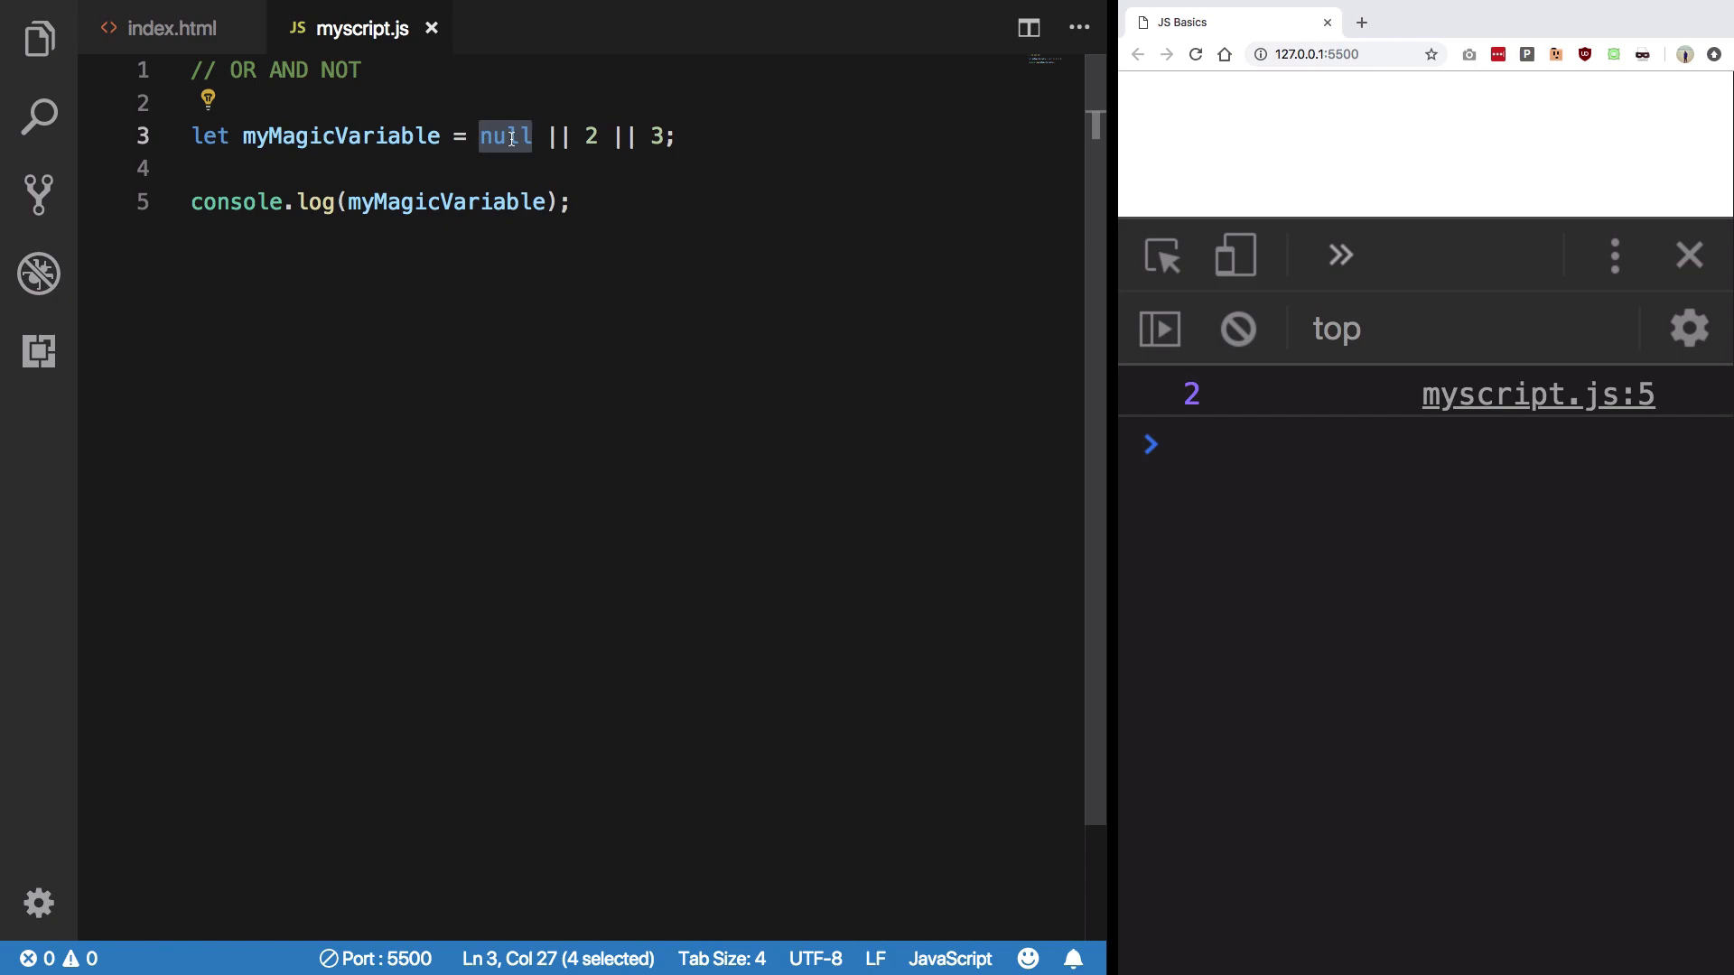
{"action": "type", "text": "0"}
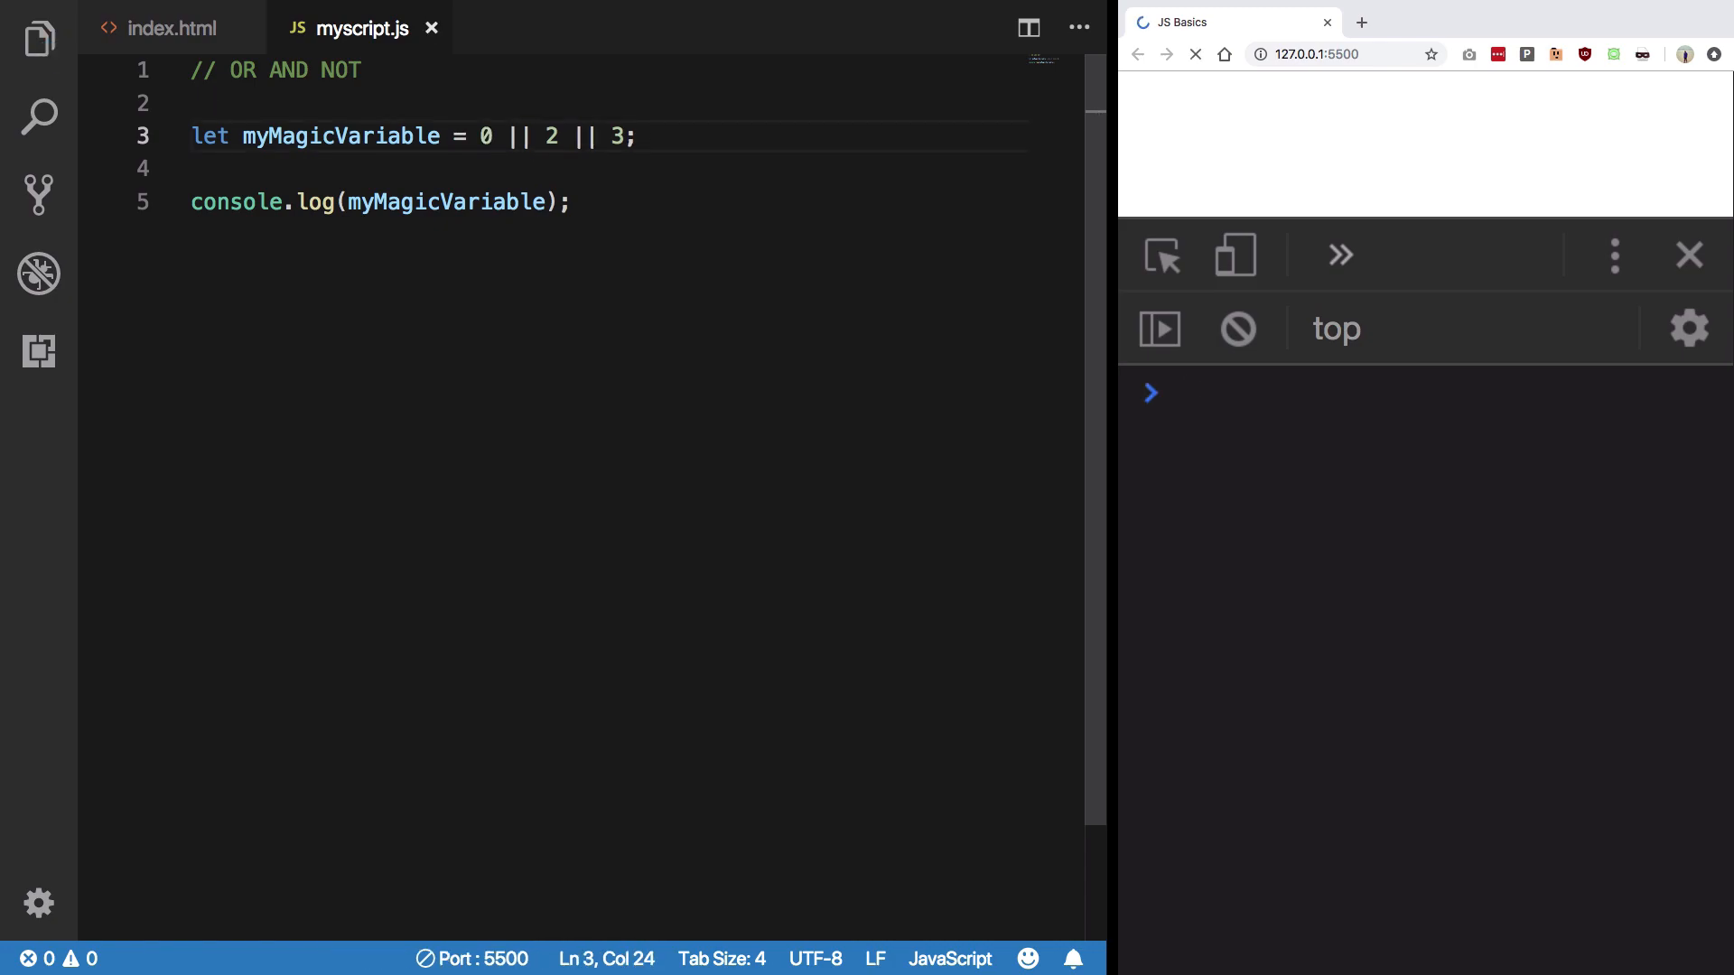
{"action": "left_click", "coordinate": [1194, 53]}
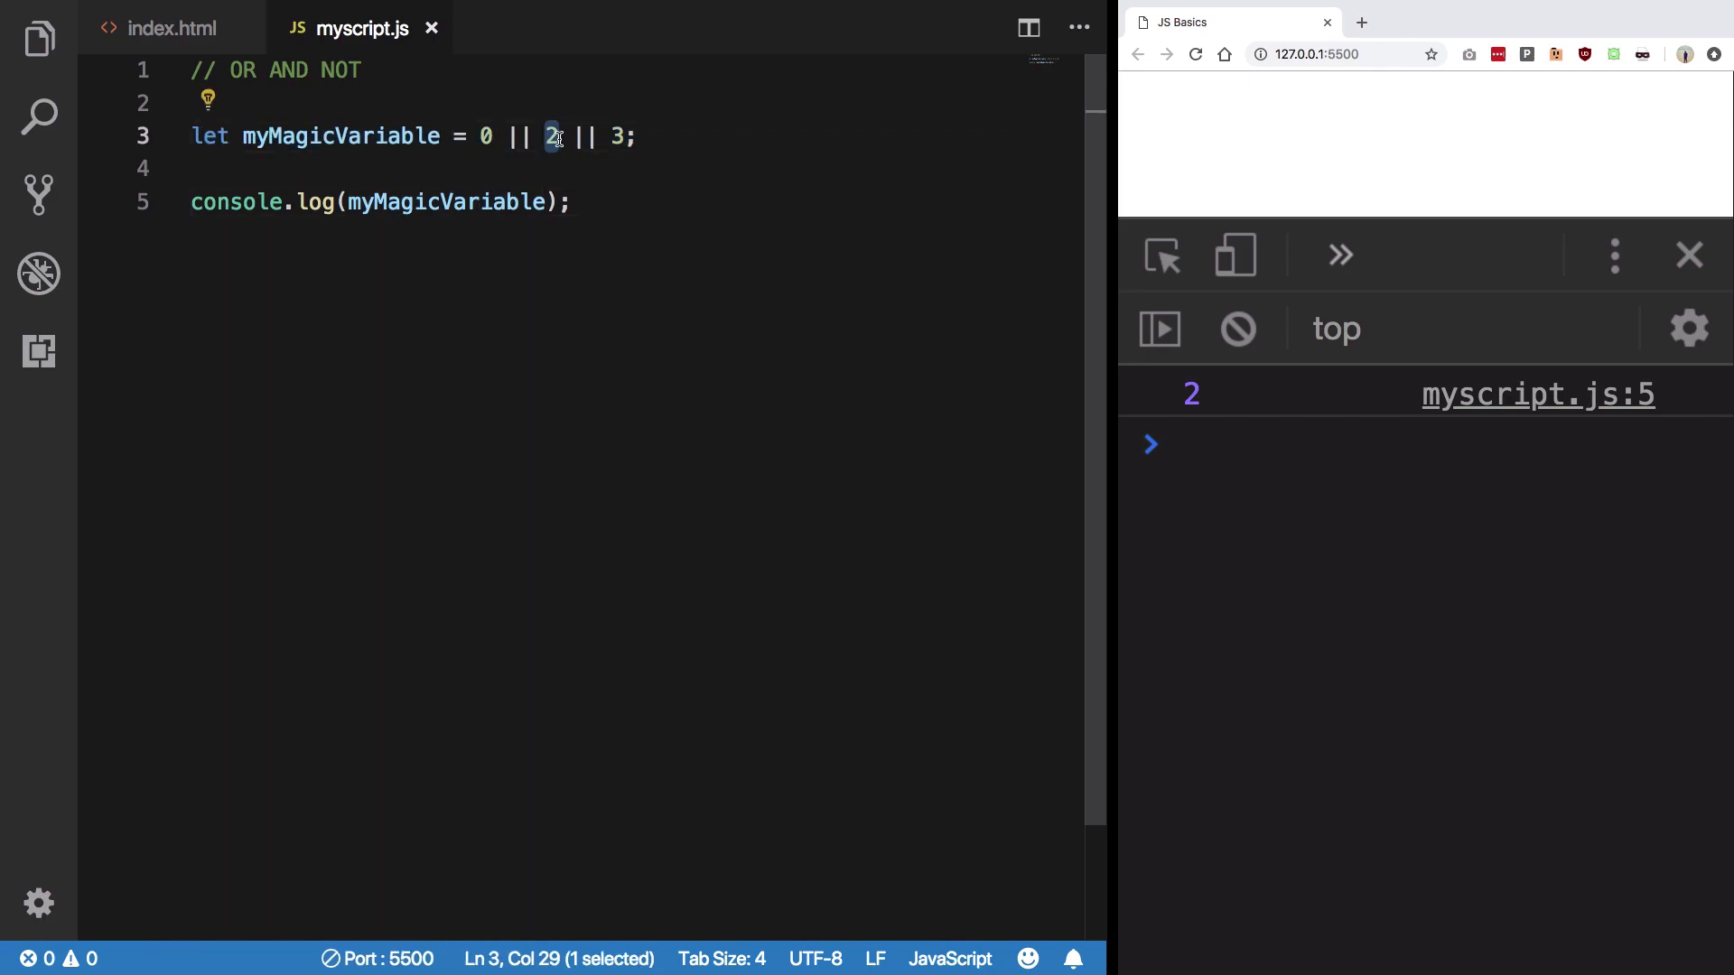
{"action": "type", "text": "\"sdfdsf\""}
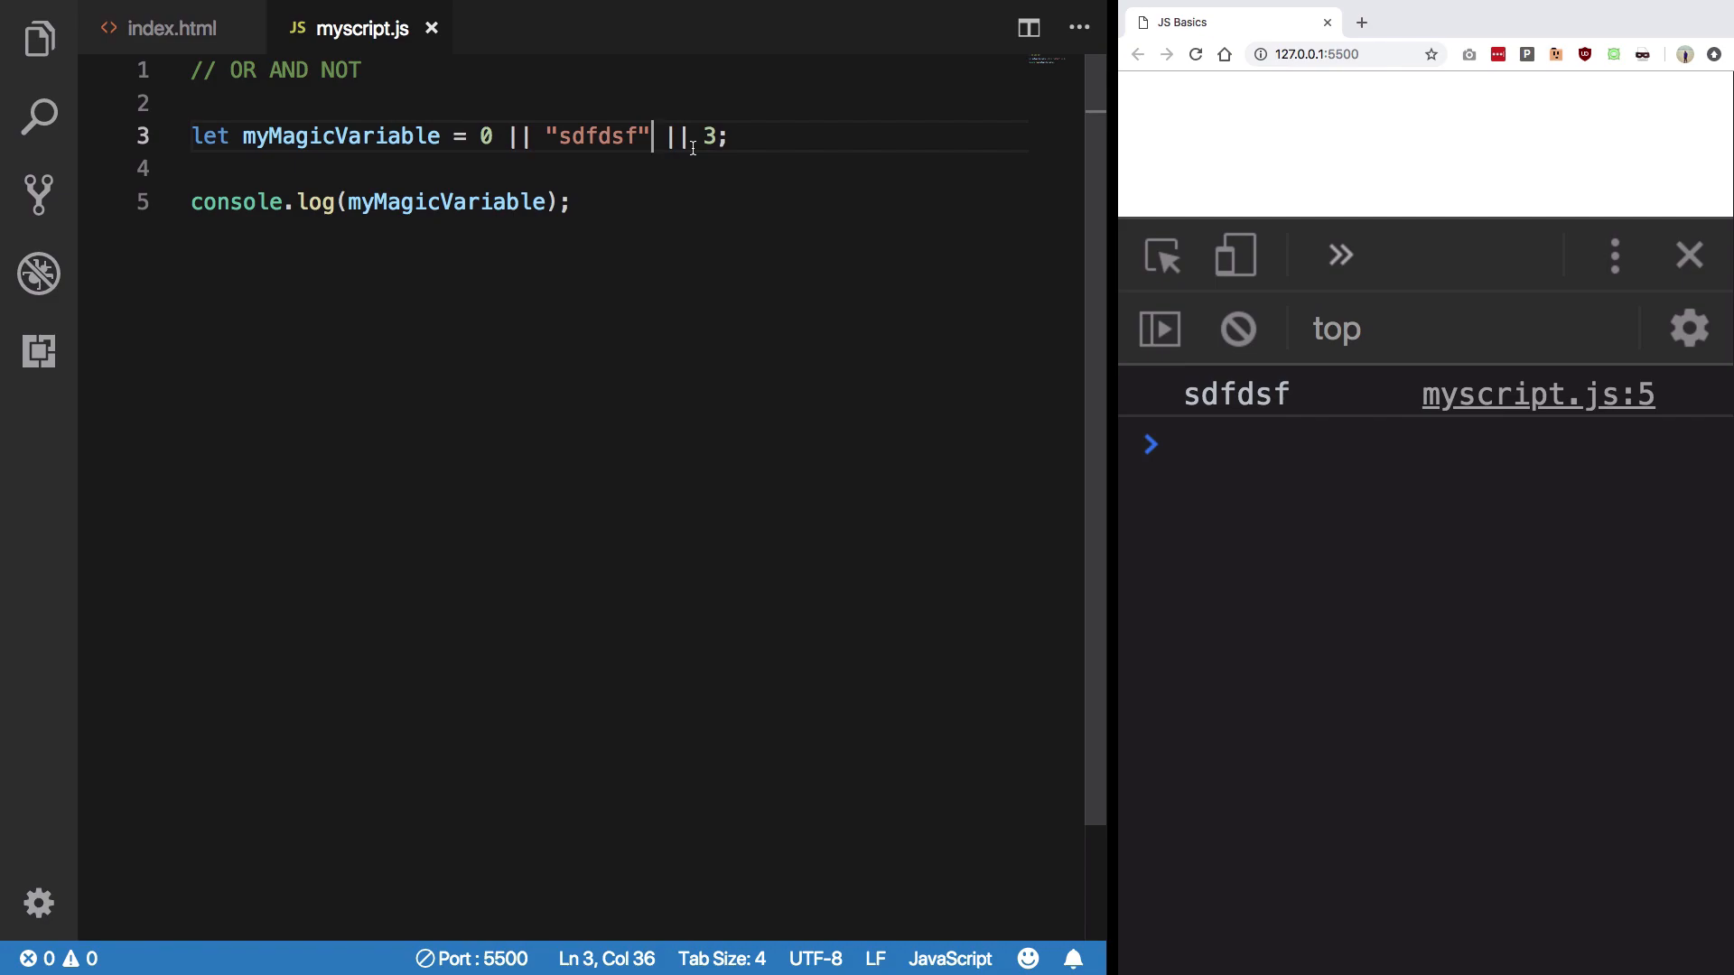
{"action": "left_click", "coordinate": [531, 137]}
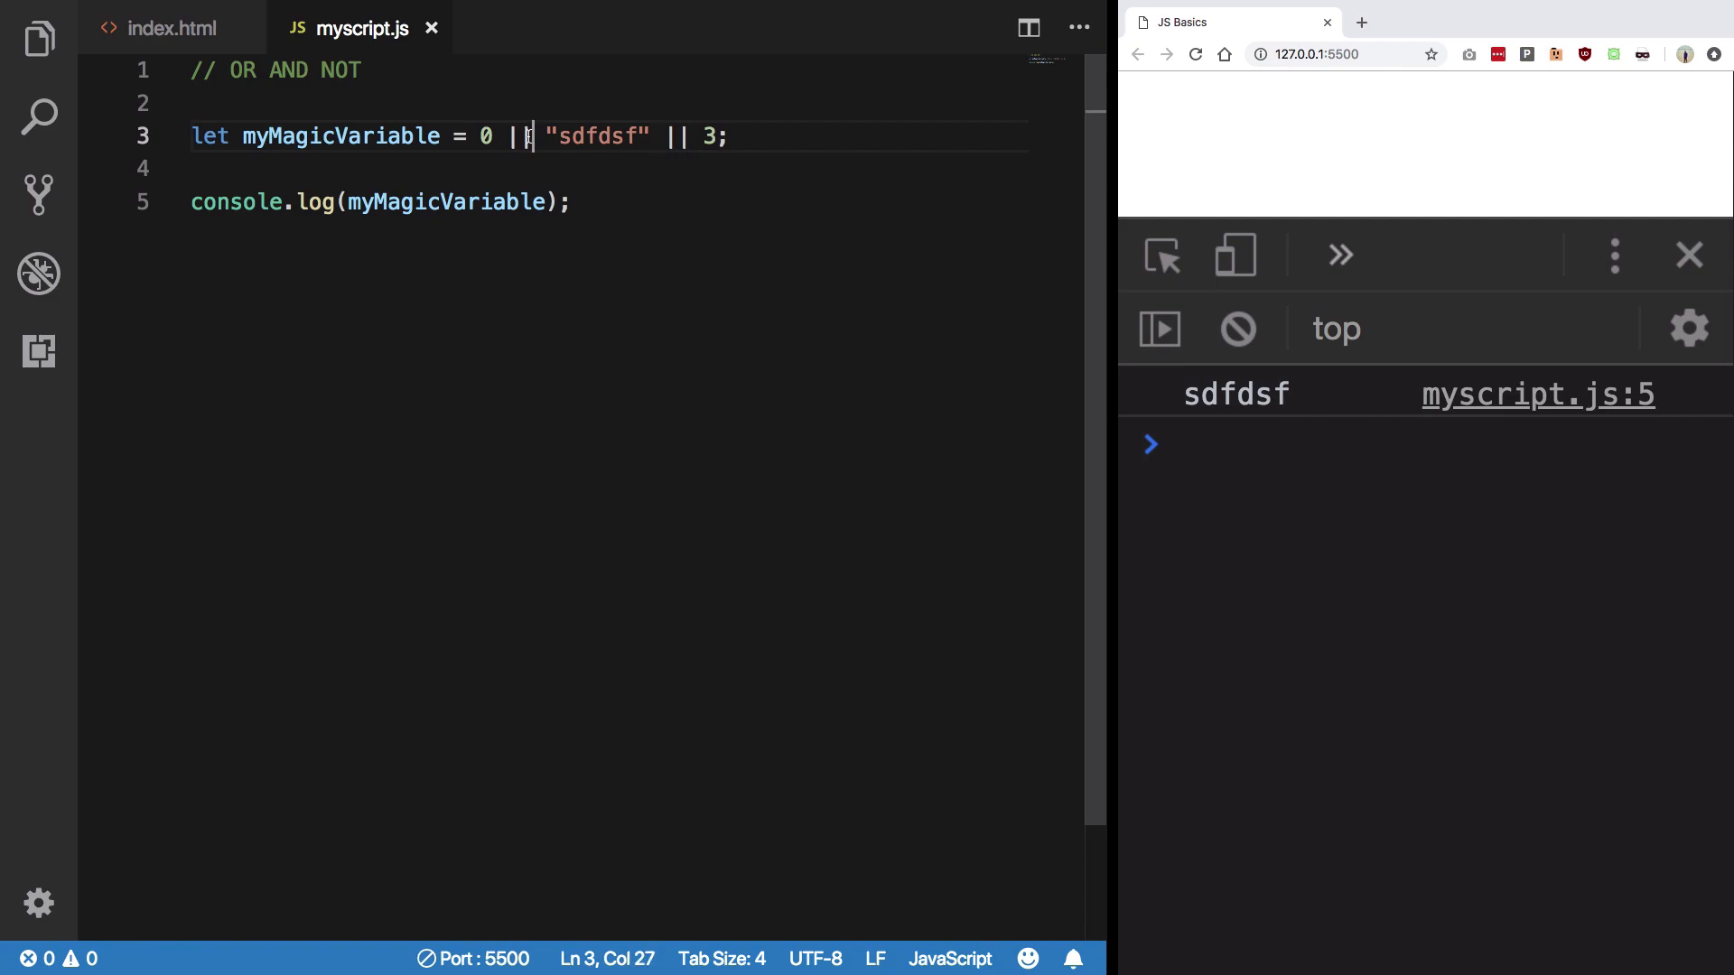
Step: Switch the operators to && and remove the leading 0 operand
{"action": "type", "text": "&&"}
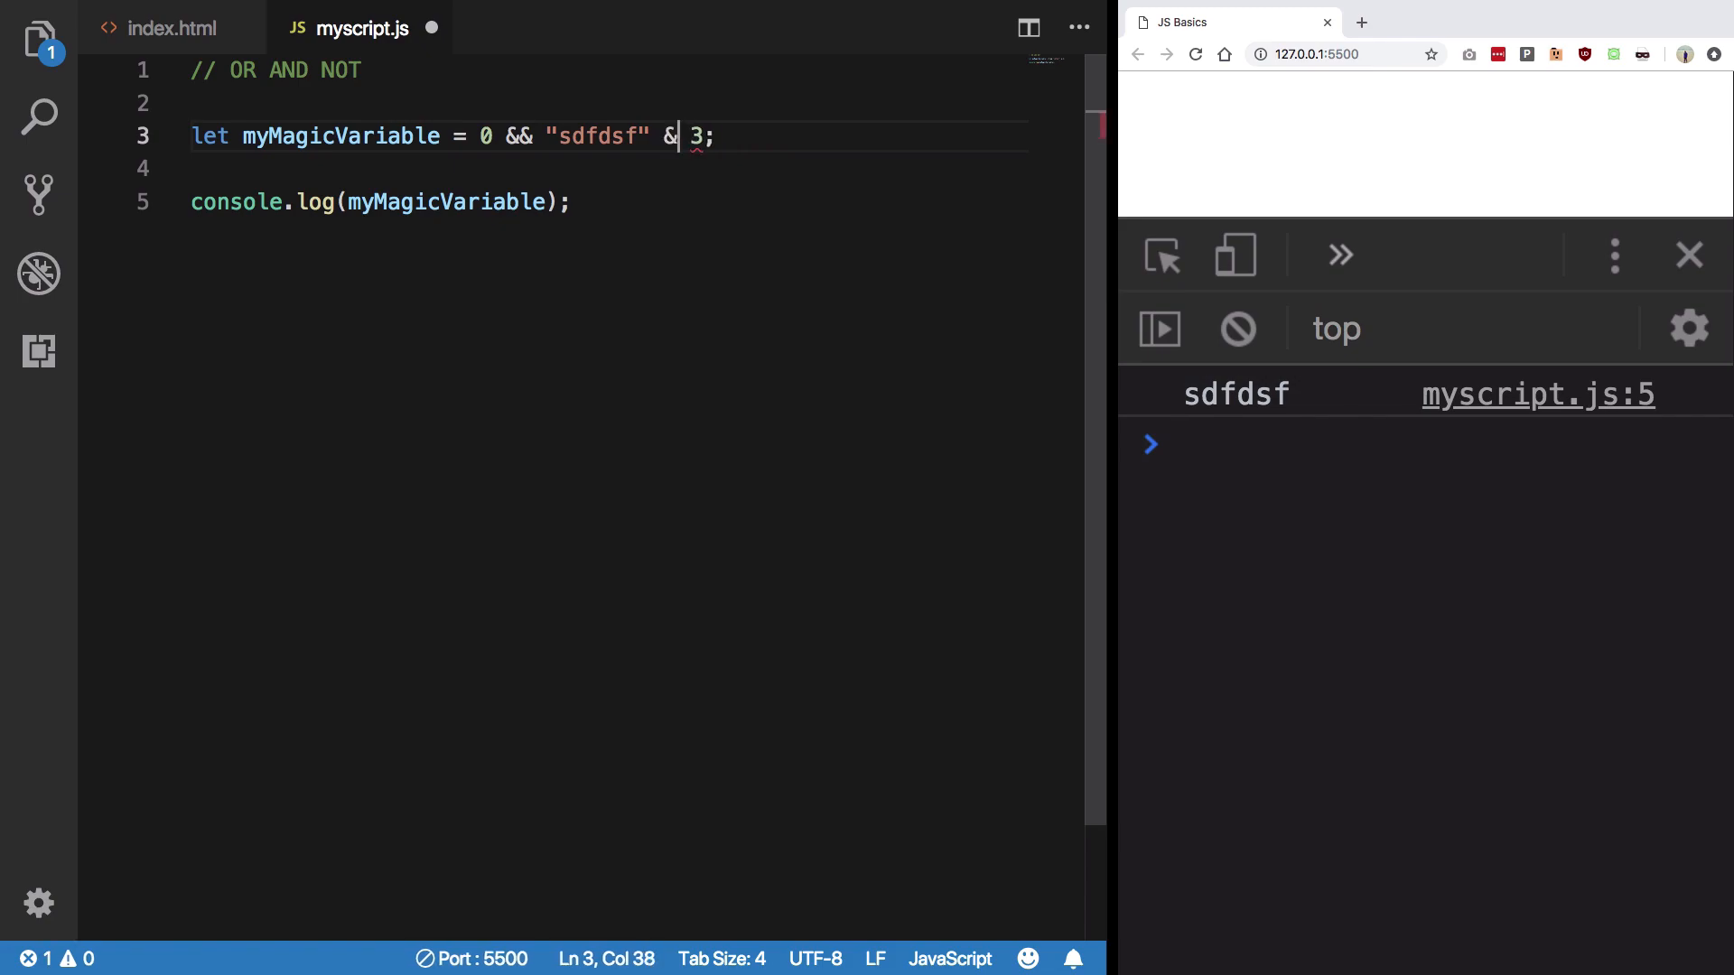
{"action": "type", "text": "&"}
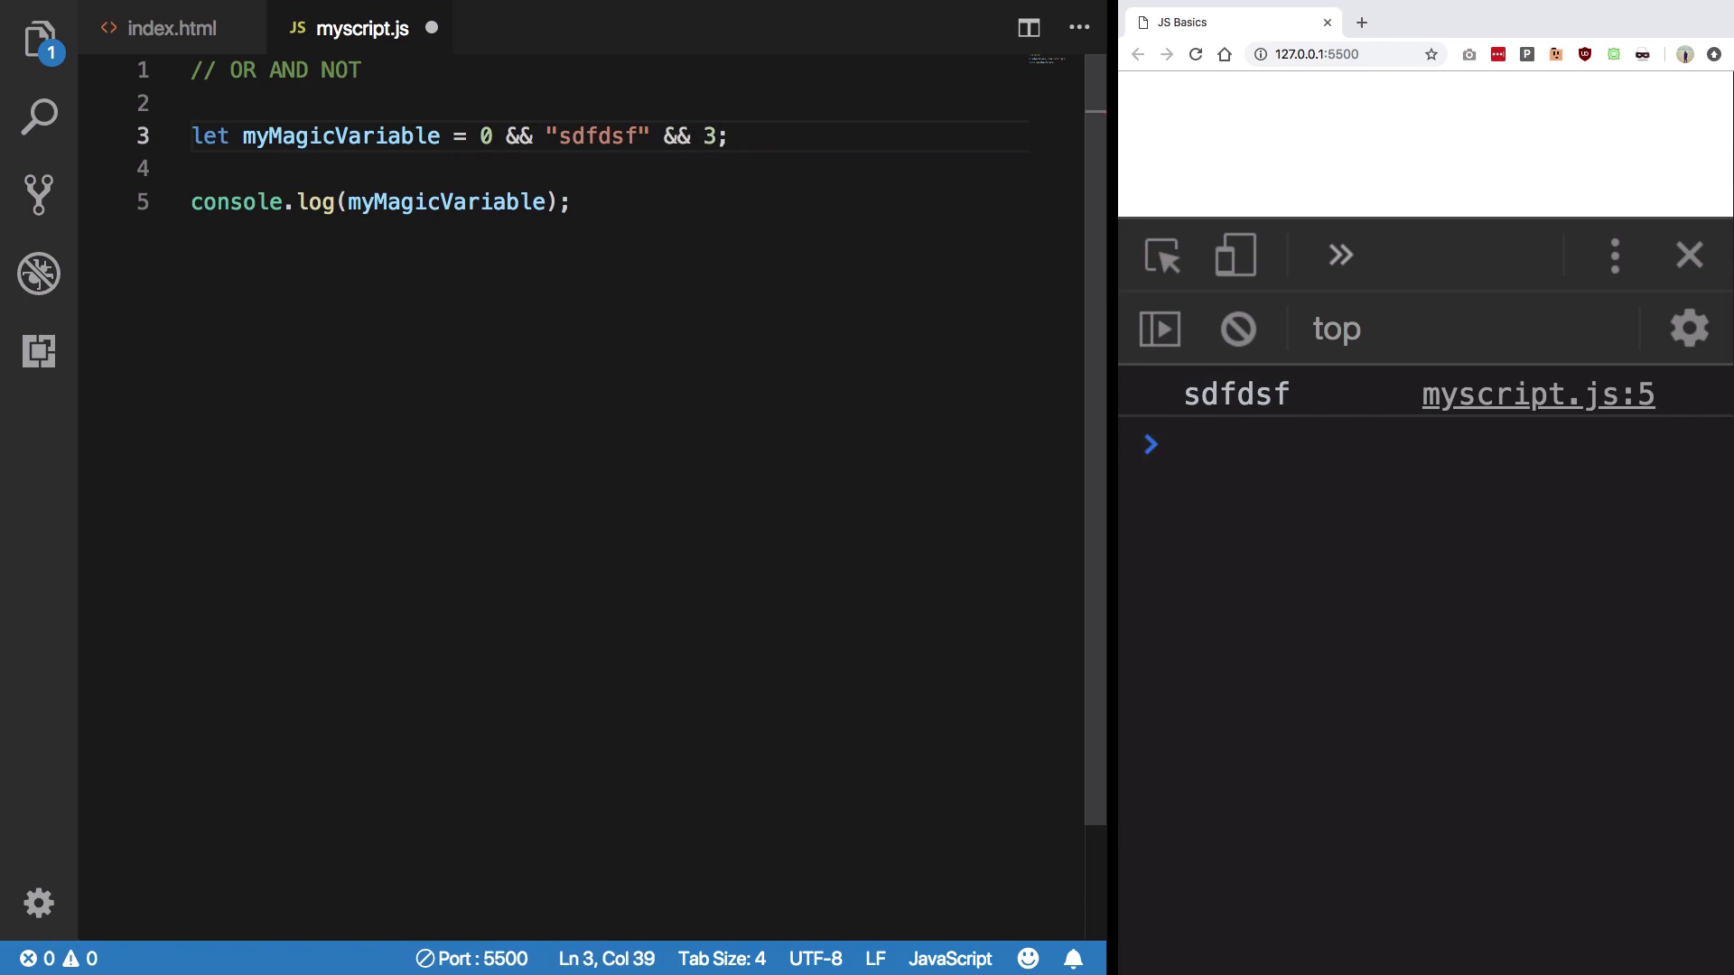
{"action": "left_click", "coordinate": [1196, 53]}
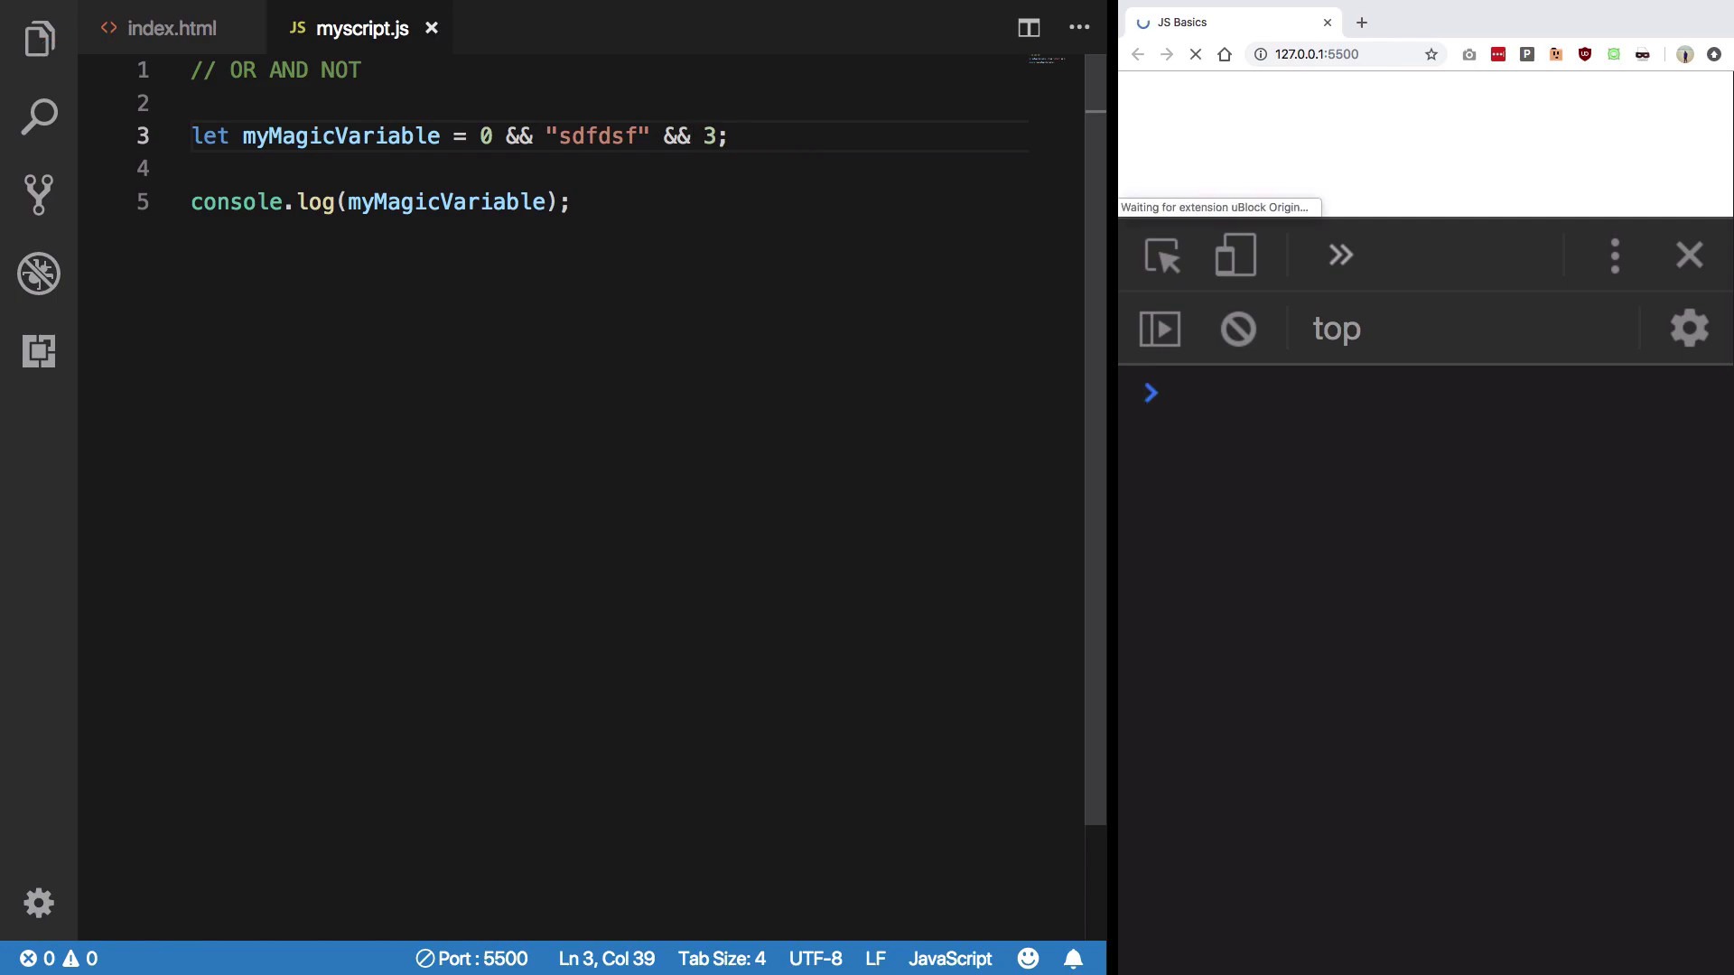
{"action": "left_click", "coordinate": [1194, 54]}
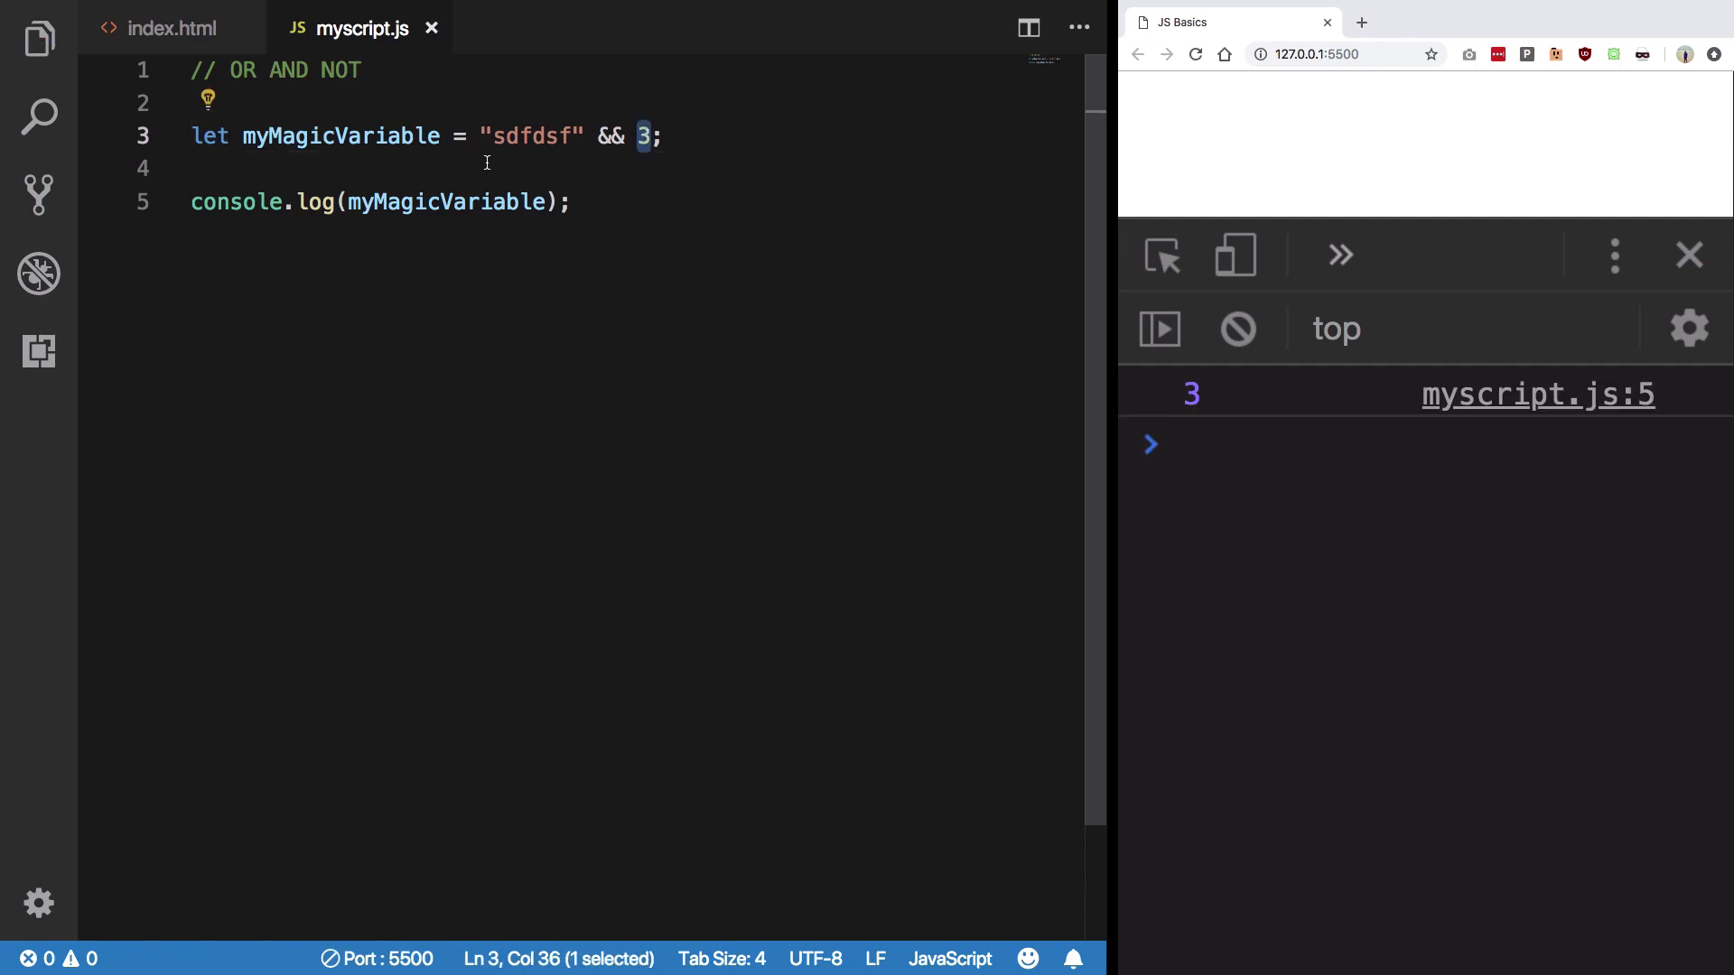
{"action": "mouse_move", "coordinate": [626, 256]}
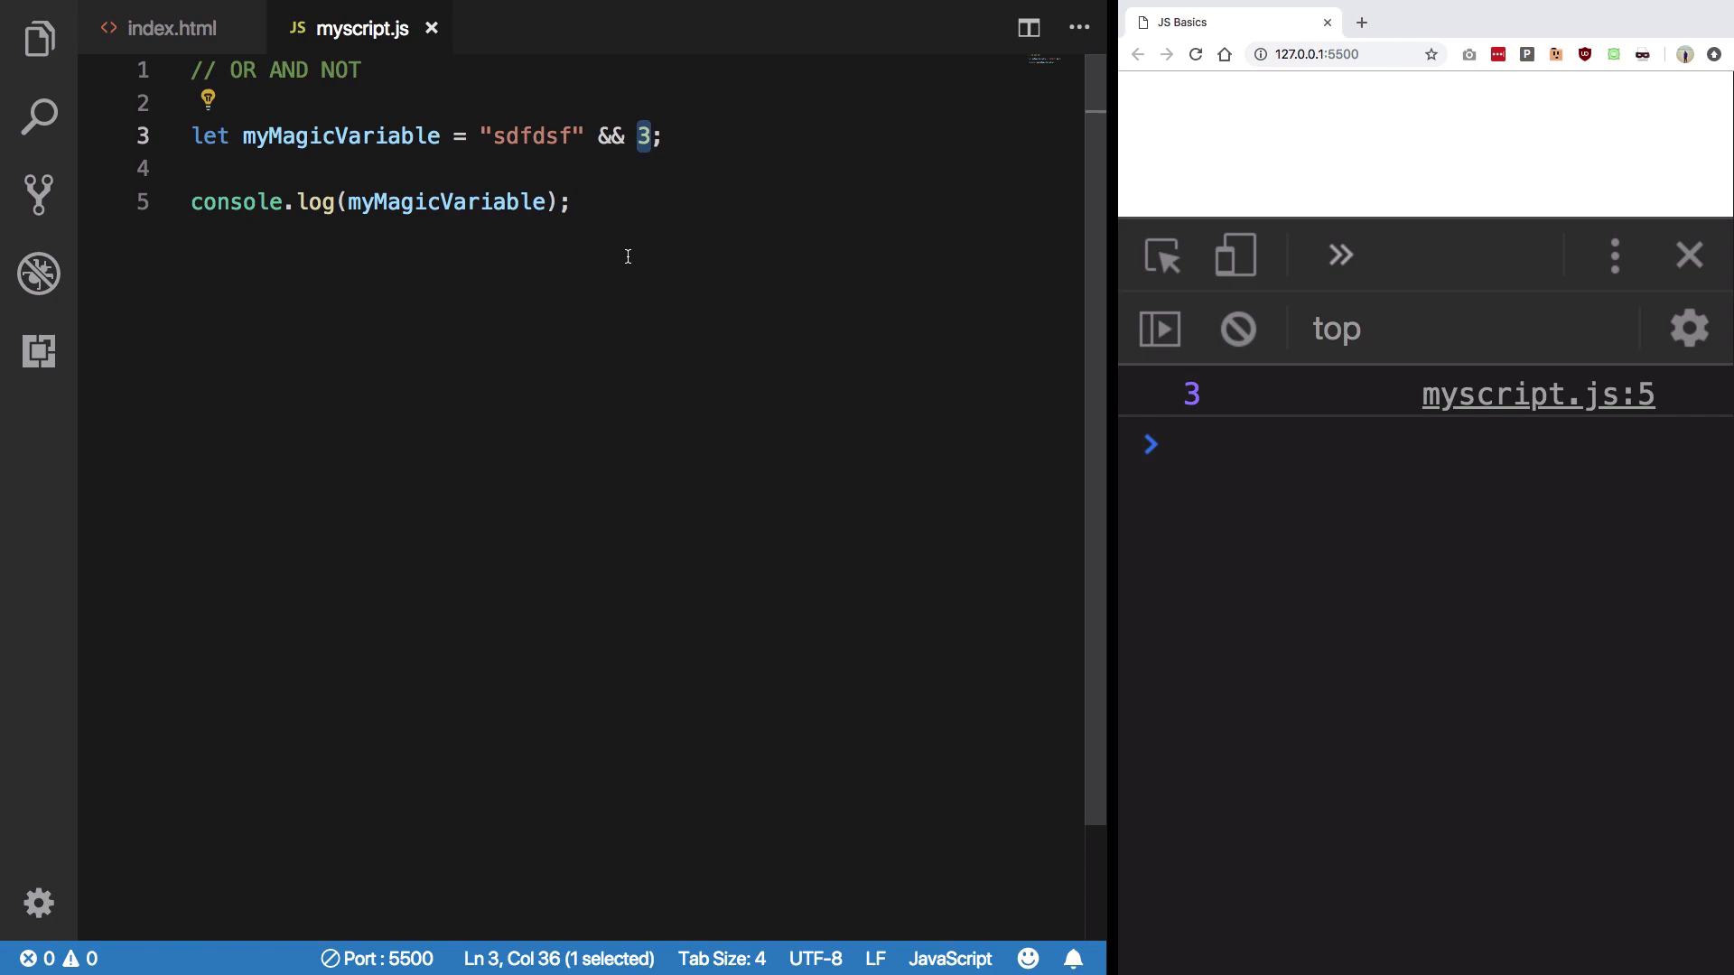
Step: Append undefined and switch back to ORs: "sdfdsf" || 3 || undefined
{"action": "left_click", "coordinate": [654, 136]}
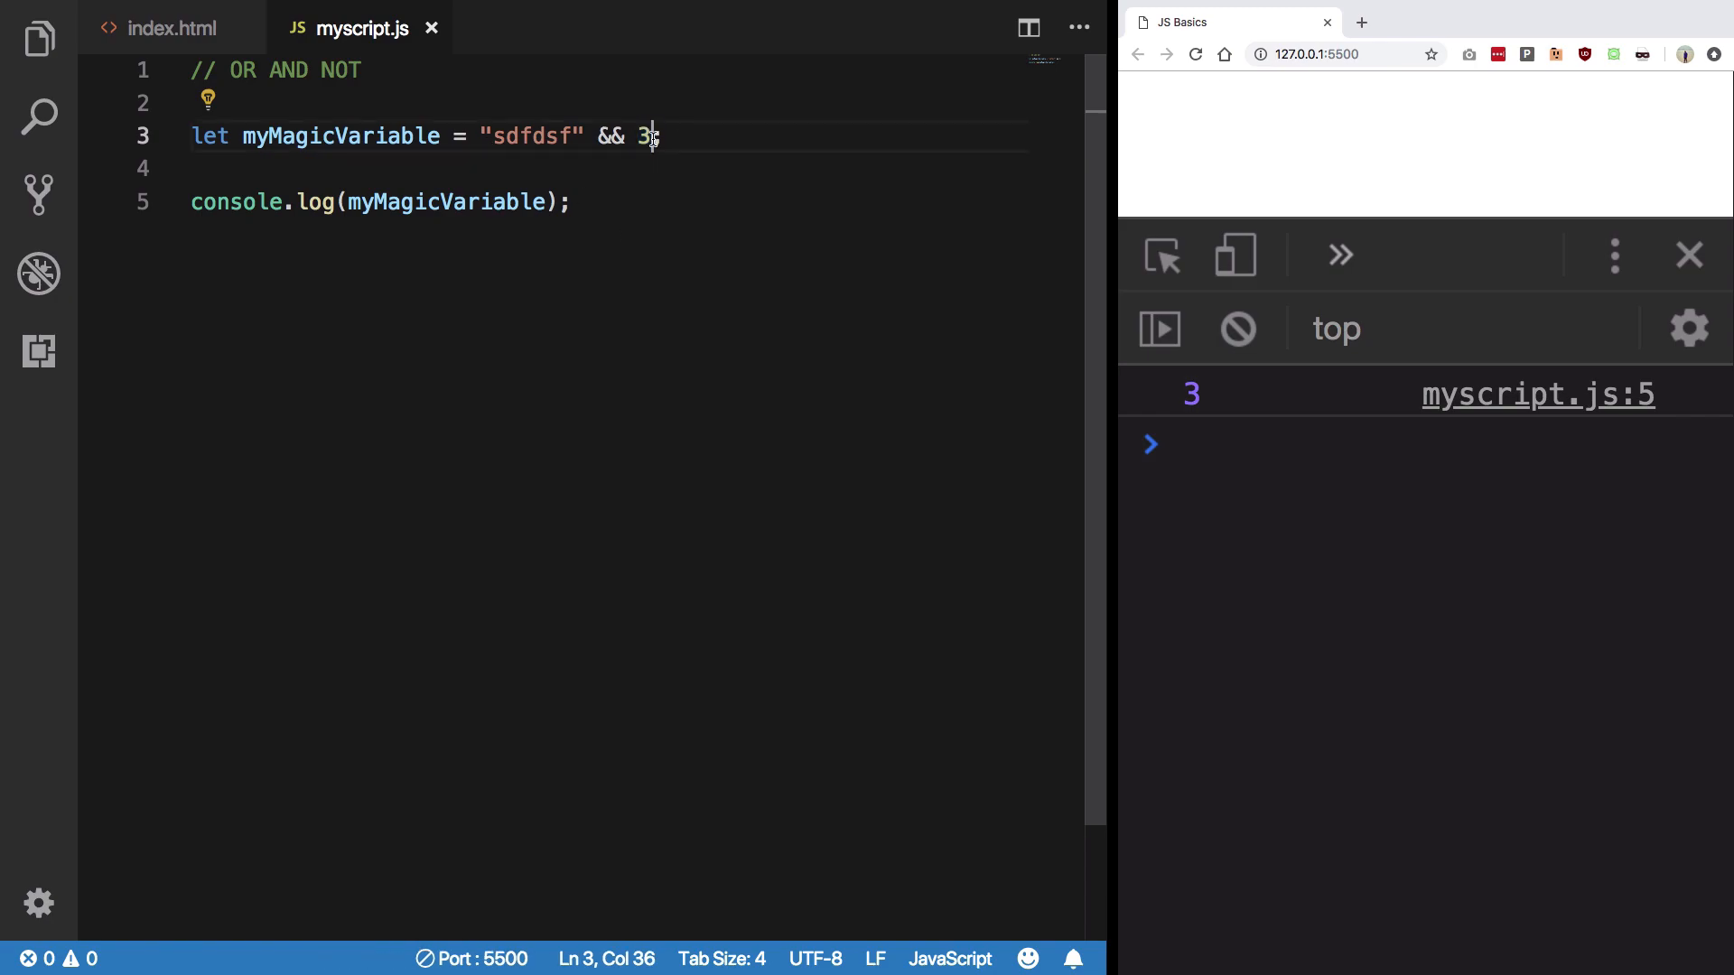
{"action": "type", "text": "&& undefined"}
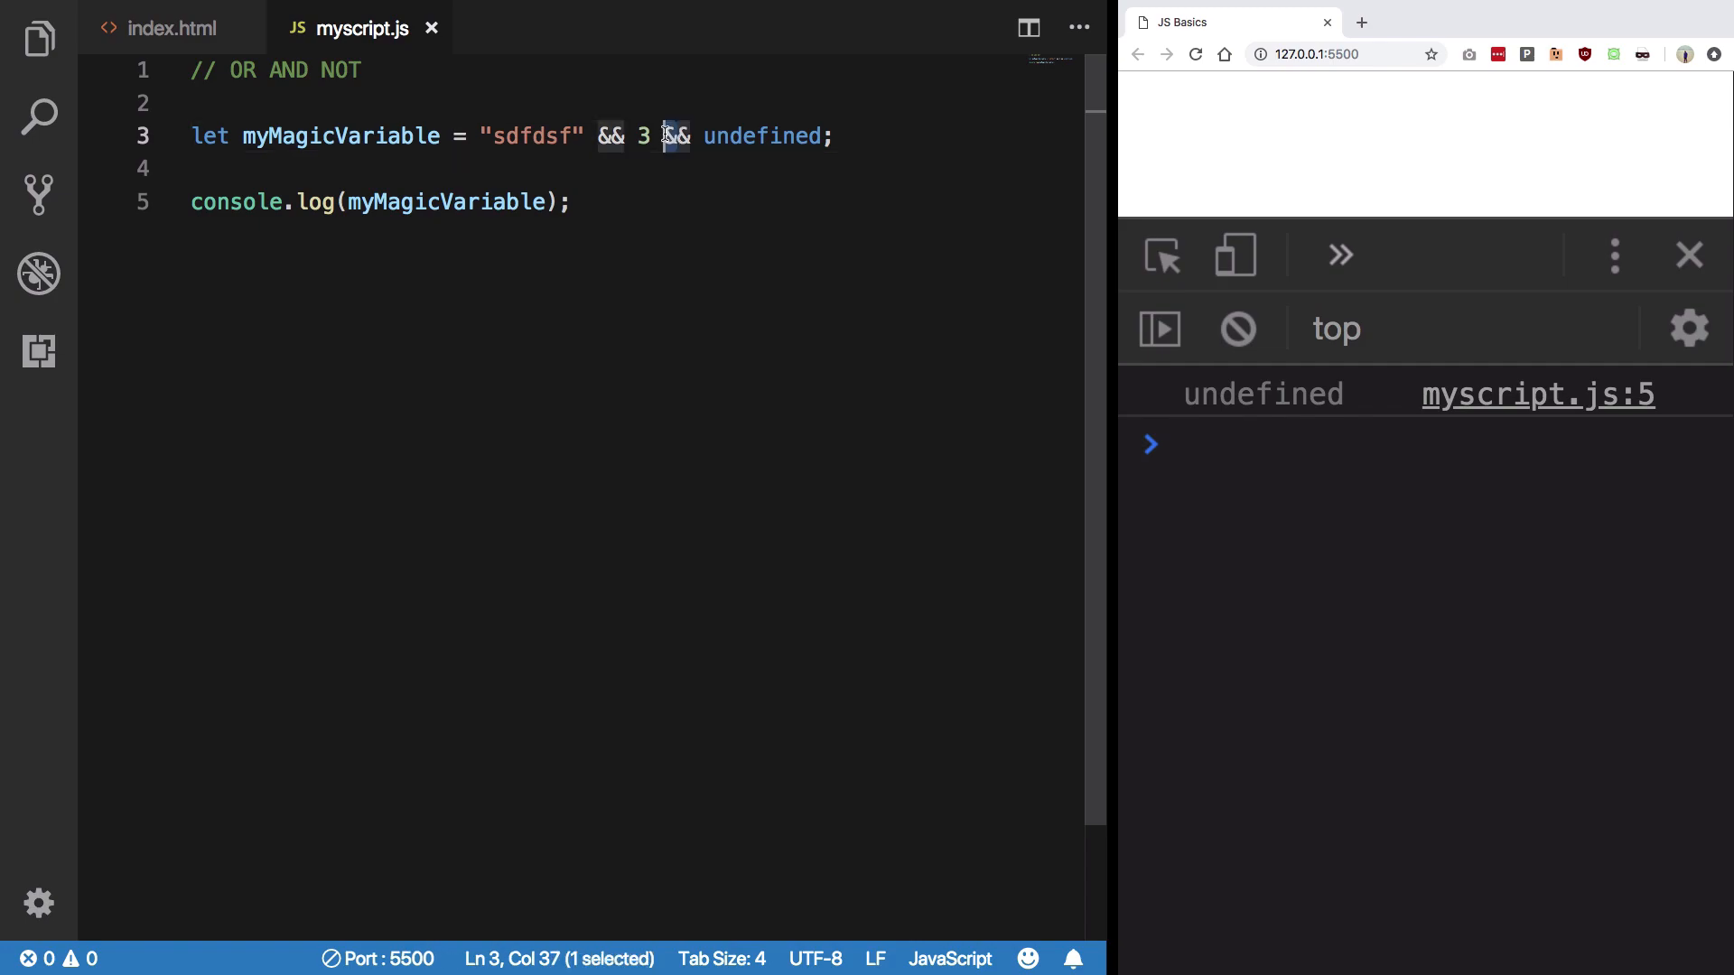
{"action": "left_click", "coordinate": [685, 136]}
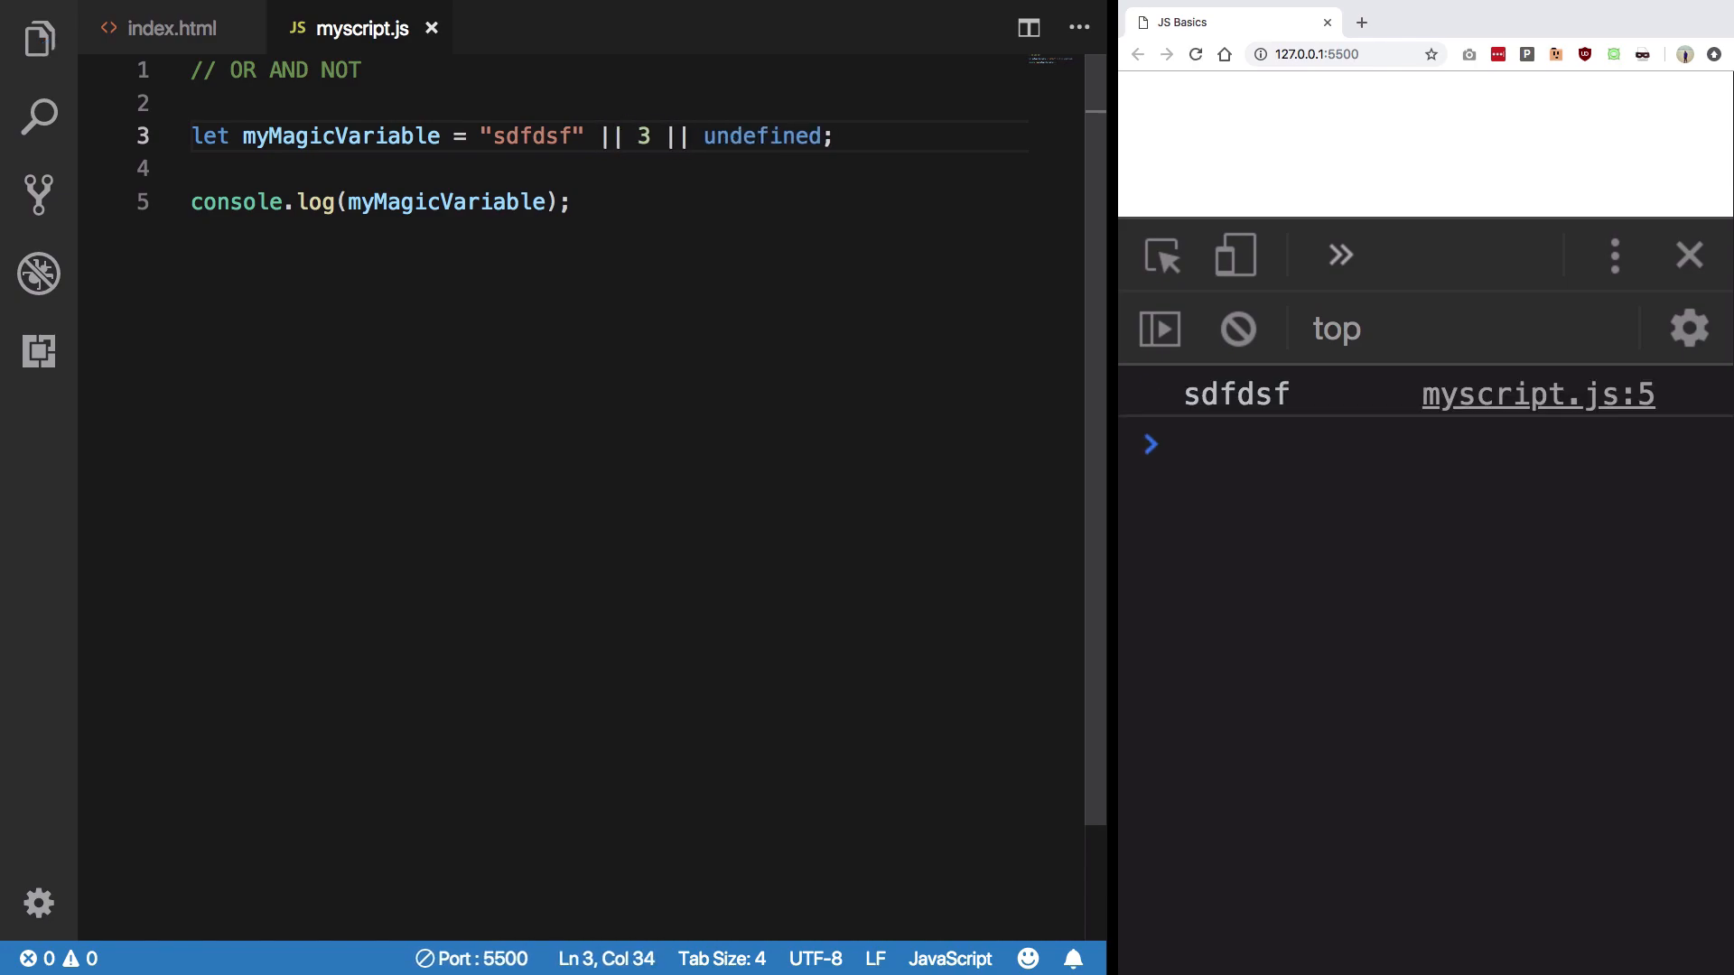
{"action": "double_click", "coordinate": [762, 136]}
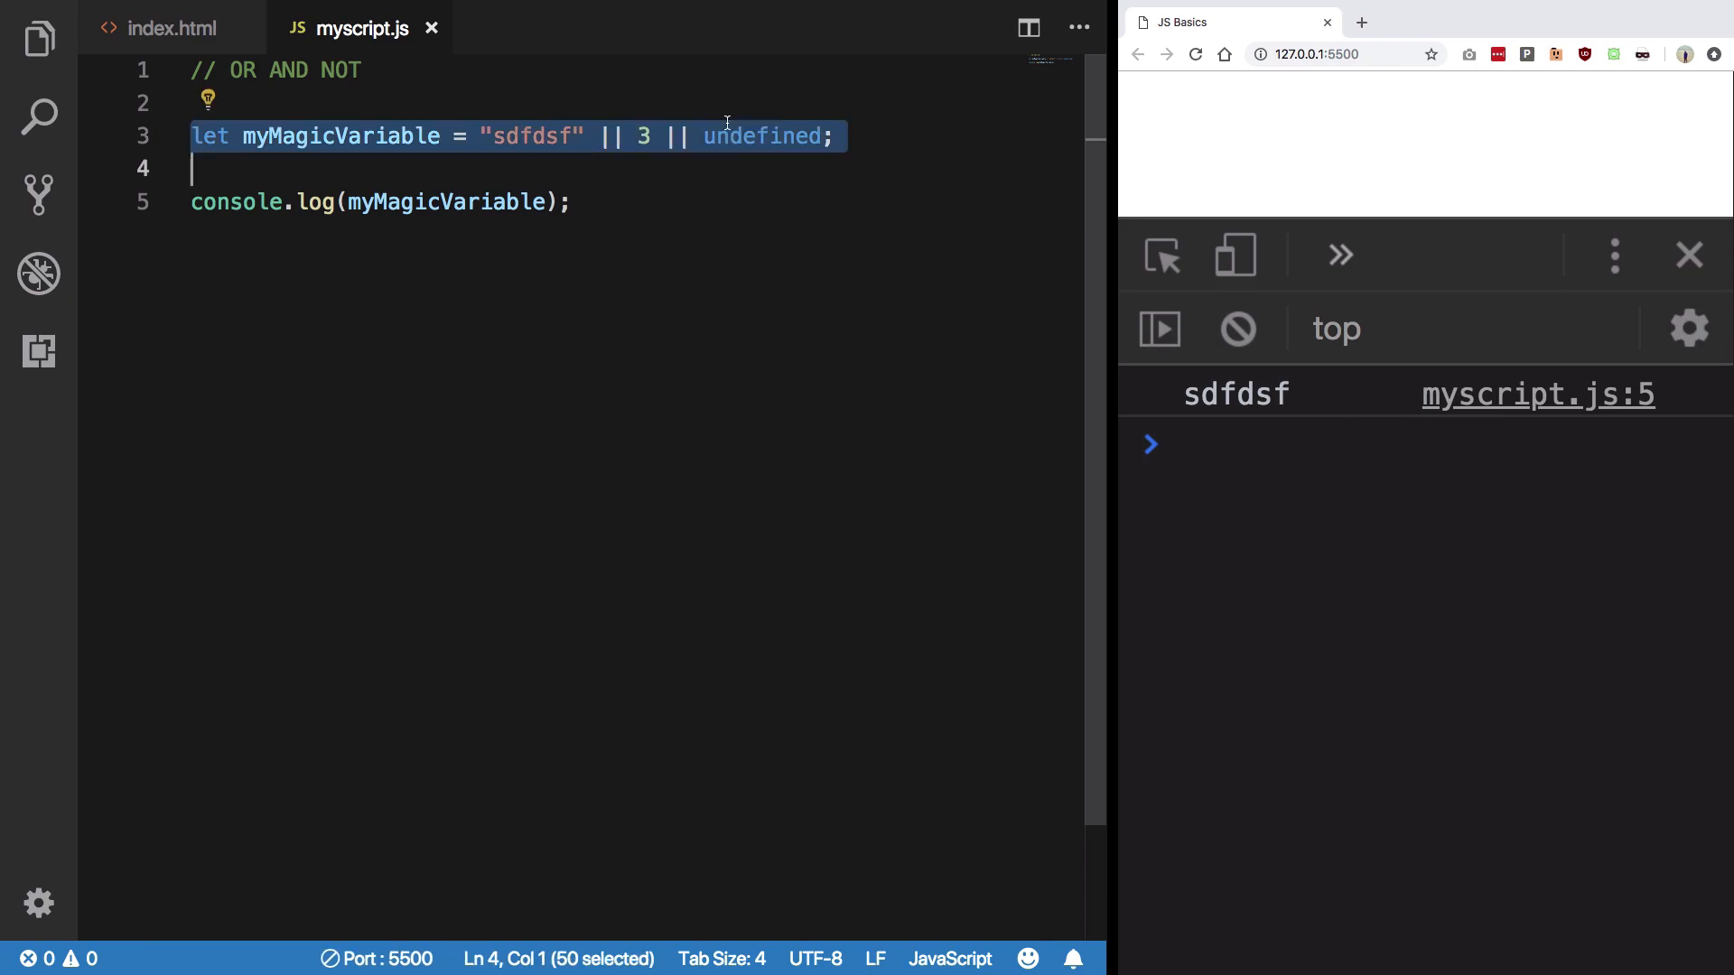
Step: Replace the OR line with let myAge = 10; and log !myAge, showing false
{"action": "key", "text": "Delete"}
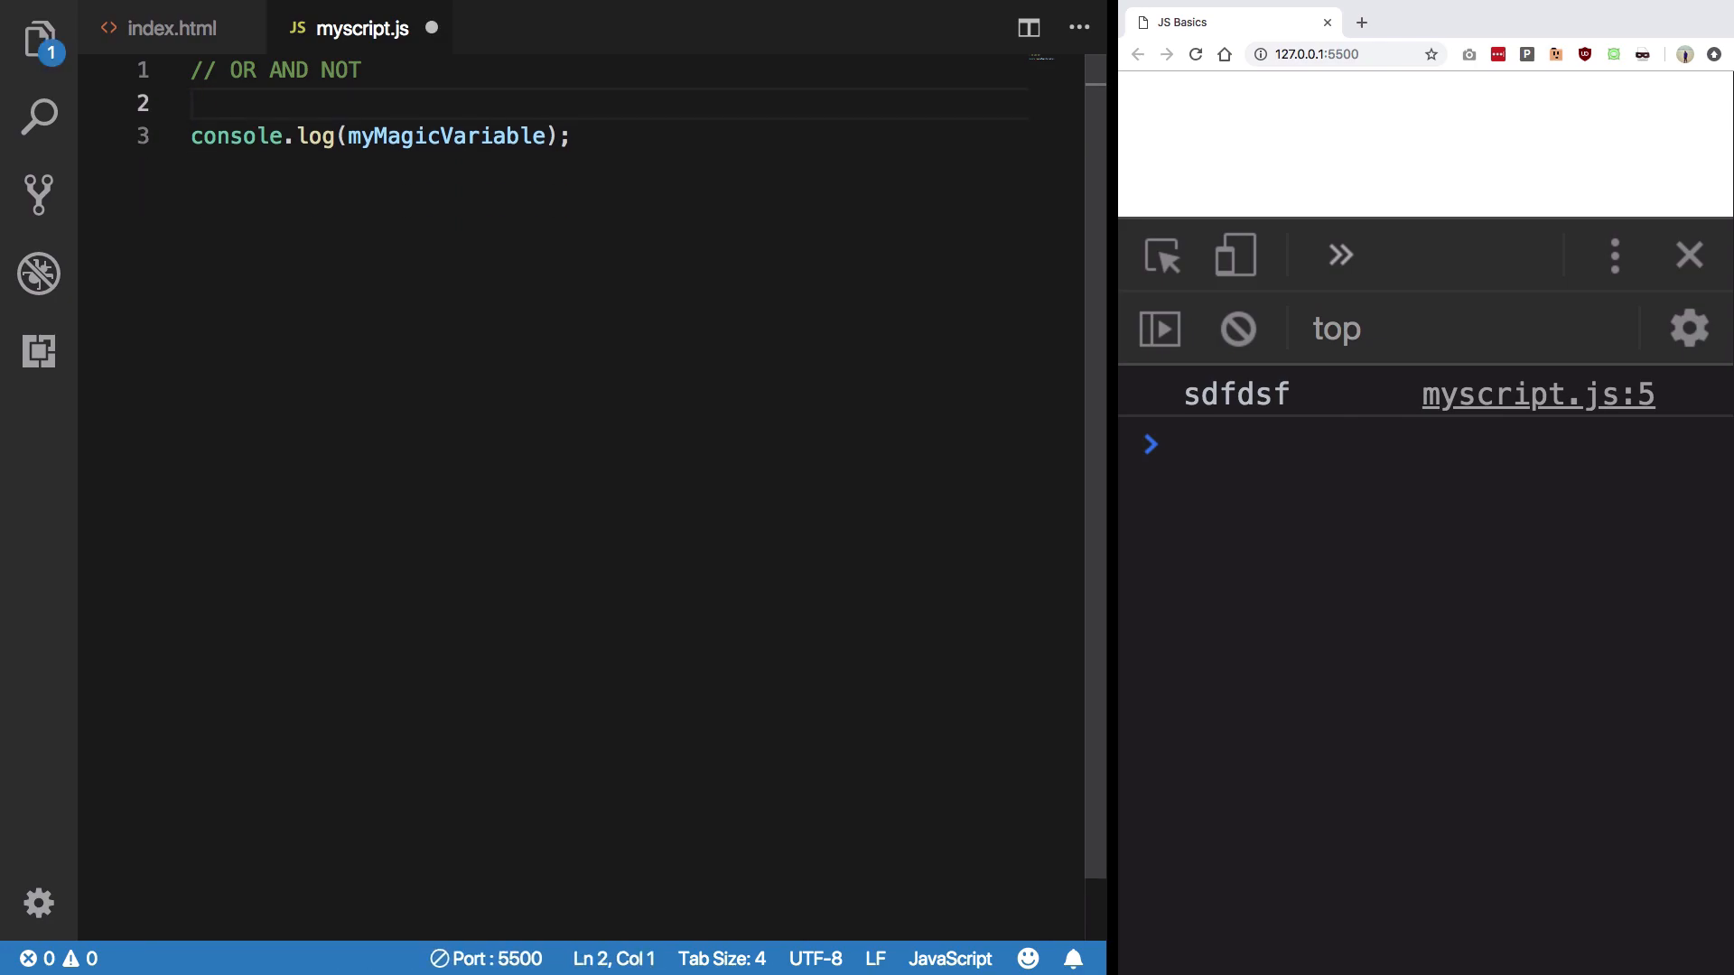
{"action": "double_click", "coordinate": [444, 136]}
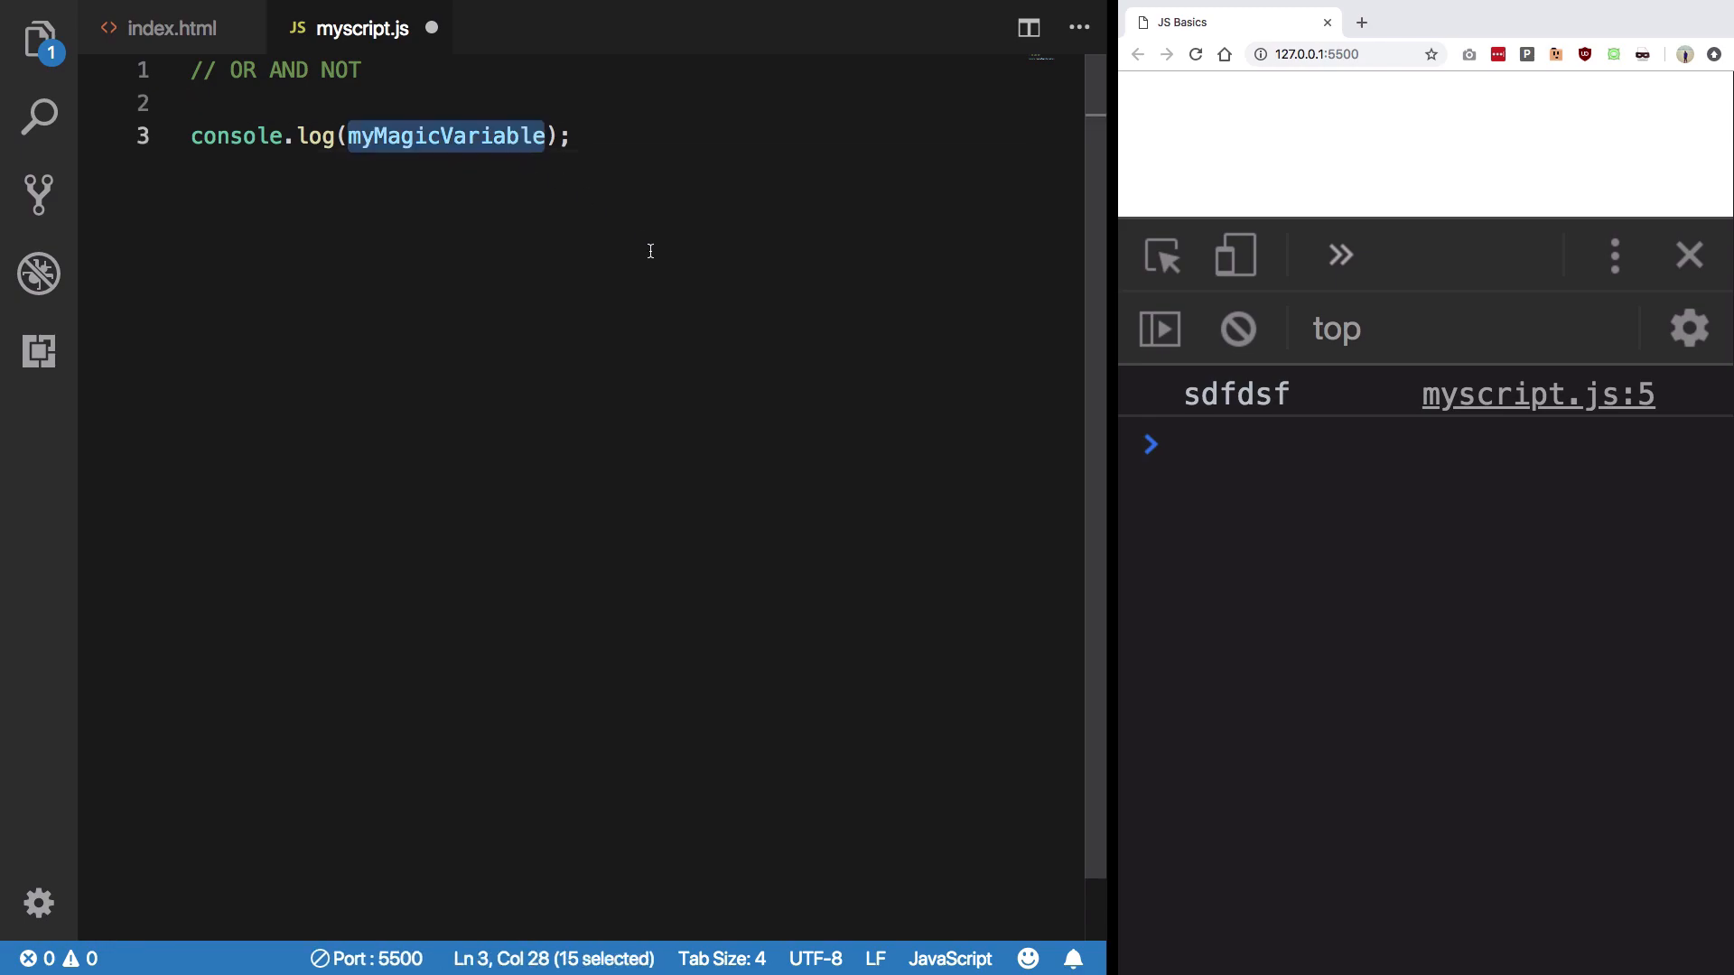
{"action": "type", "text": "let"}
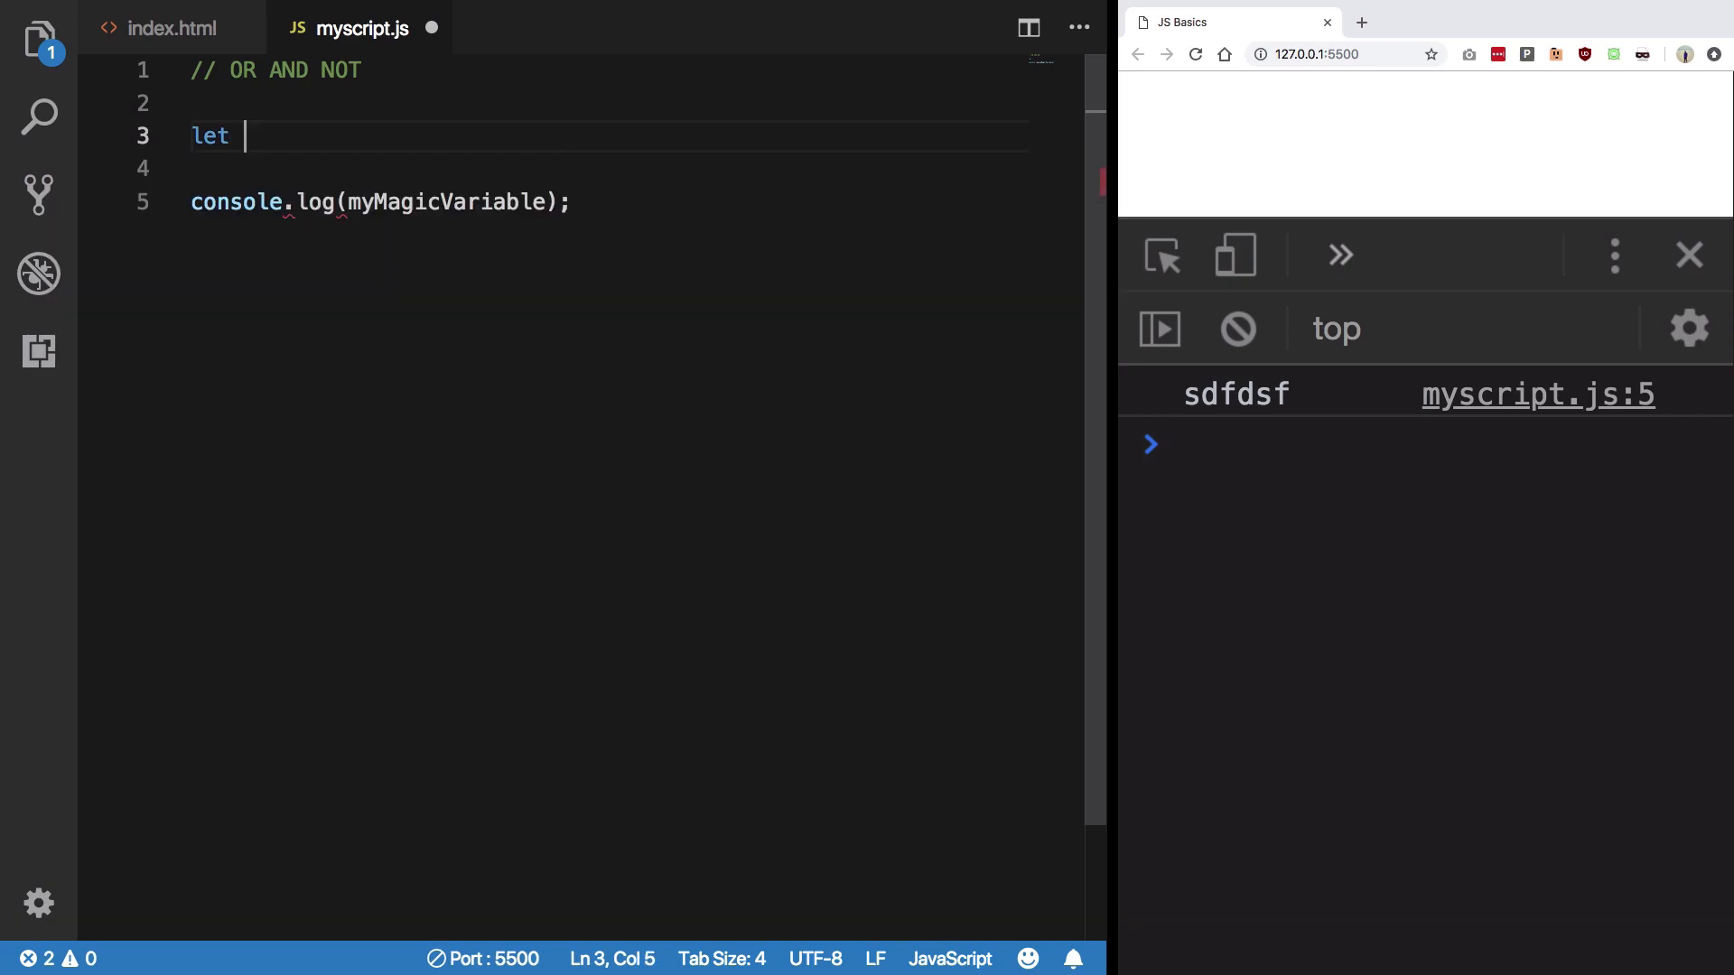
{"action": "type", "text": "myAge = 10;"}
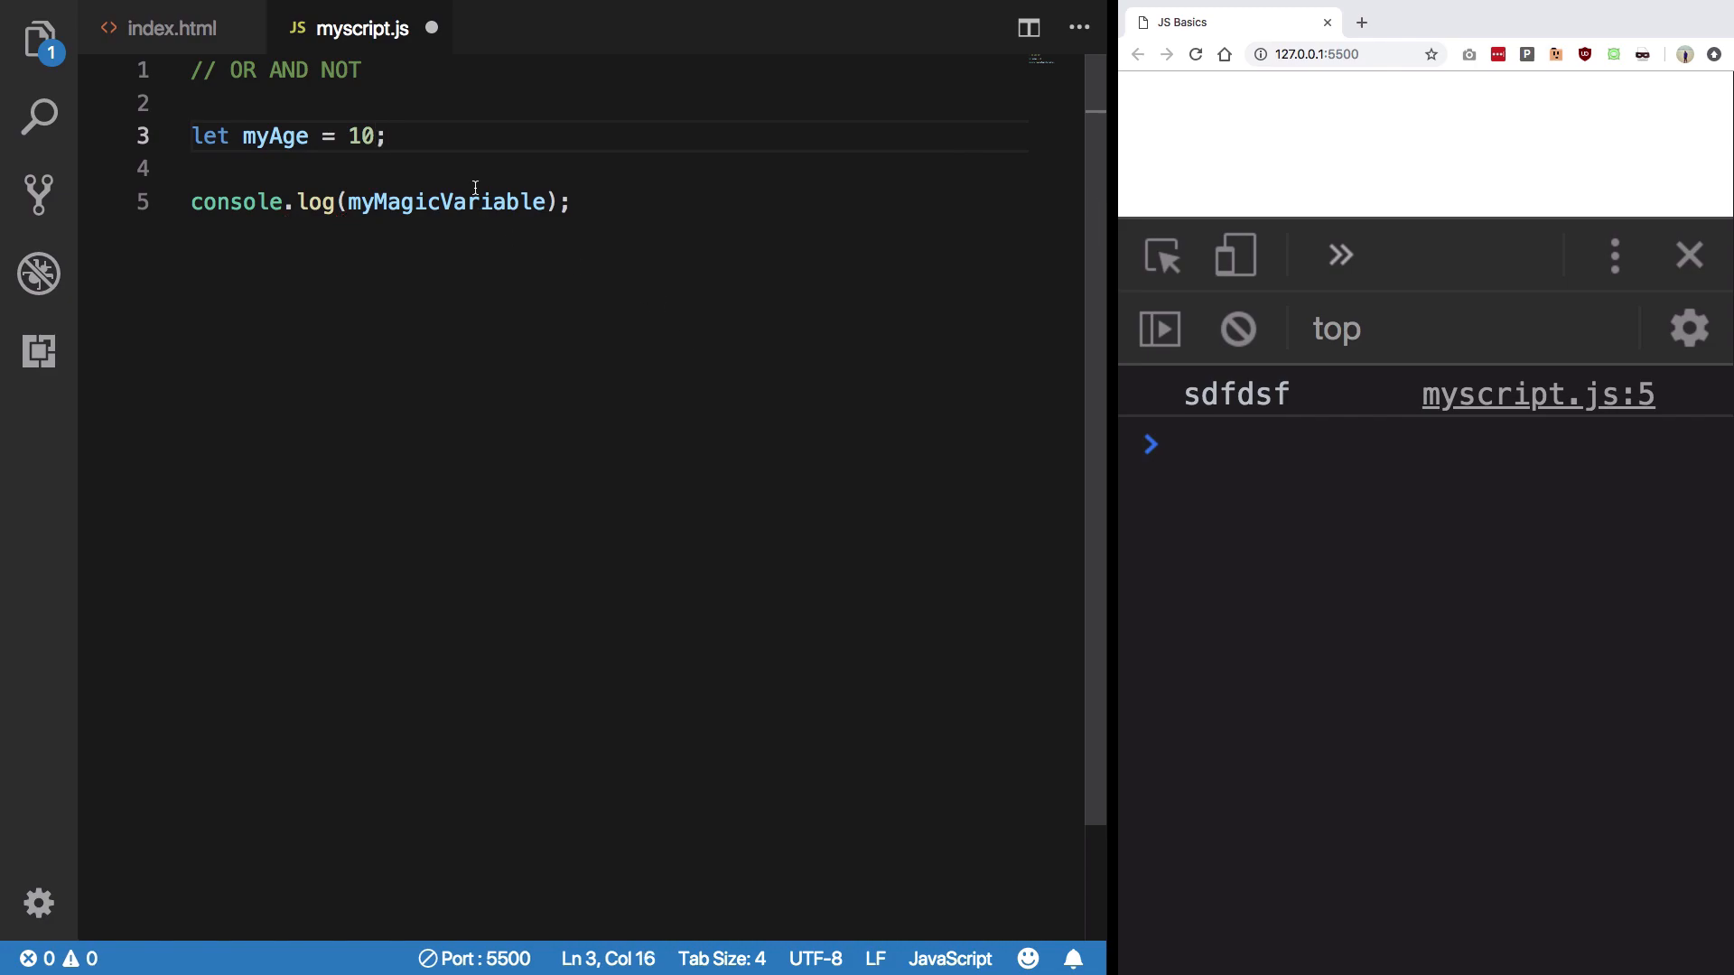
{"action": "type", "text": "!myAge"}
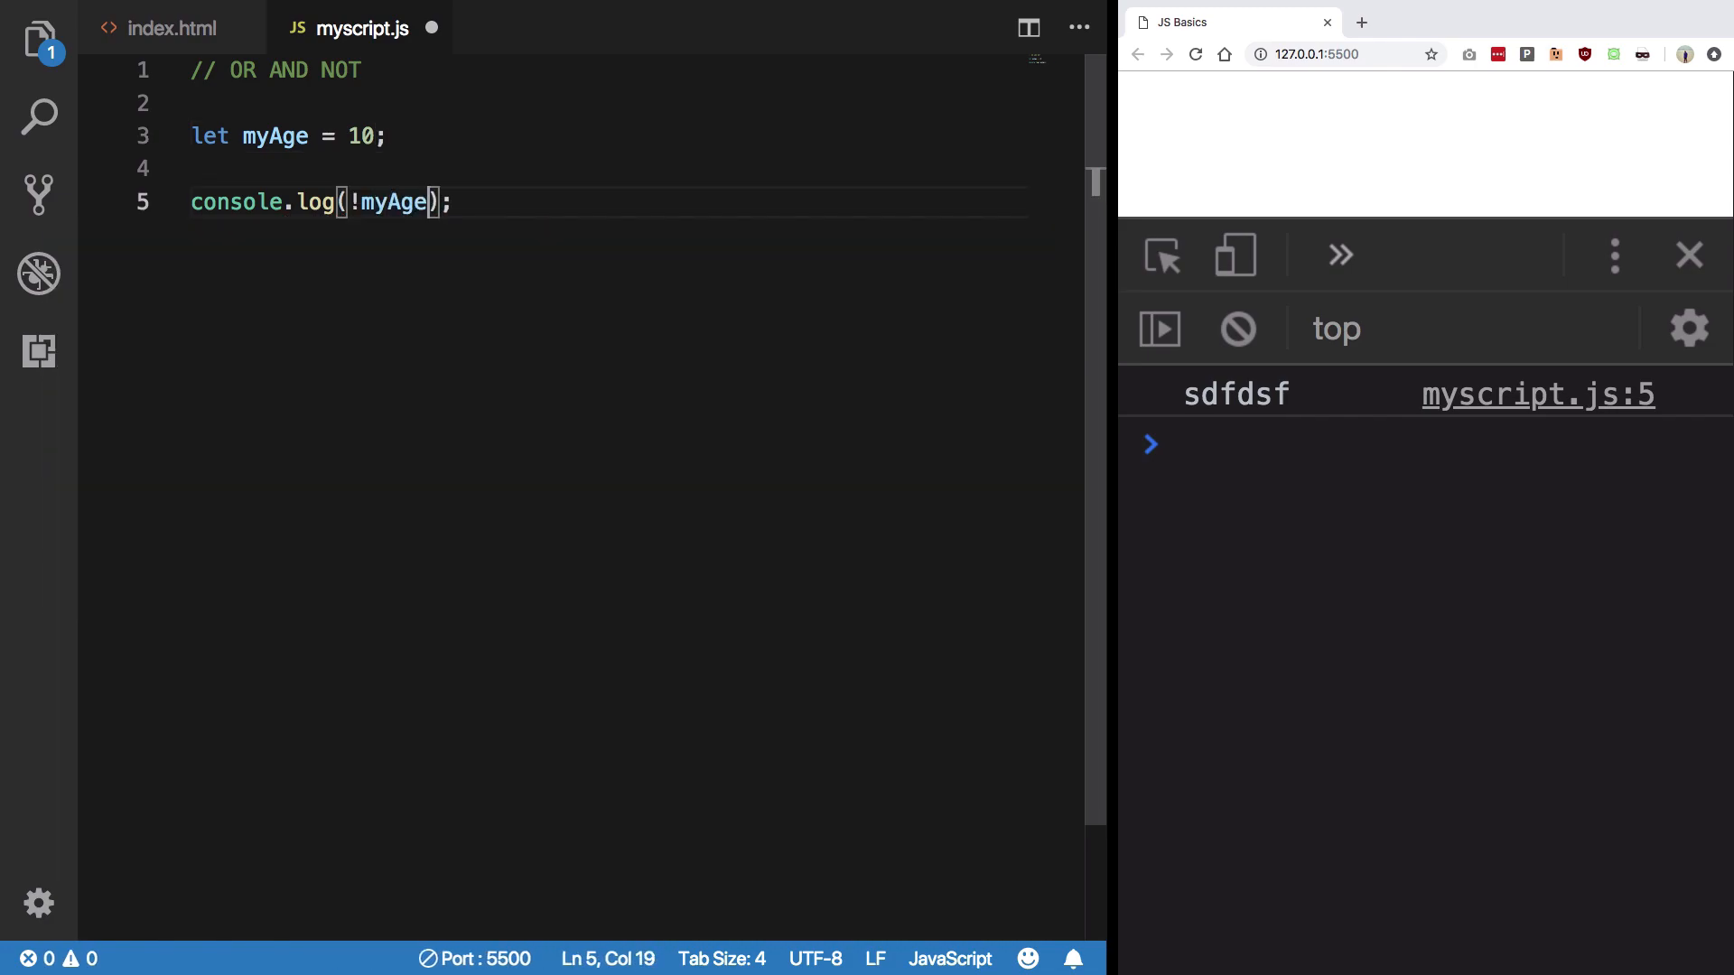
{"action": "key", "text": "ctrl+s"}
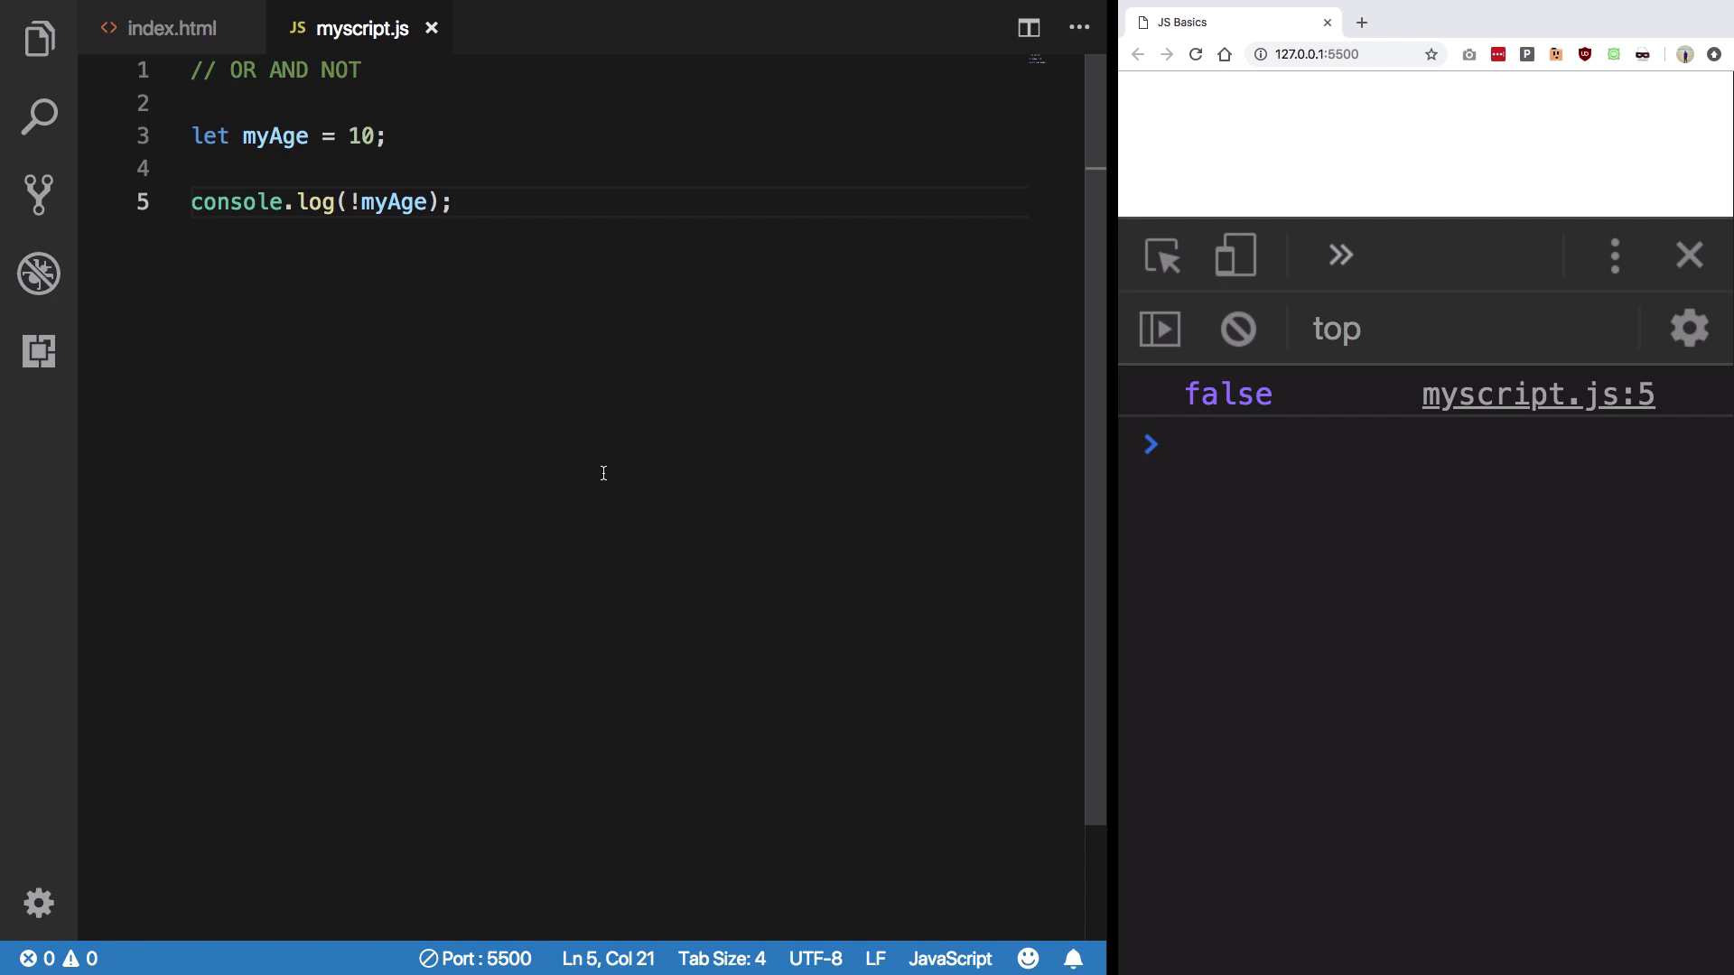
Step: Add a second negation so the log prints !!myAge, giving true
{"action": "left_click", "coordinate": [346, 202]}
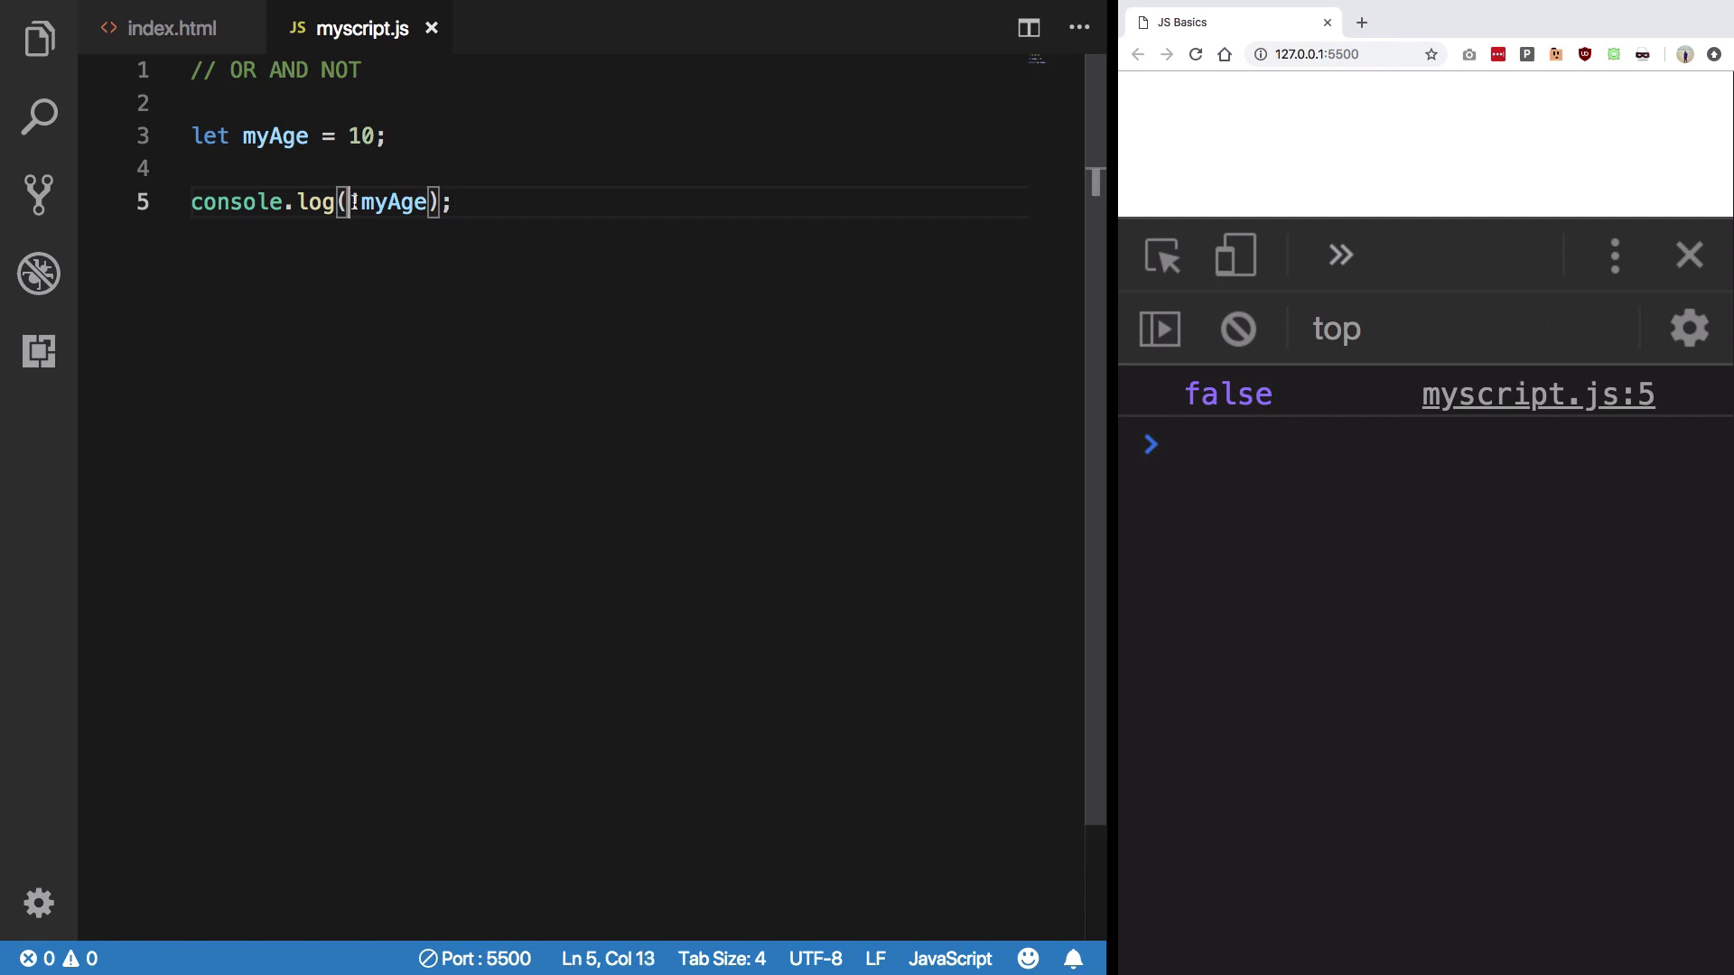
{"action": "type", "text": "!"}
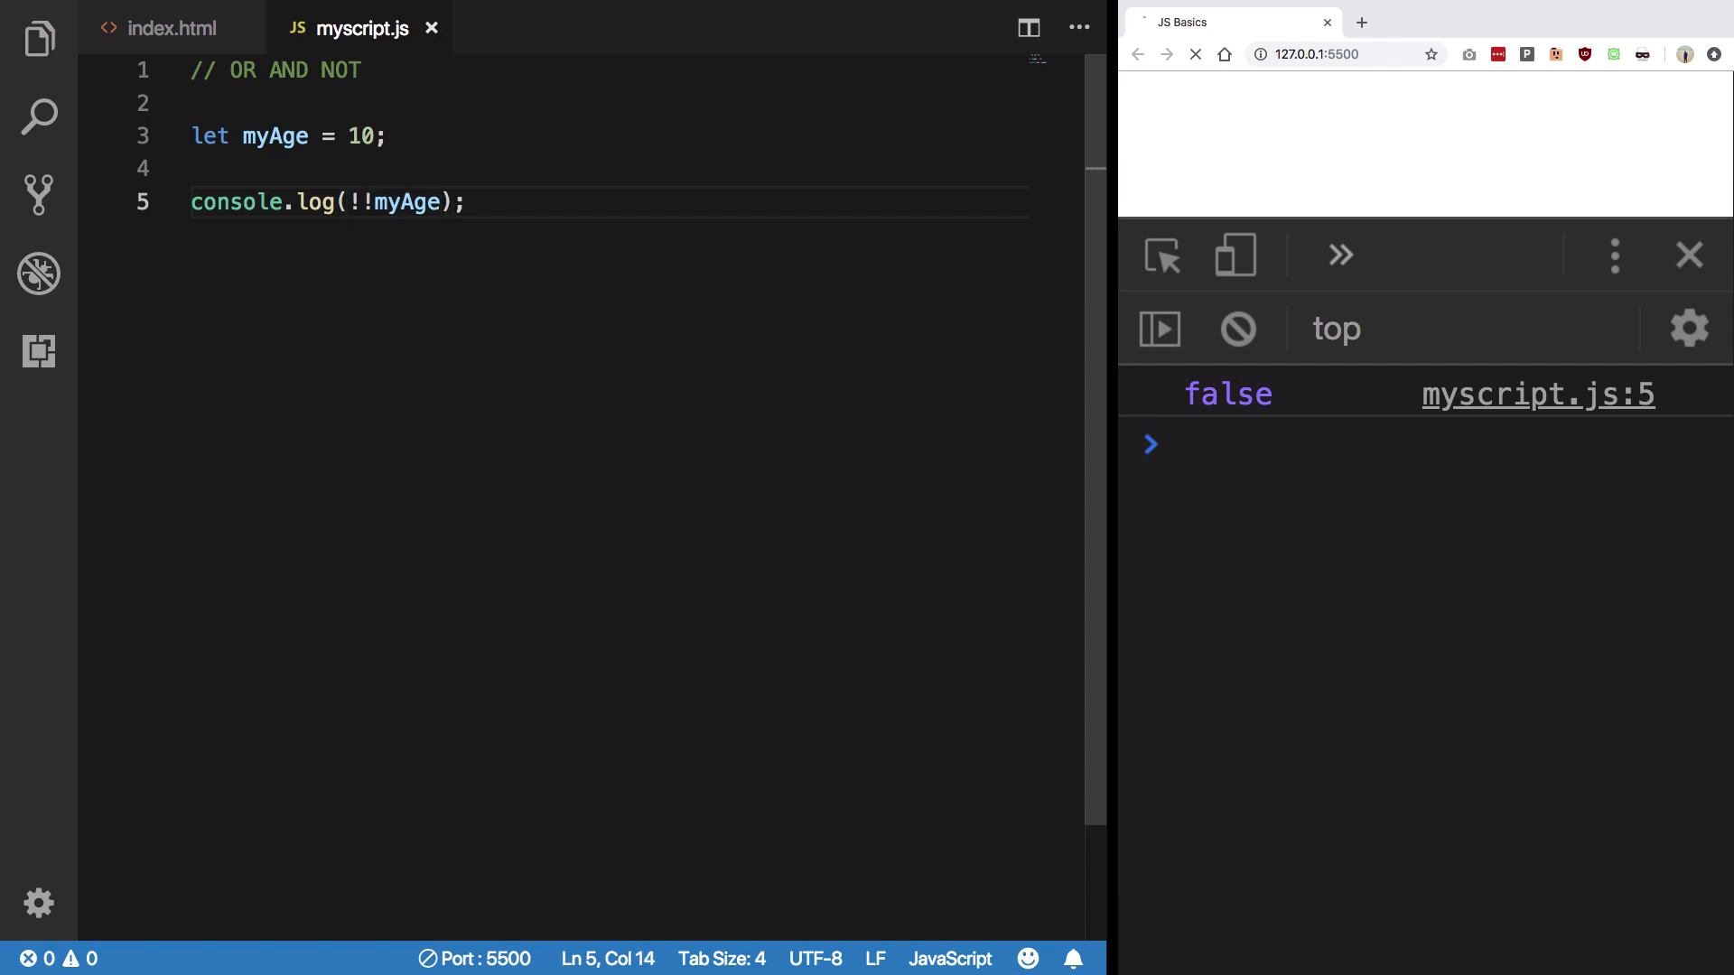
{"action": "left_click", "coordinate": [1194, 54]}
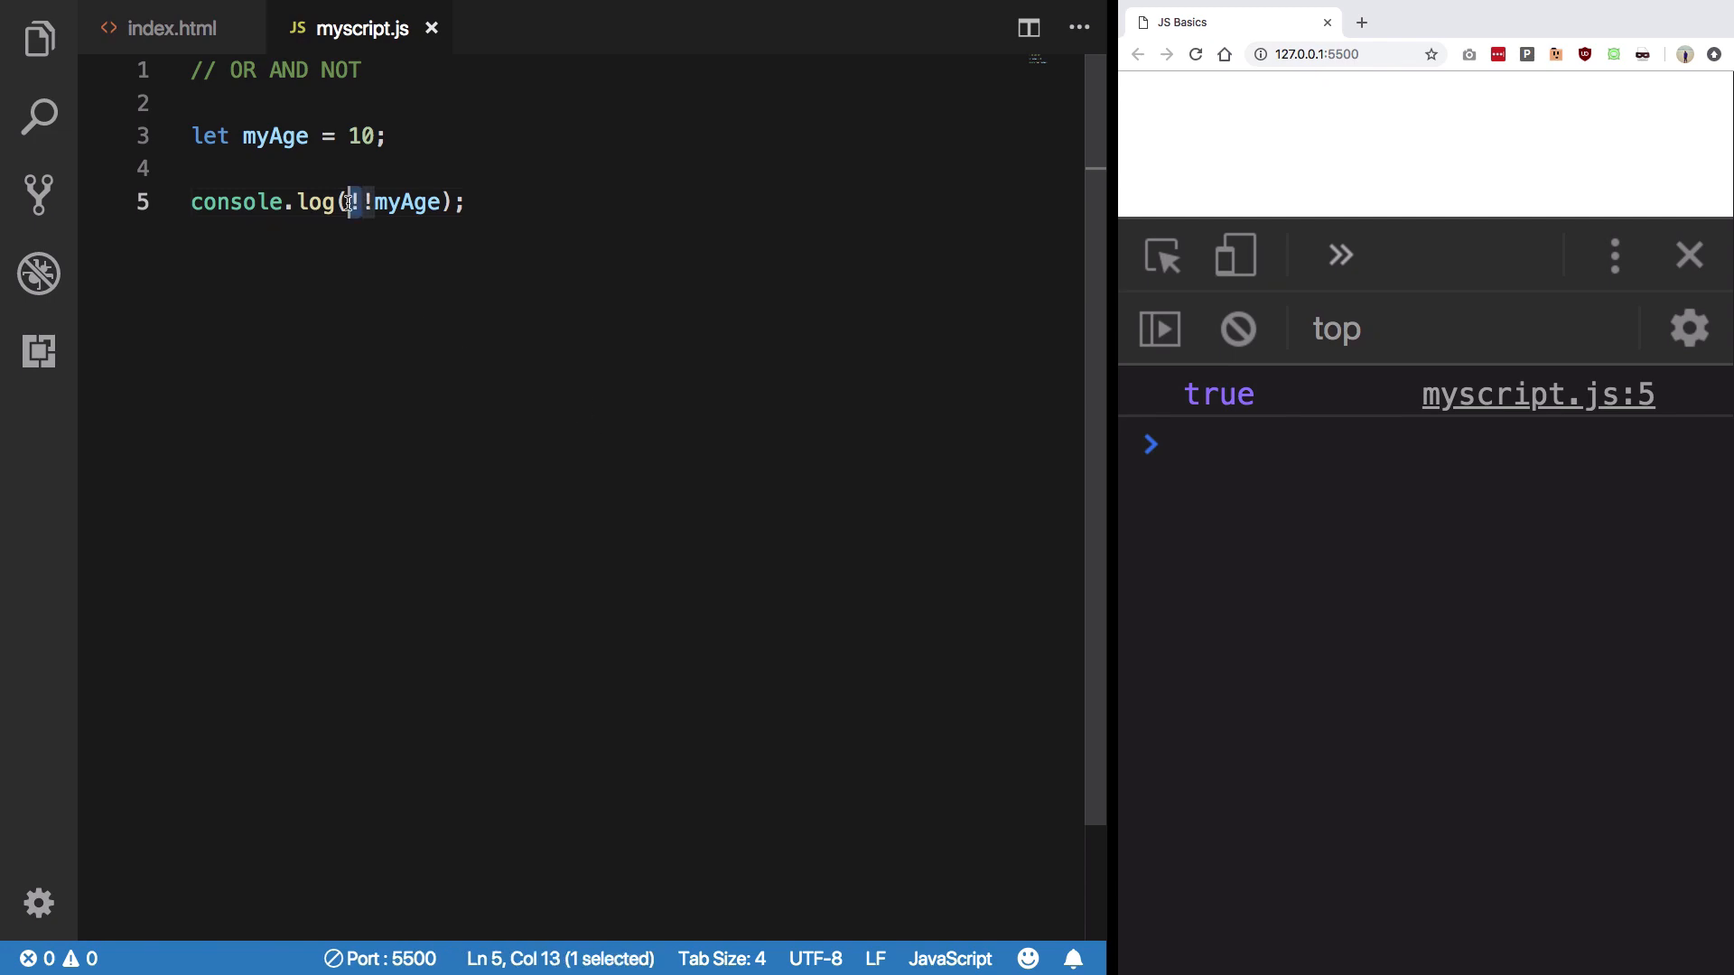
Step: Try myAge as undefined, null, {}, [] and finally 0, logging false
{"action": "type", "text": "!"}
{"action": "left_click", "coordinate": [603, 136]}
{"action": "type", "text": "undefined"}
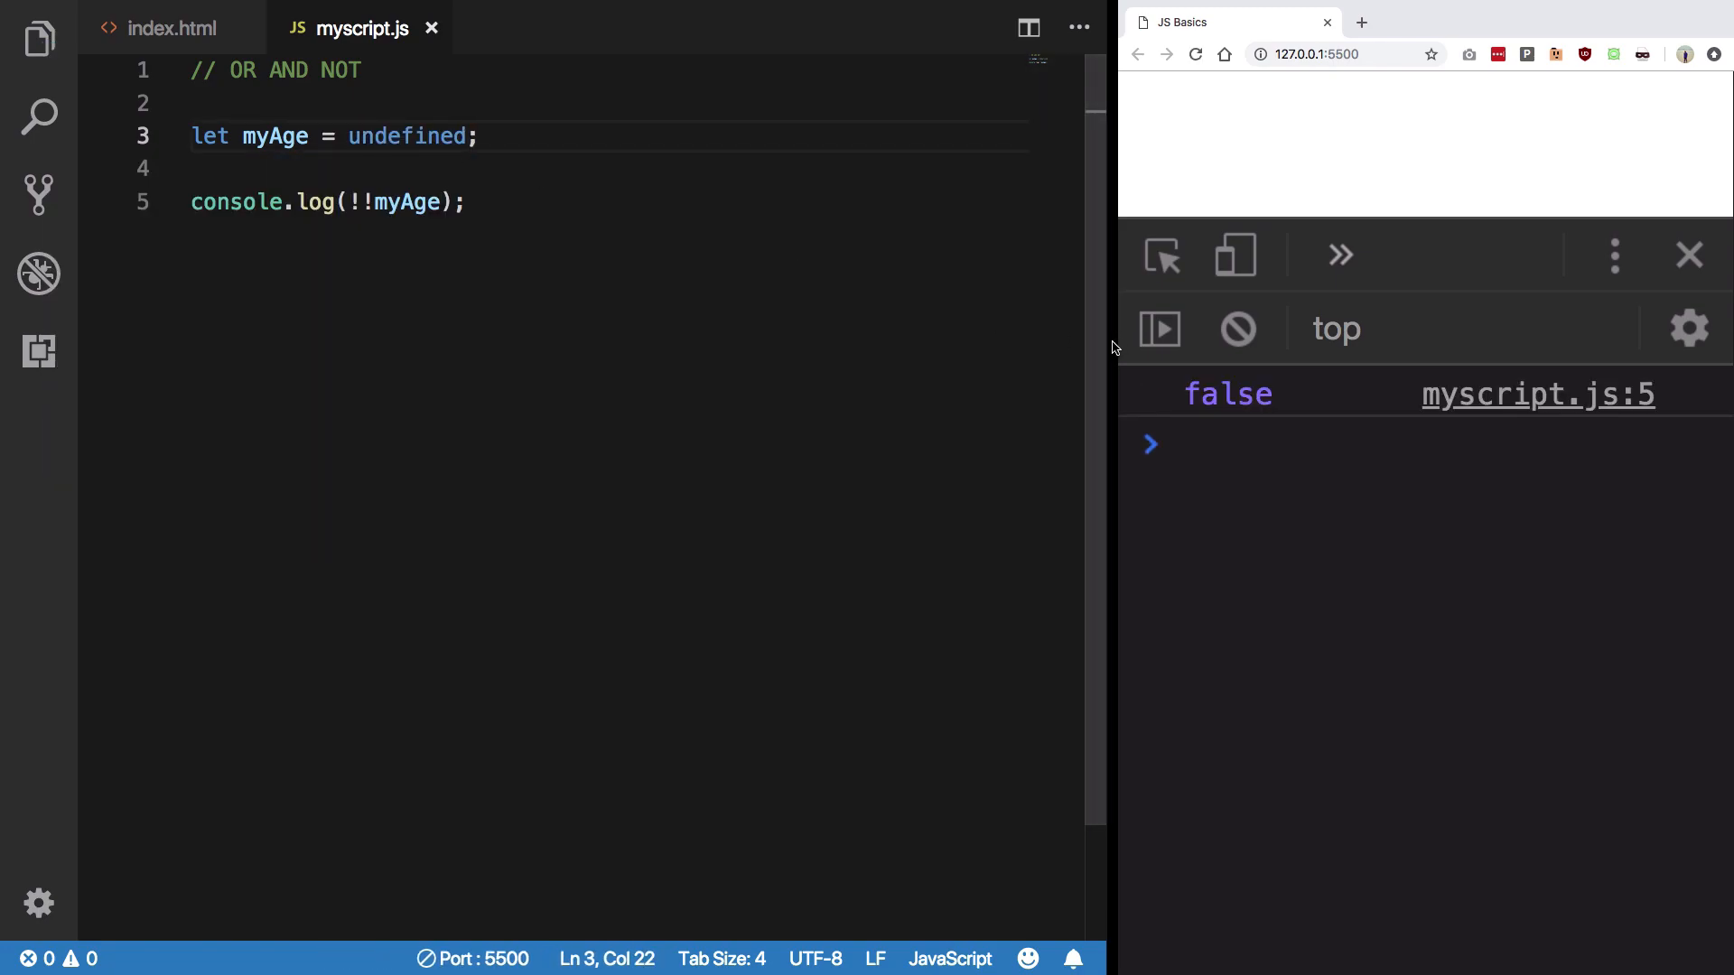
{"action": "mouse_move", "coordinate": [430, 227]}
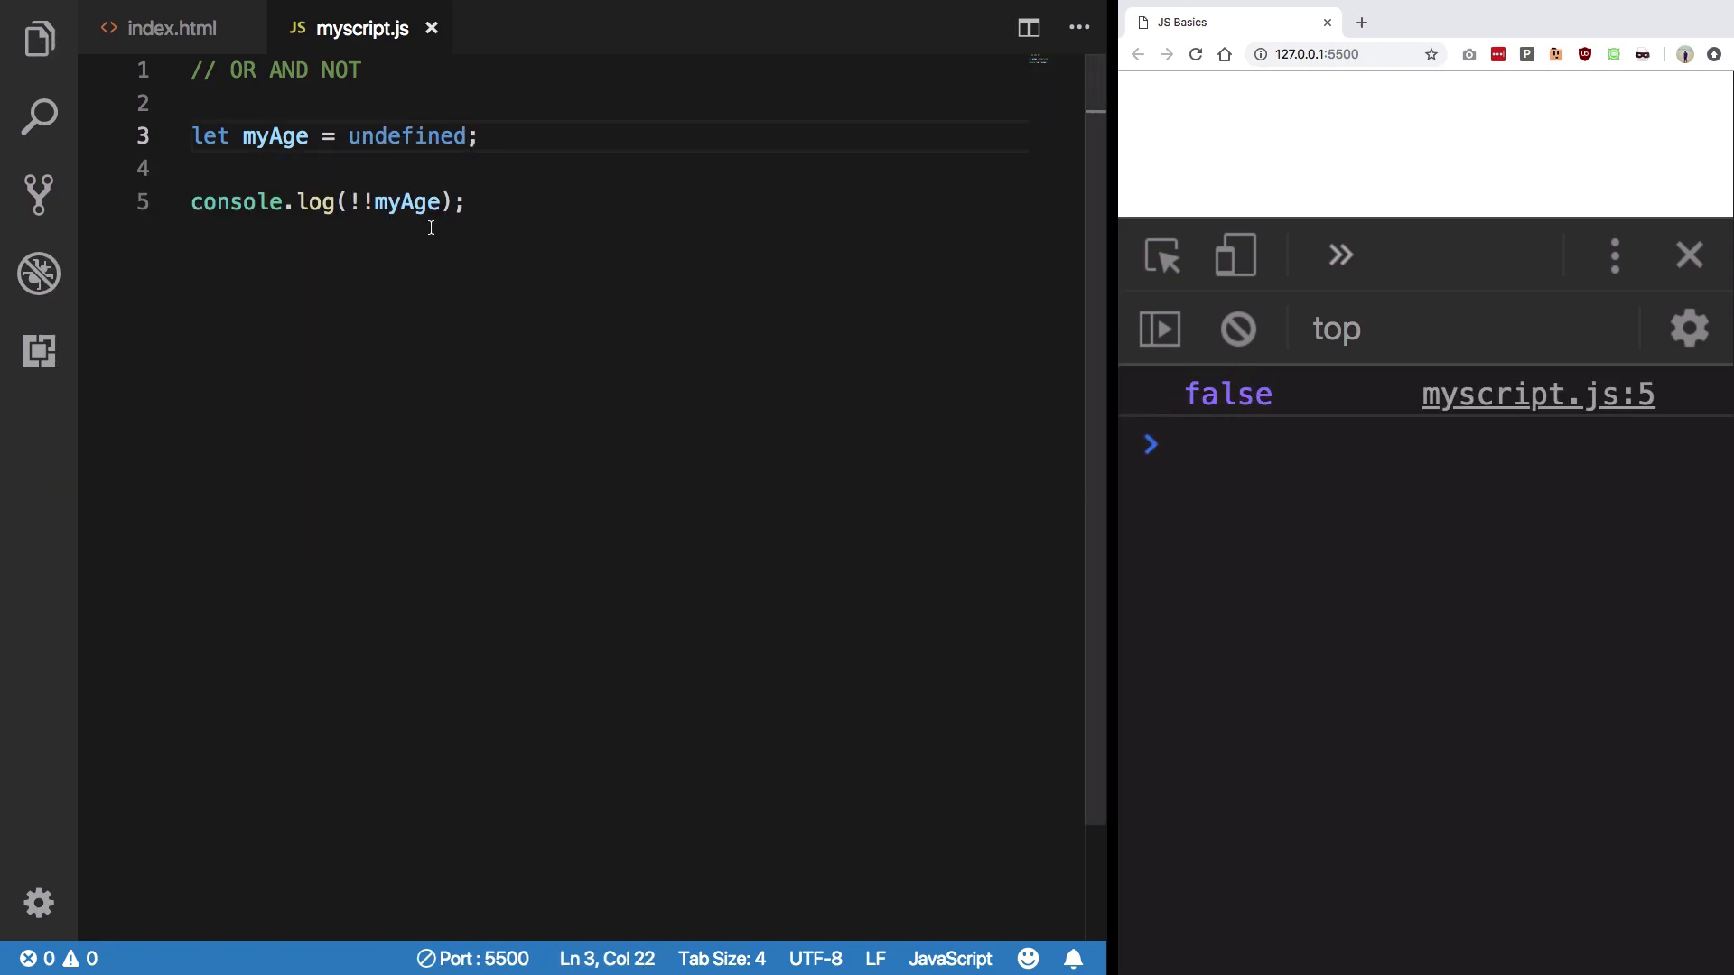
{"action": "type", "text": "null"}
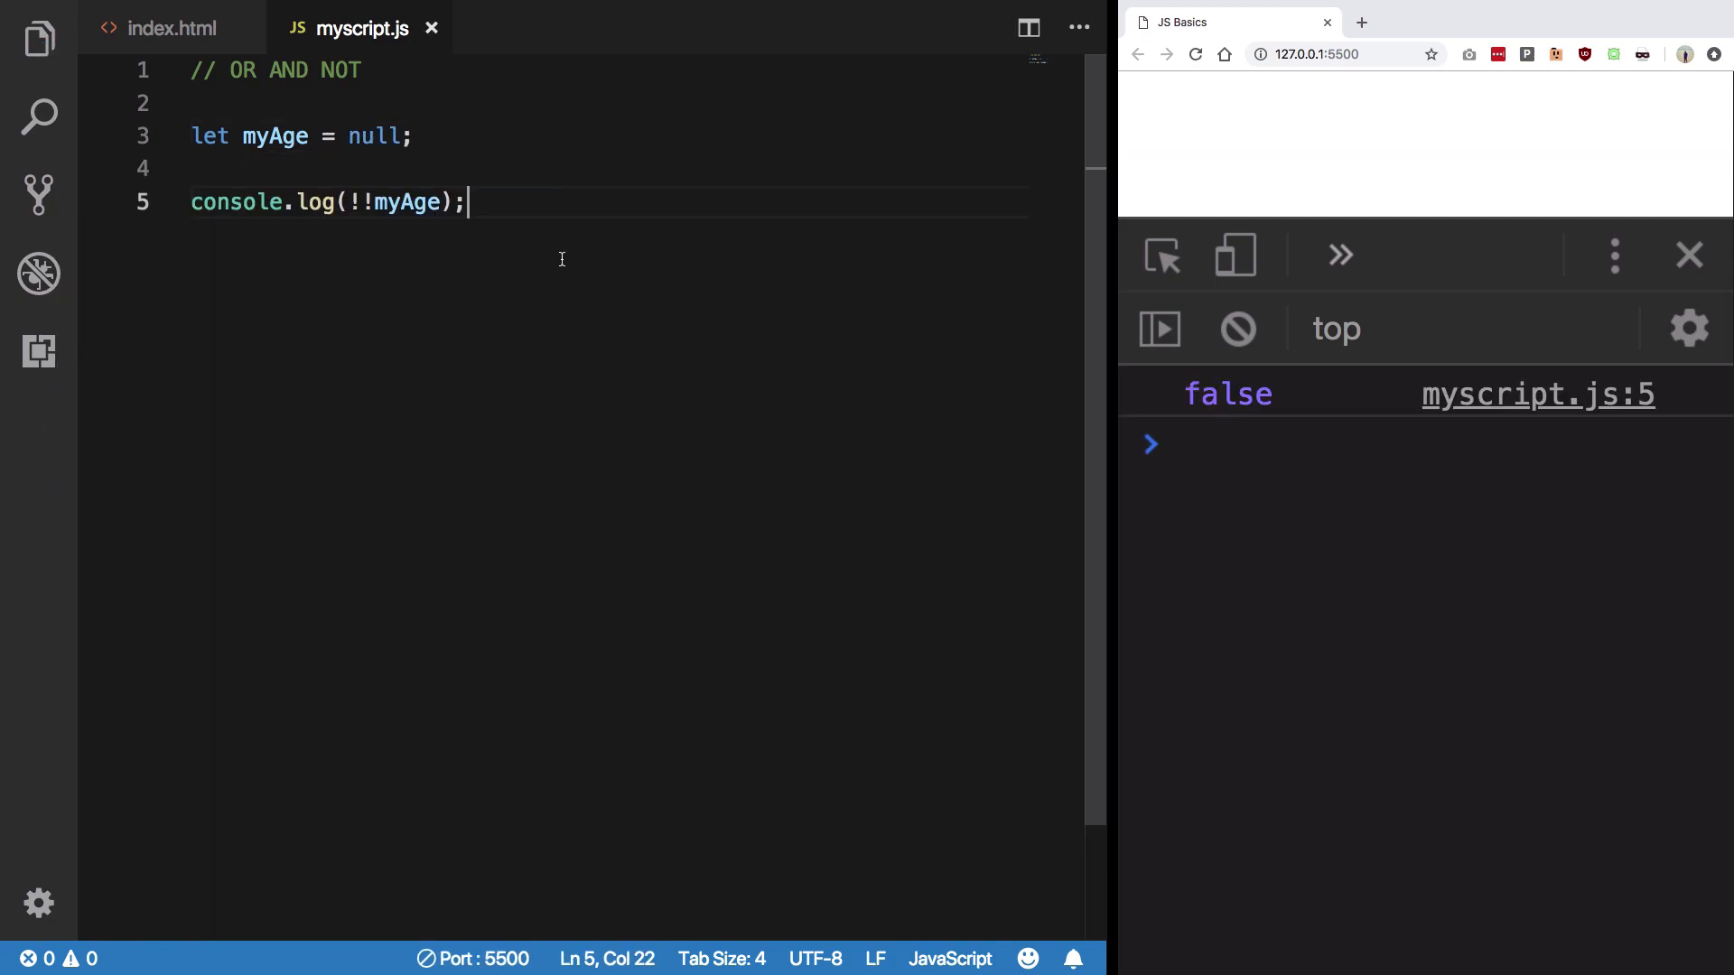
{"action": "type", "text": "{}"}
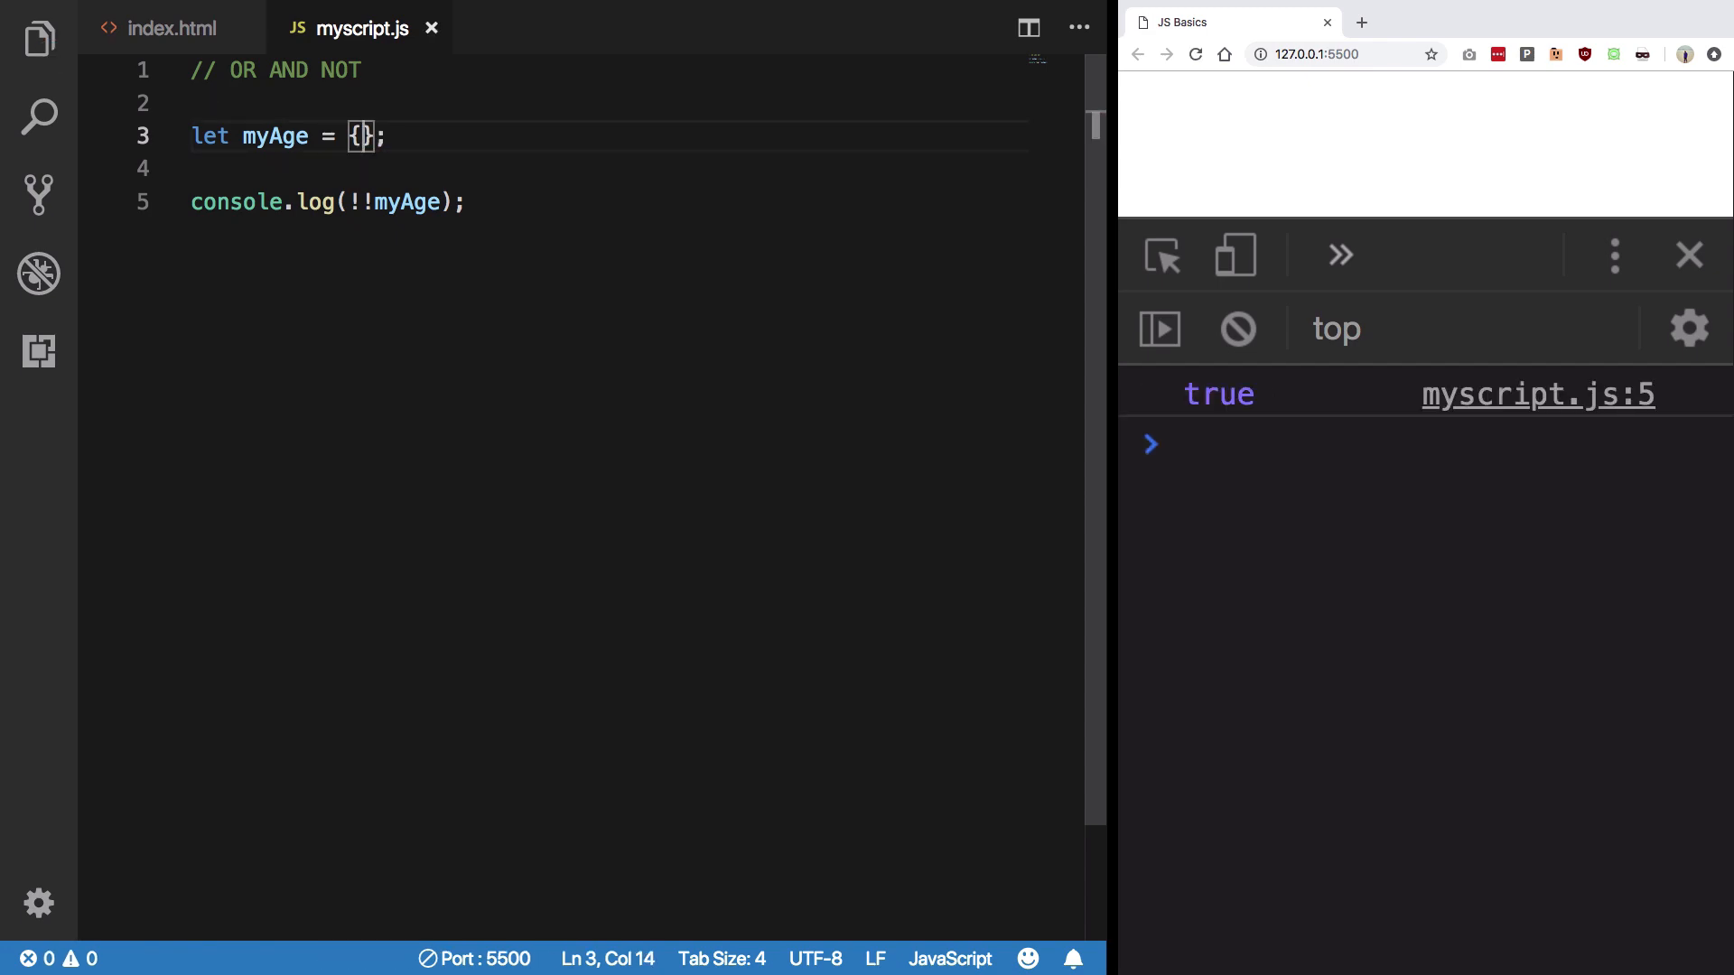
{"action": "type", "text": "[]"}
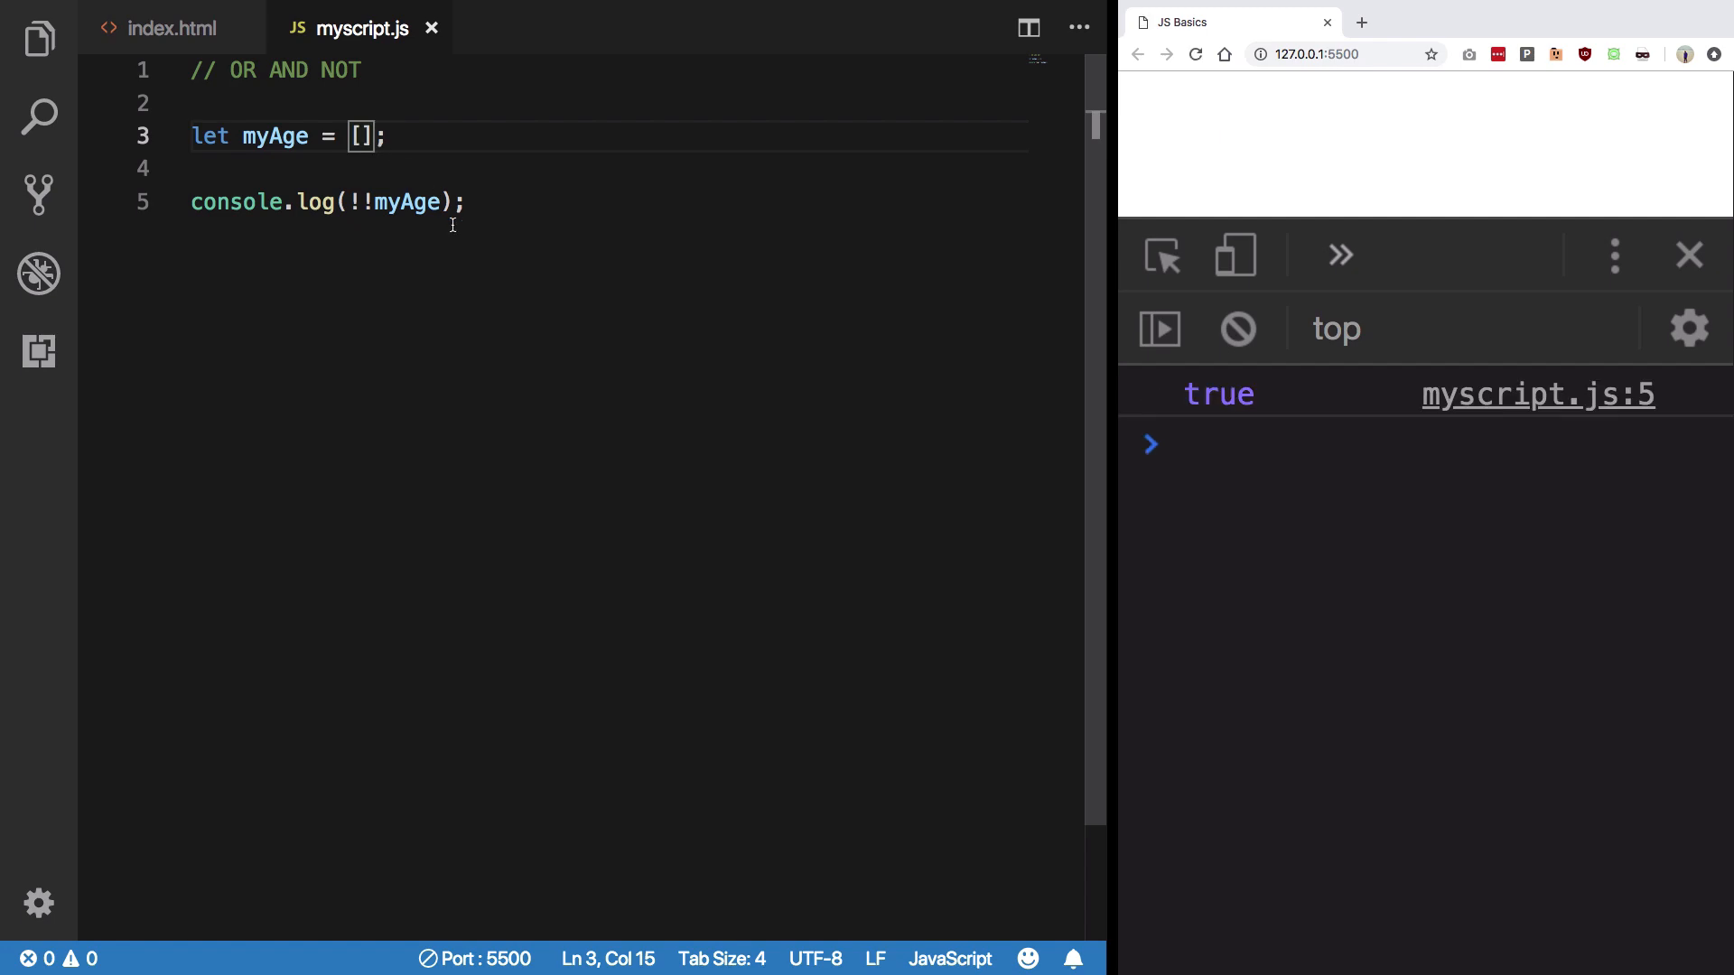
{"action": "type", "text": "0"}
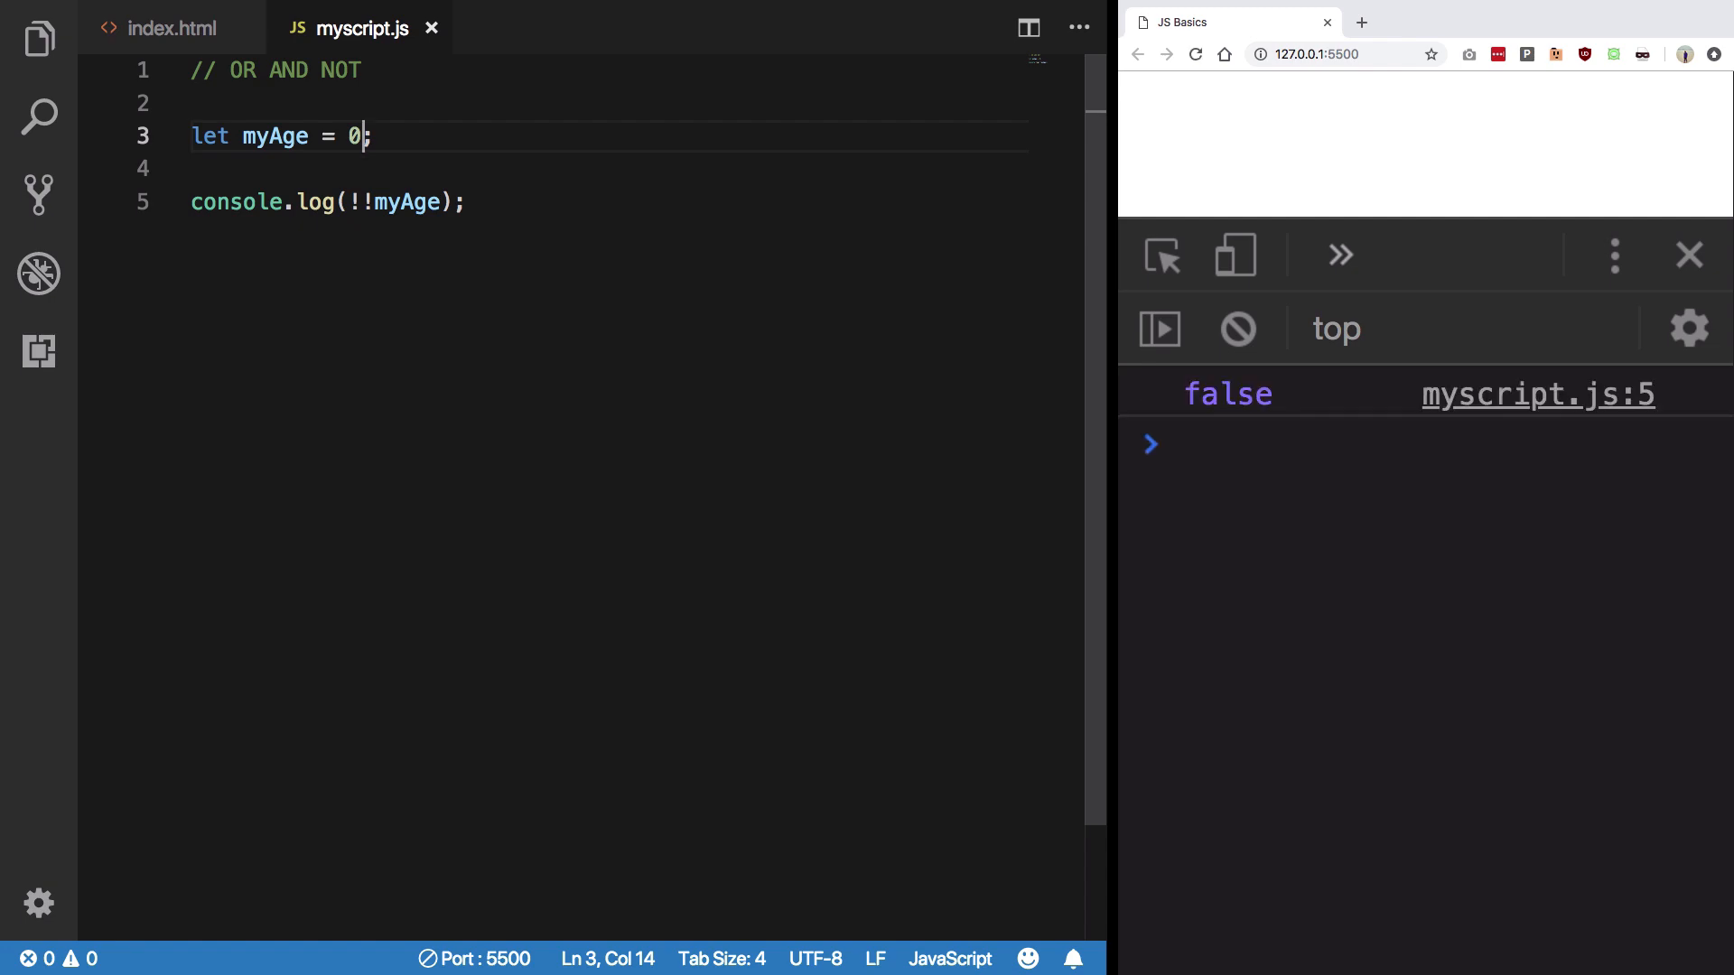